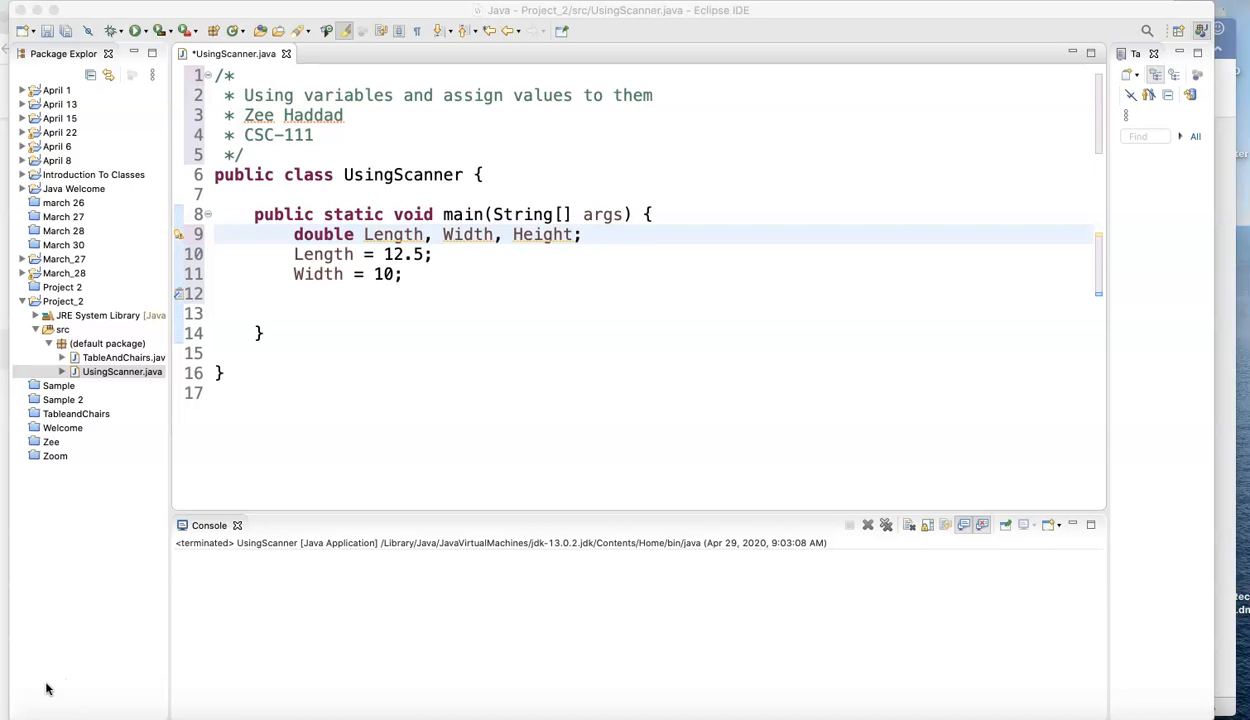
{"action": "mouse_move", "coordinate": [117, 686]}
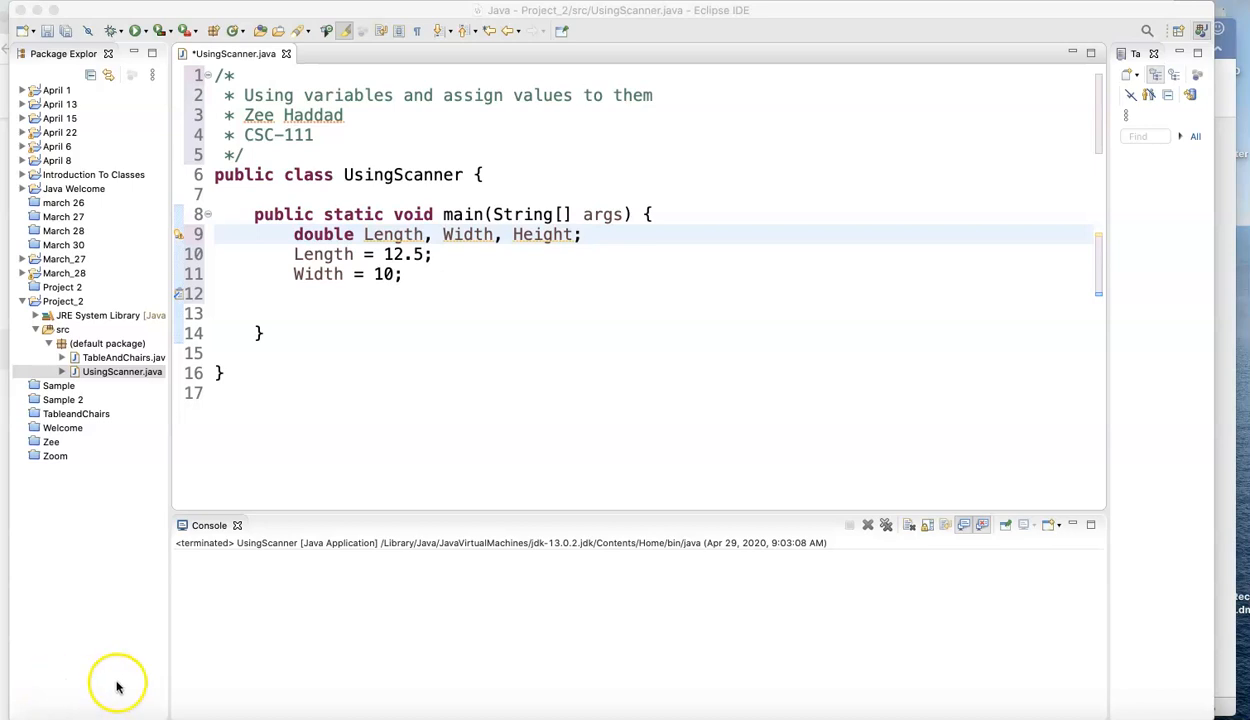
{"action": "mouse_move", "coordinate": [535, 240]}
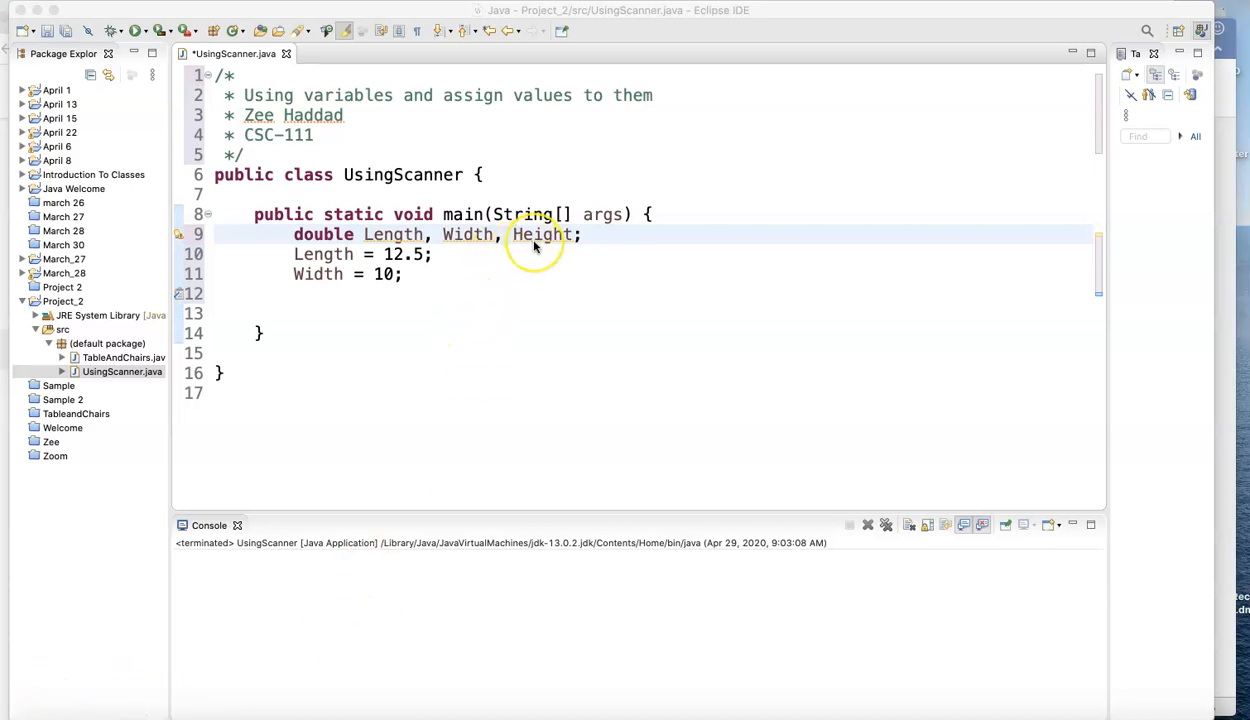
{"action": "mouse_move", "coordinate": [534, 247]}
{"action": "type", "text": "H"}
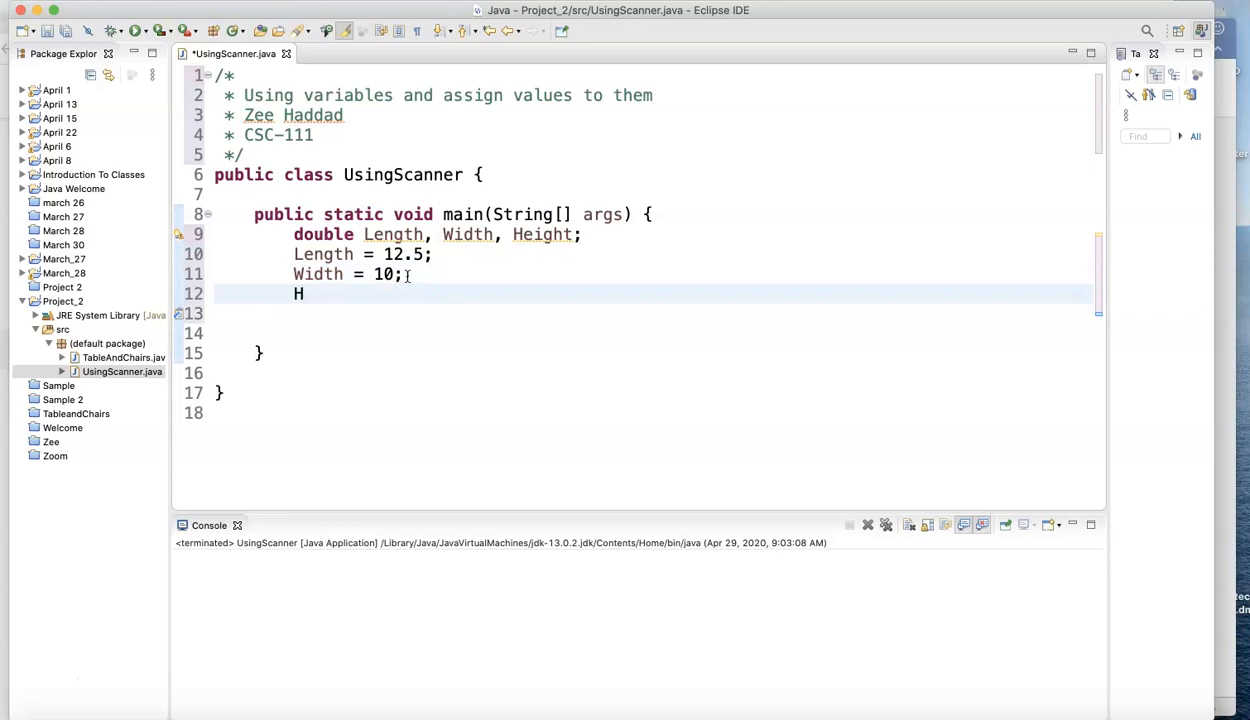
Step: Assign Height the value 9.75 on its own statement
{"action": "type", "text": "eight ="}
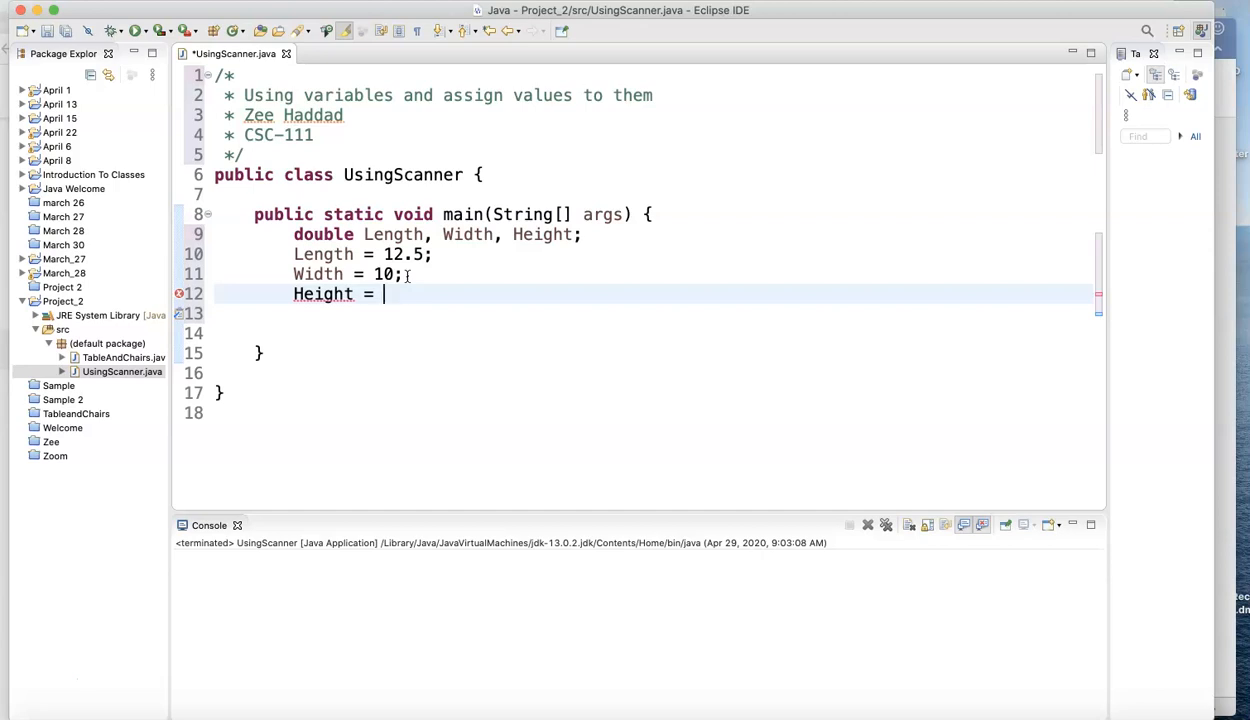
{"action": "type", "text": "9"}
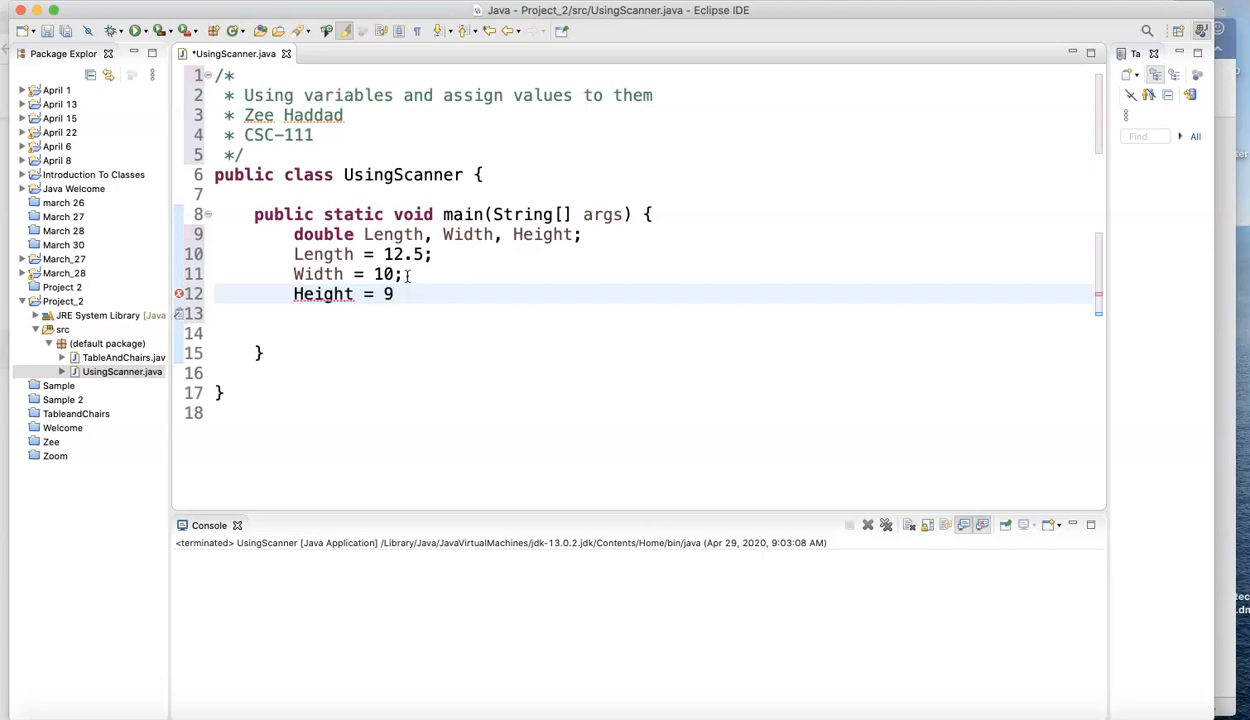
{"action": "type", "text": ".75"}
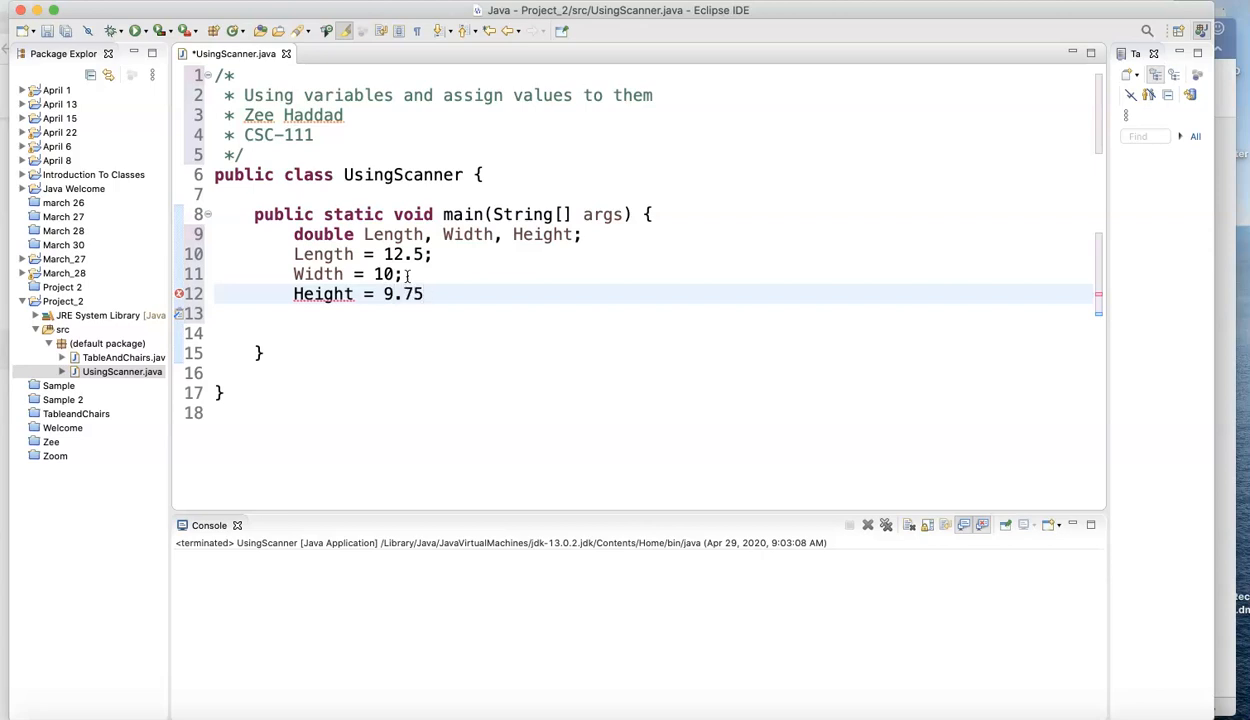
{"action": "type", "text": ";"}
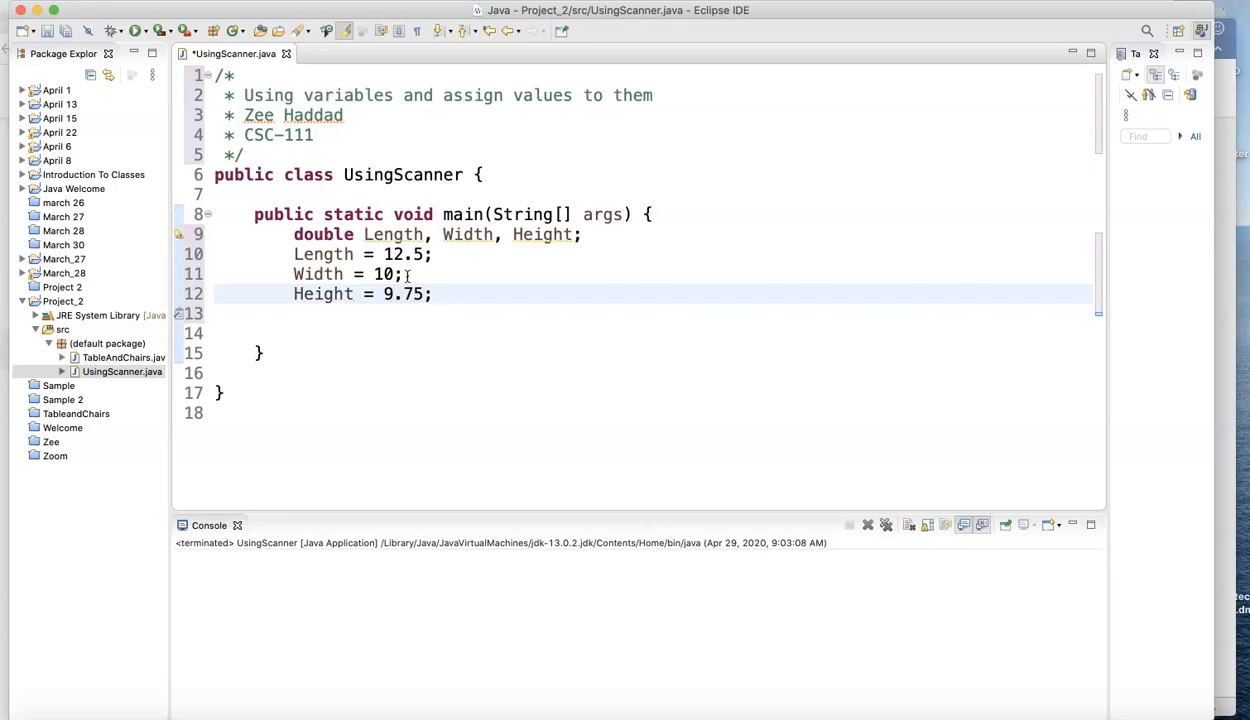
Step: Declare double Sum as Length + Width + Height on the next line
{"action": "left_click", "coordinate": [432, 293]}
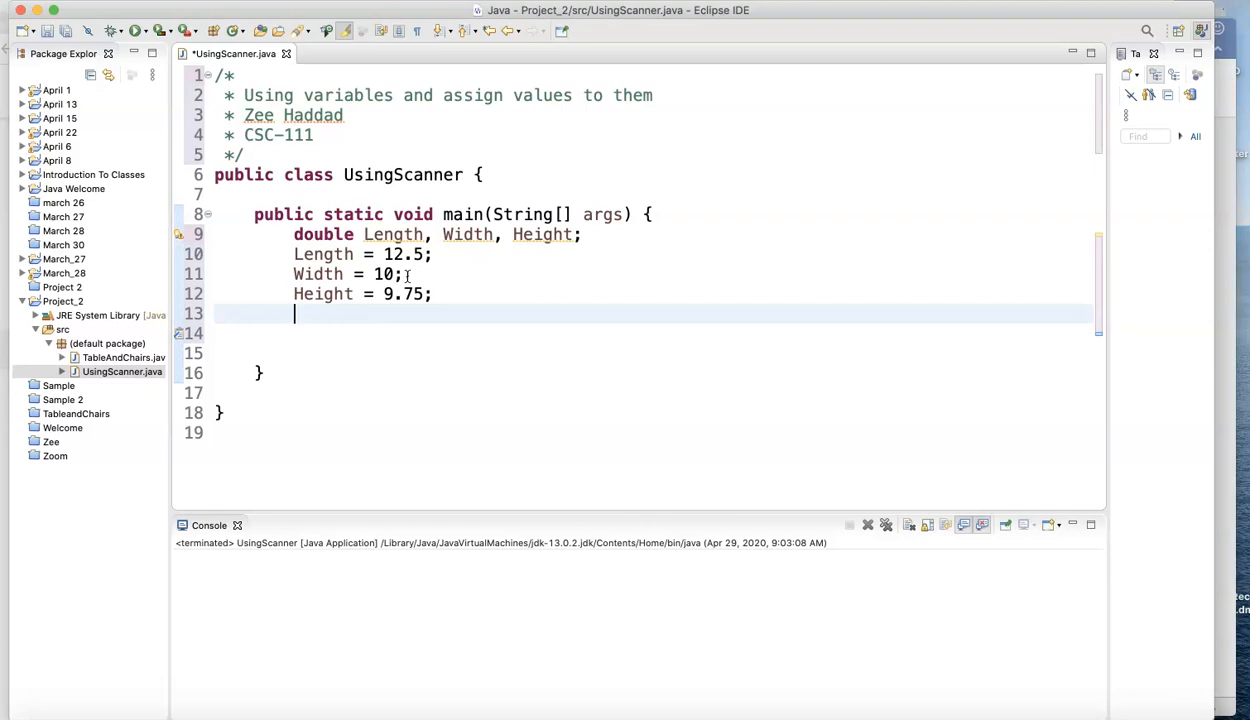
{"action": "type", "text": "double S"}
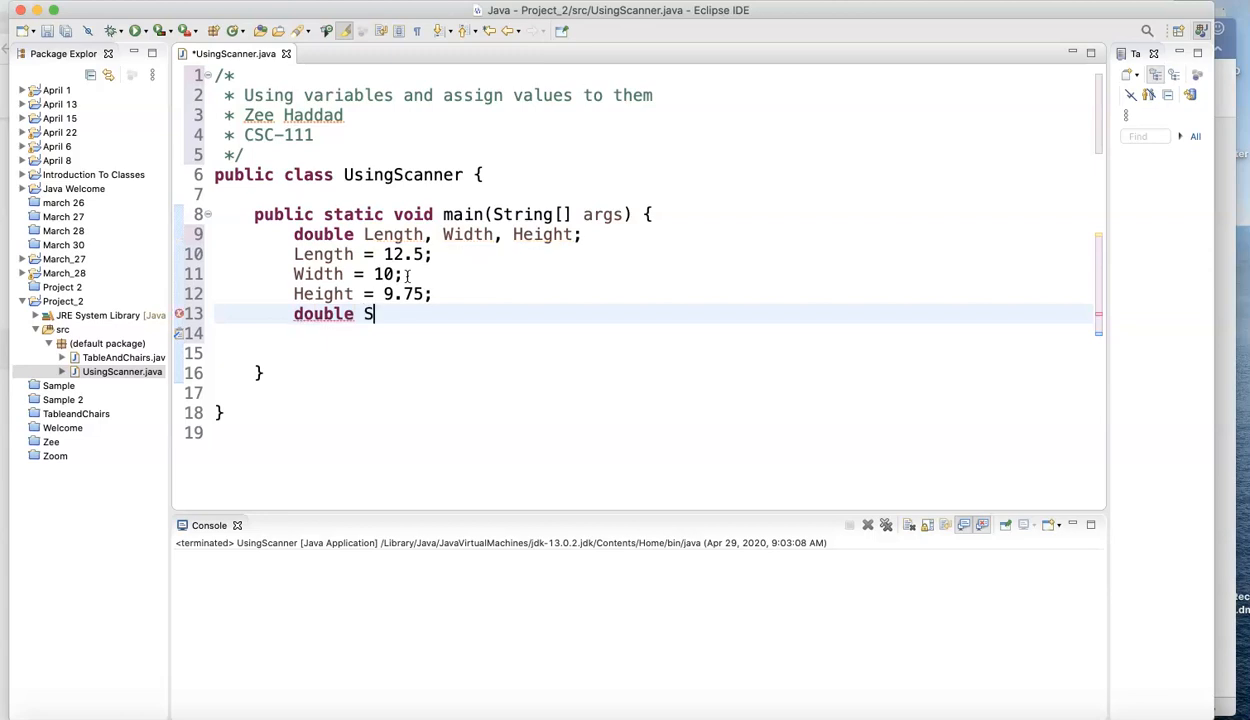
{"action": "type", "text": "um"}
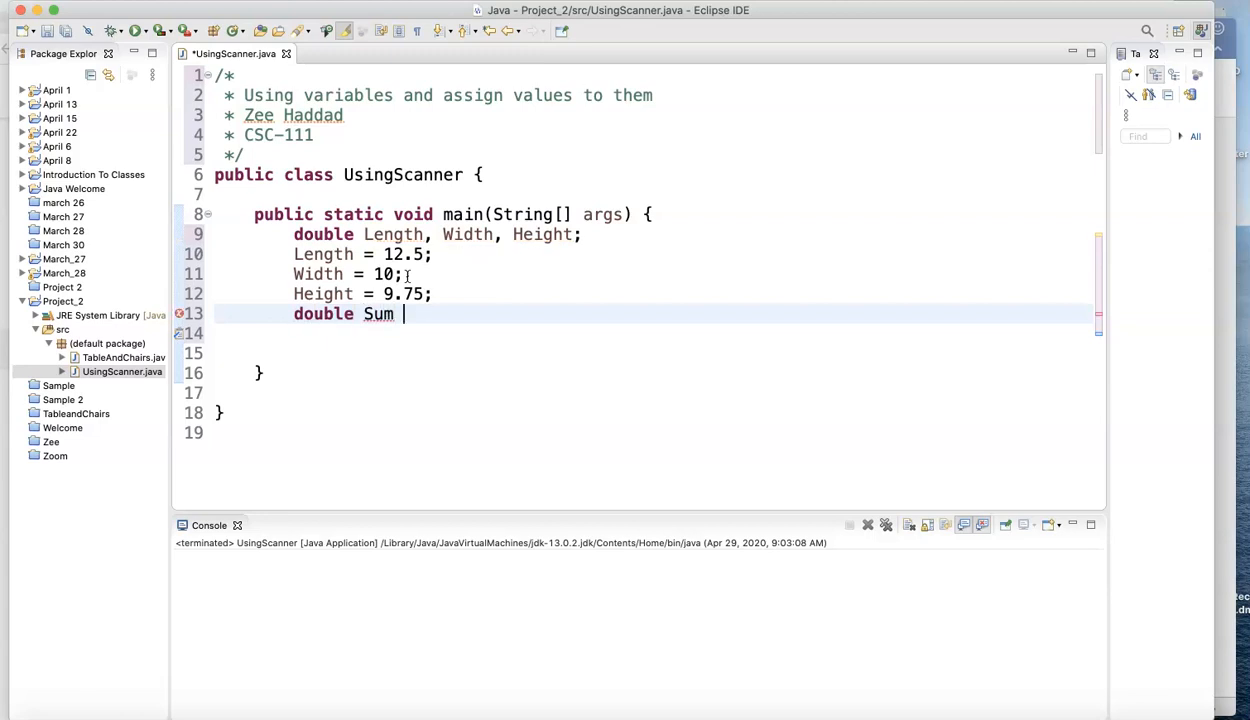
{"action": "type", "text": "= Le"}
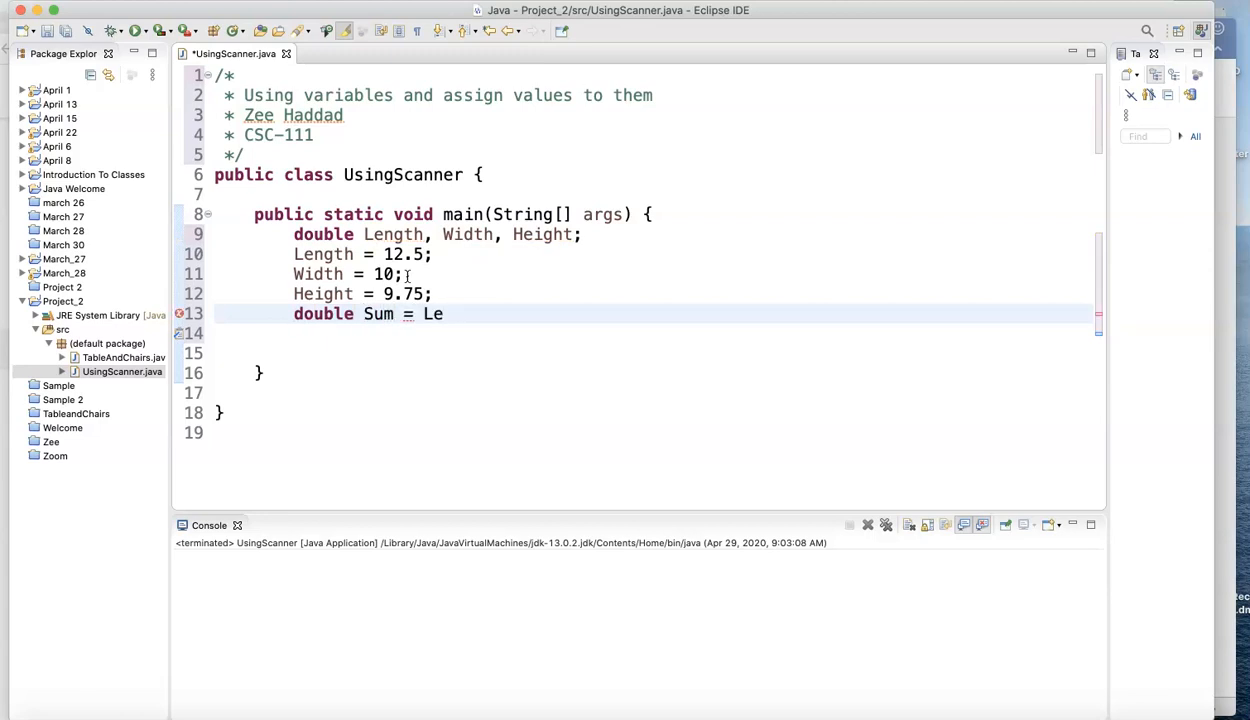
{"action": "type", "text": "ngth"}
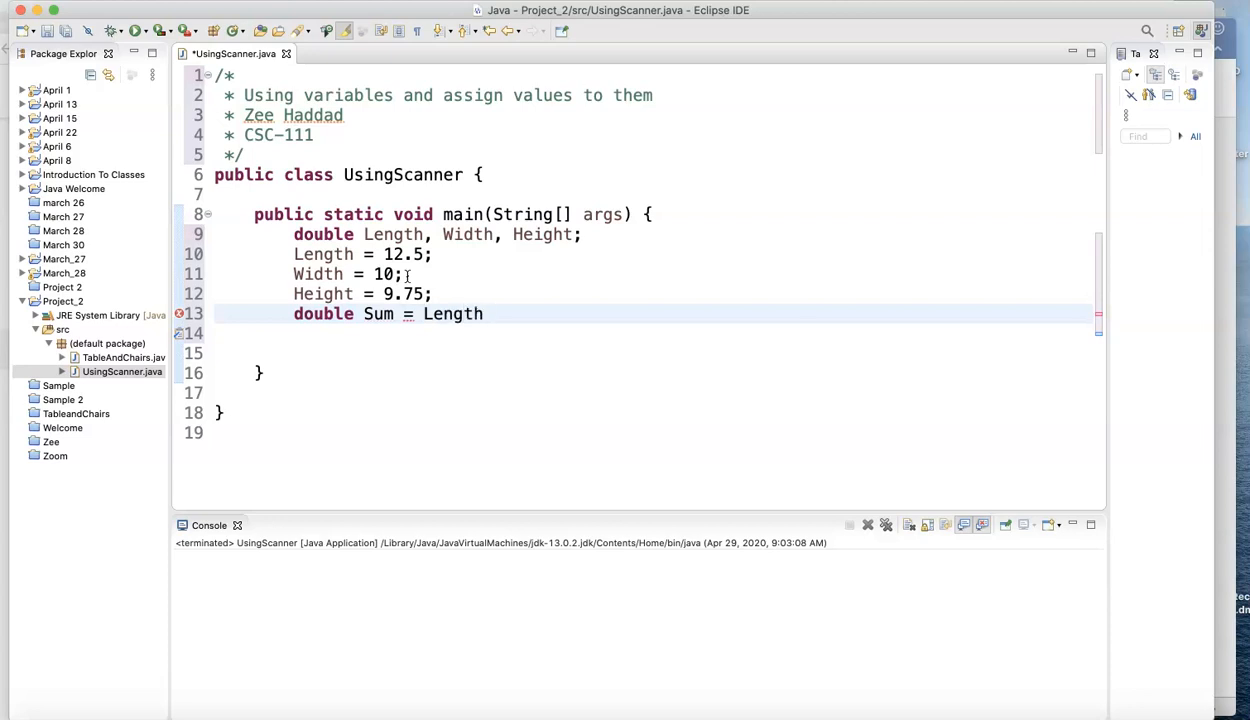
{"action": "type", "text": "+ Width +"}
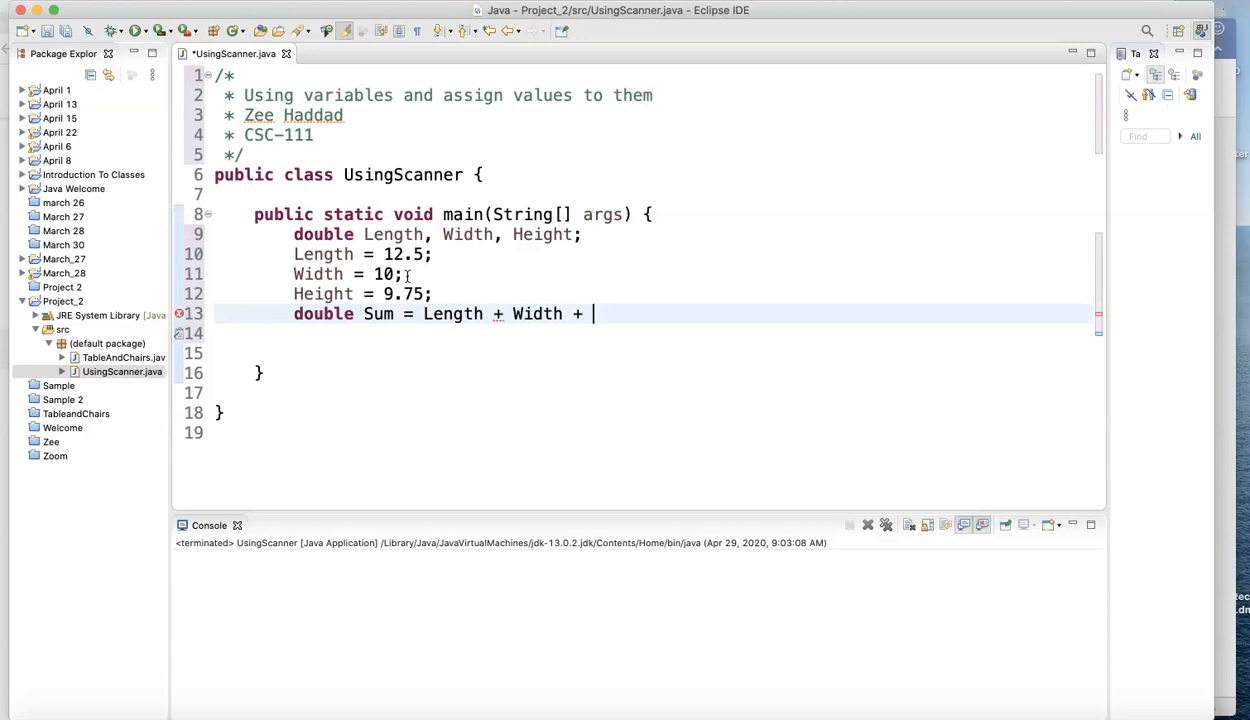
{"action": "type", "text": "Height"}
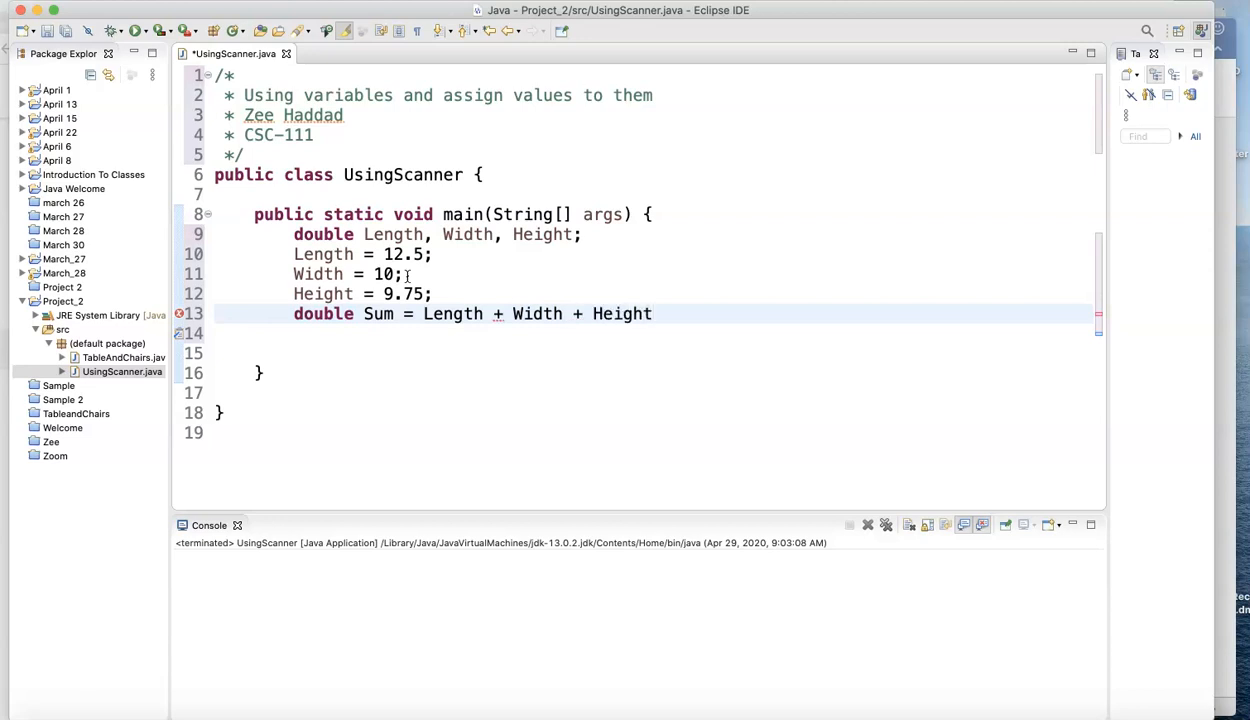
{"action": "type", "text": ";"}
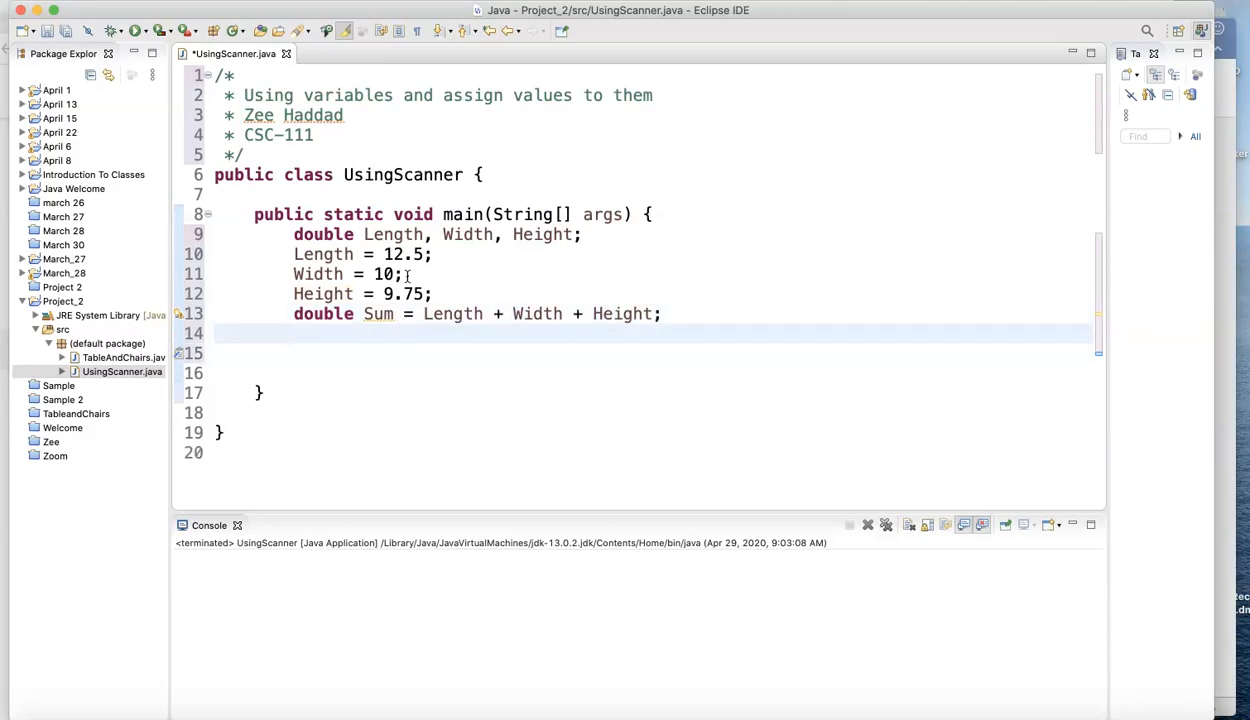
Step: Add a println of "The sum of the 3 numbers is " + Sum via the sysout template
{"action": "type", "text": "sys"}
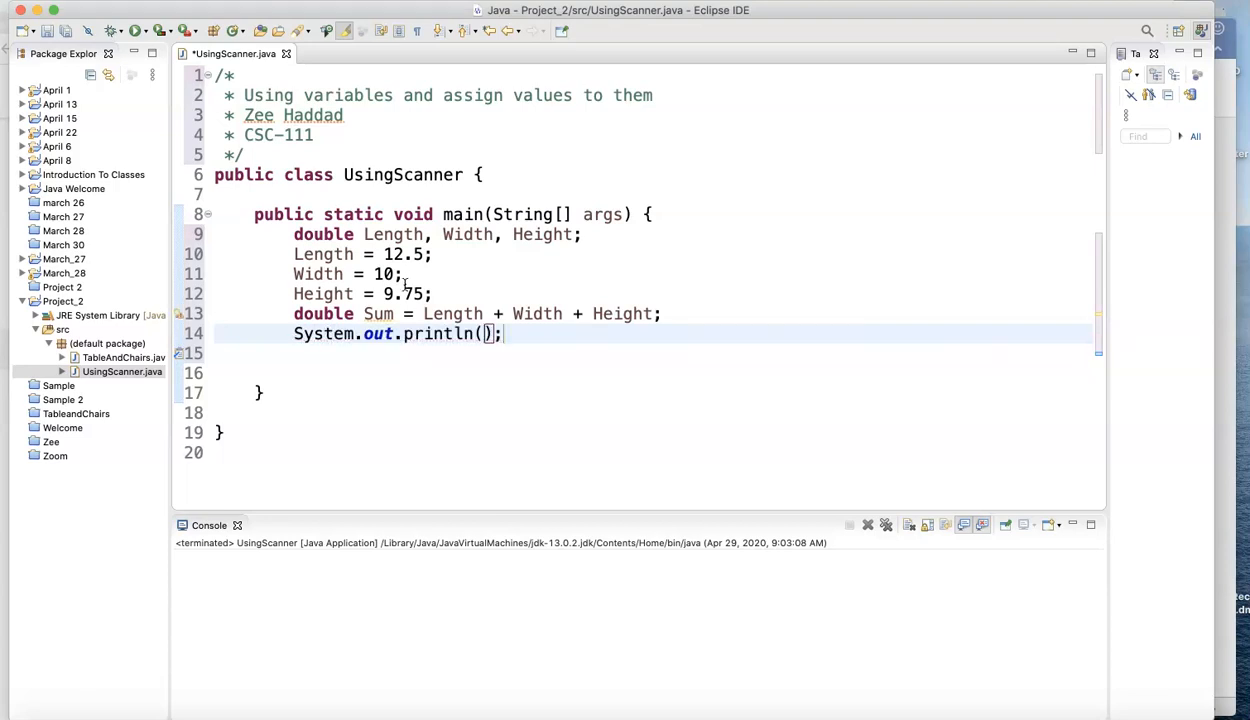
{"action": "type", "text": "\"\""}
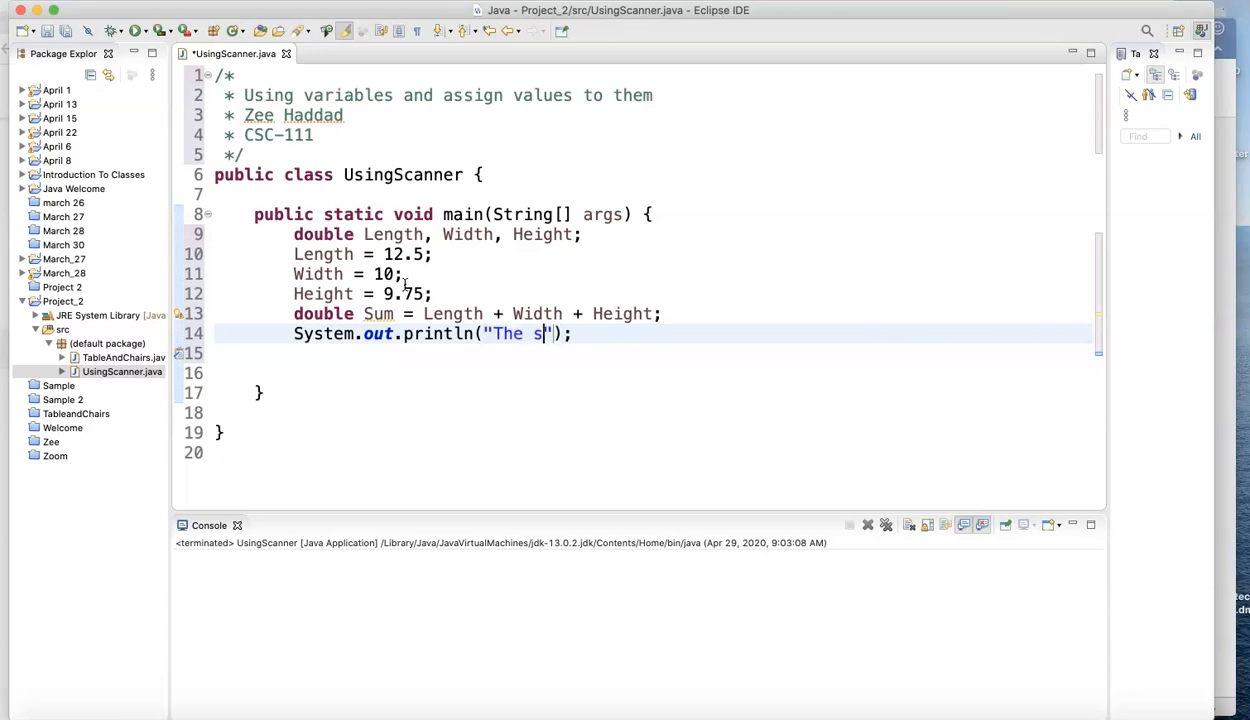
{"action": "type", "text": "um of the"}
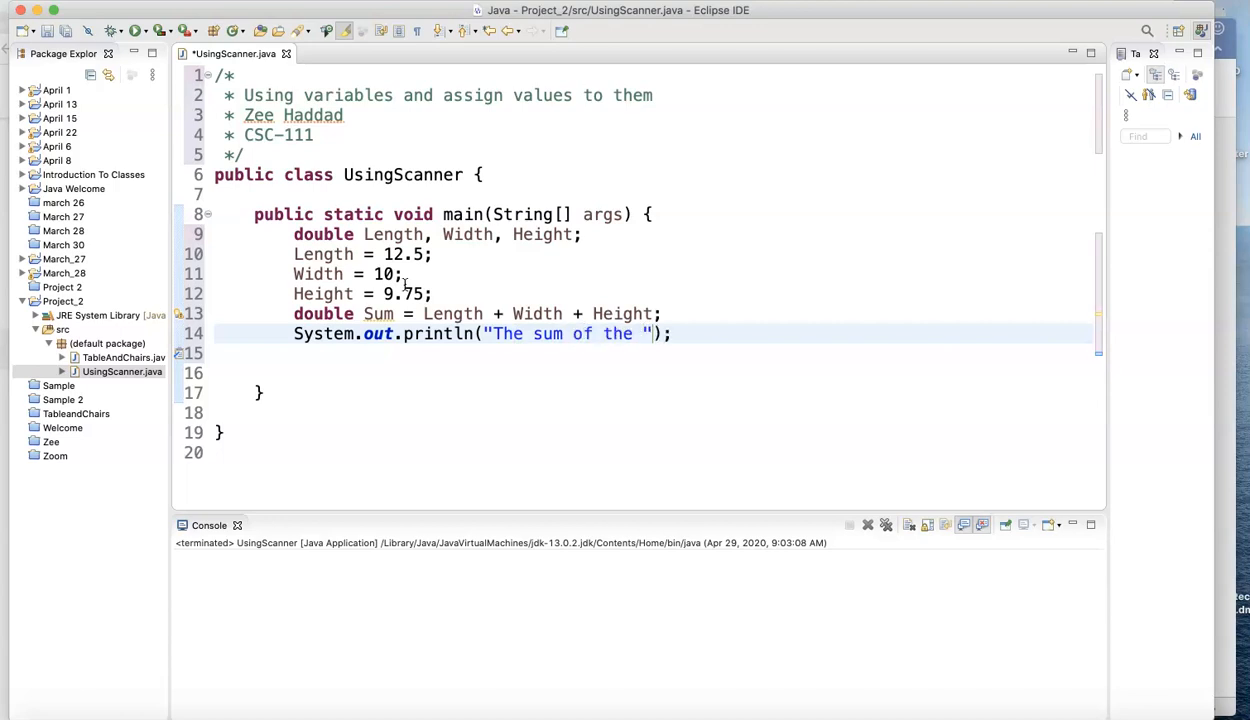
{"action": "type", "text": "3 nu"}
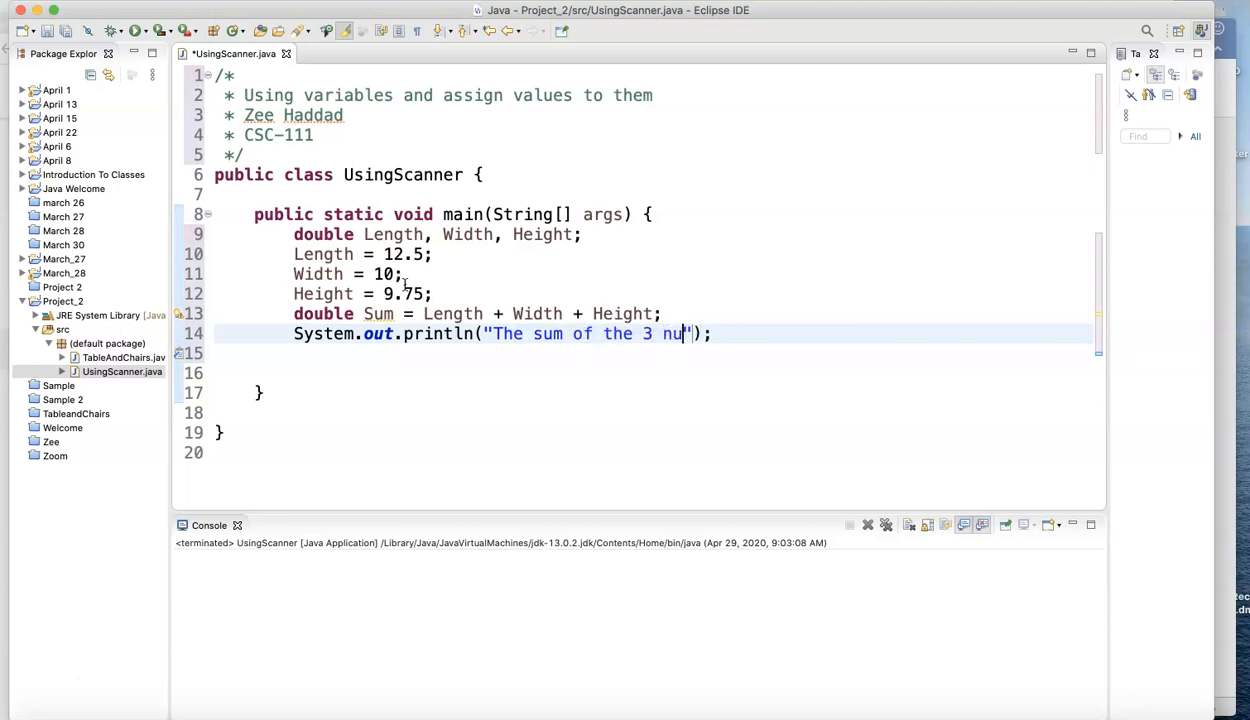
{"action": "type", "text": "mbers i"}
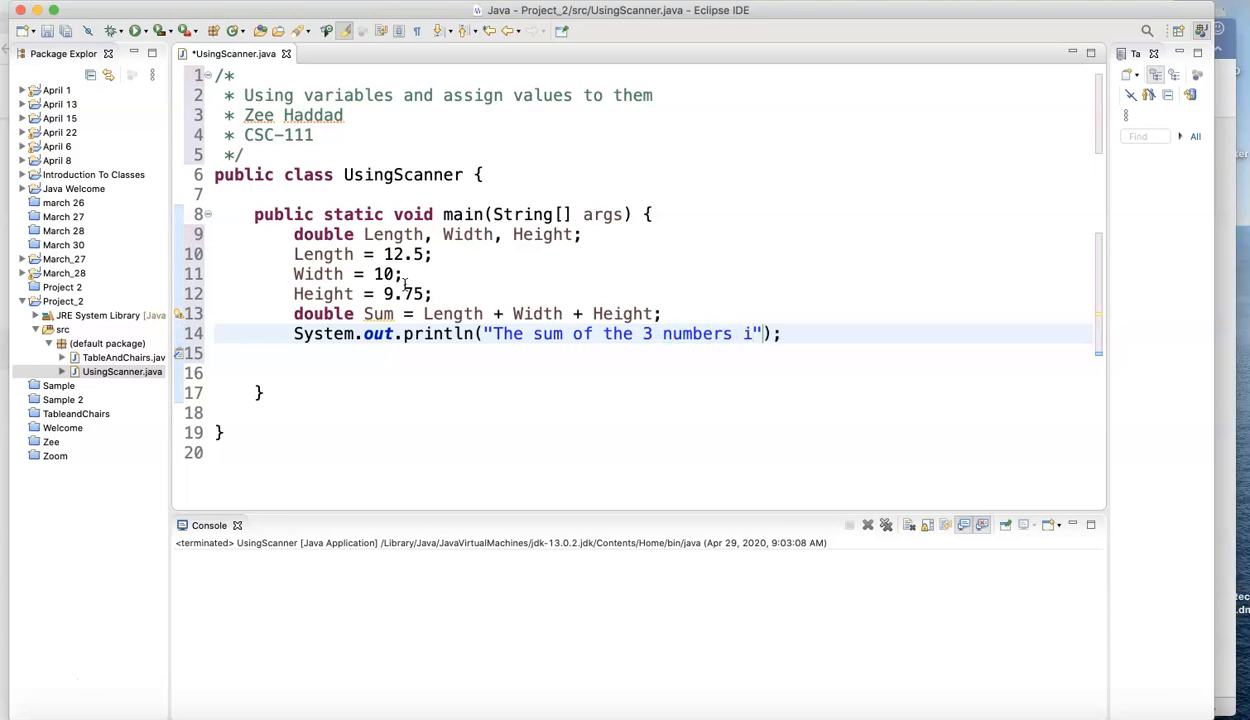
{"action": "type", "text": "s"}
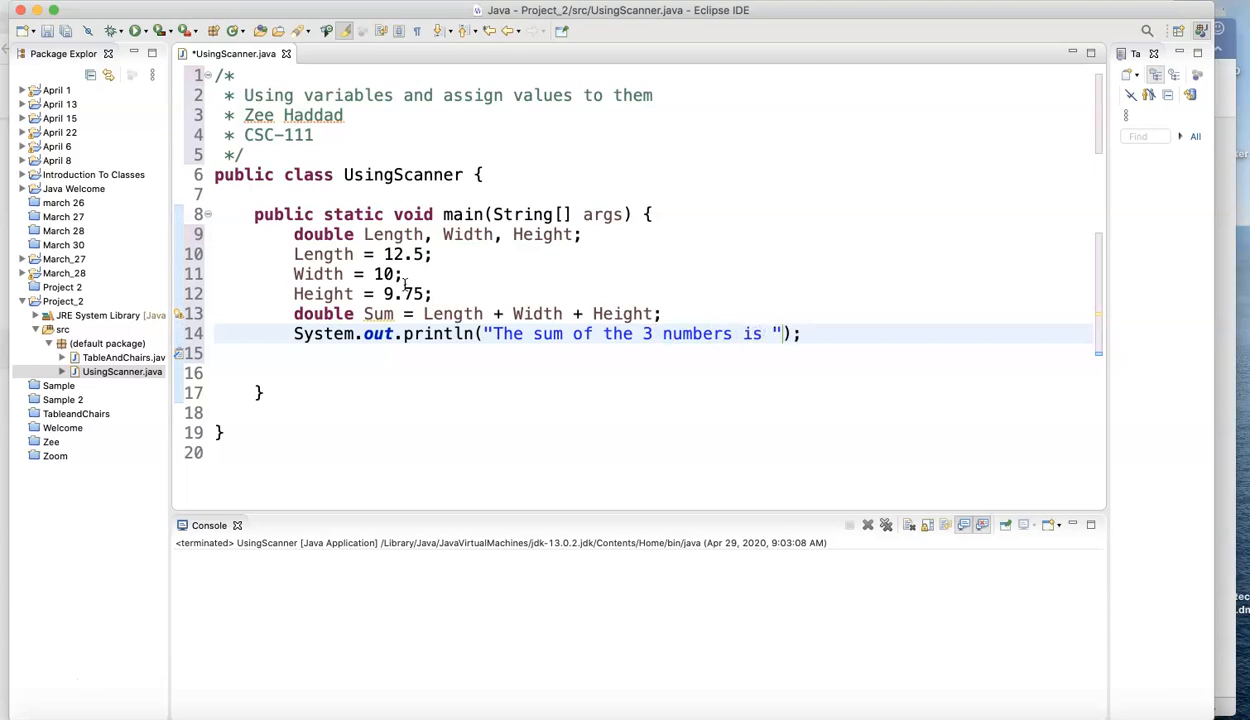
{"action": "type", "text": "+"}
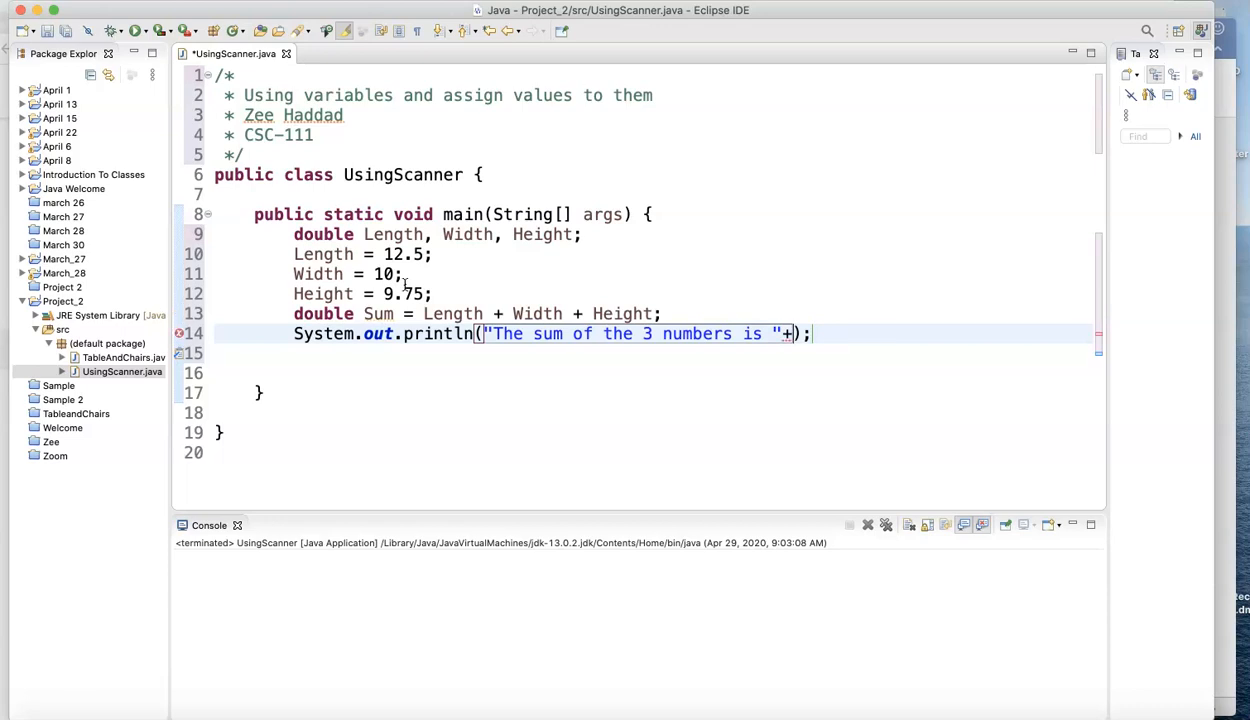
{"action": "type", "text": "Su"}
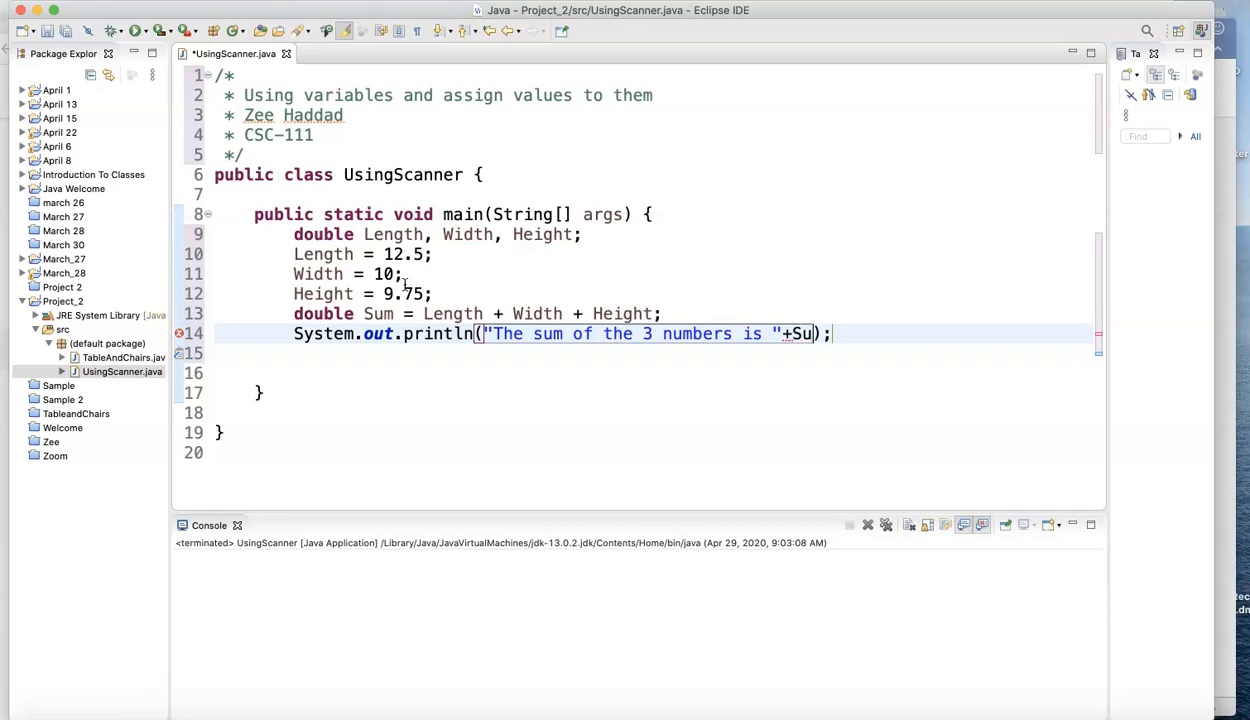
{"action": "type", "text": "m"}
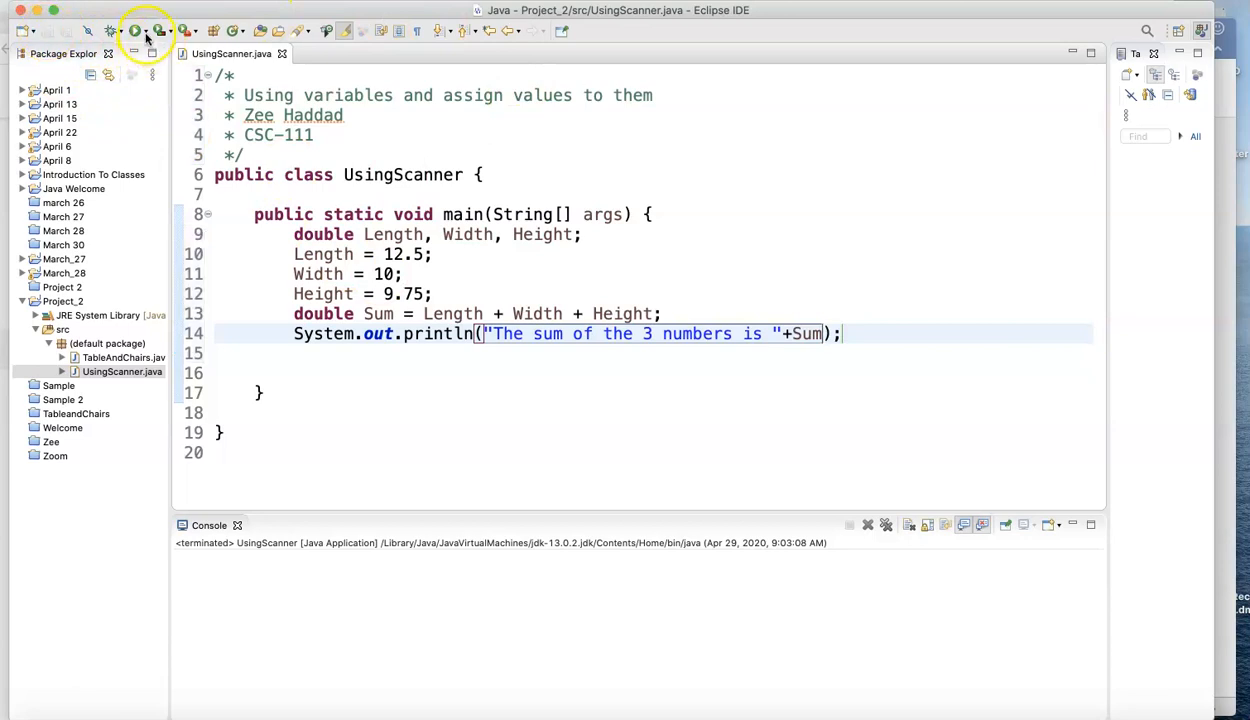
{"action": "left_click", "coordinate": [135, 30]}
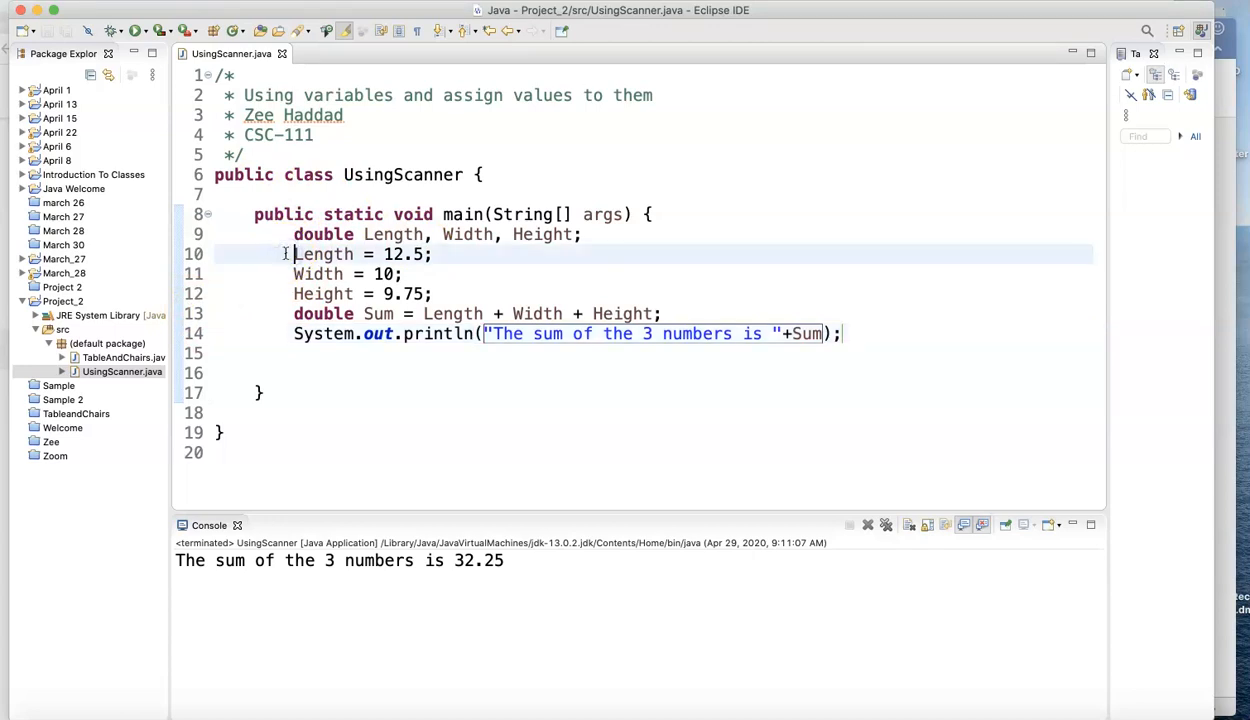
Step: Comment out the fixed-value assignment lines with //
{"action": "type", "text": "//"}
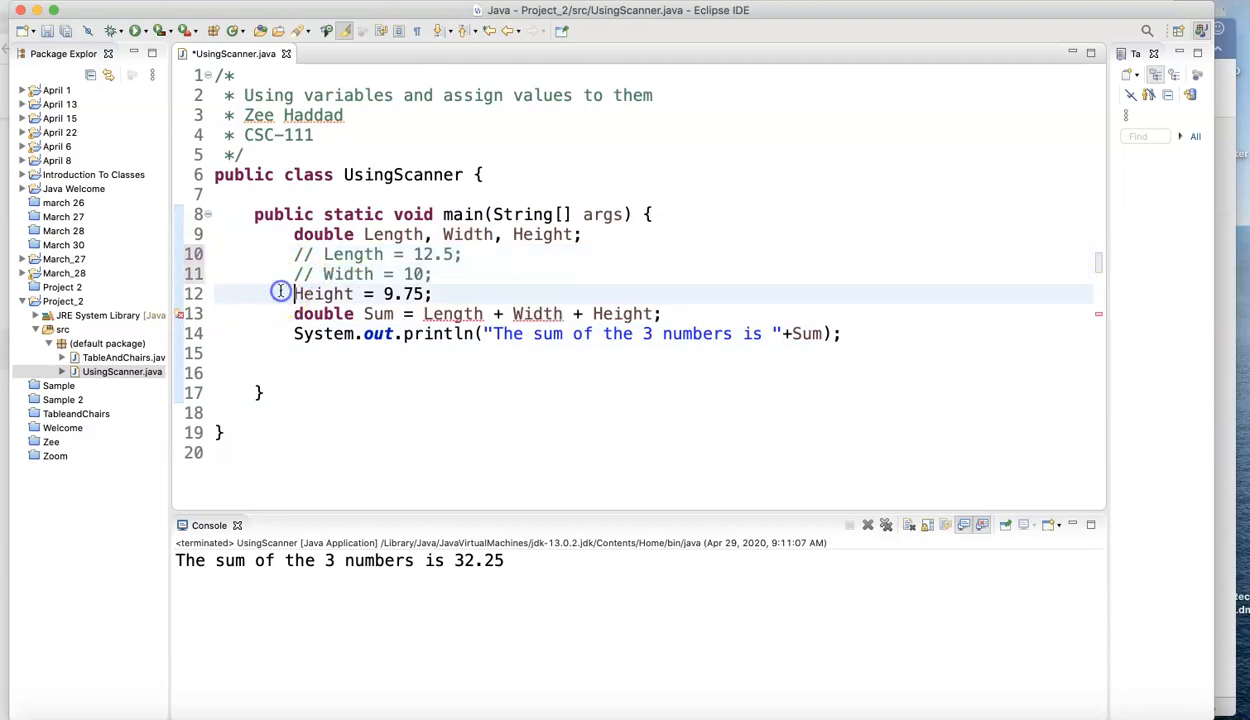
{"action": "type", "text": "//"}
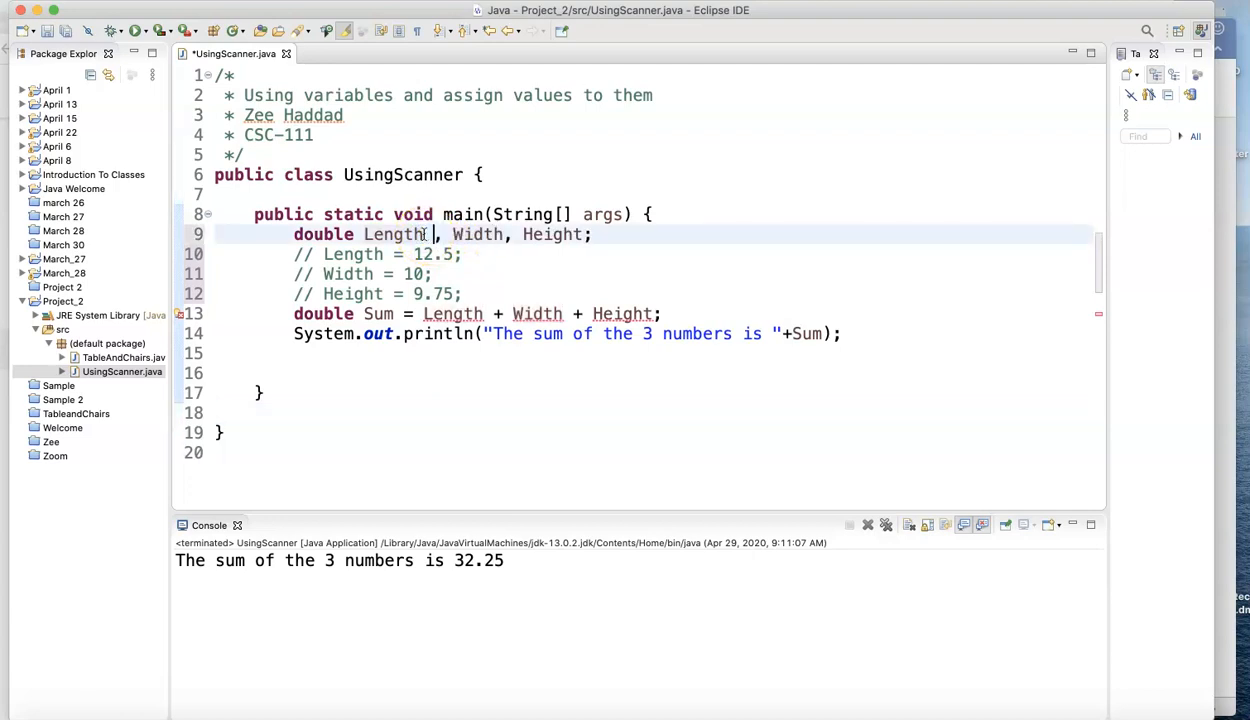
Step: Initialise Length, Width and Height to 0 in their double declaration
{"action": "type", "text": "= 0"}
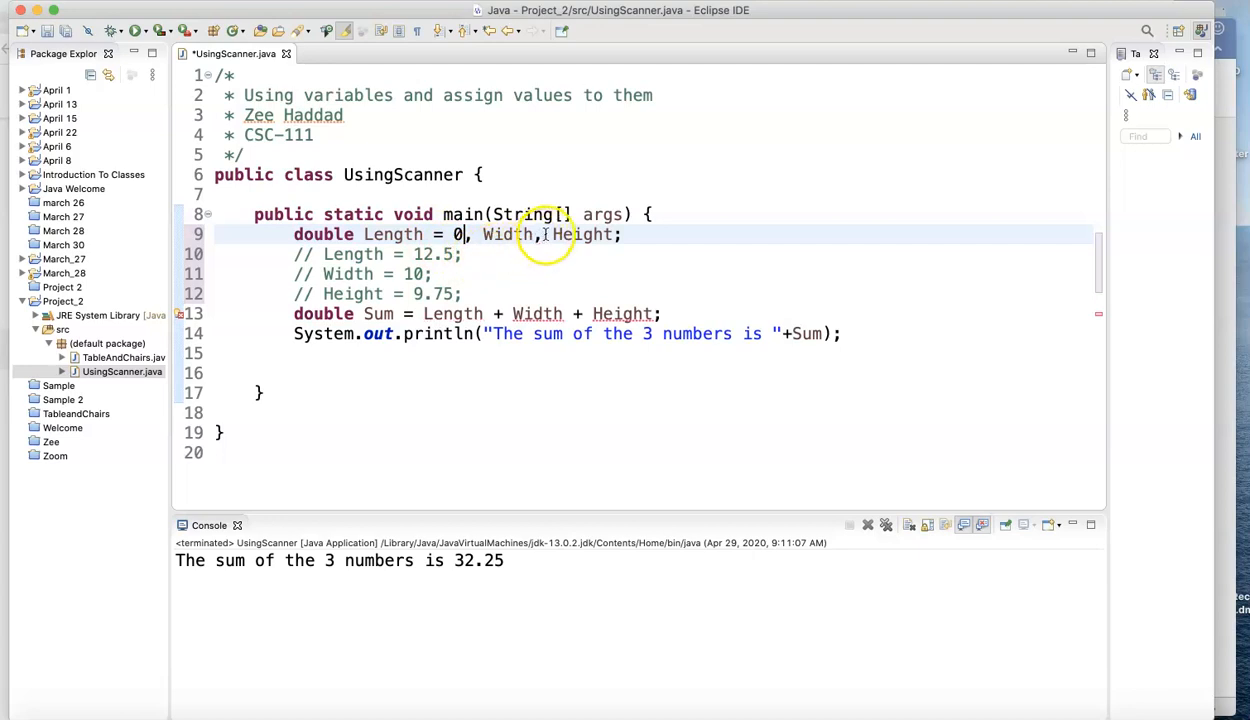
{"action": "mouse_move", "coordinate": [513, 234]}
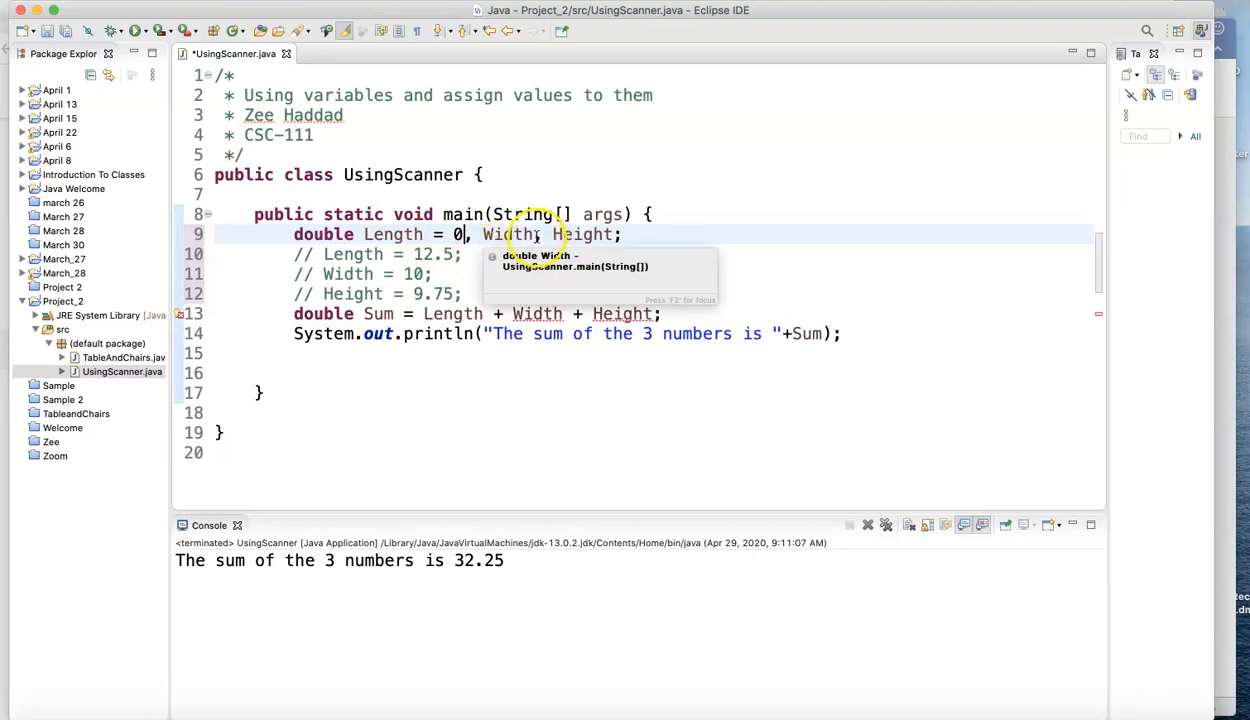
{"action": "type", "text": "= 0"}
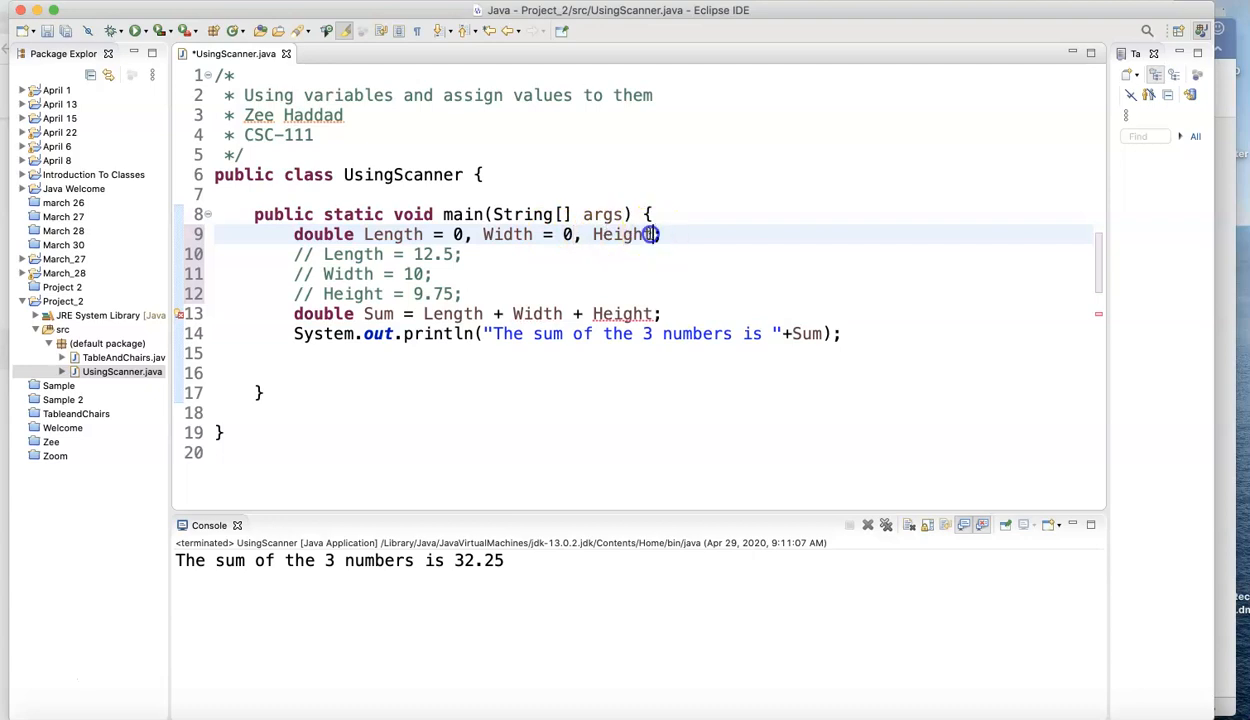
{"action": "type", "text": "= 0;"}
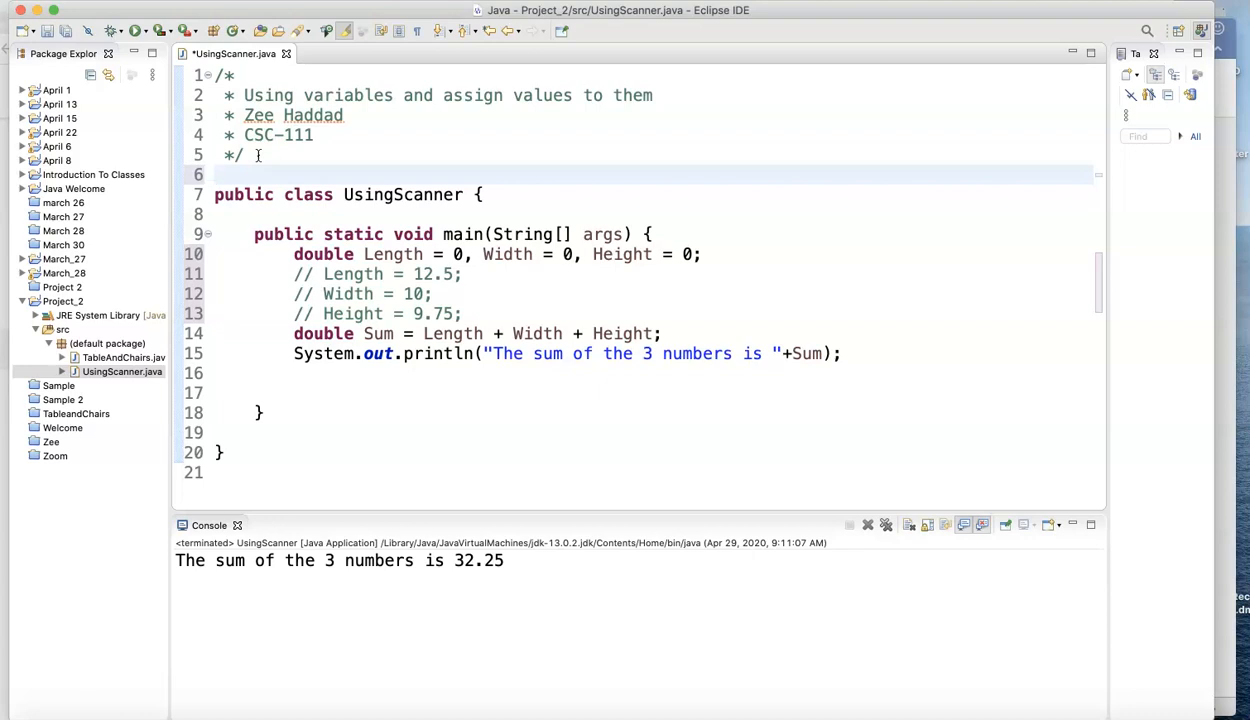
Step: Write import java.util.Scanner; below the header comment using content assist
{"action": "type", "text": "im"}
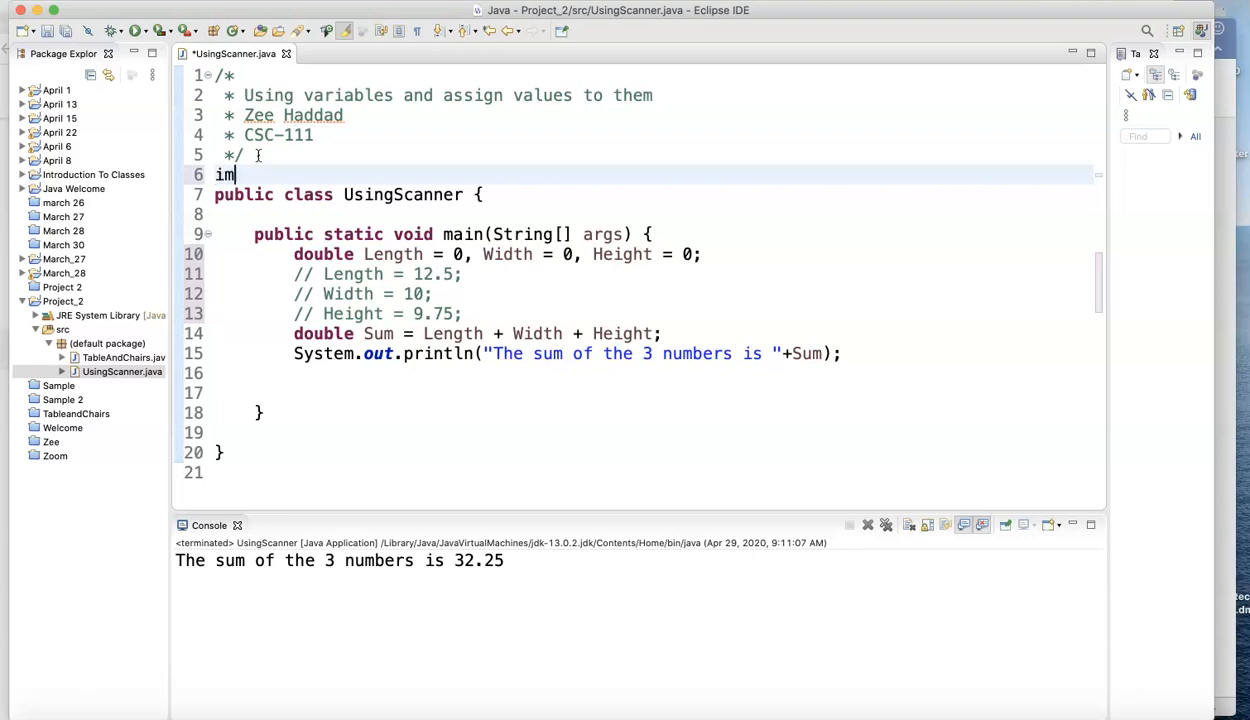
{"action": "type", "text": "port"}
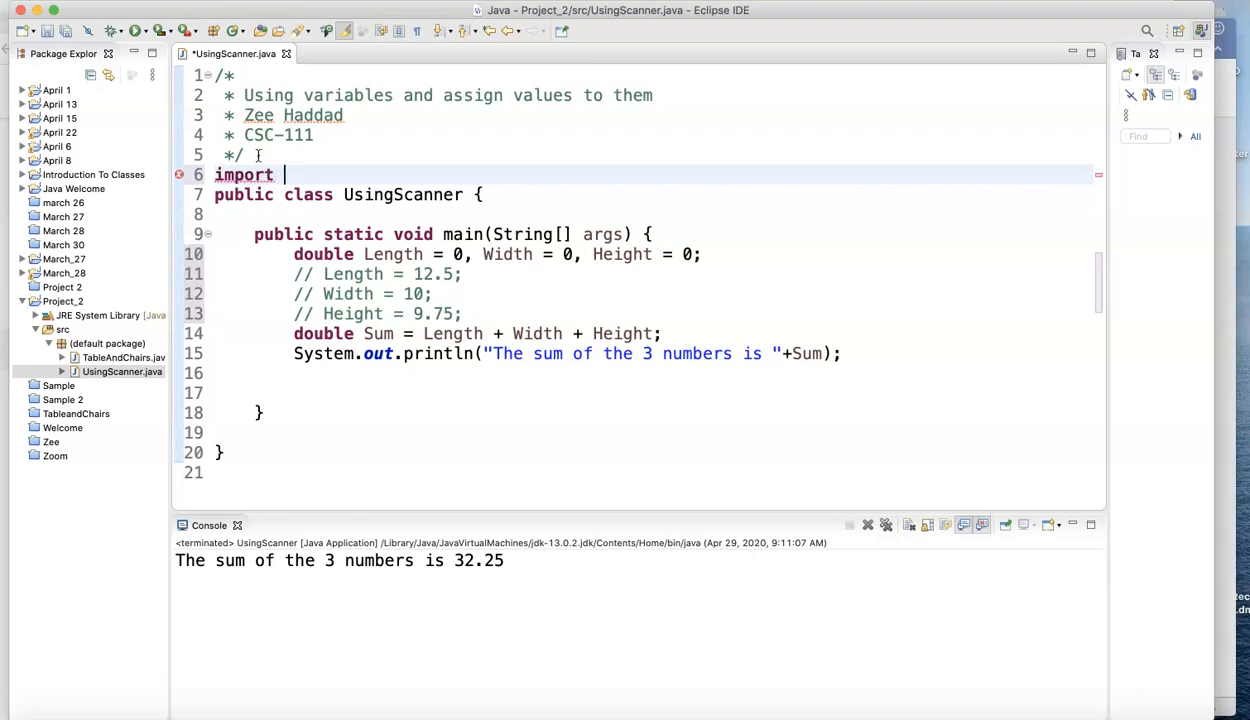
{"action": "type", "text": "java."}
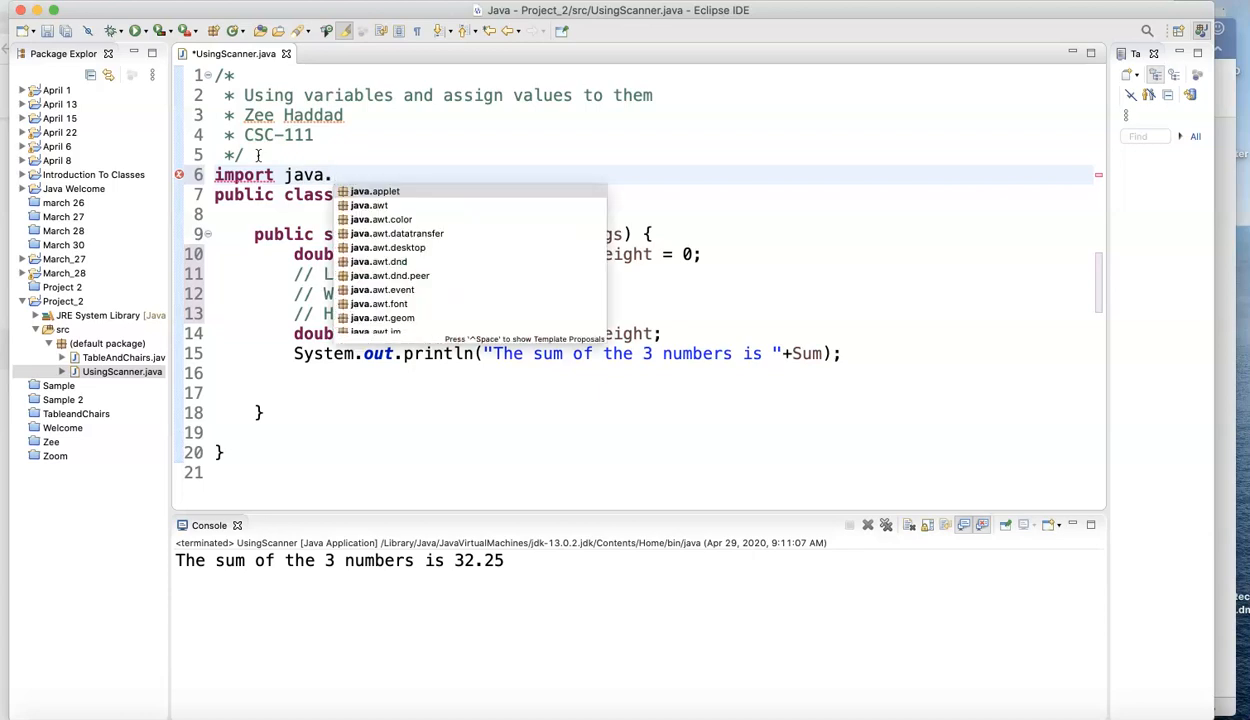
{"action": "type", "text": "u"}
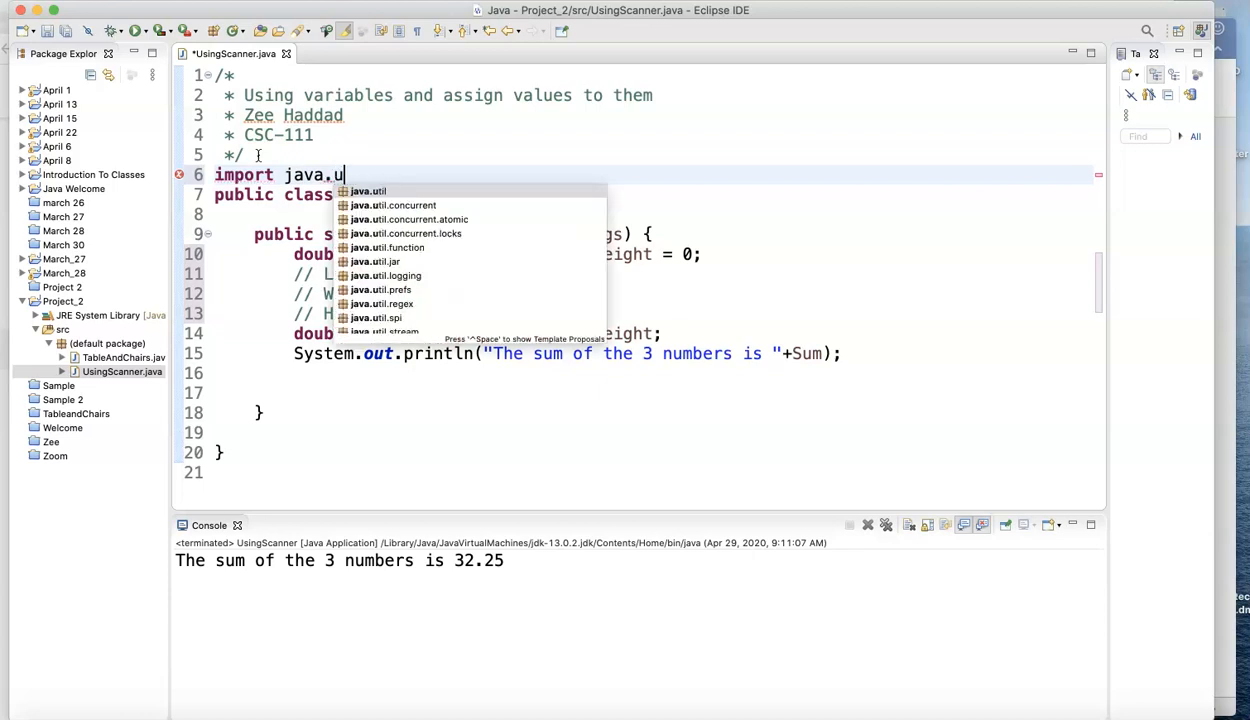
{"action": "type", "text": "til.Scanner"}
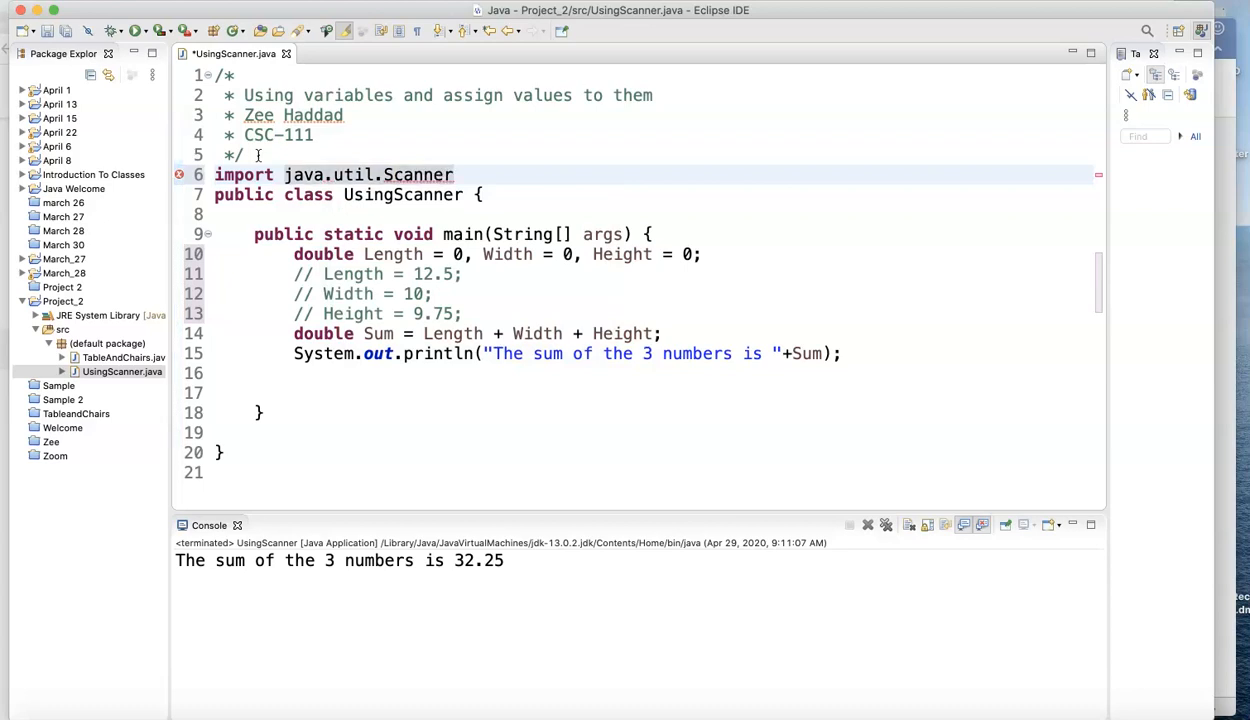
{"action": "type", "text": ";"}
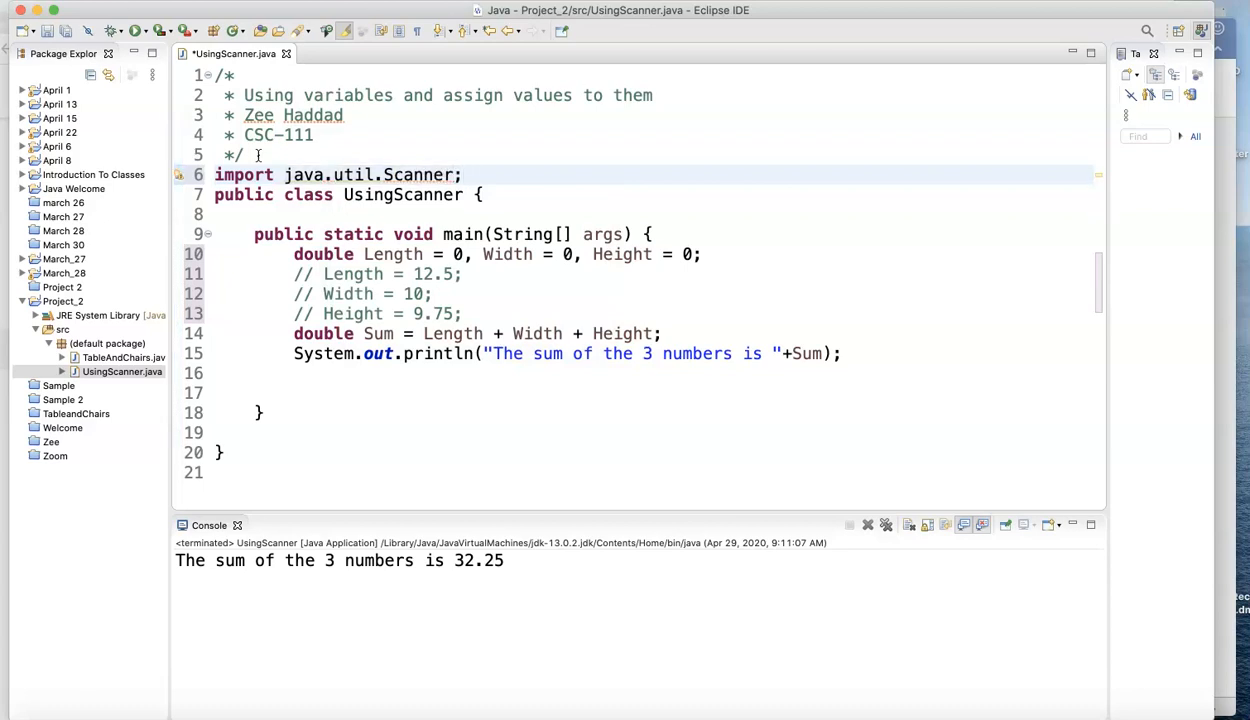
{"action": "left_click", "coordinate": [464, 175]}
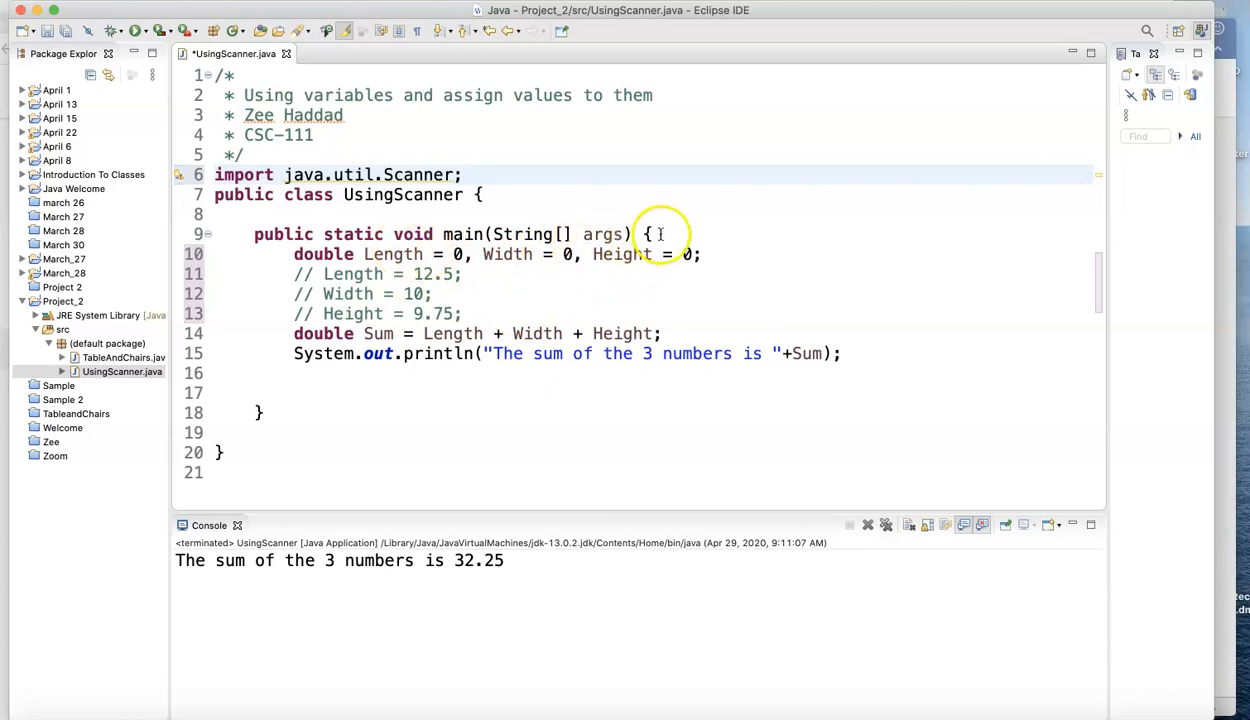
Step: Start a Scanner Input declaration on a new first line inside main
{"action": "left_click_drag", "start_coordinate": [655, 234], "coordinate": [634, 382]}
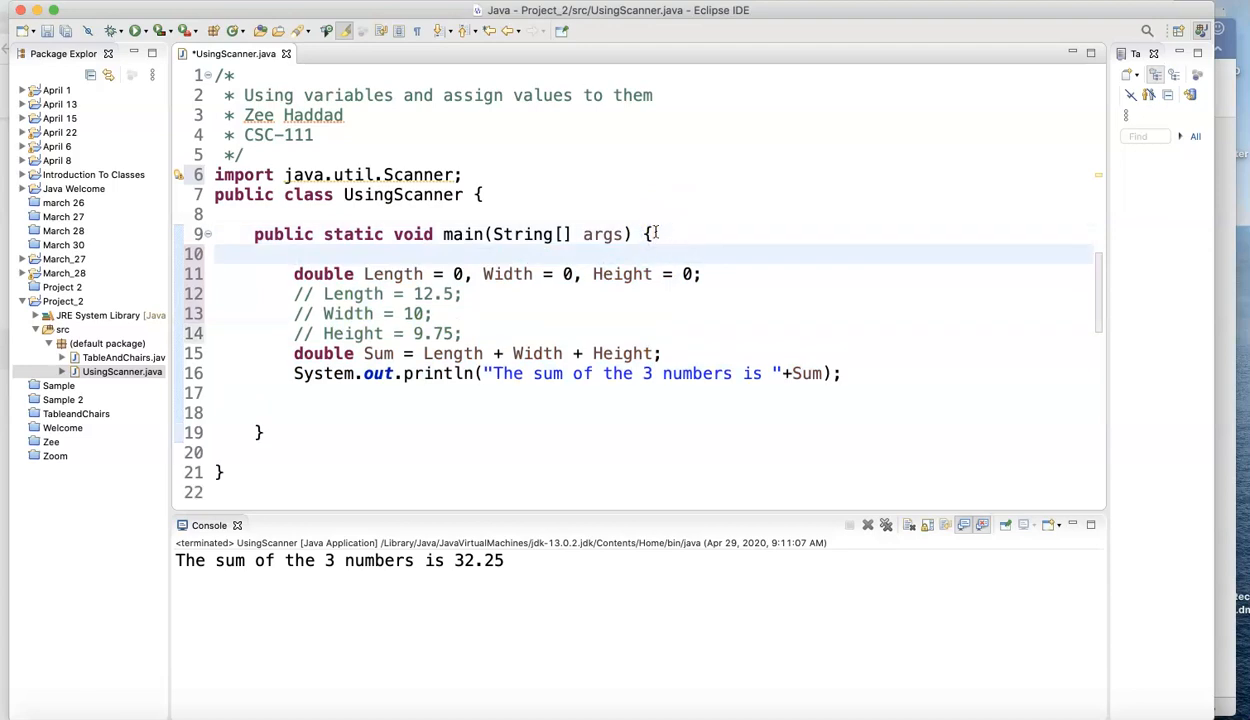
{"action": "type", "text": "Sca"}
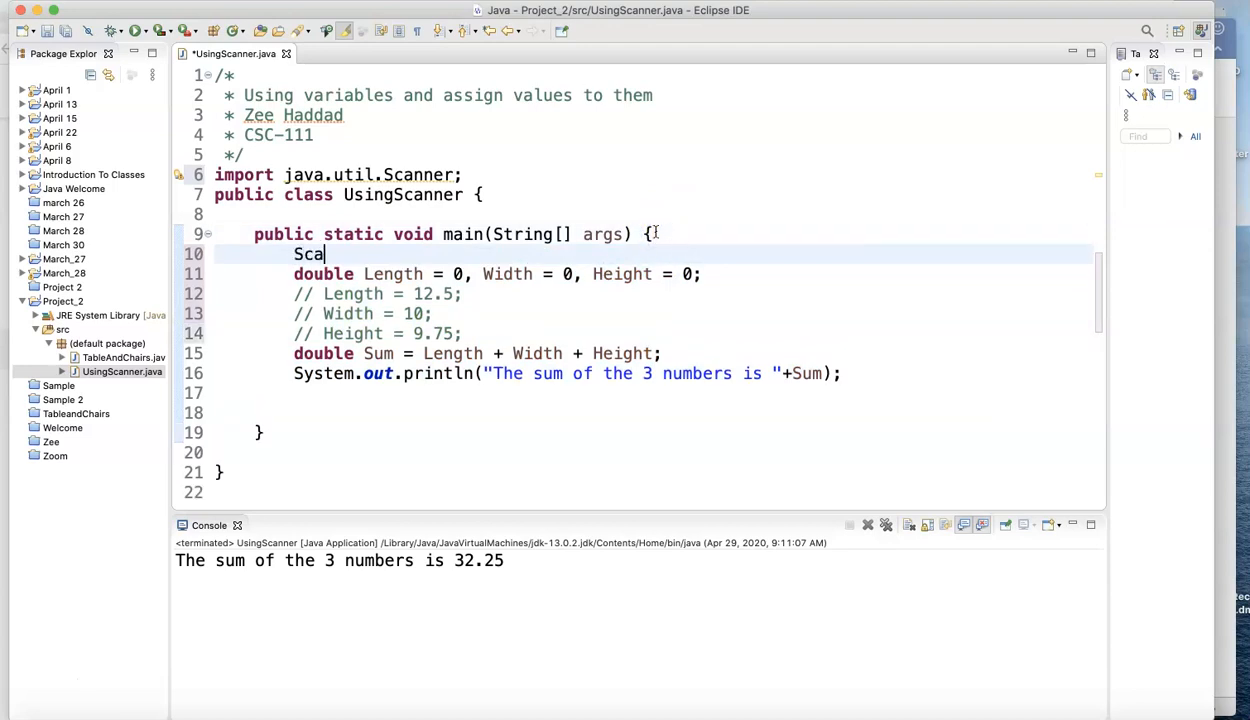
{"action": "type", "text": "nner"}
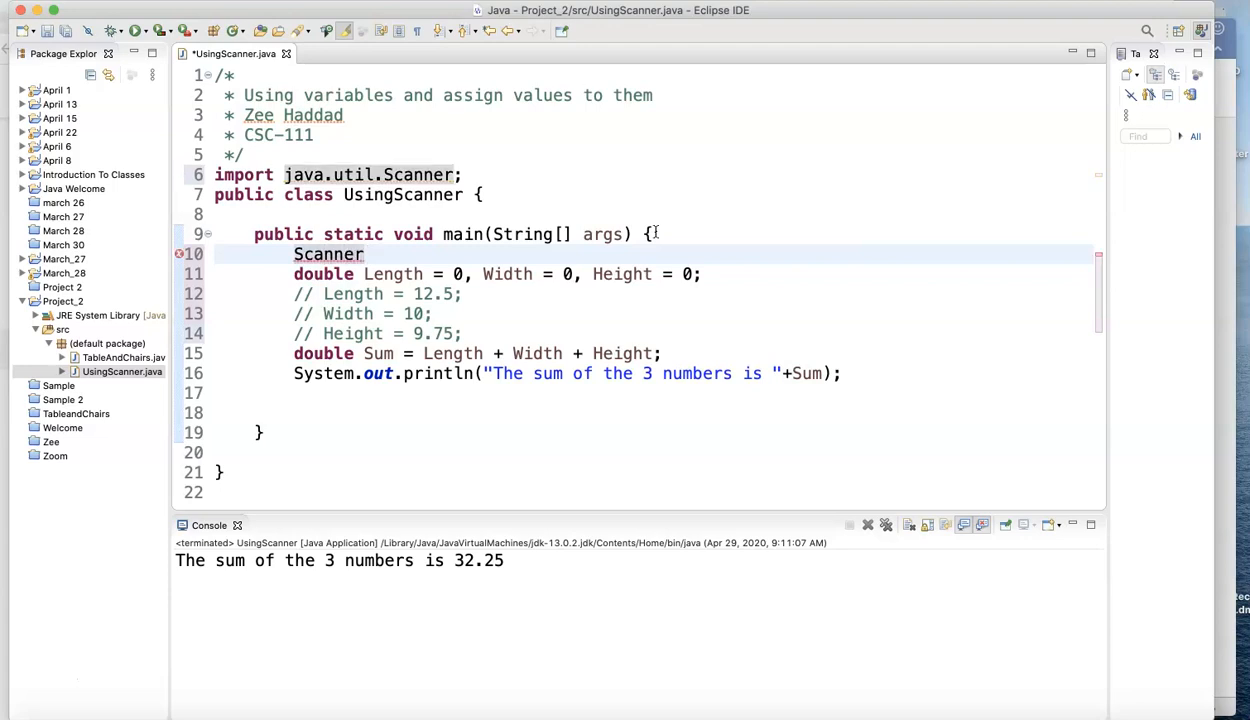
{"action": "type", "text": "\" \""}
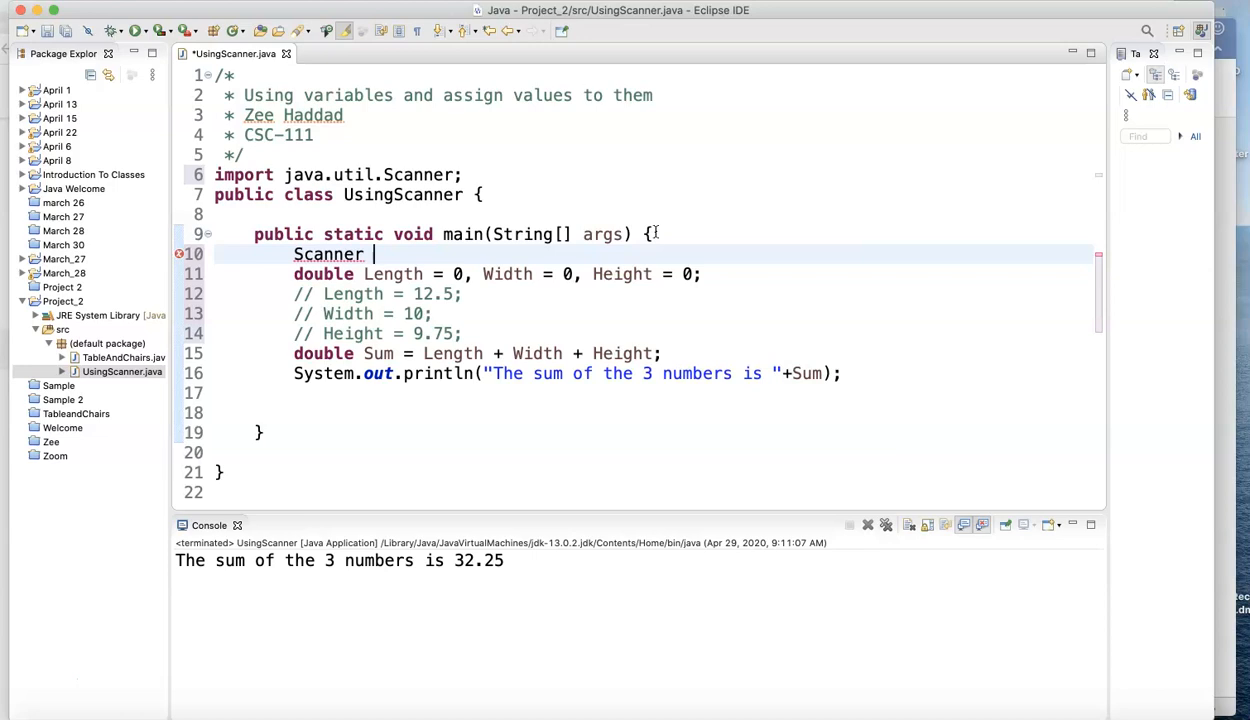
{"action": "type", "text": "Input"}
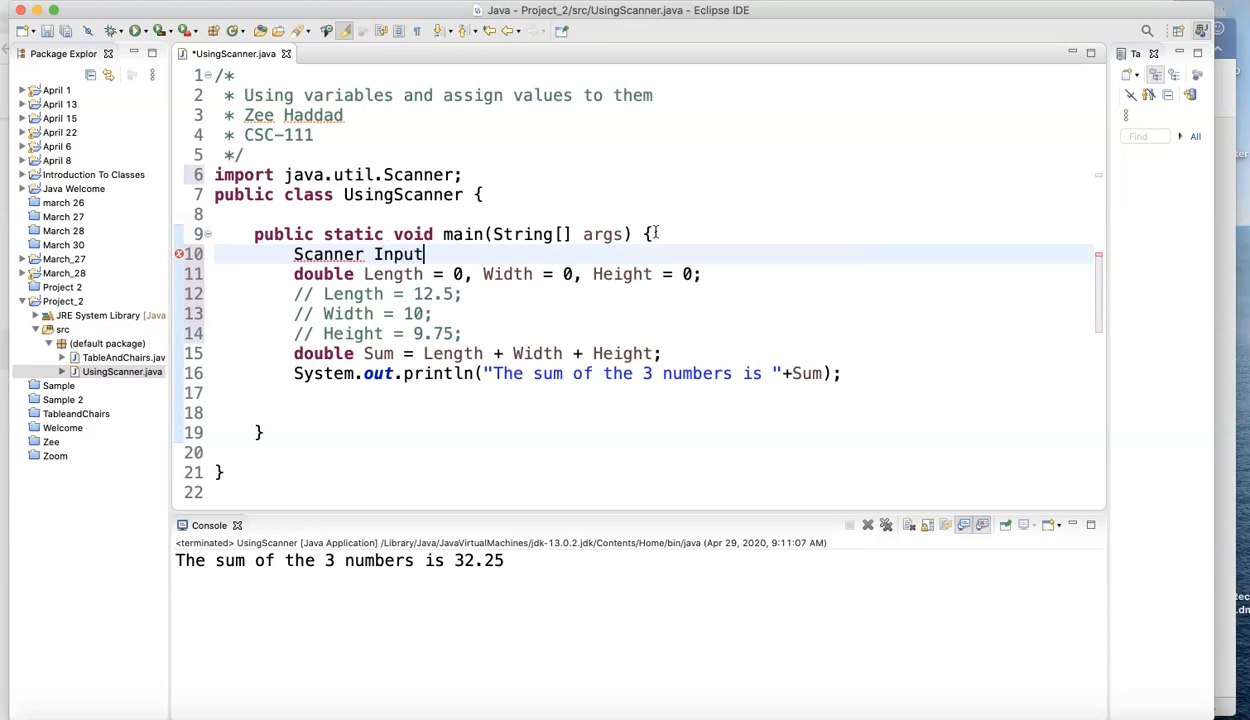
{"action": "double_click", "coordinate": [398, 253]}
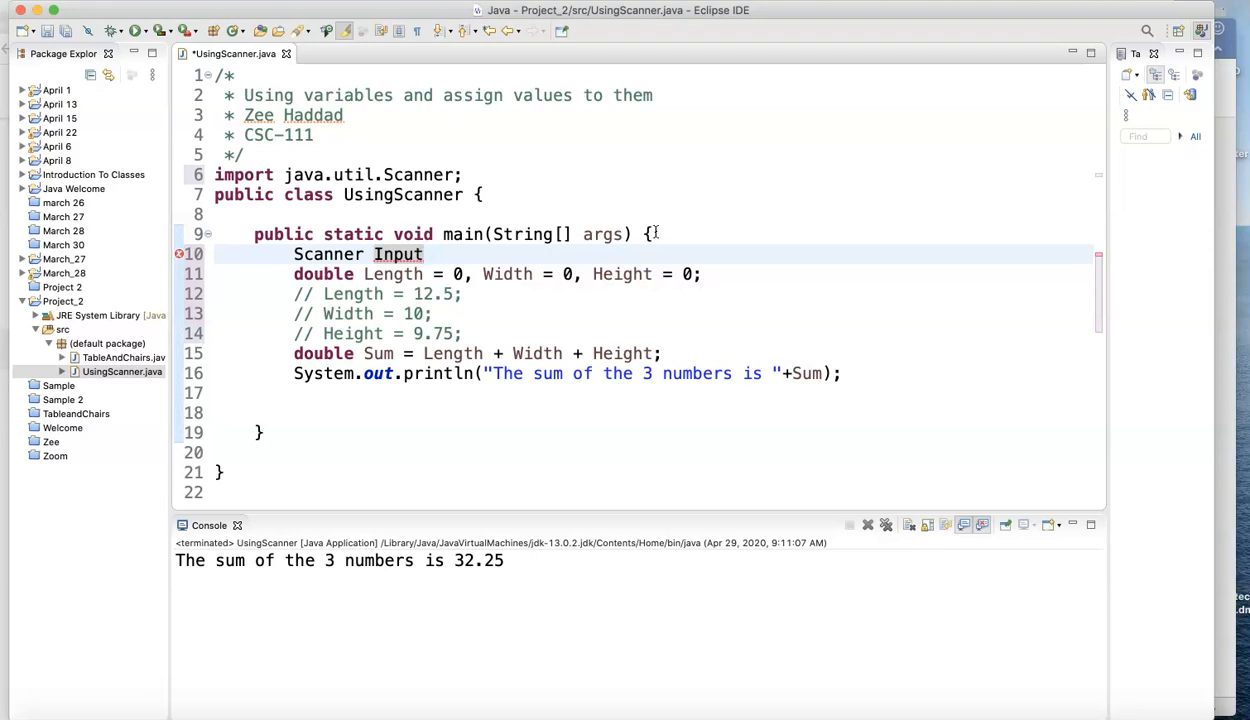
{"action": "left_click", "coordinate": [422, 254]}
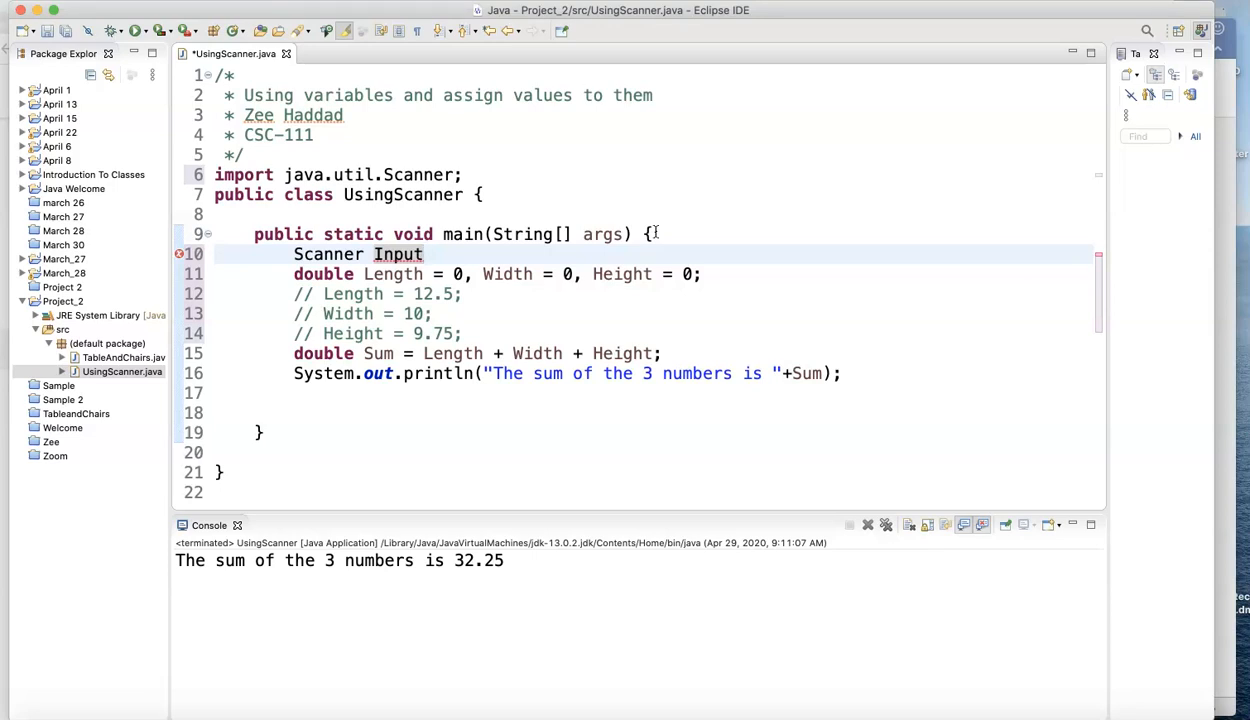
{"action": "left_click", "coordinate": [424, 254]}
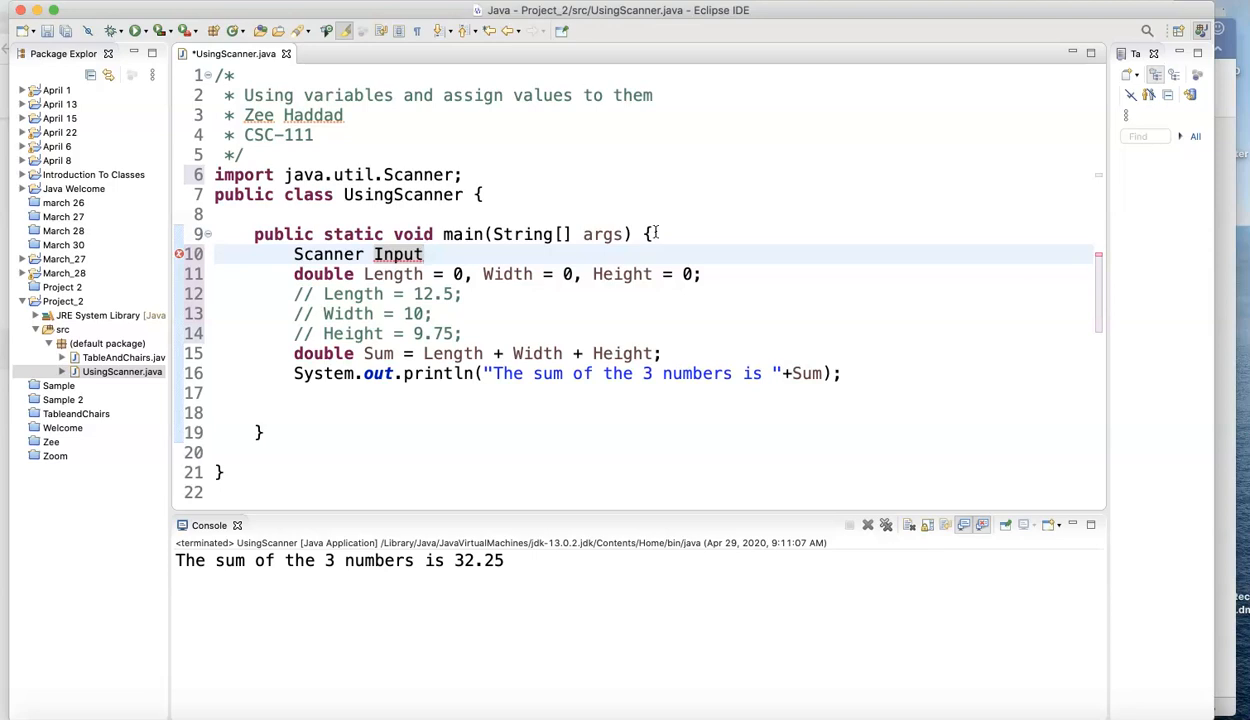
{"action": "left_click", "coordinate": [423, 254]}
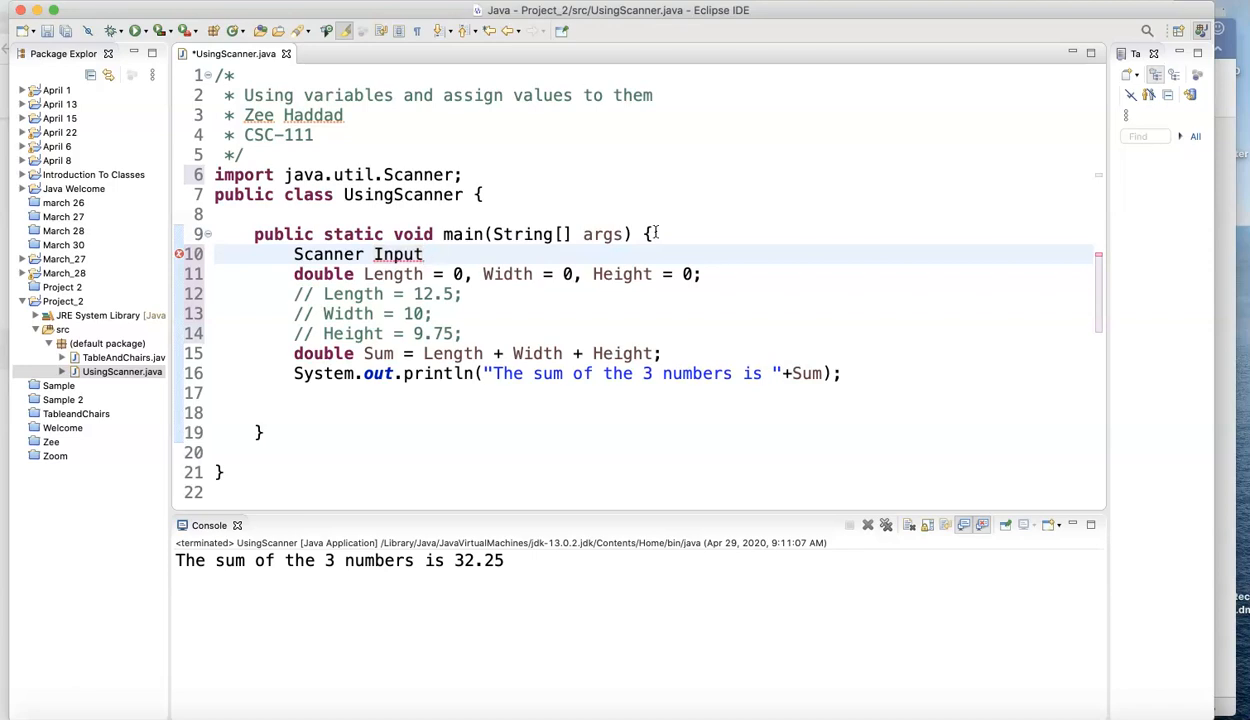
Step: Complete the declaration as Scanner Input = new Scanner(System.in)
{"action": "type", "text": "="}
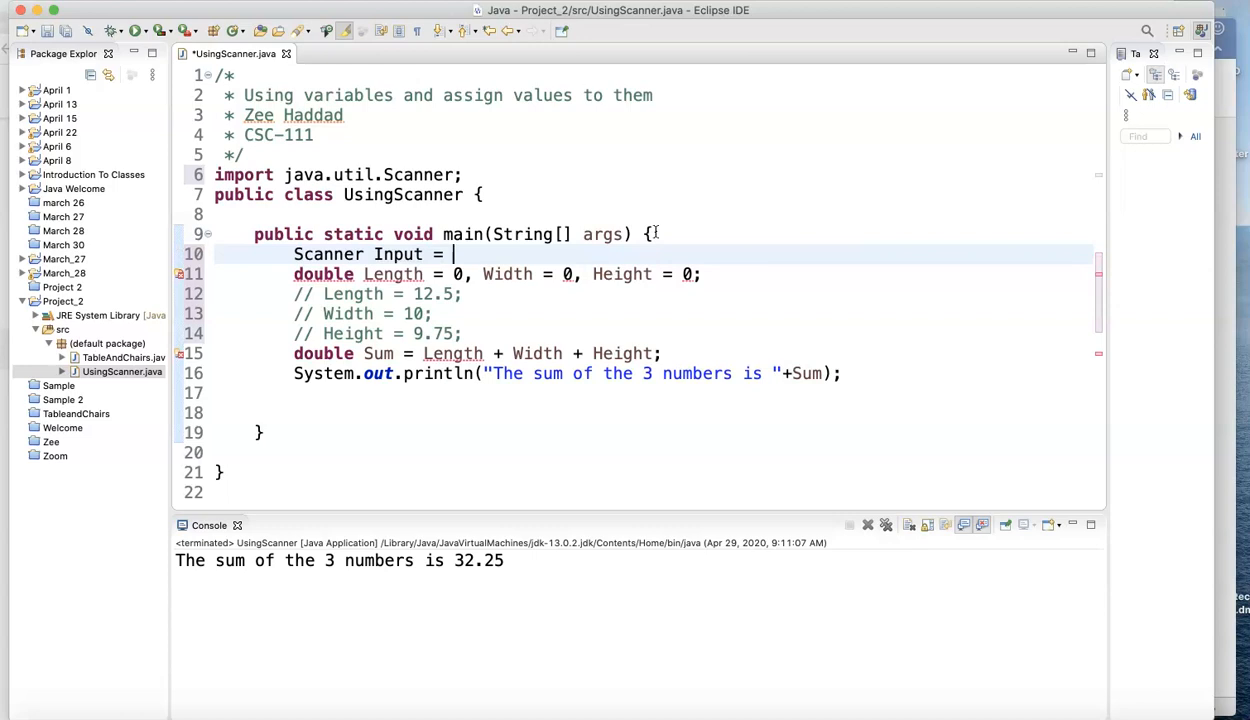
{"action": "type", "text": "new Sc"}
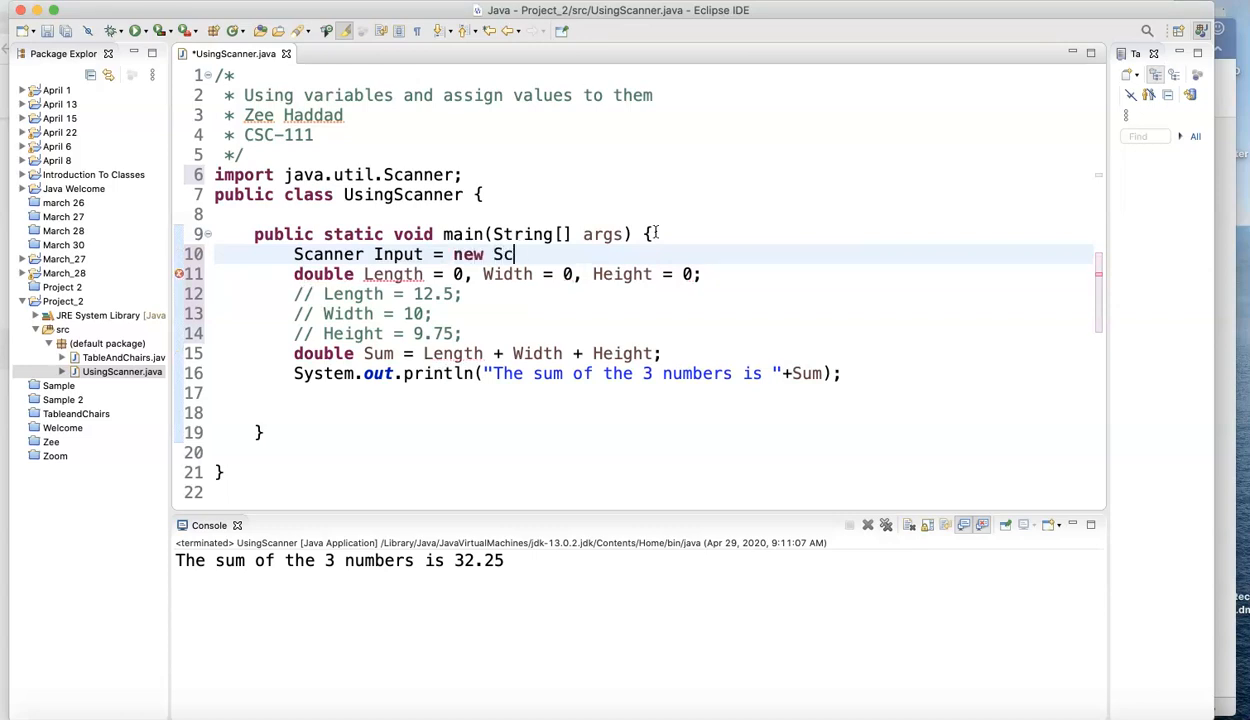
{"action": "type", "text": "anner()"}
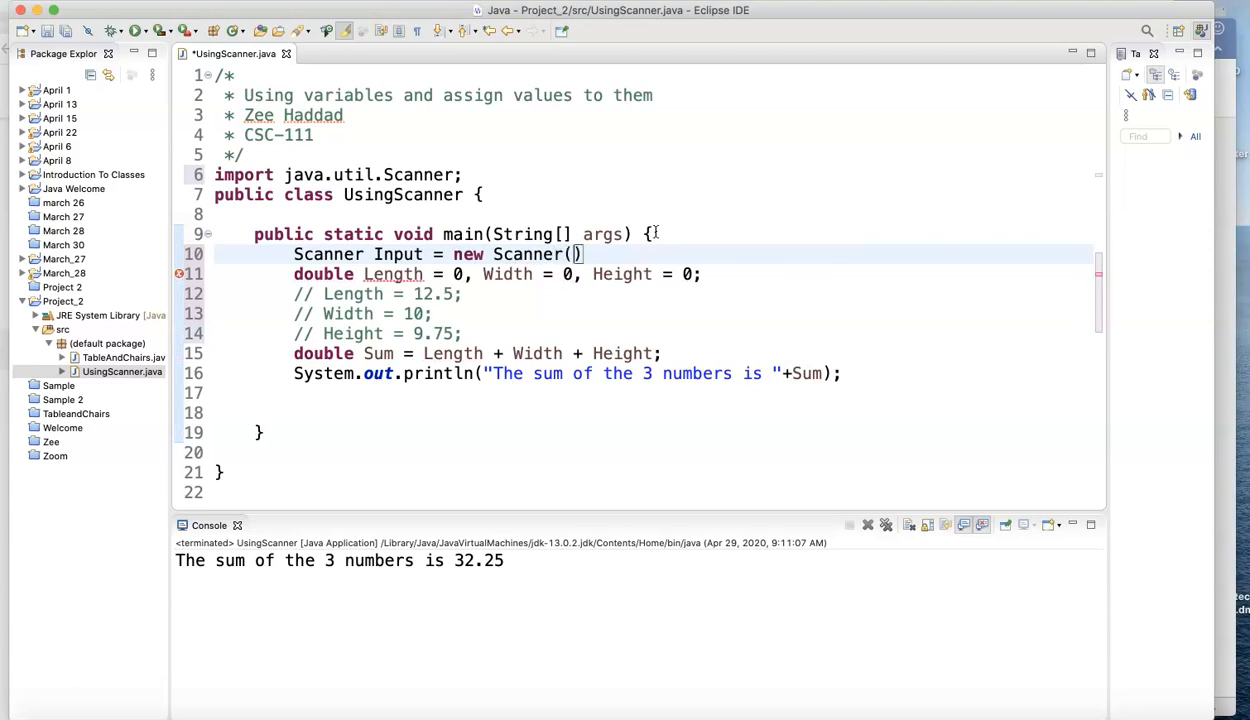
{"action": "type", "text": "System.i"}
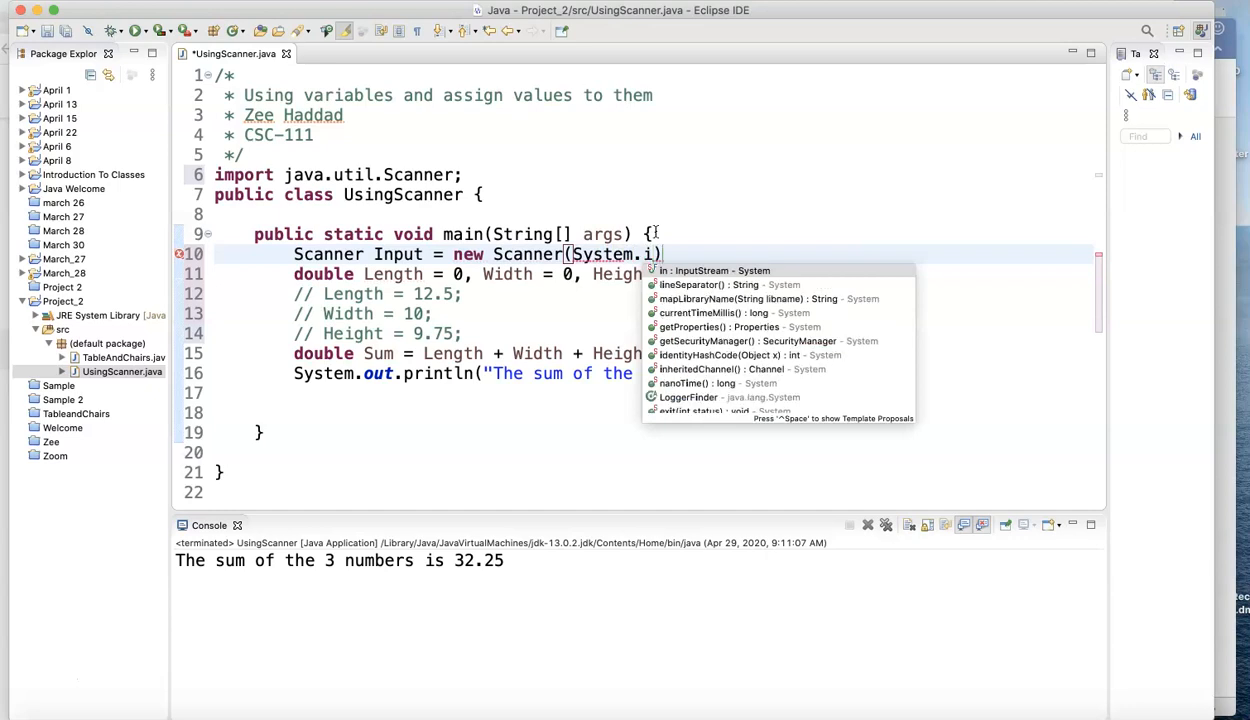
{"action": "type", "text": "n"}
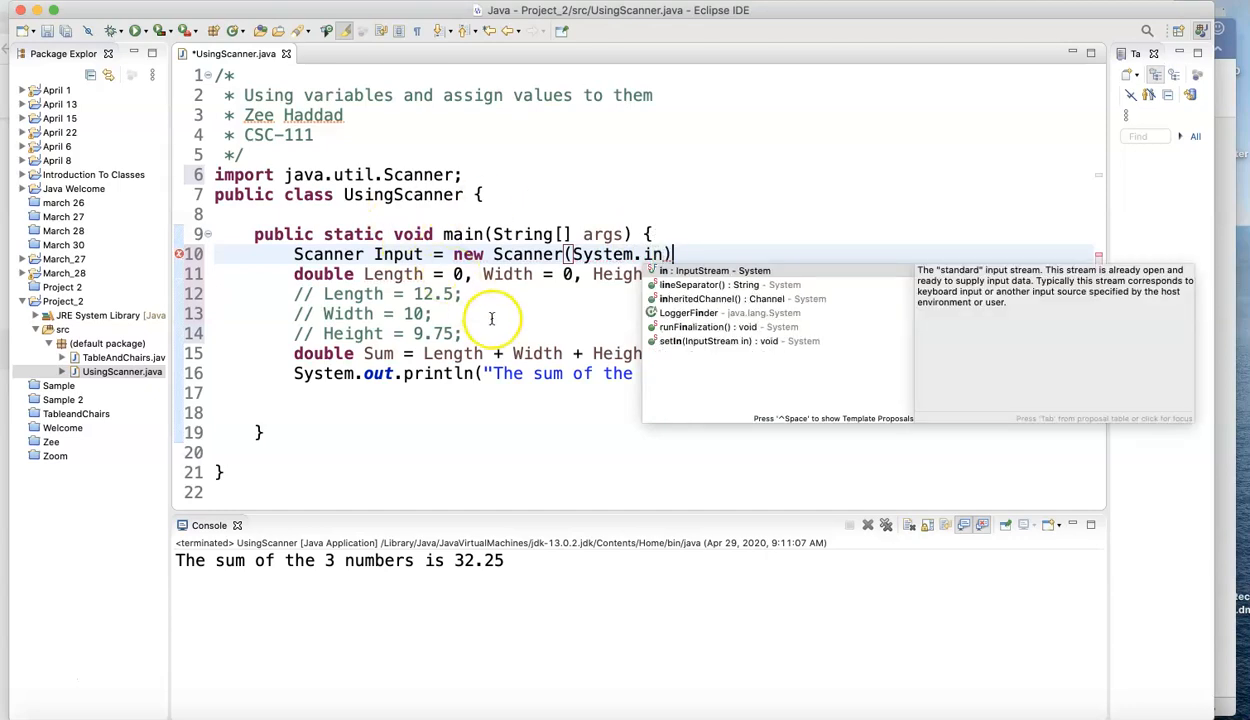
{"action": "mouse_move", "coordinate": [400, 380]}
{"action": "type", "text": ";"}
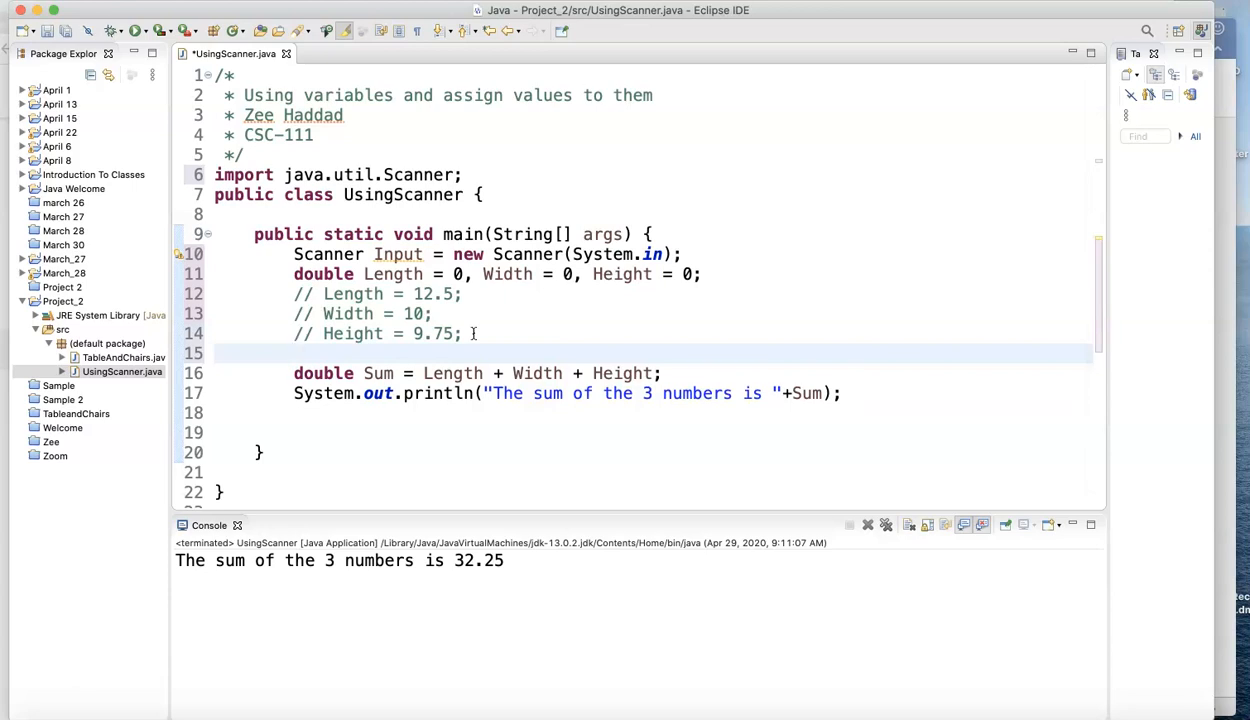
Step: Assign Length = Input.nextDouble(); before the Sum calculation
{"action": "type", "text": "Length"}
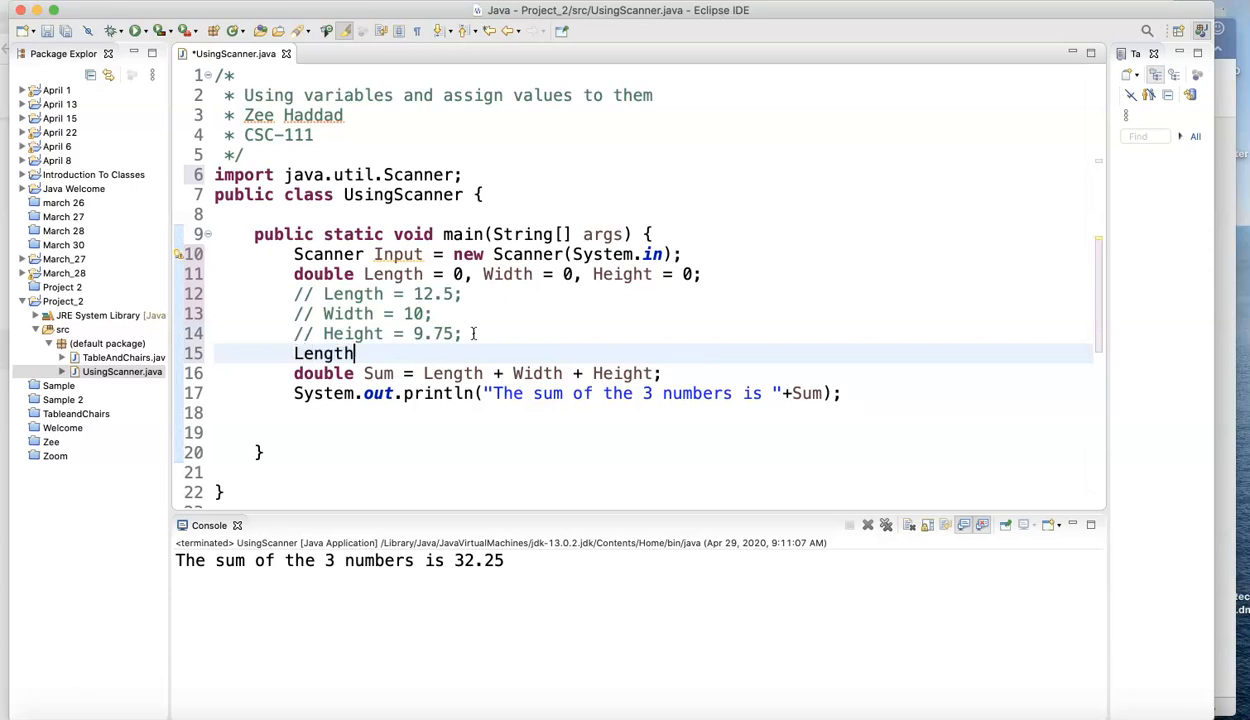
{"action": "type", "text": "="}
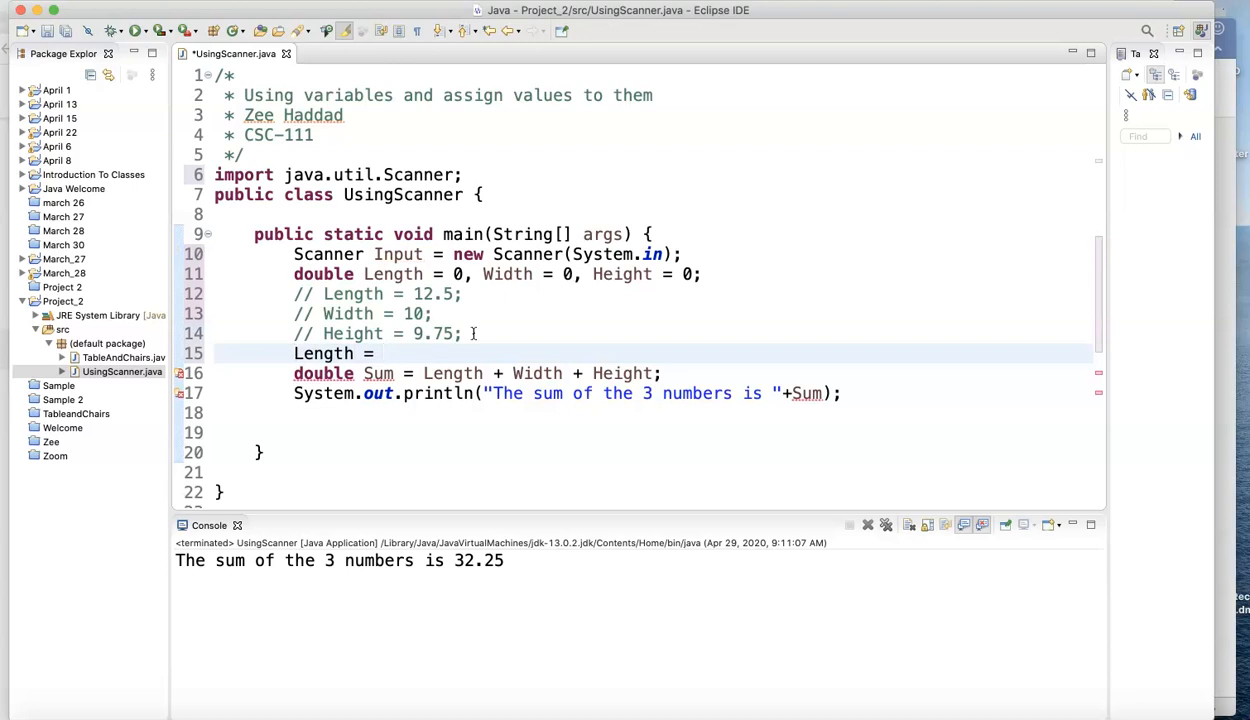
{"action": "type", "text": "in"}
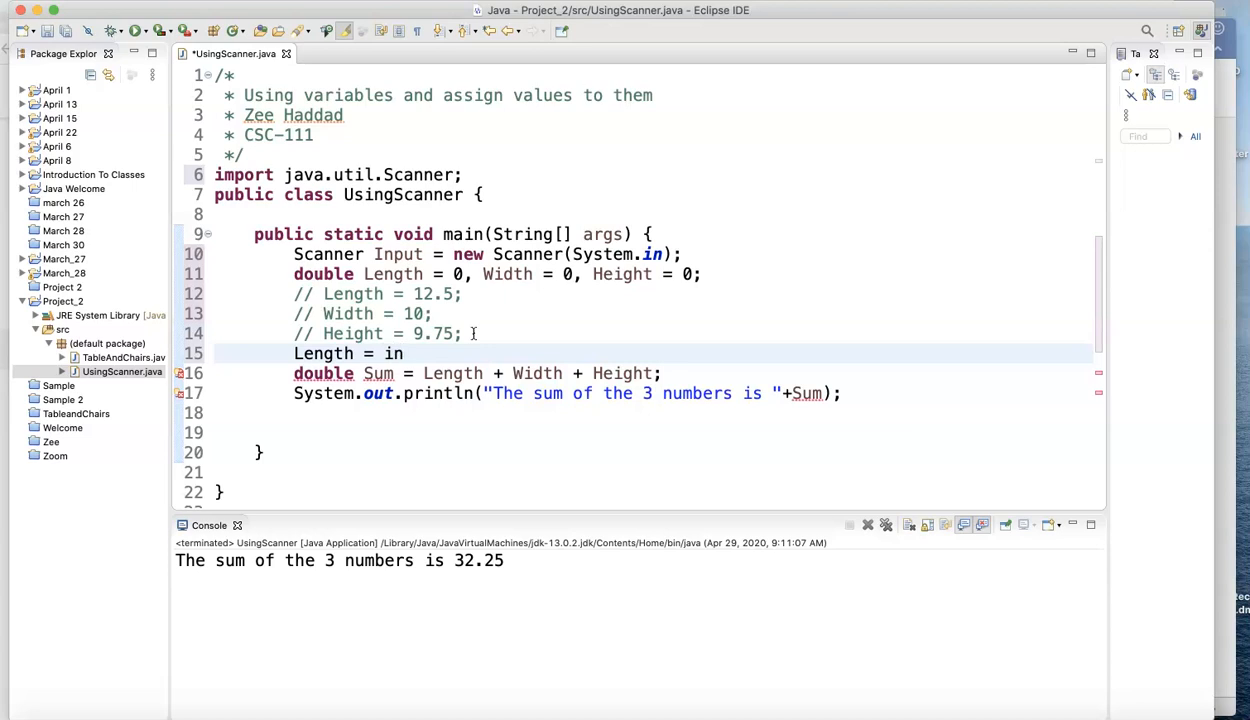
{"action": "key", "text": "BackSpace"}
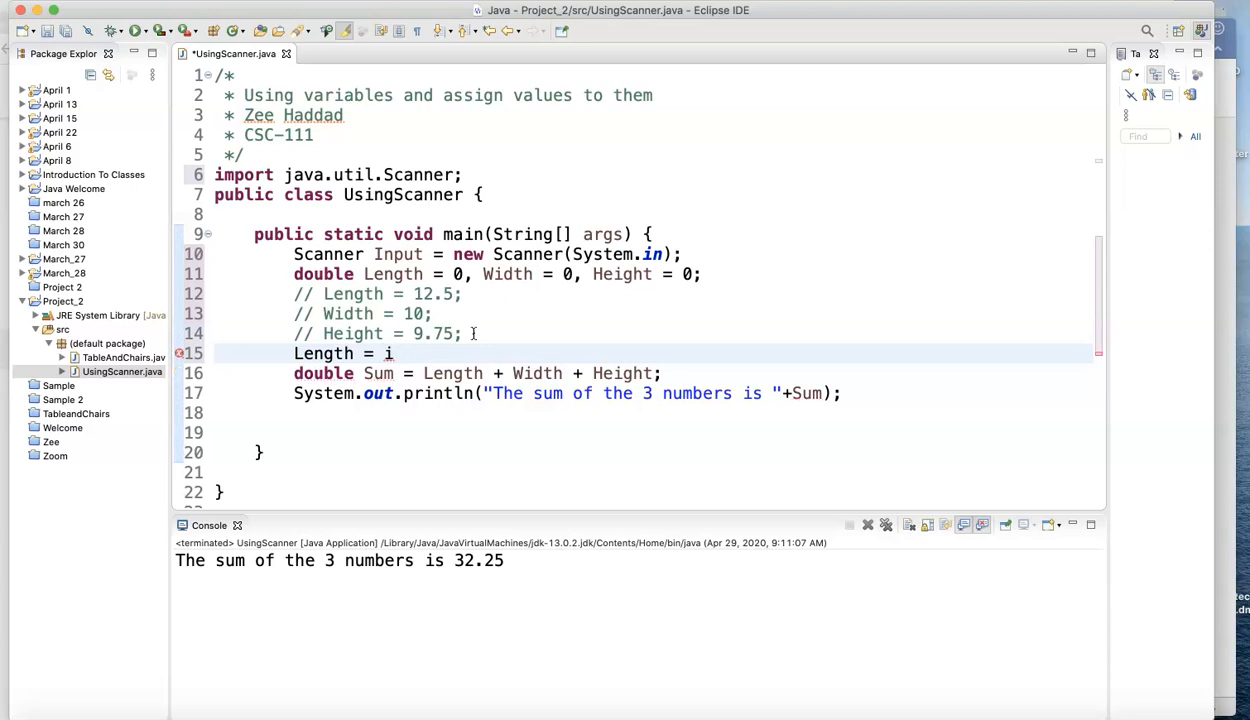
{"action": "type", "text": "nput."}
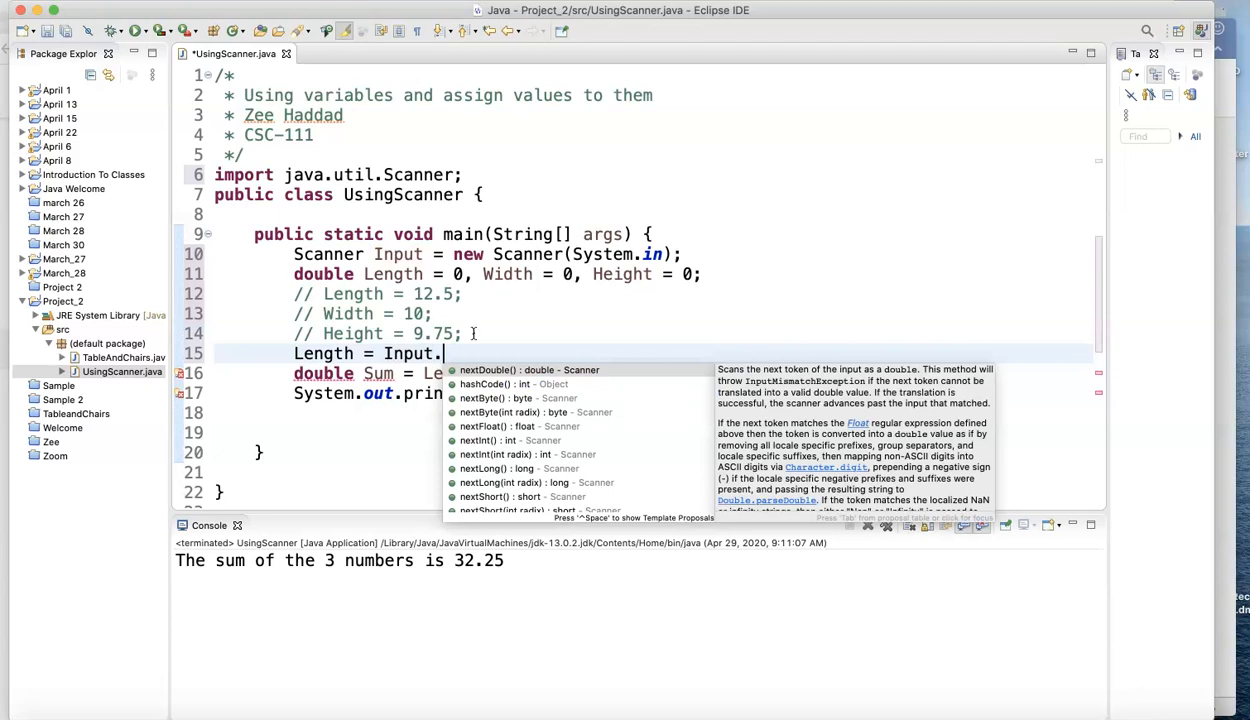
{"action": "type", "text": "nextDouble();"}
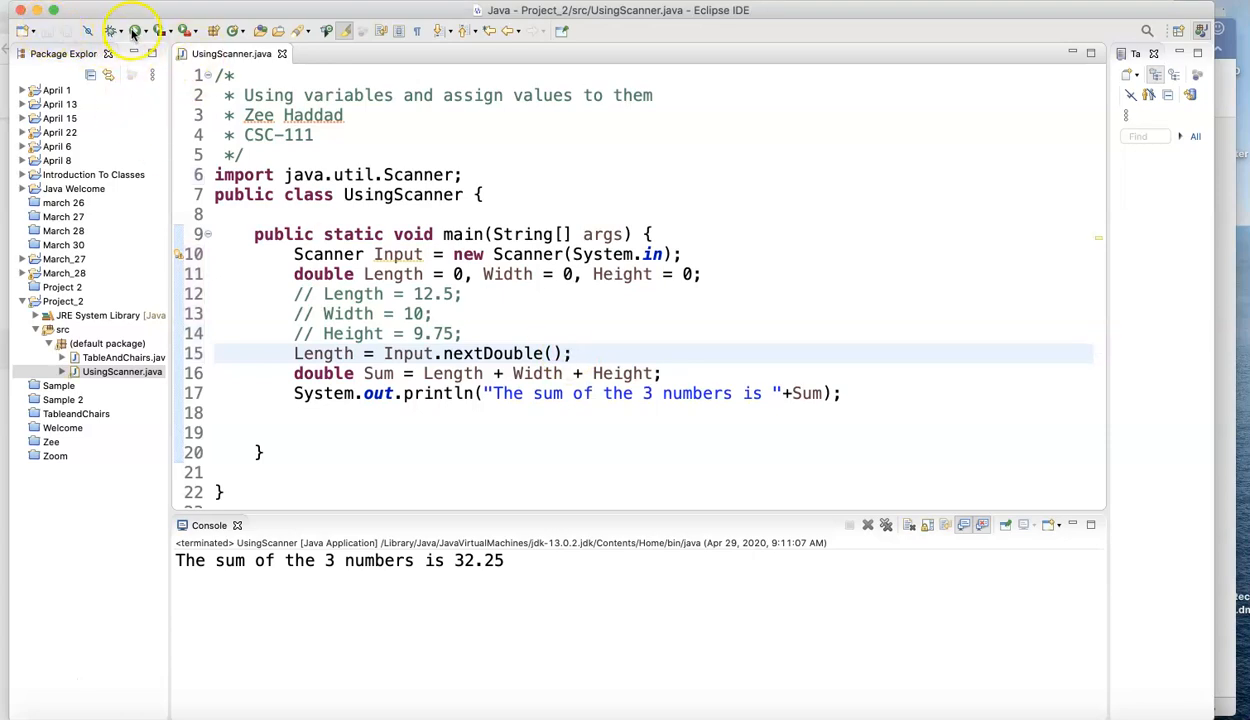
Step: Run the program and enter 56.3 in the console to get sum 56.3
{"action": "left_click", "coordinate": [135, 30]}
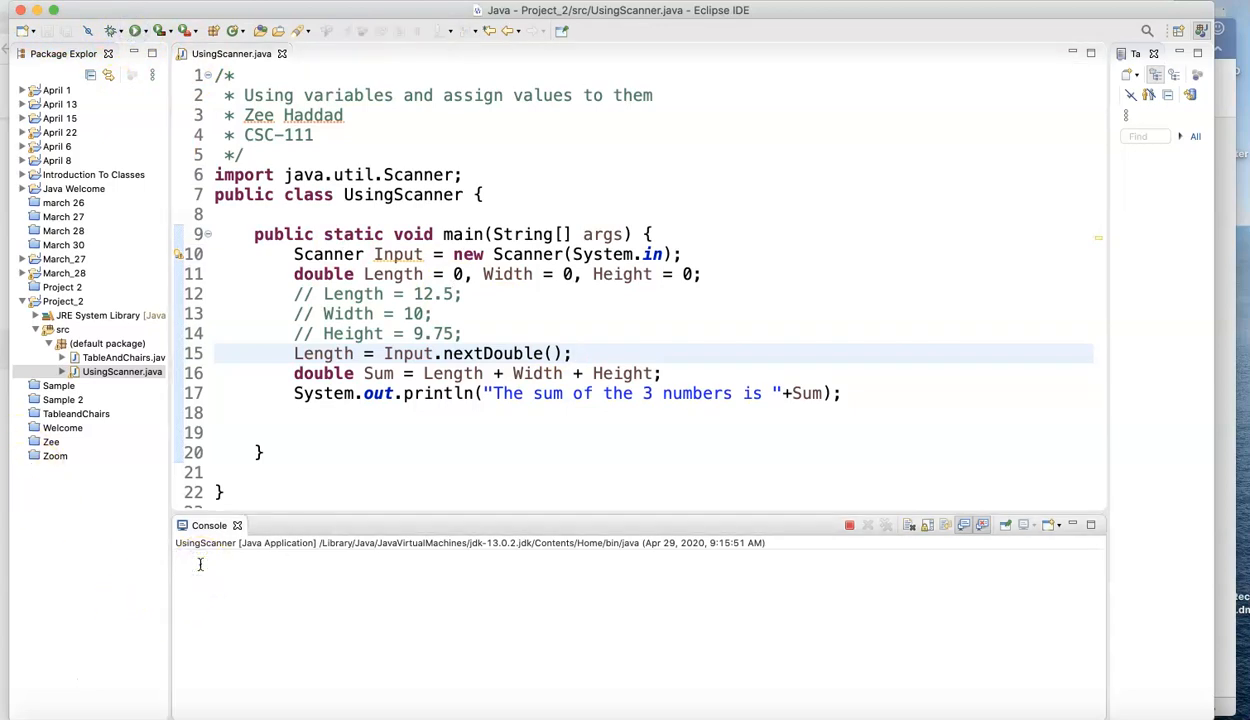
{"action": "left_click", "coordinate": [200, 562]}
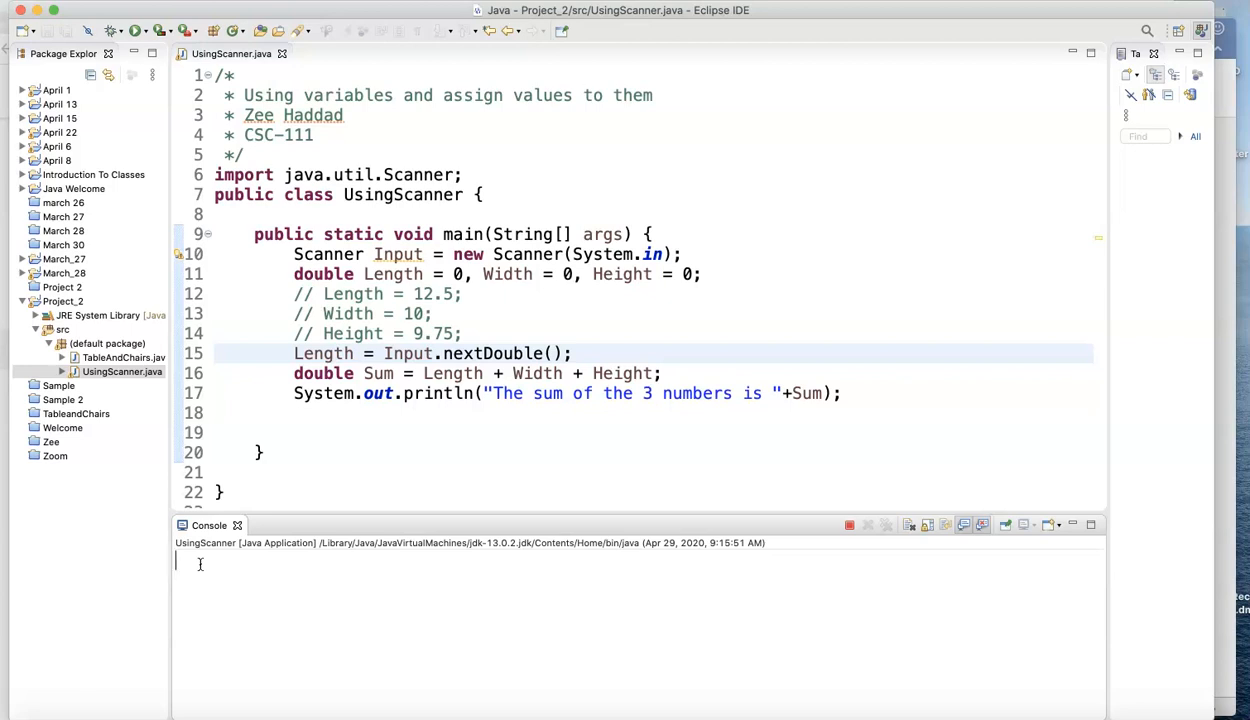
{"action": "type", "text": "56"}
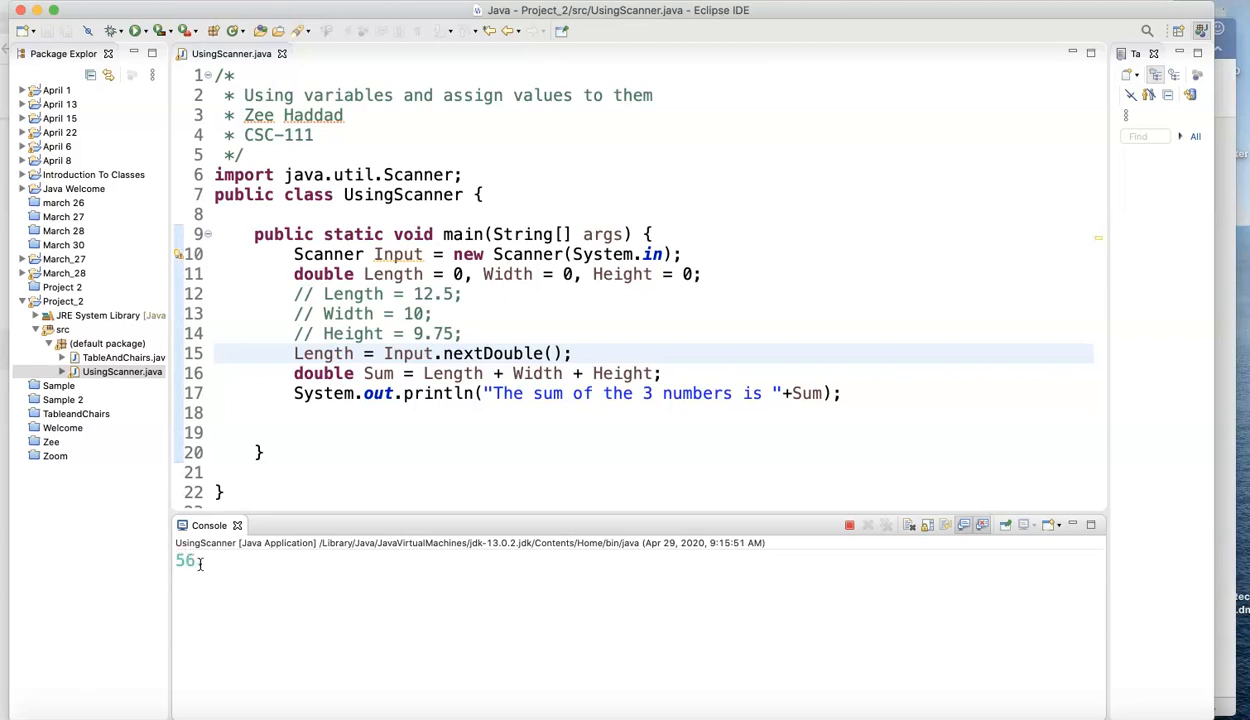
{"action": "type", "text": ".3"}
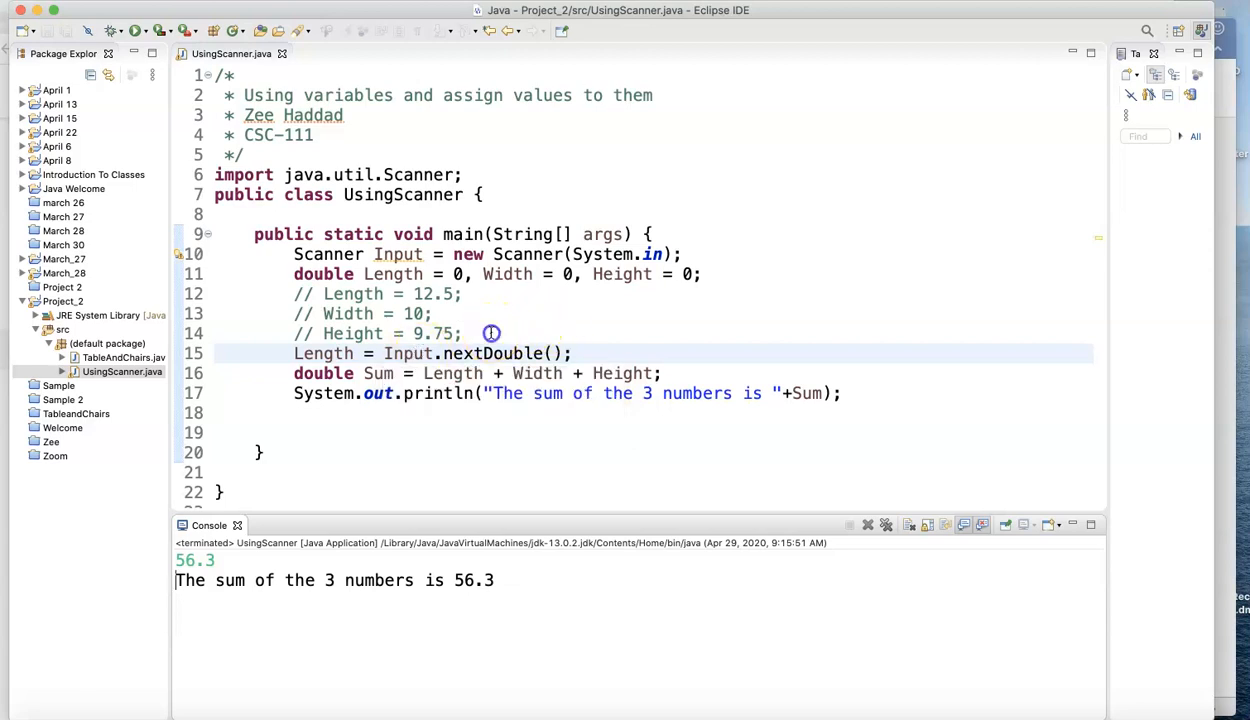
Step: Add System.out.print("Please enter the length --> ") before reading Length, using print not println
{"action": "type", "text": "s"}
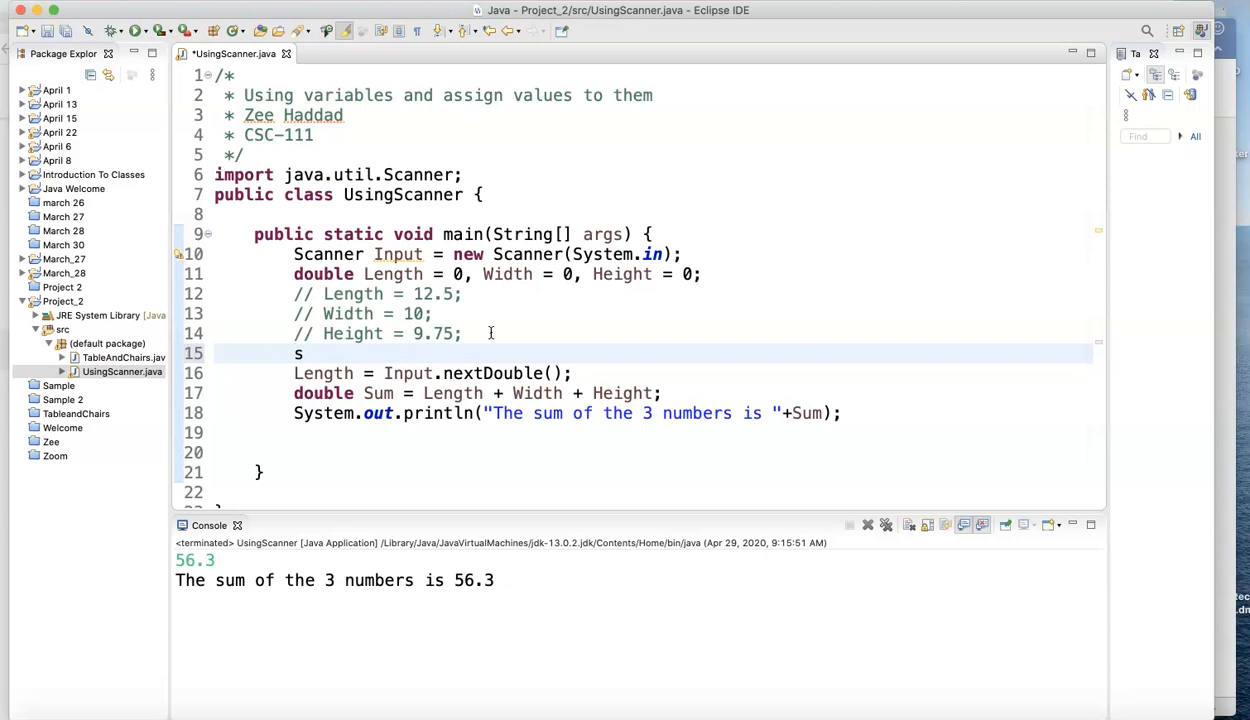
{"action": "type", "text": "yso"}
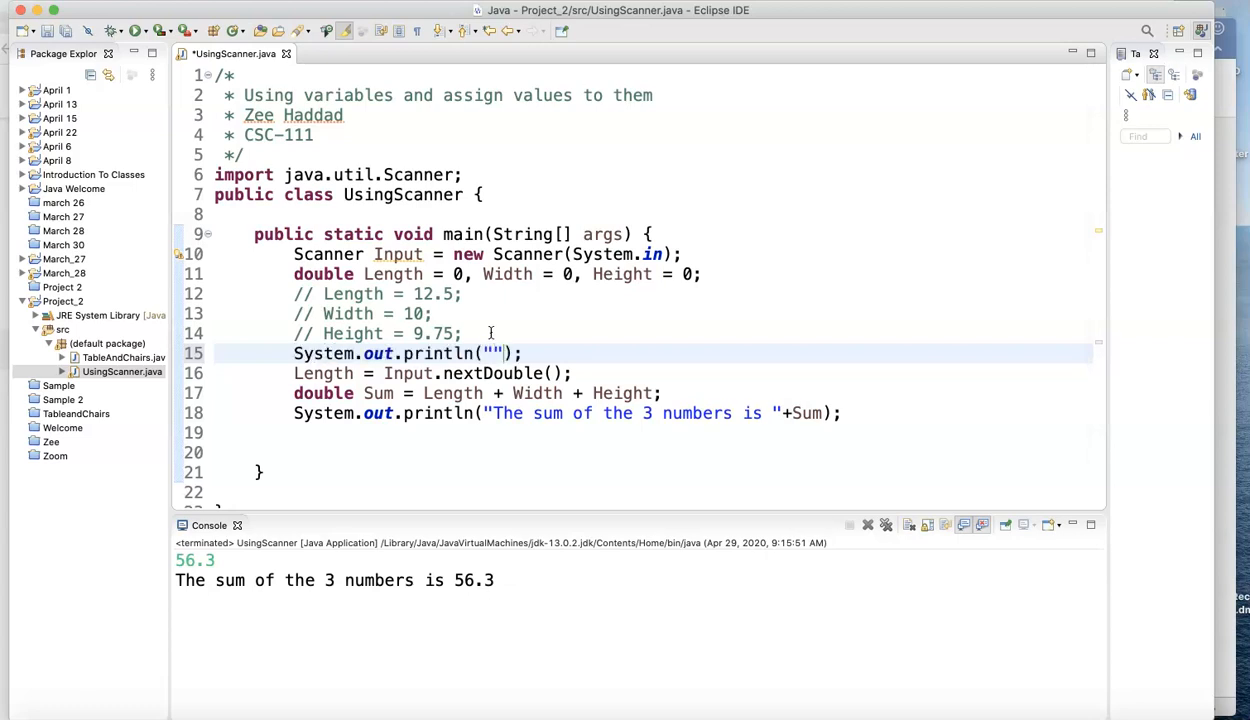
{"action": "type", "text": "Please"}
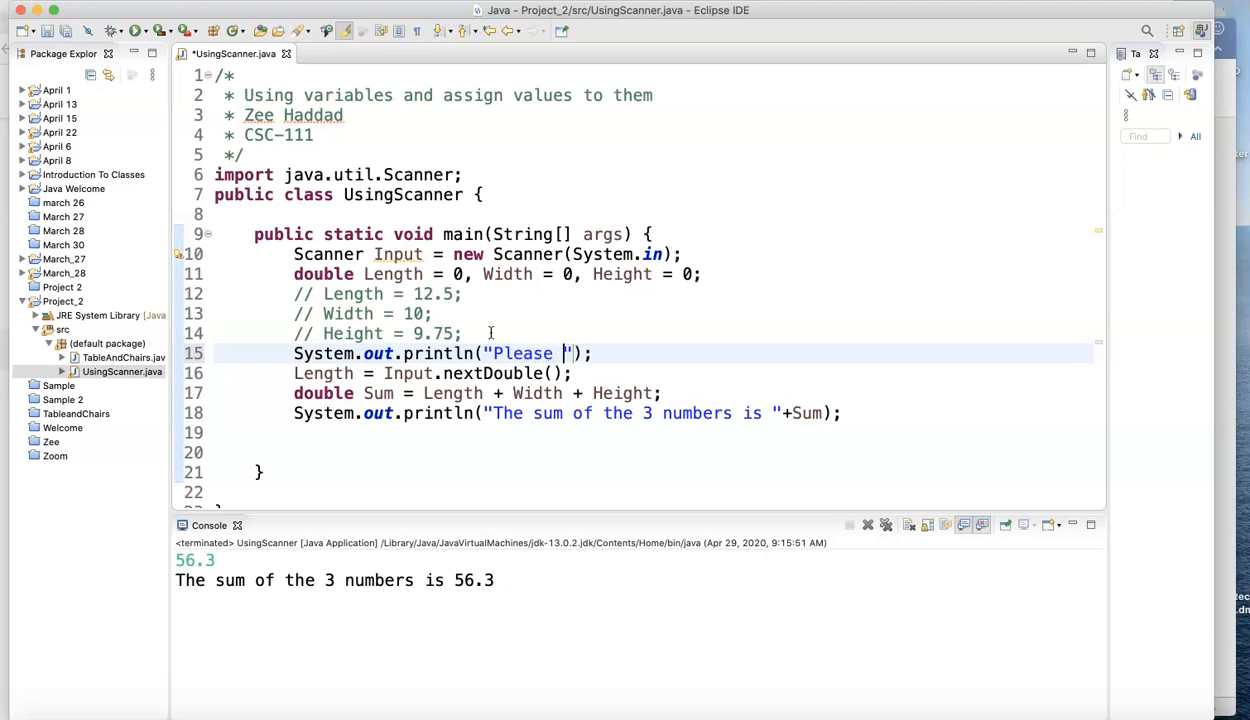
{"action": "type", "text": "enter t"}
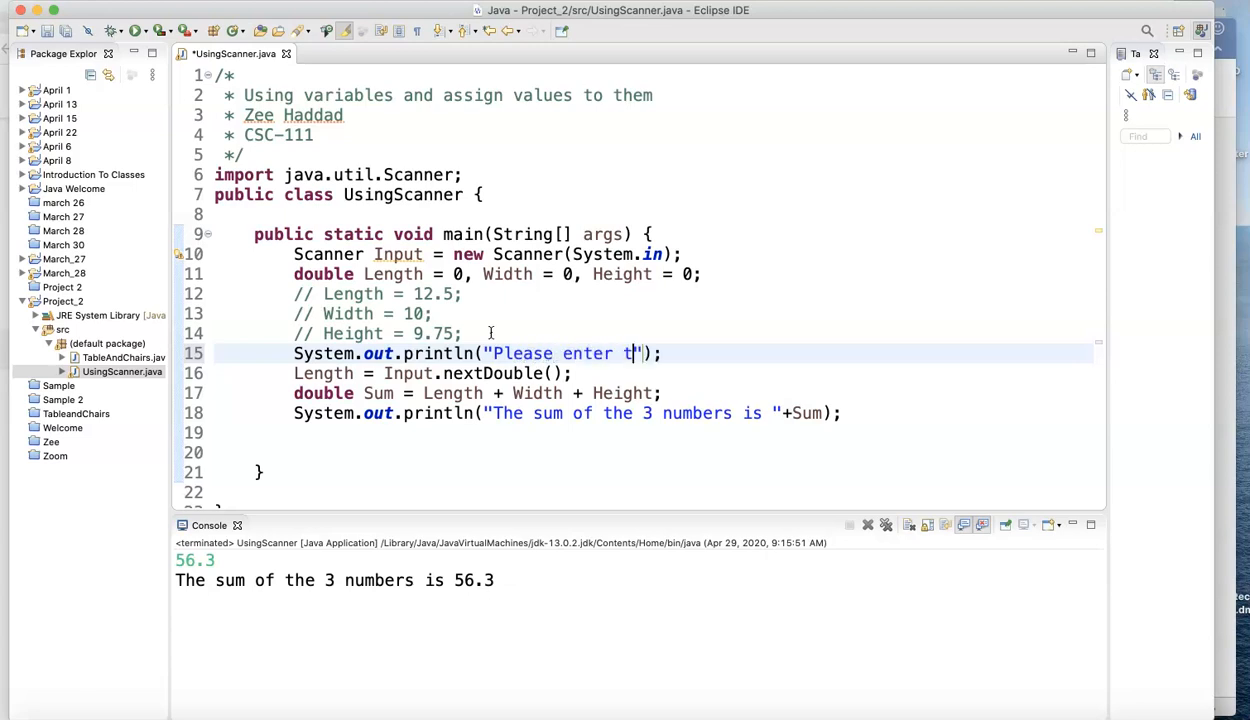
{"action": "type", "text": "he le"}
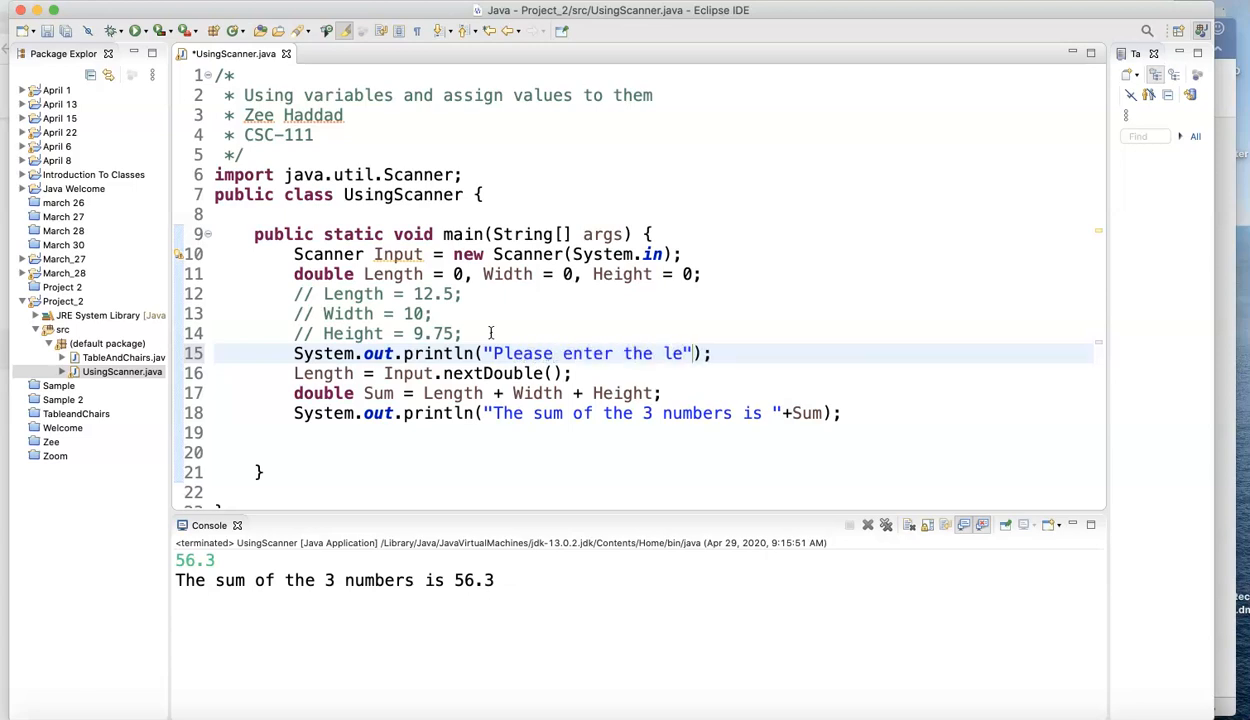
{"action": "type", "text": "ngth"}
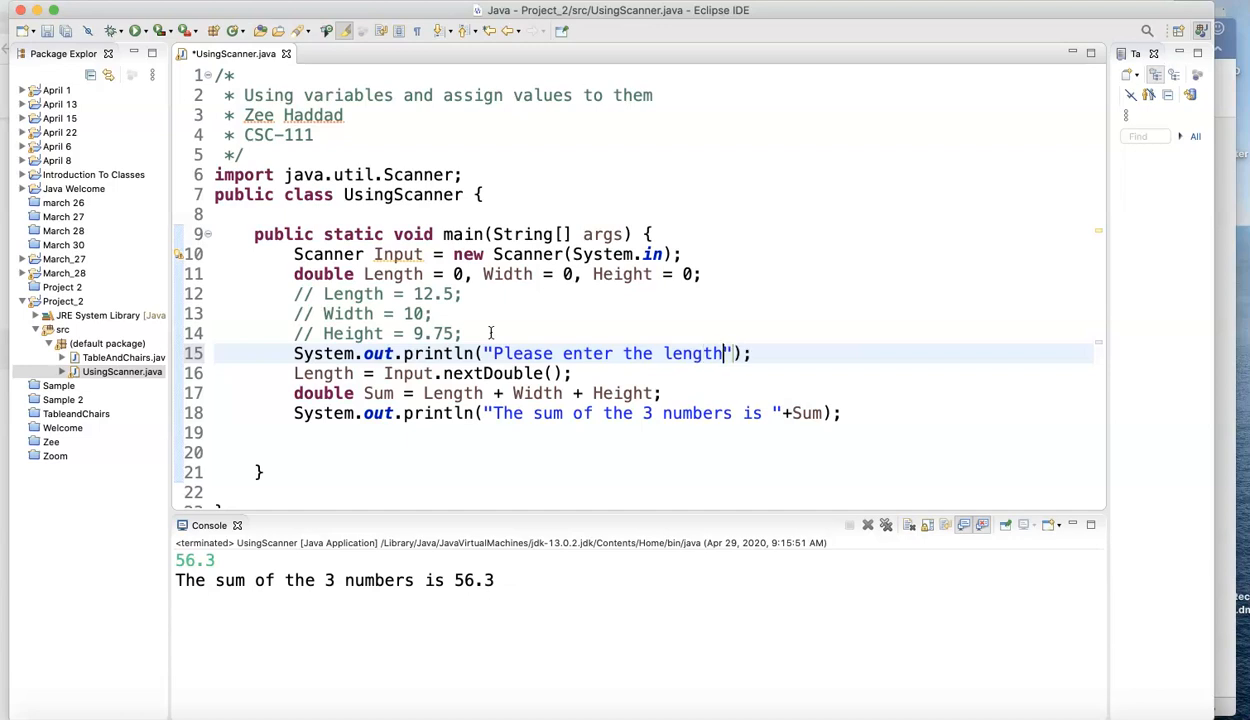
{"action": "type", "text": "\" \""}
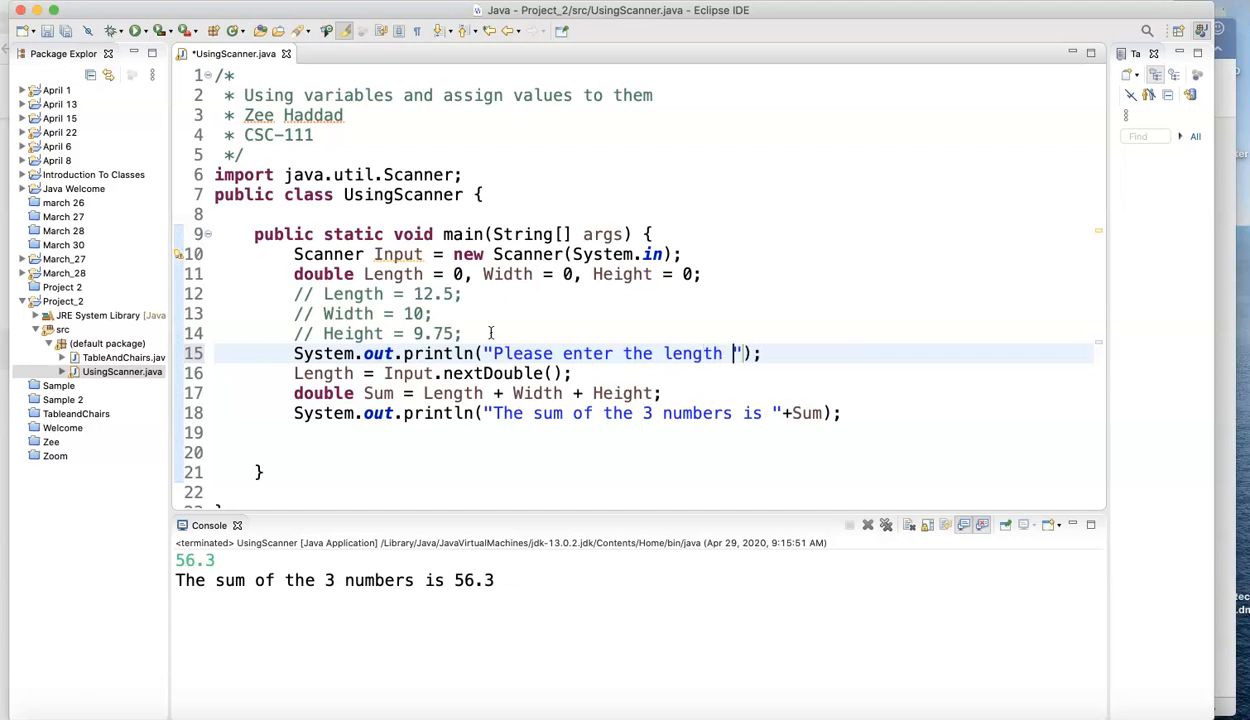
{"action": "type", "text": "-->"}
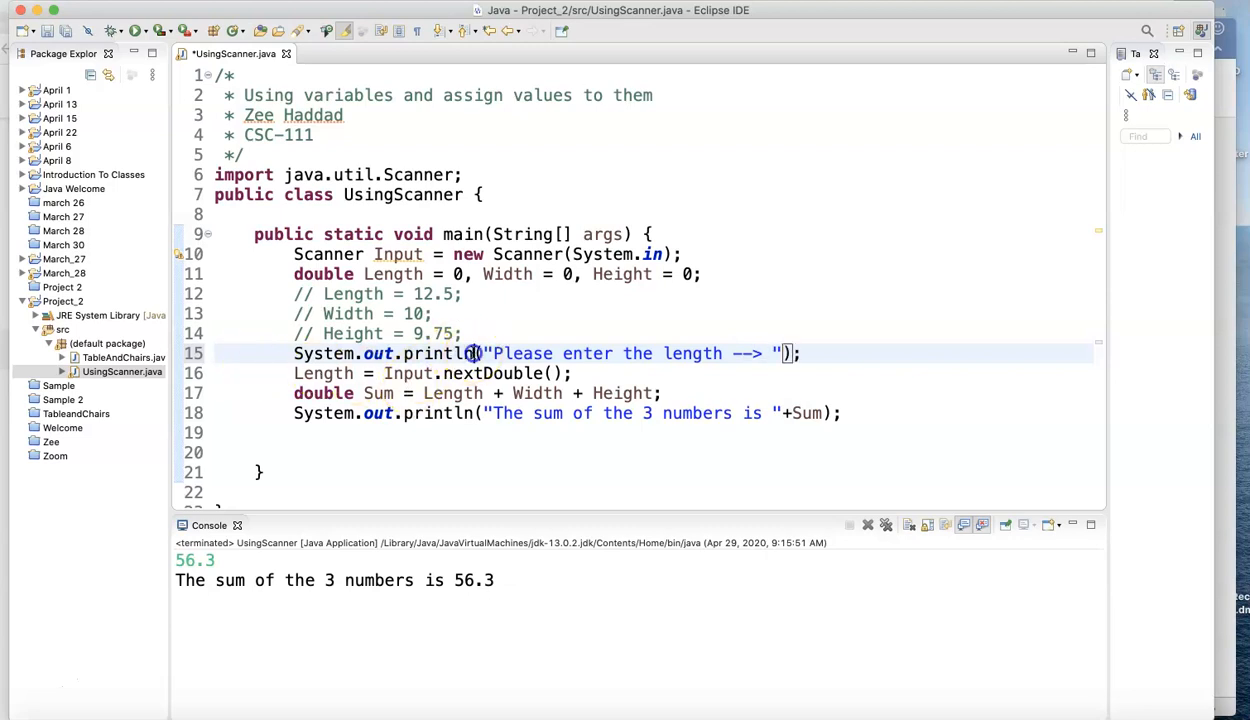
{"action": "key", "text": "BackSpace"}
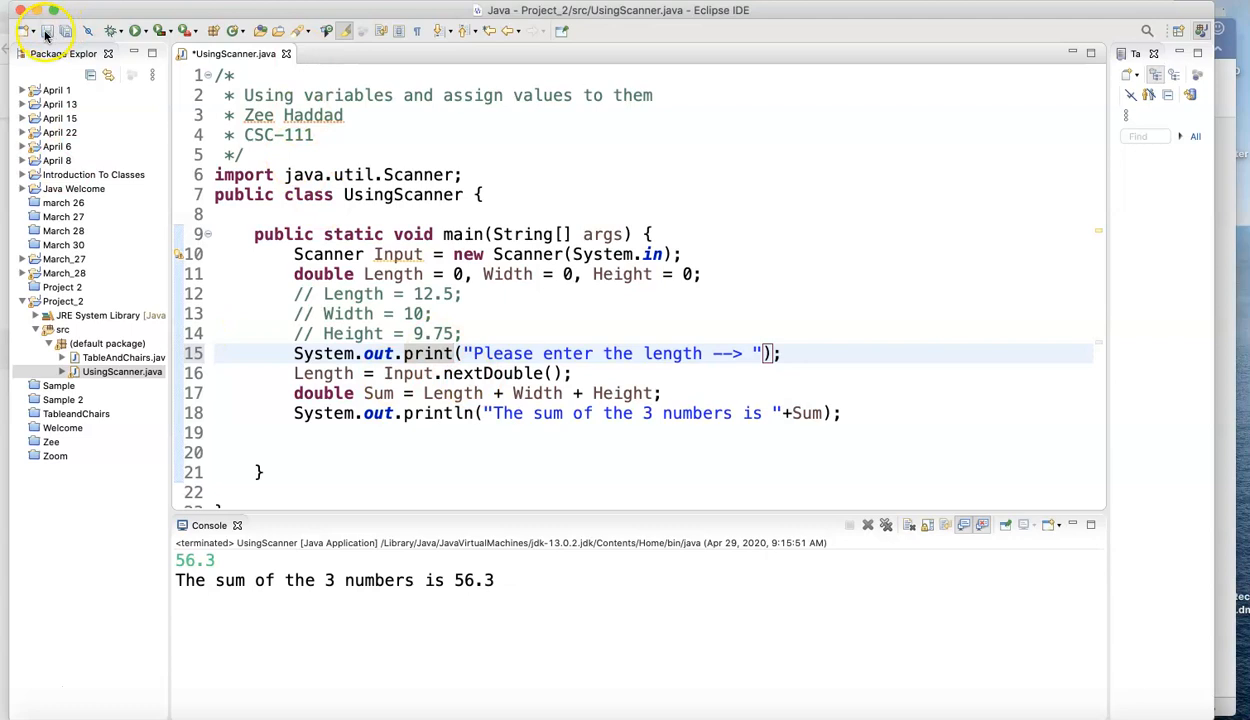
Step: Run the program, answer the prompt with 44.29, then select the prompt-and-read lines to copy
{"action": "left_click", "coordinate": [137, 30]}
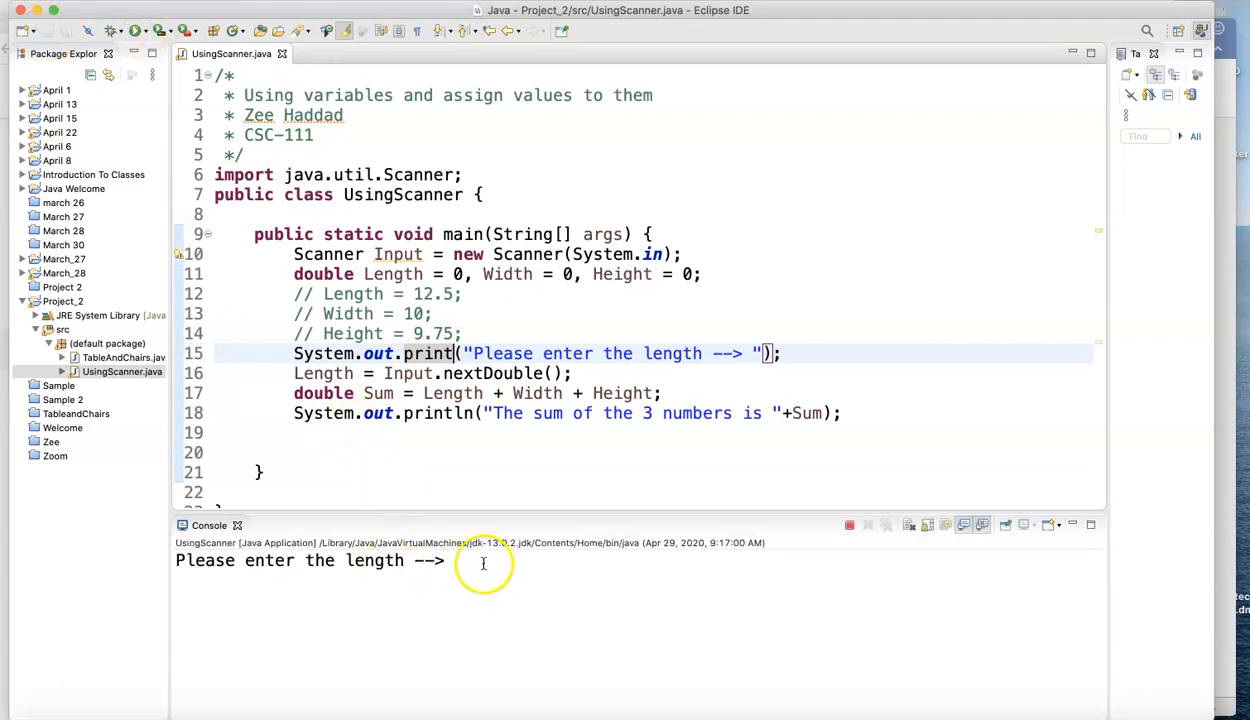
{"action": "left_click", "coordinate": [460, 560]}
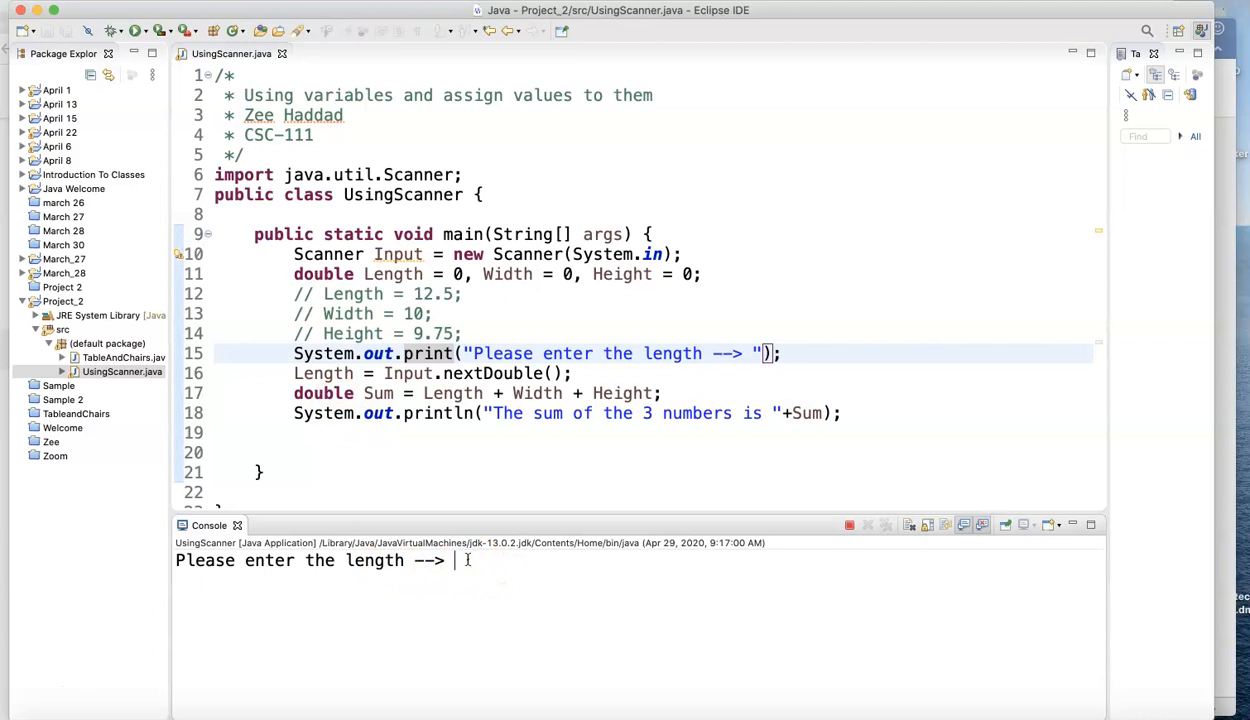
{"action": "mouse_move", "coordinate": [558, 322]}
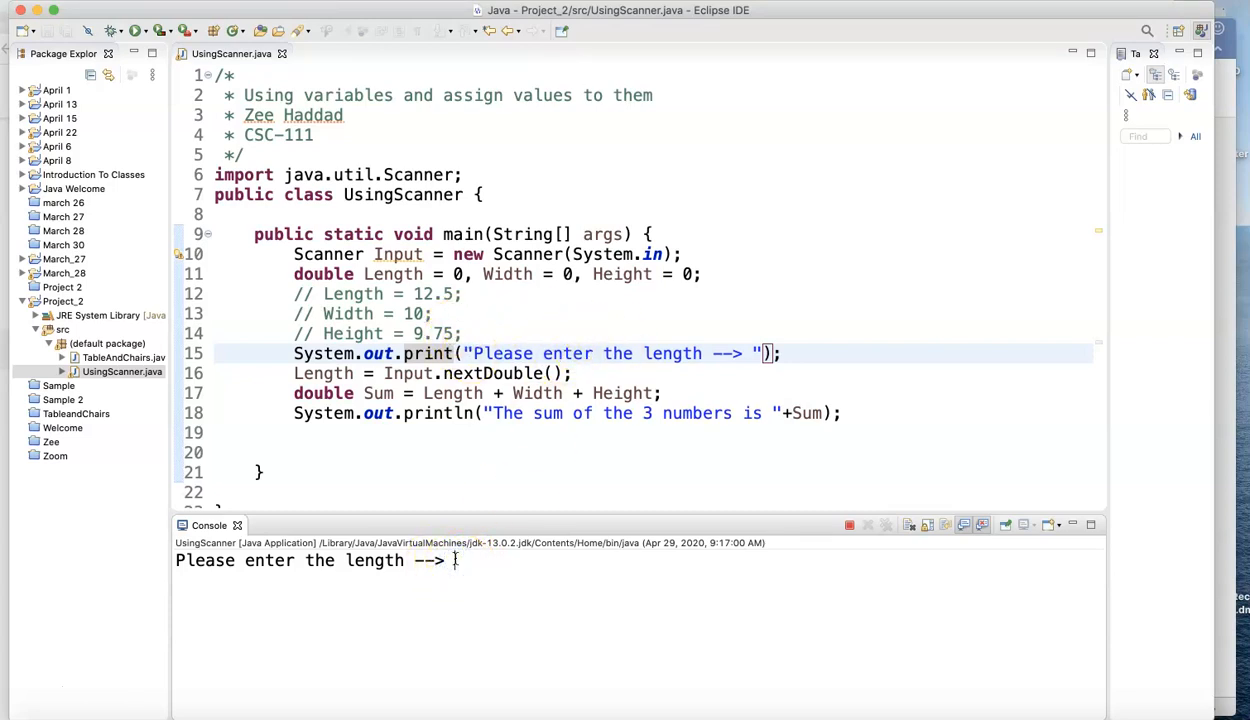
{"action": "type", "text": "44"}
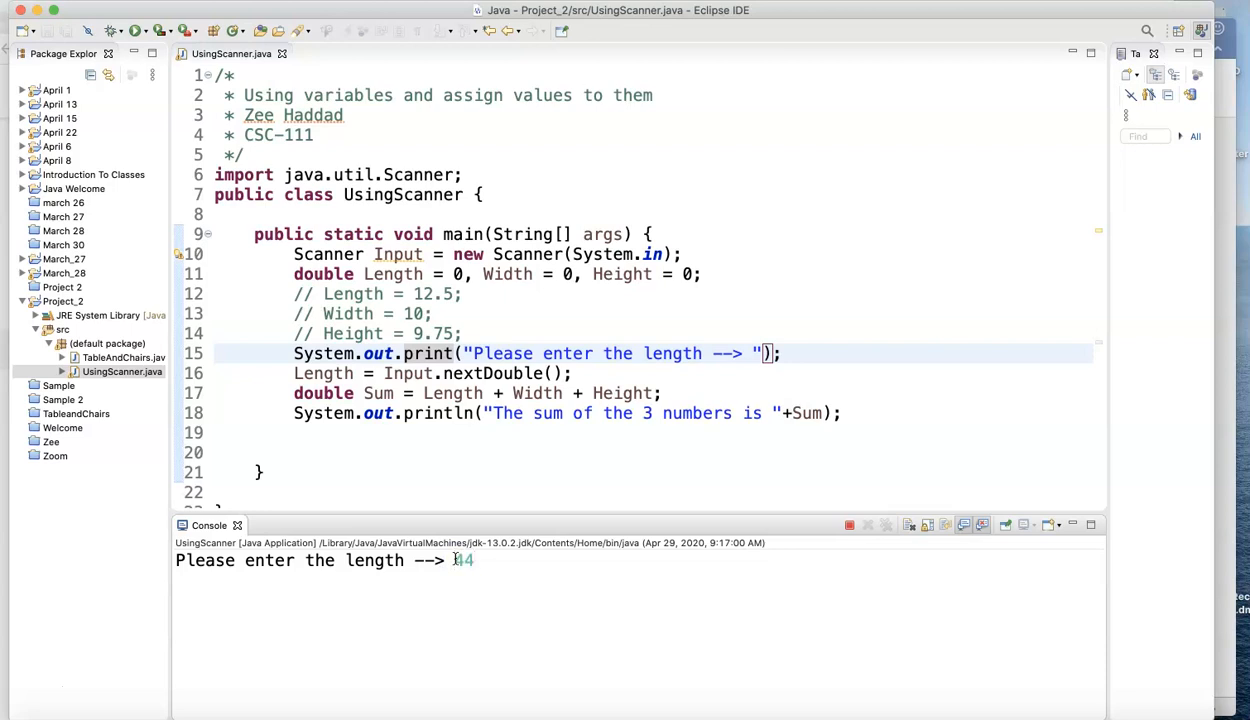
{"action": "type", "text": ".29"}
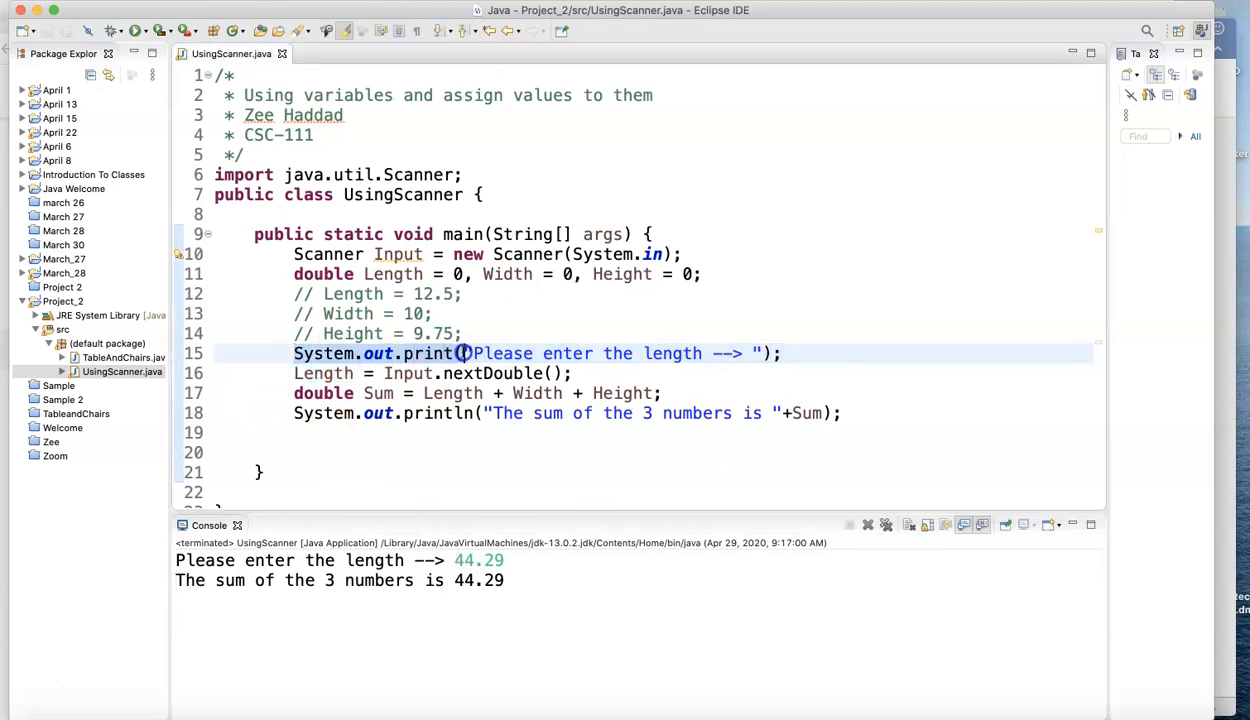
{"action": "left_click_drag", "start_coordinate": [460, 353], "coordinate": [575, 373]}
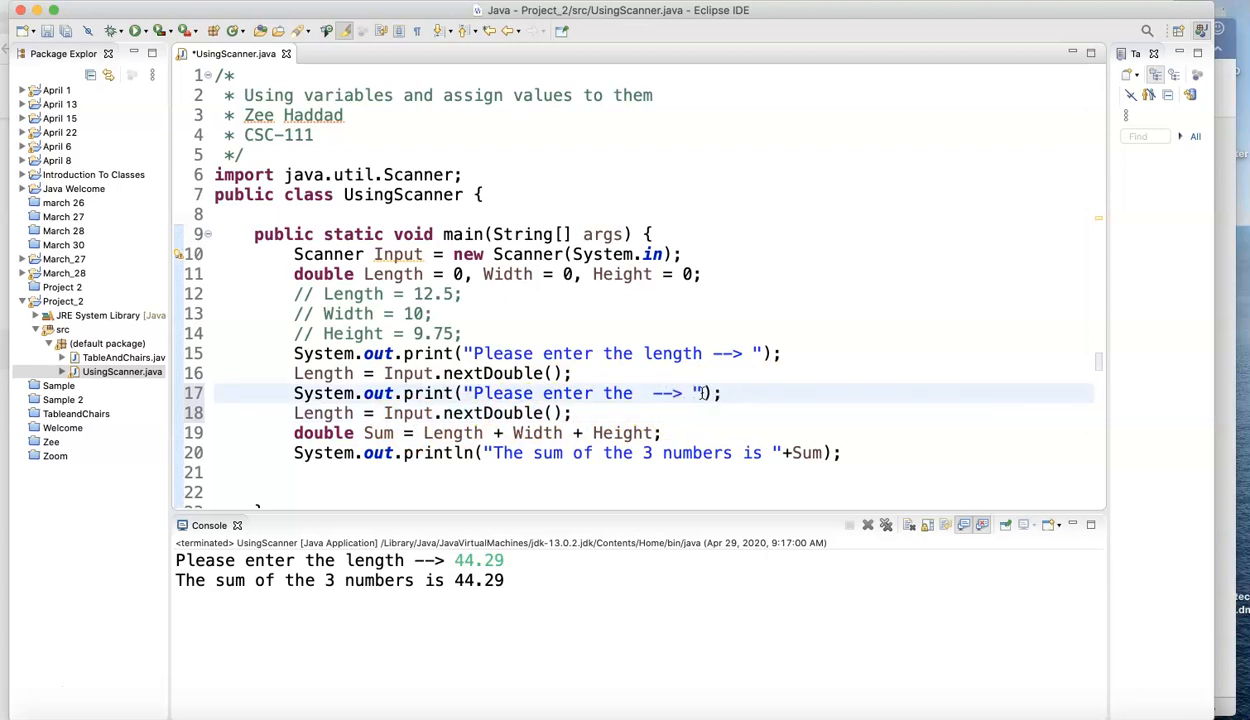
Step: Edit the pasted prompt/nextDouble pairs to ask for width and height and assign them to Width and Height
{"action": "type", "text": "width"}
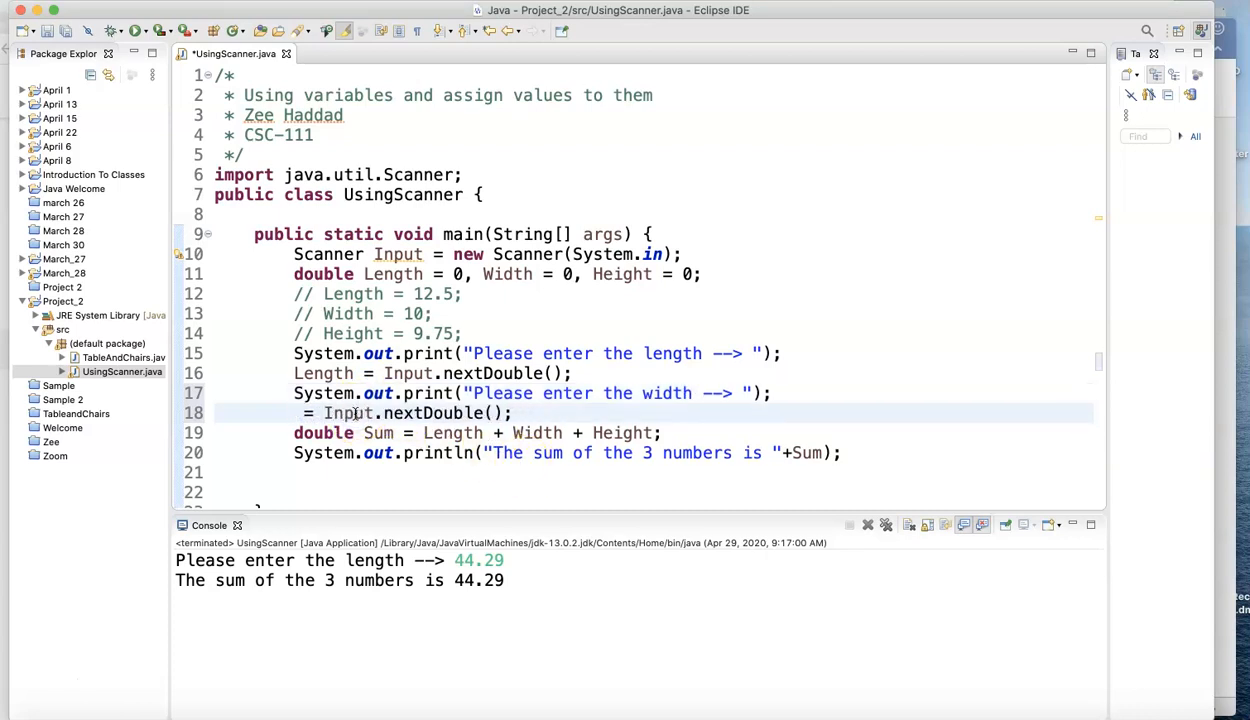
{"action": "type", "text": "width"}
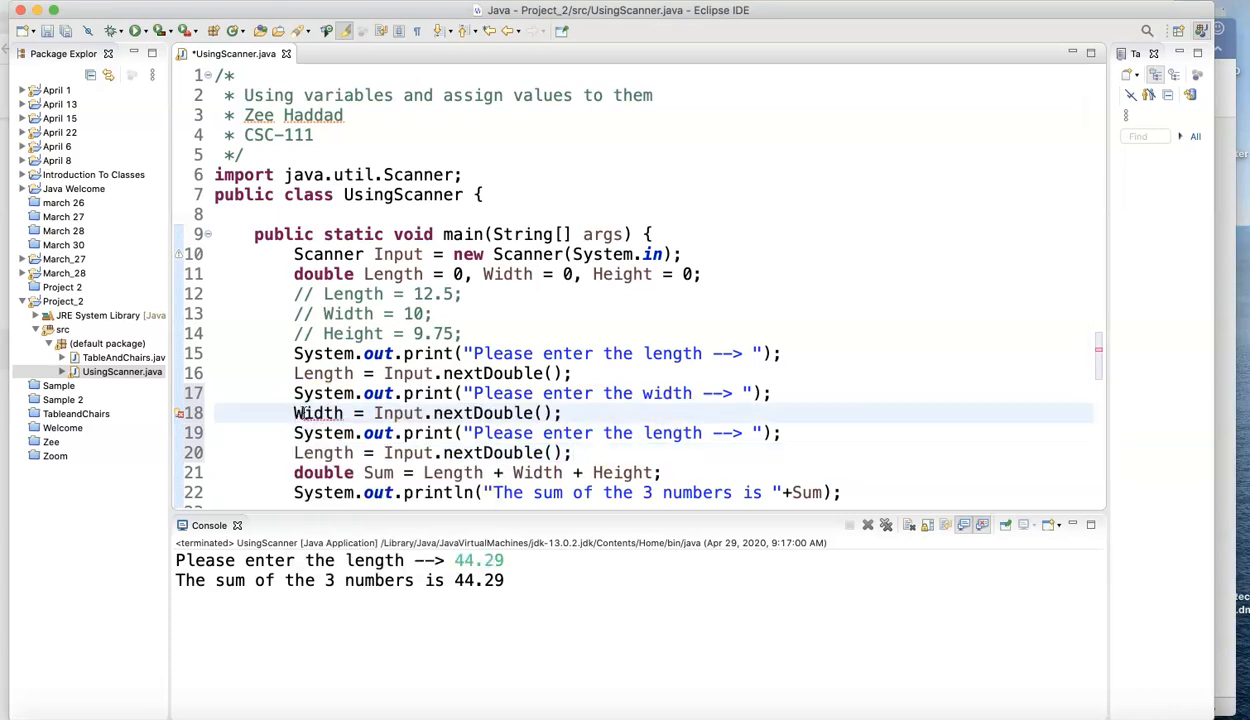
{"action": "double_click", "coordinate": [318, 413]}
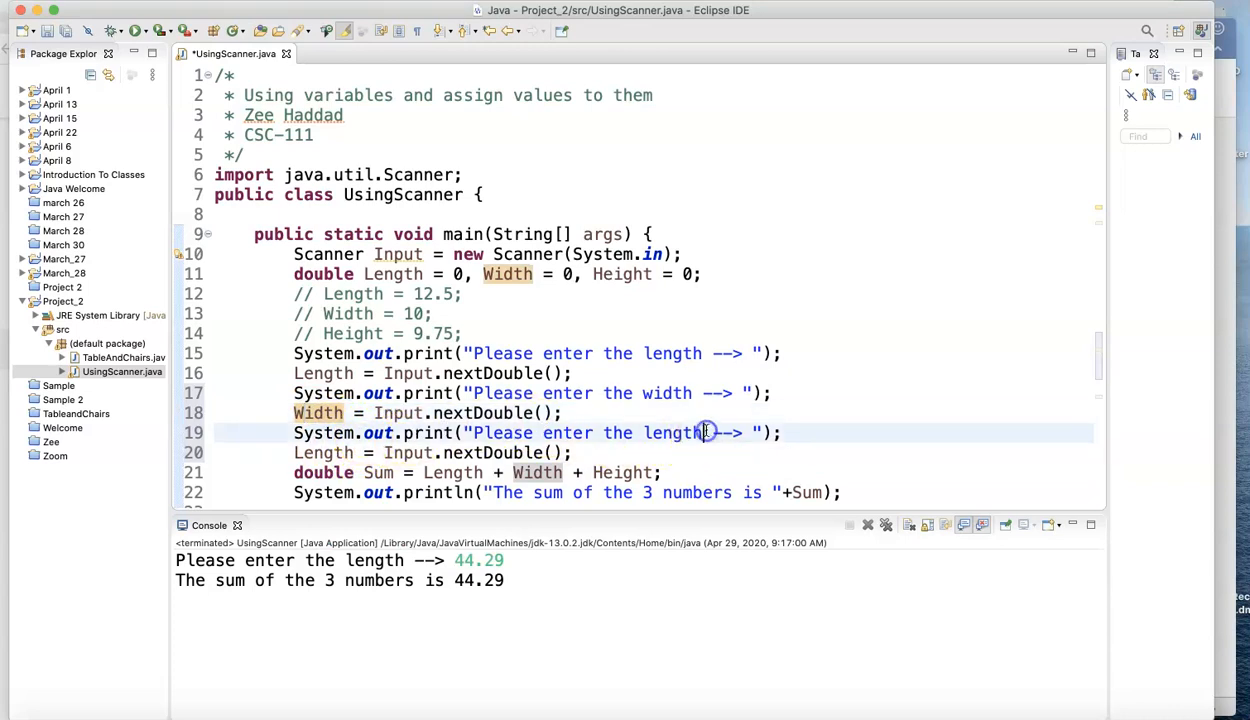
{"action": "type", "text": "h"}
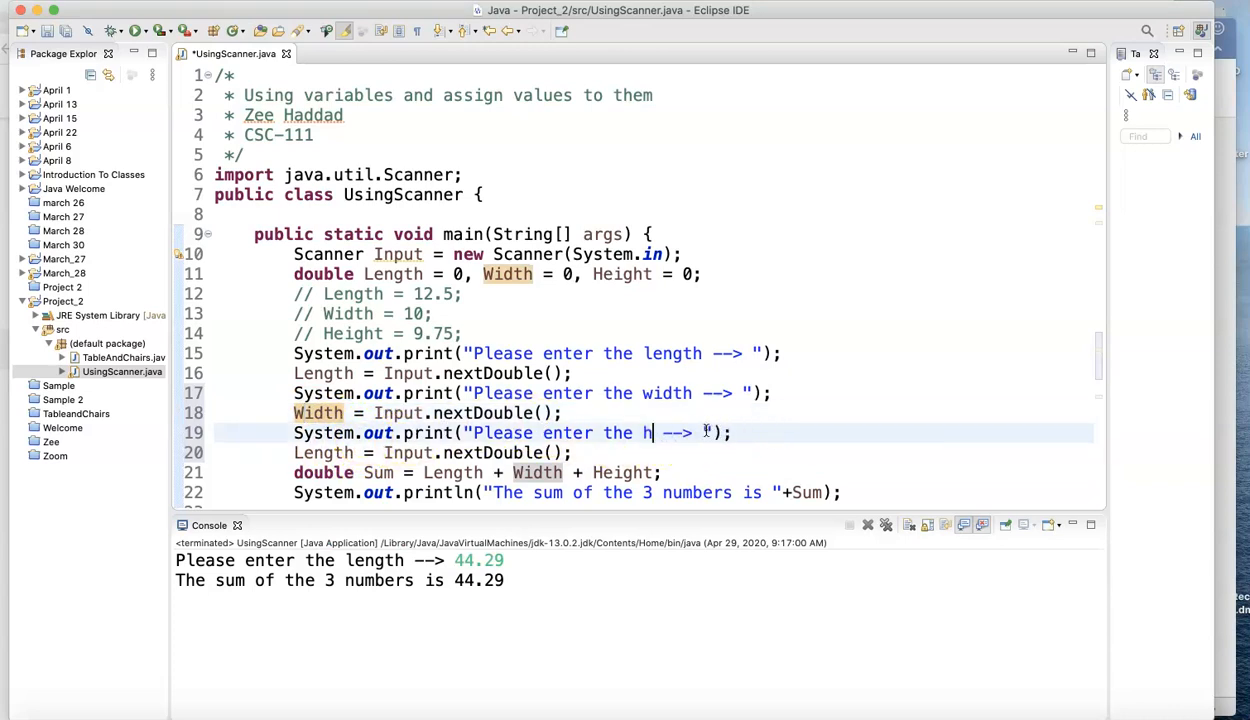
{"action": "type", "text": "eight"}
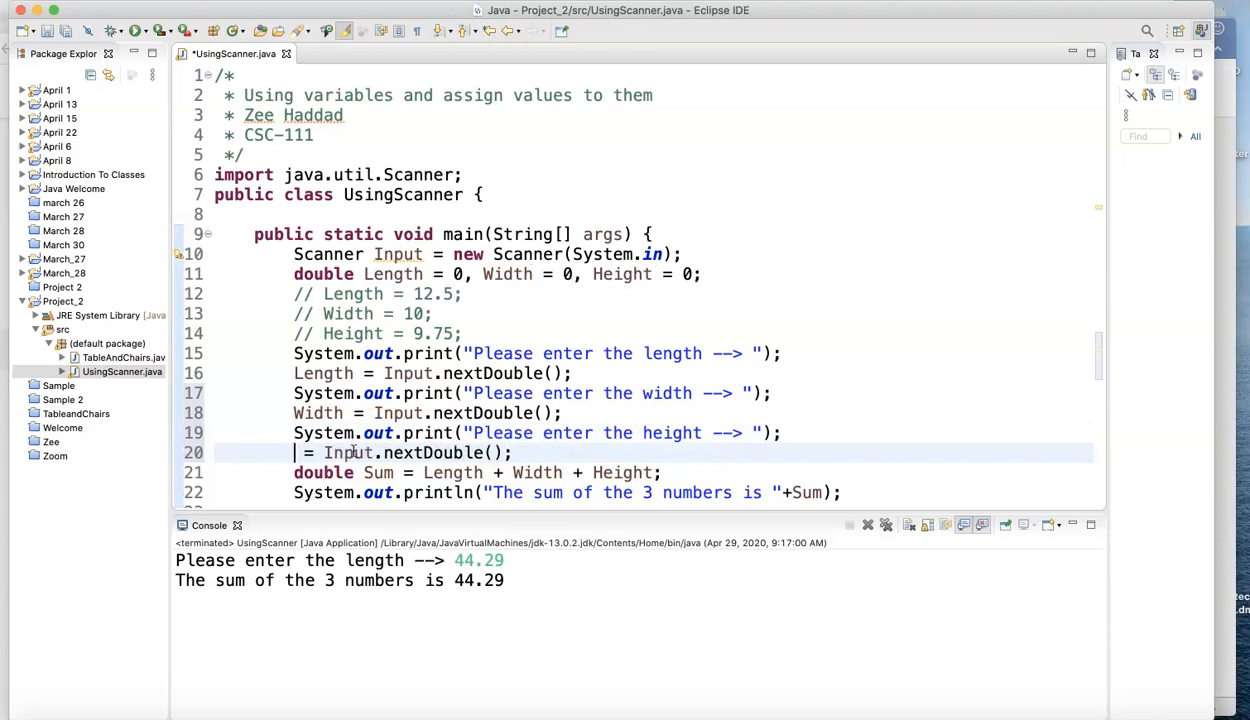
{"action": "type", "text": "Height"}
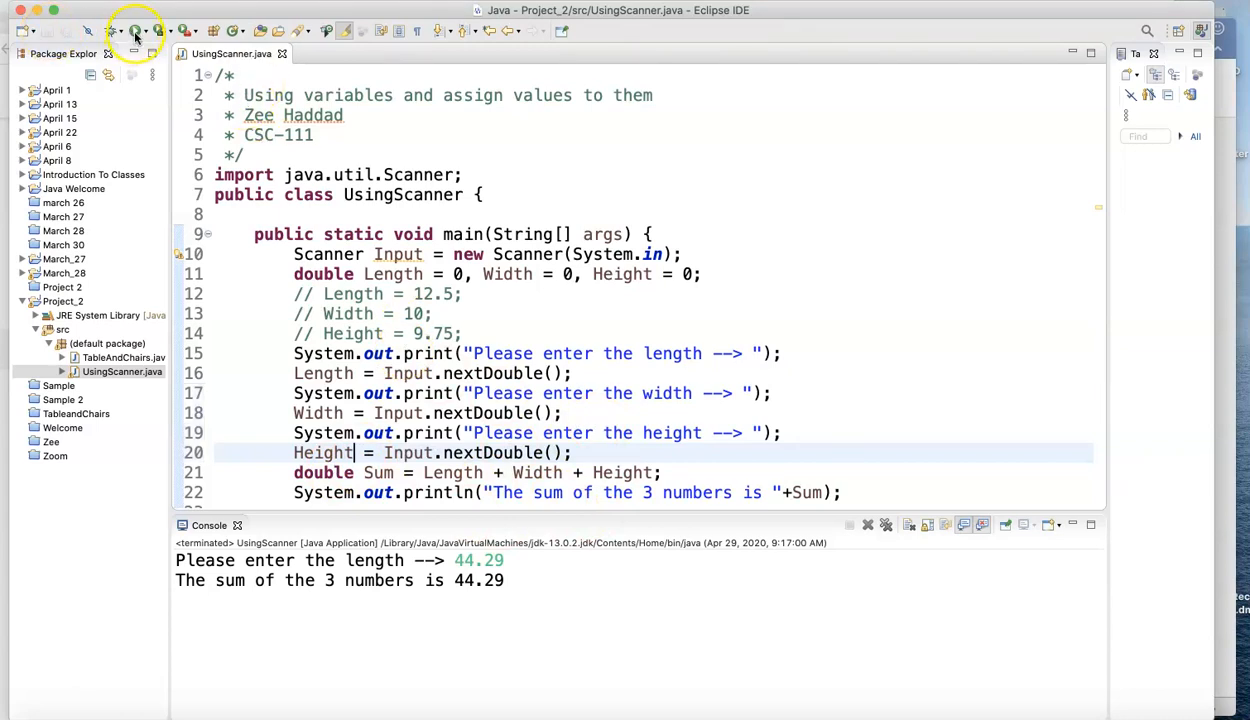
Step: Run UsingScanner entering 56.38, 44.29 and 19 in the Console to get the sum 119.67
{"action": "left_click", "coordinate": [138, 31]}
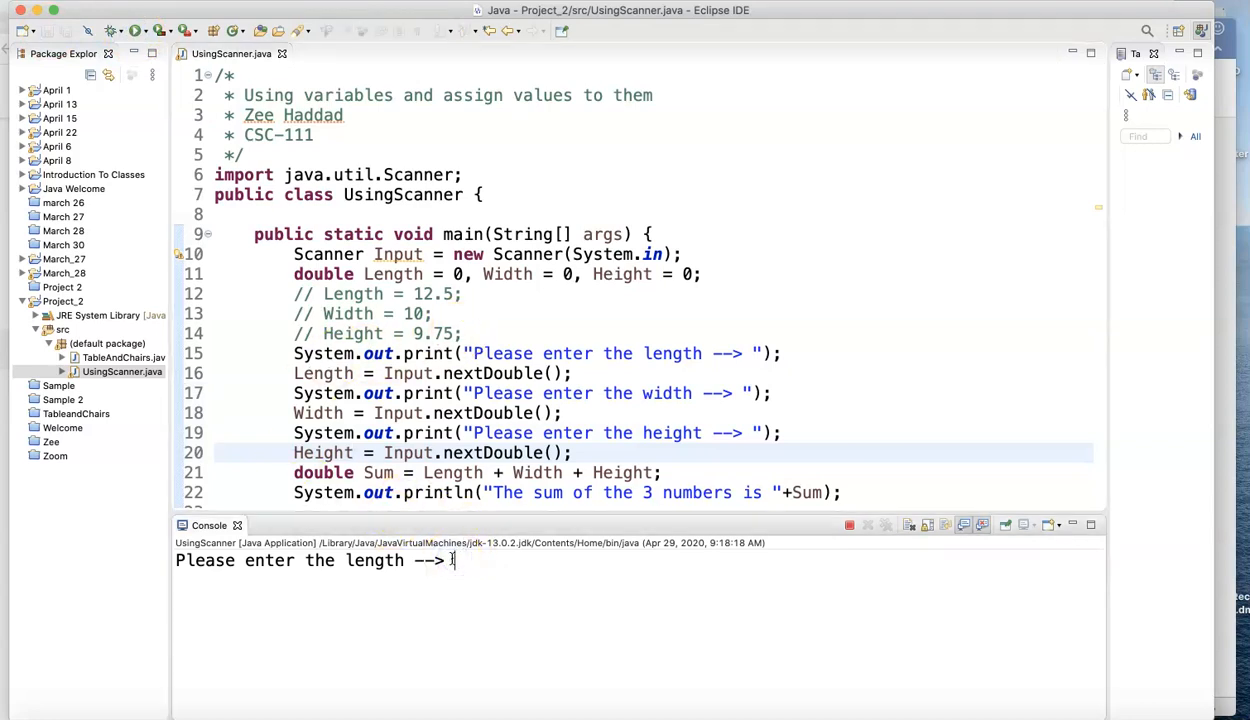
{"action": "type", "text": "15"}
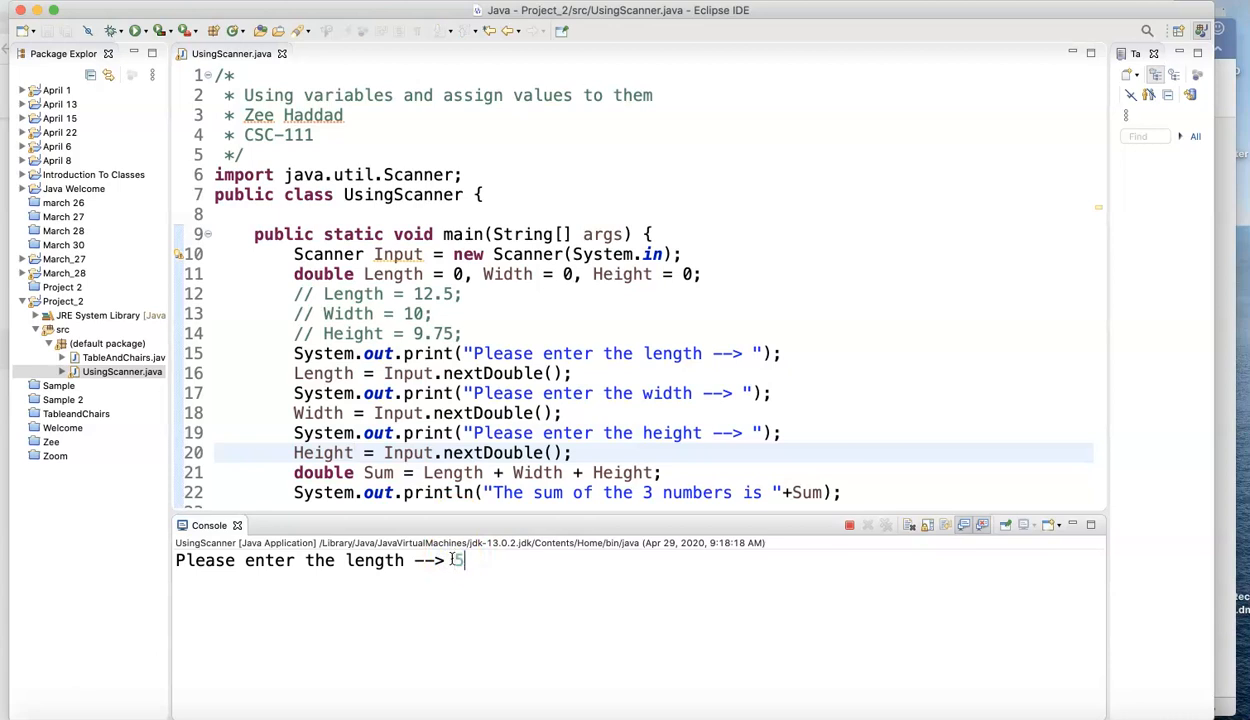
{"action": "type", "text": "6.38"}
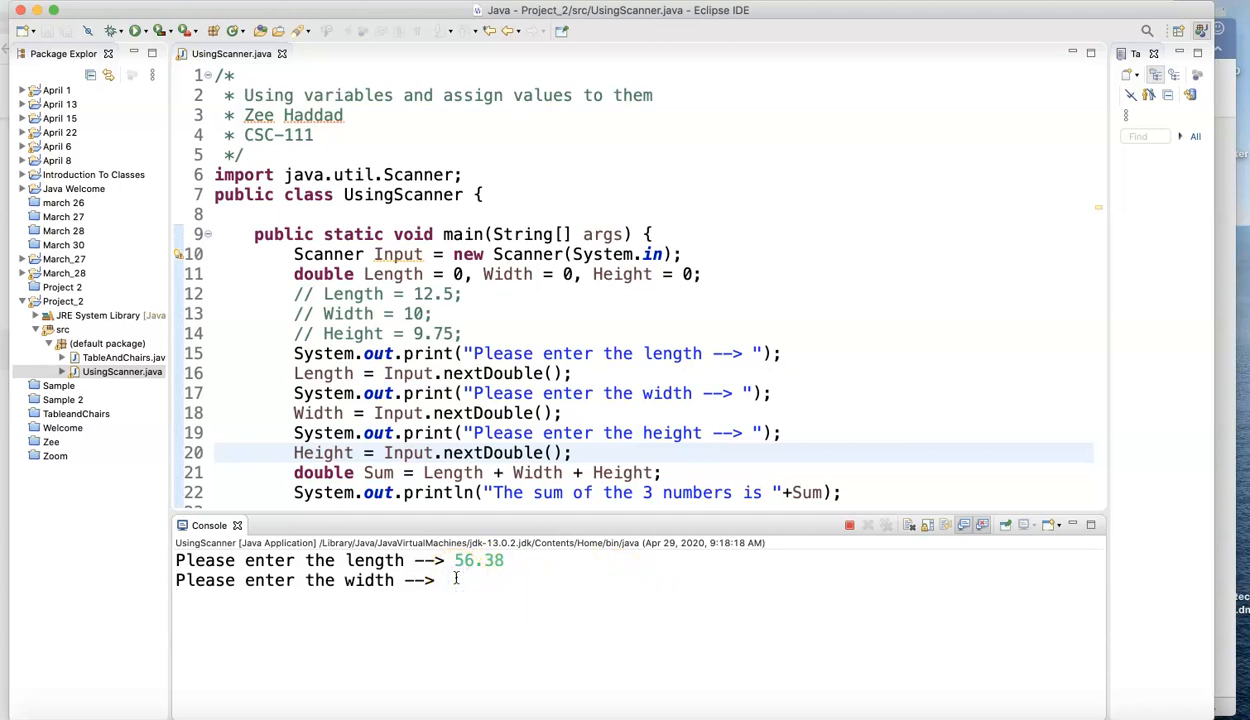
{"action": "type", "text": "44.29"}
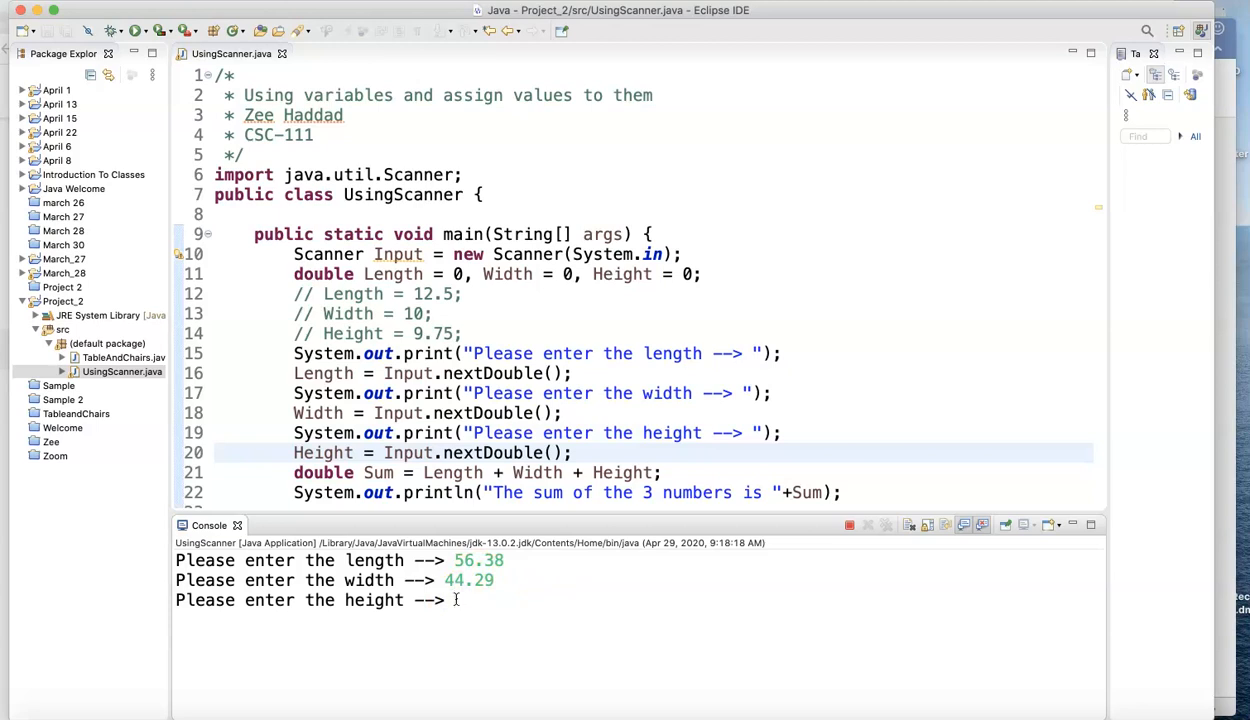
{"action": "type", "text": "19"}
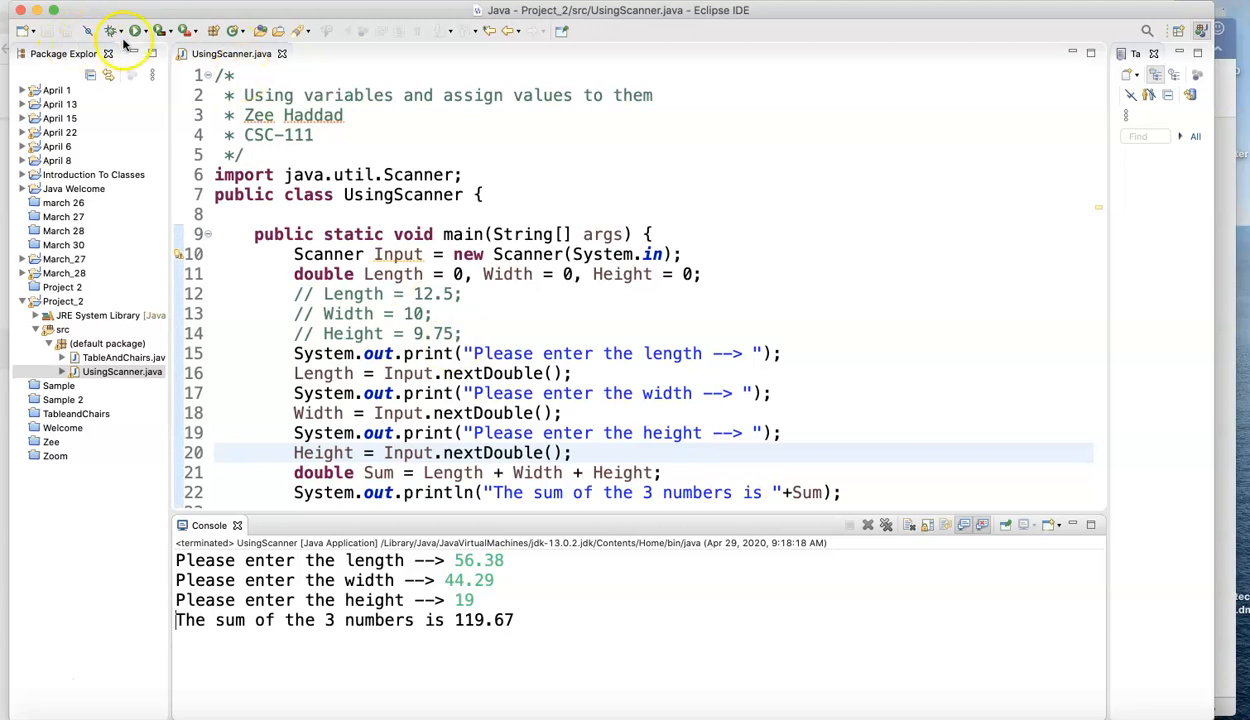
Step: Run the program again entering 6, 3 and 4 to get the sum 13.0
{"action": "left_click", "coordinate": [135, 31]}
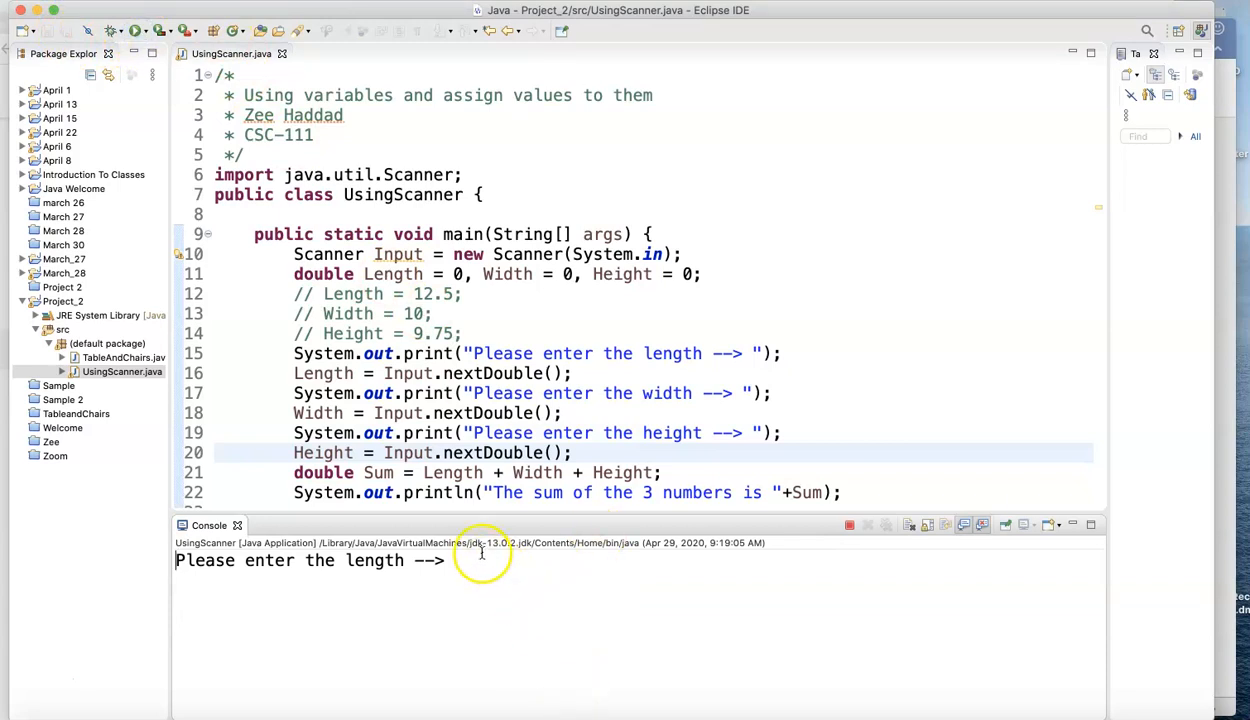
{"action": "type", "text": "6"}
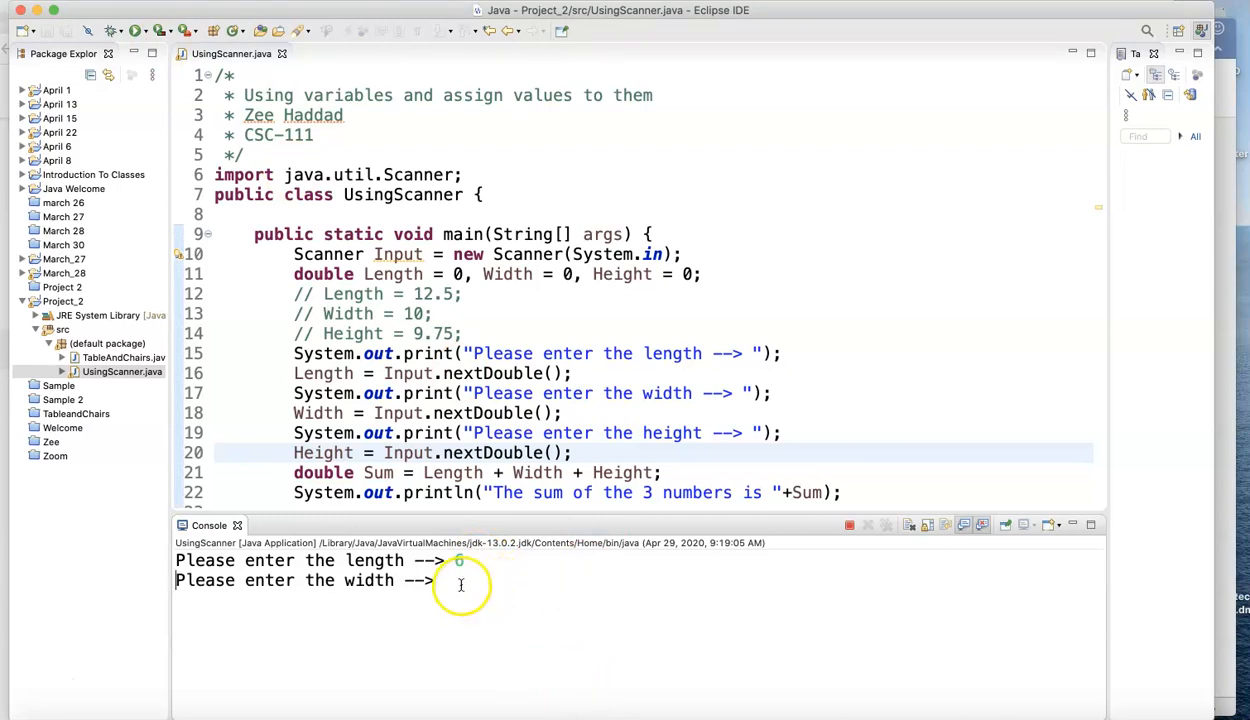
{"action": "type", "text": "3"}
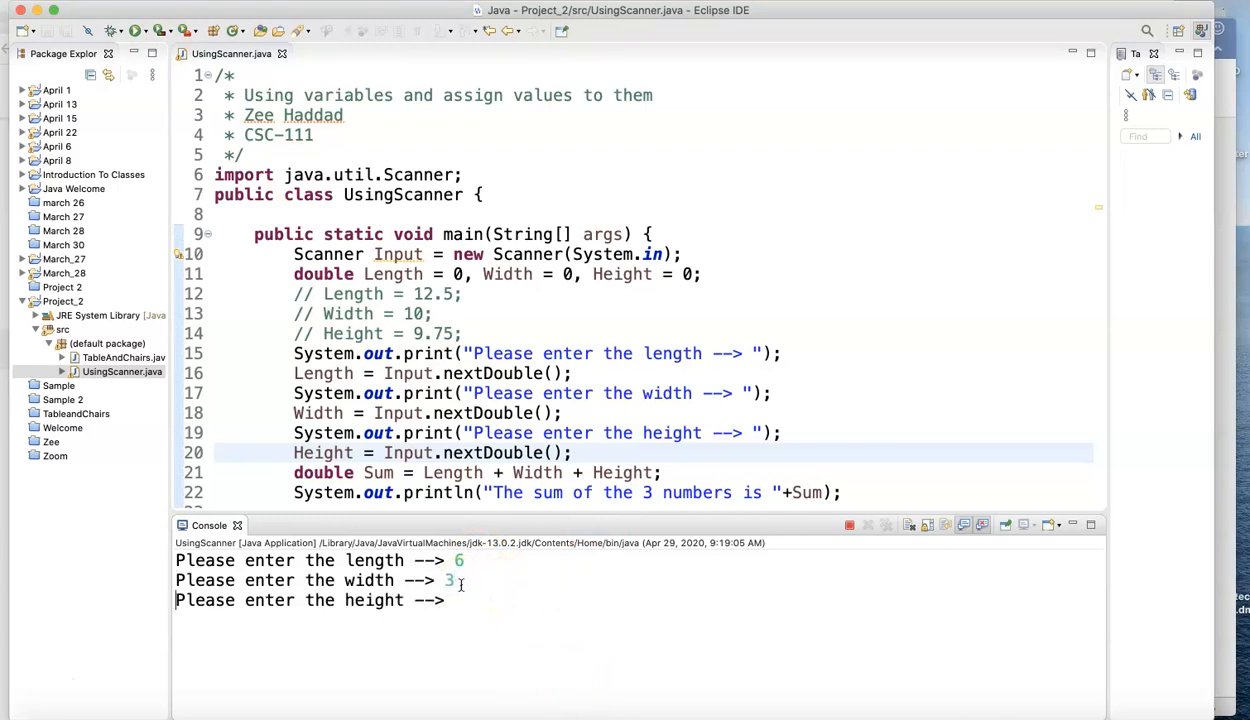
{"action": "type", "text": "4"}
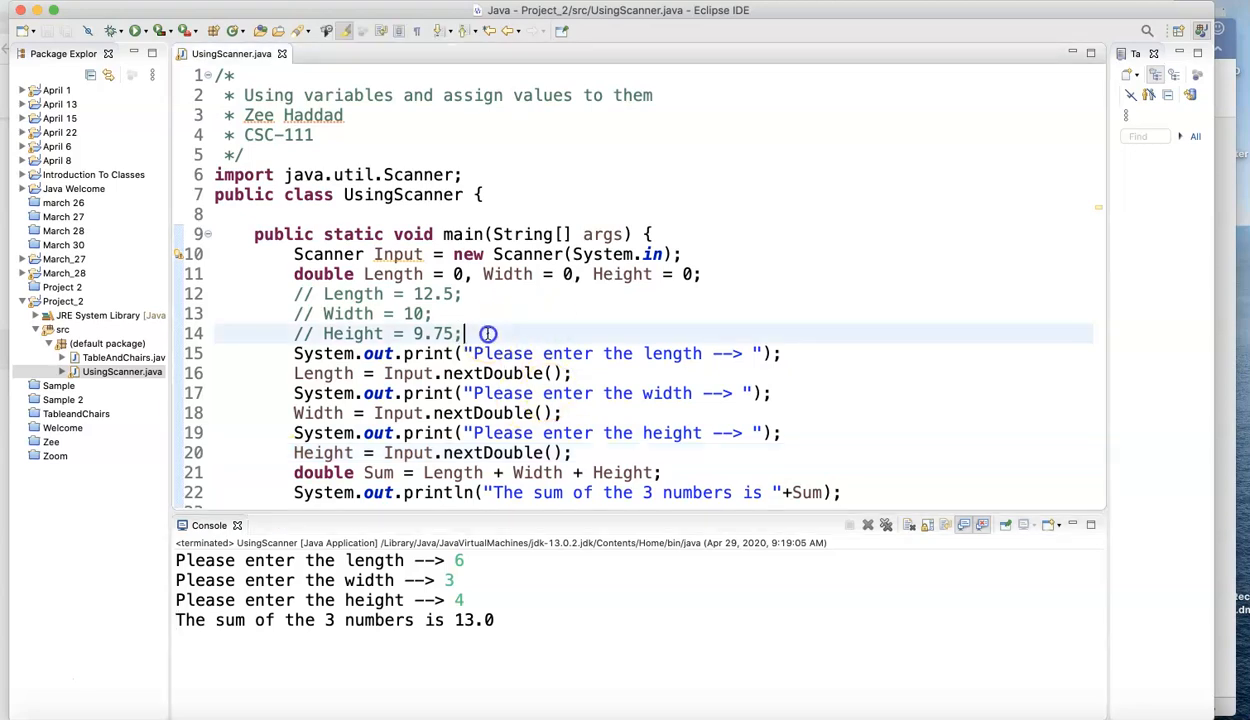
Step: Declare String Name, prompt 'Please enter the name of the customer --> ' and read it with Name = Input.nextLine();
{"action": "key", "text": "enter"}
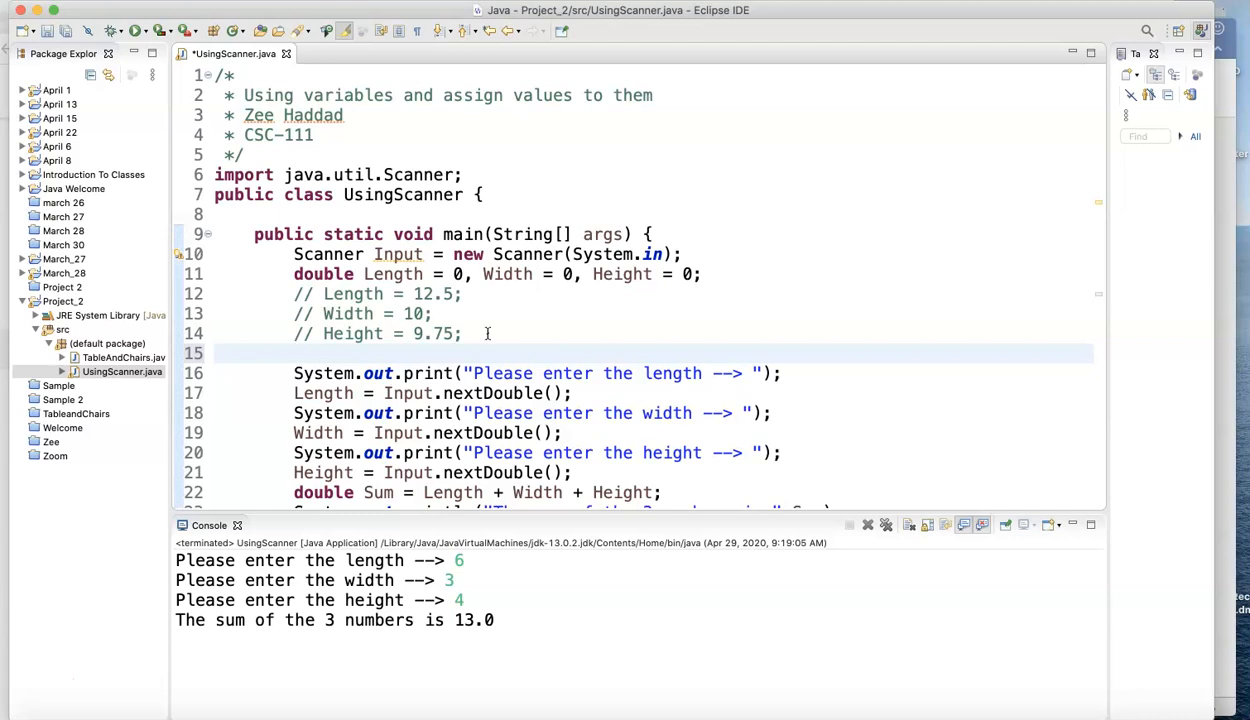
{"action": "left_click", "coordinate": [294, 353]}
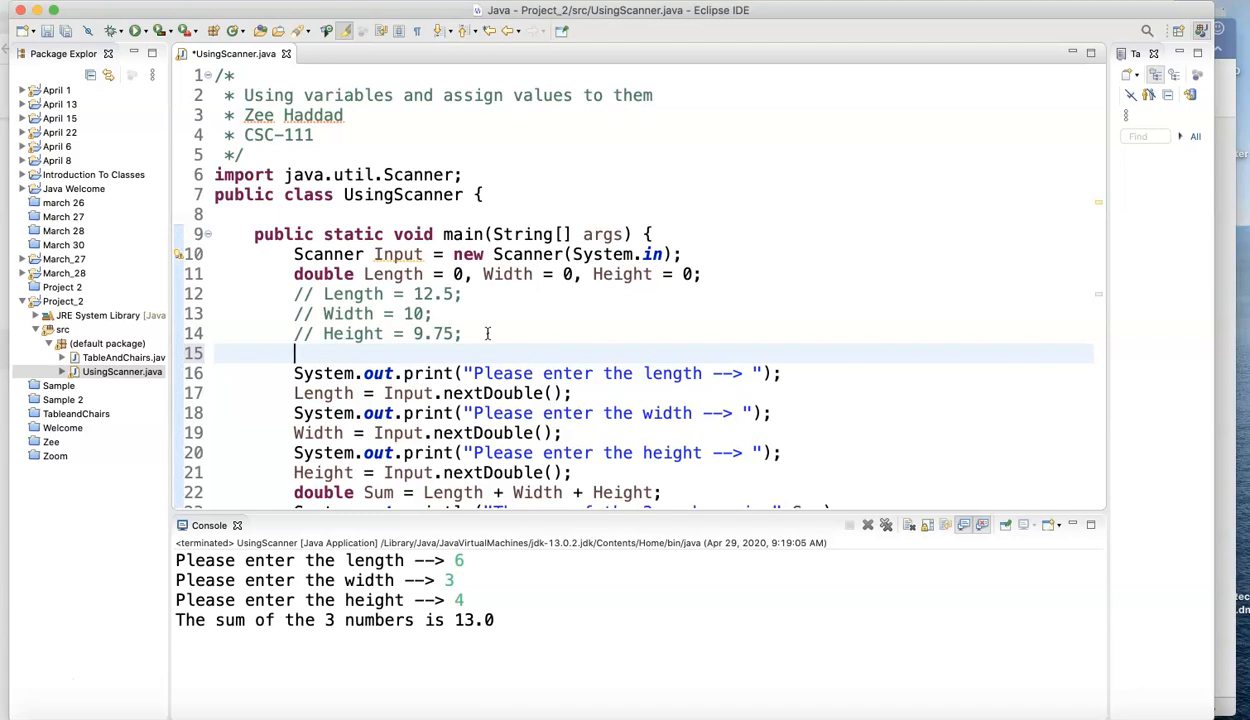
{"action": "type", "text": "String n"}
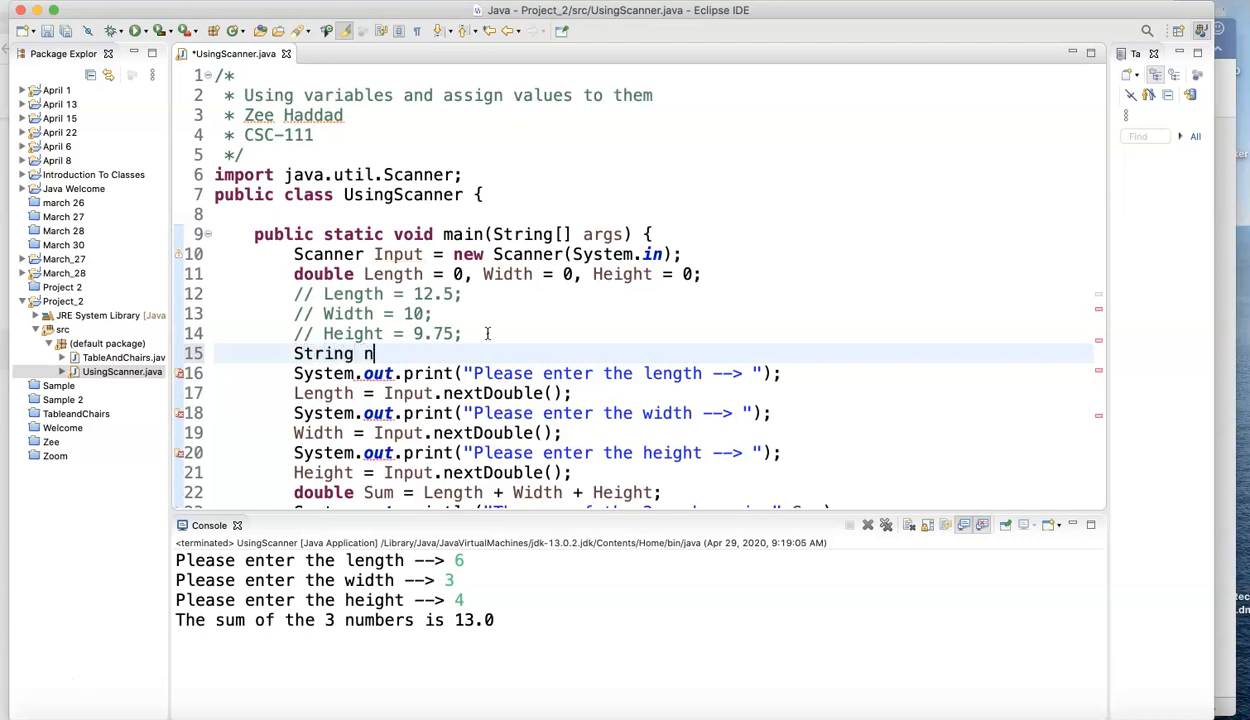
{"action": "type", "text": "ame;"}
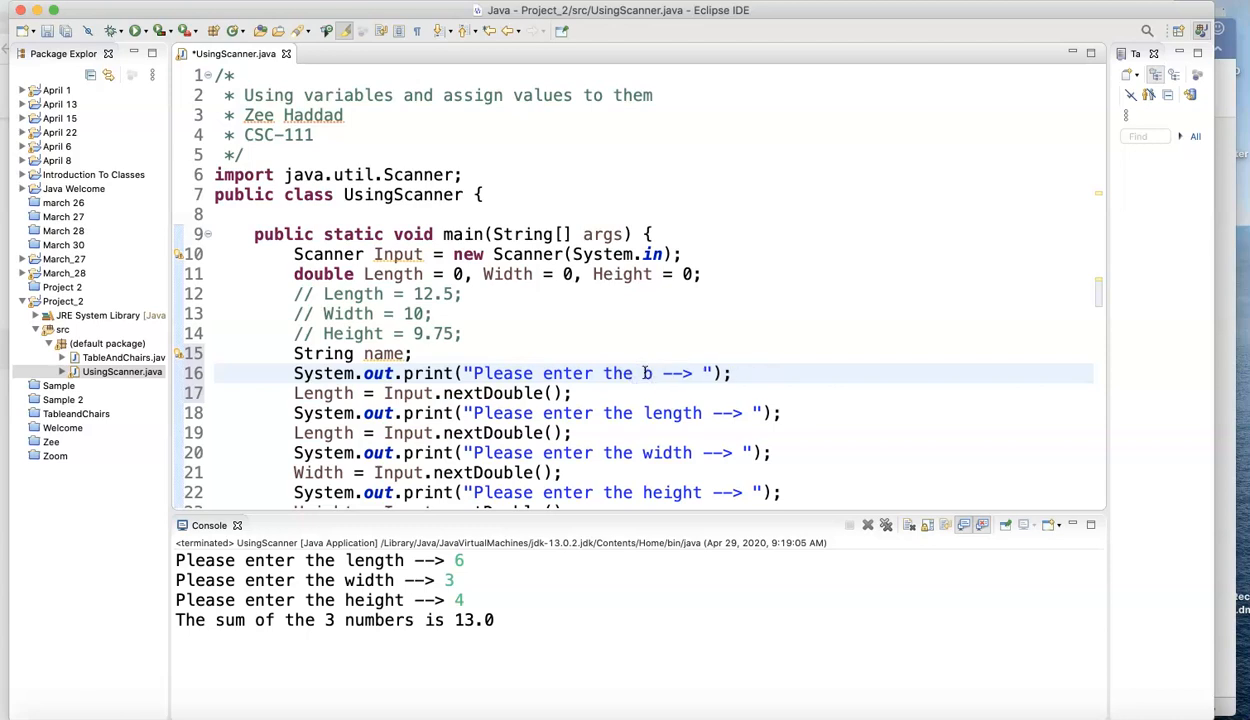
{"action": "type", "text": "ame of the c"}
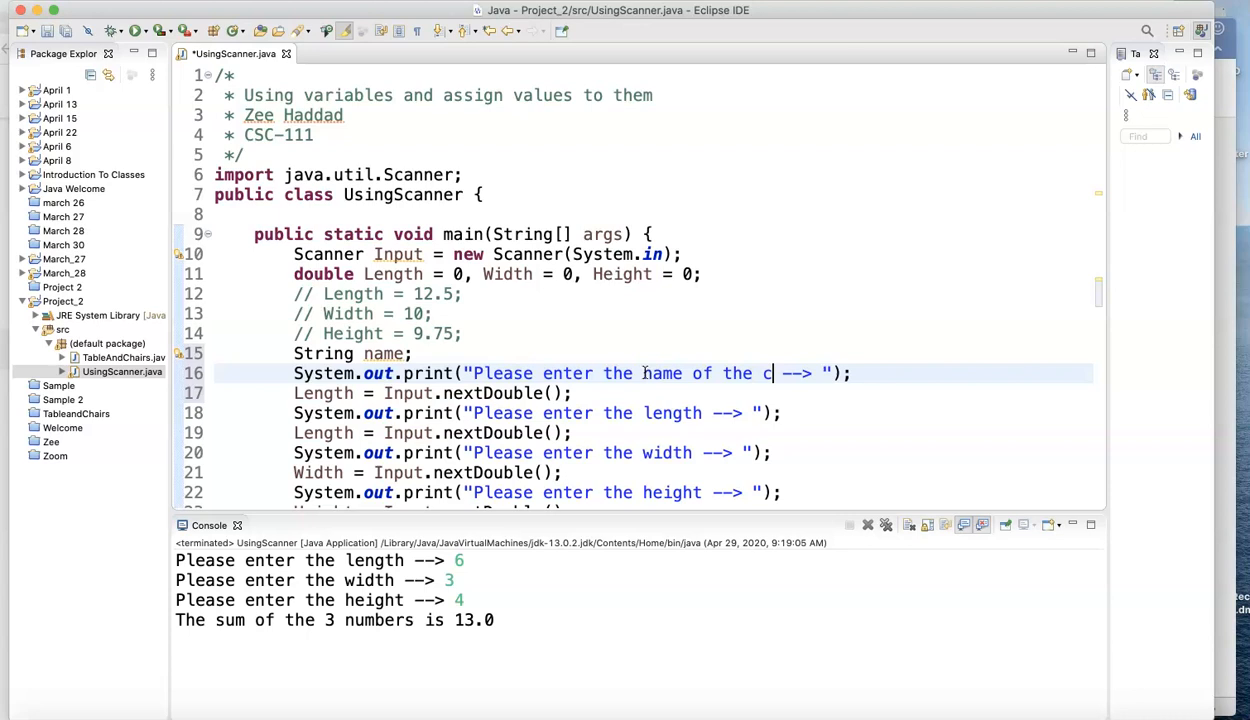
{"action": "type", "text": "ustomer"}
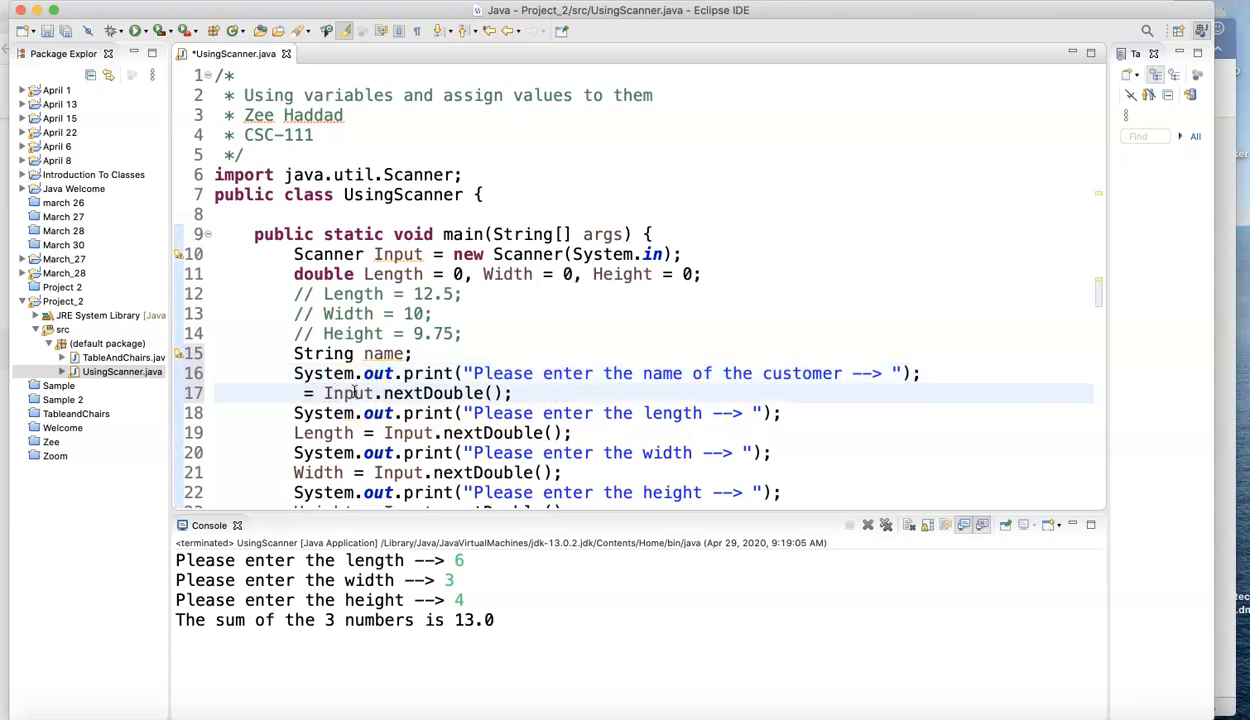
{"action": "type", "text": "name"}
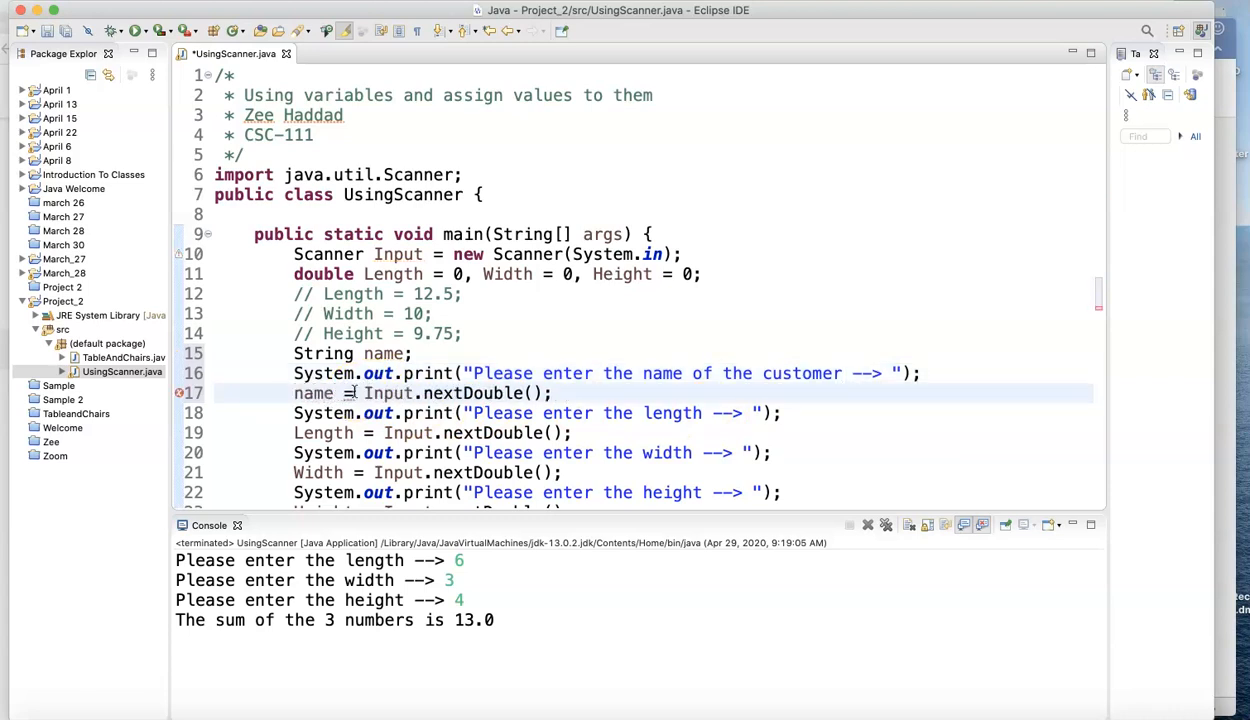
{"action": "double_click", "coordinate": [313, 393]}
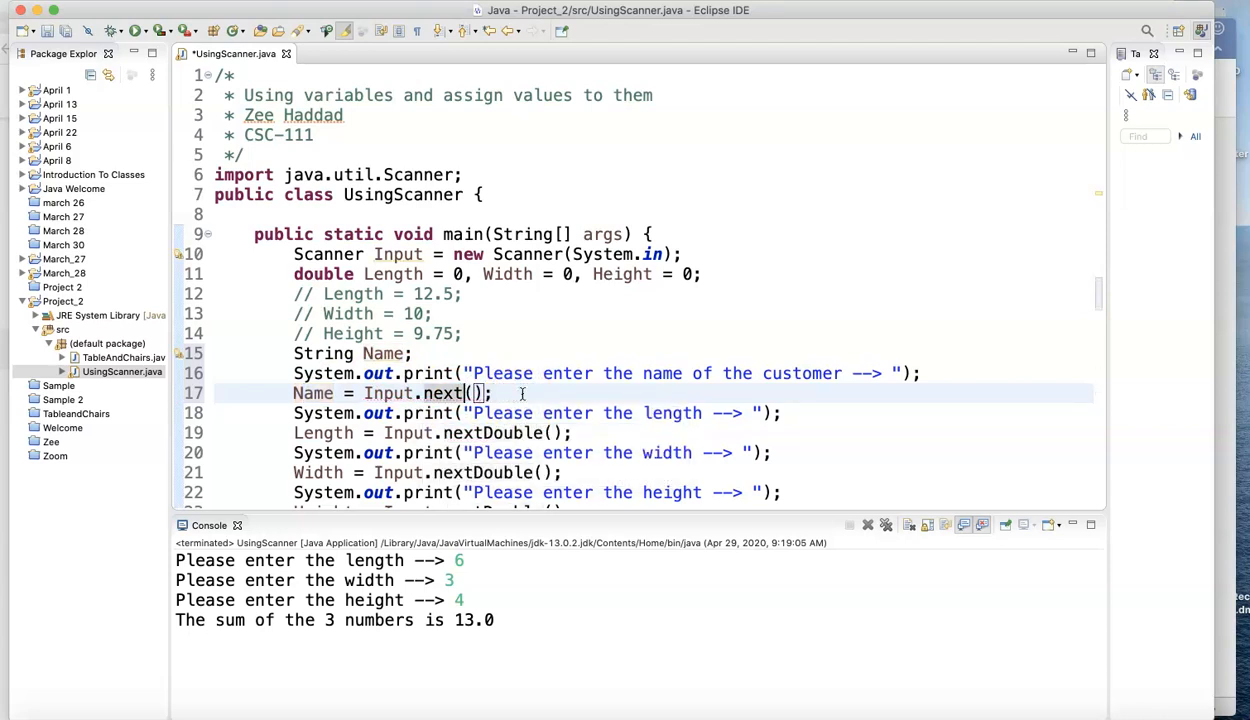
{"action": "type", "text": "Line"}
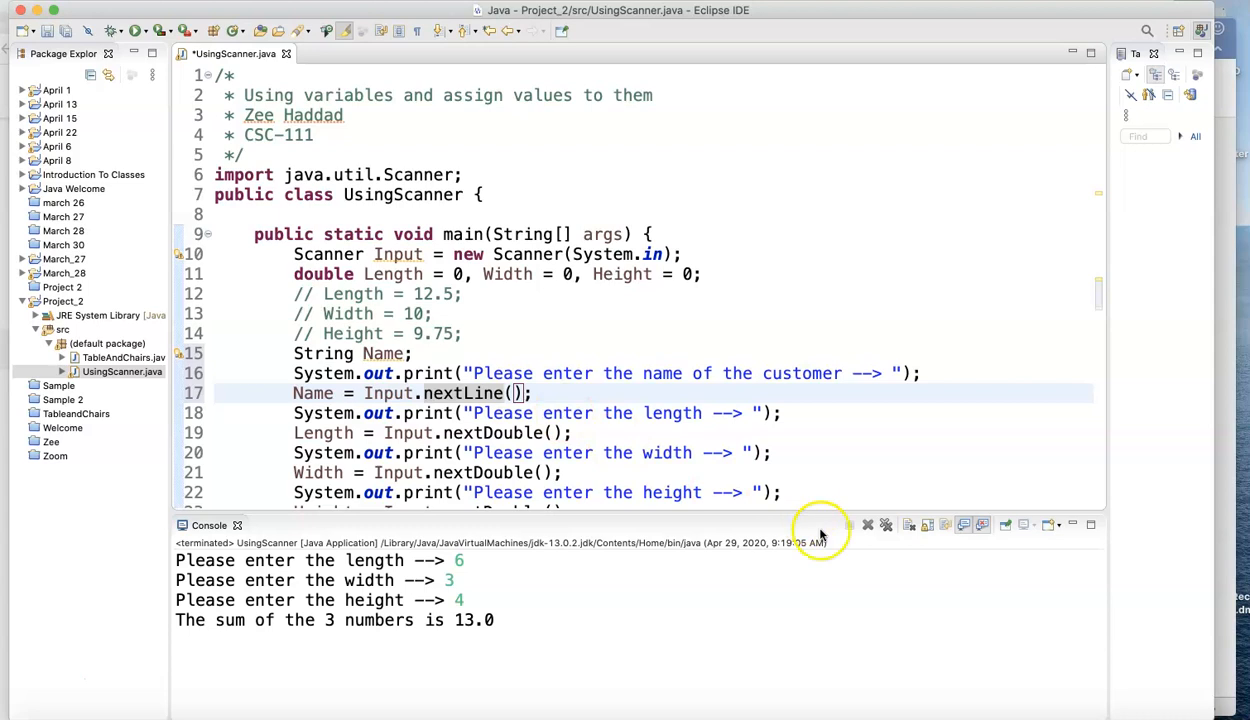
{"action": "mouse_move", "coordinate": [312, 248]}
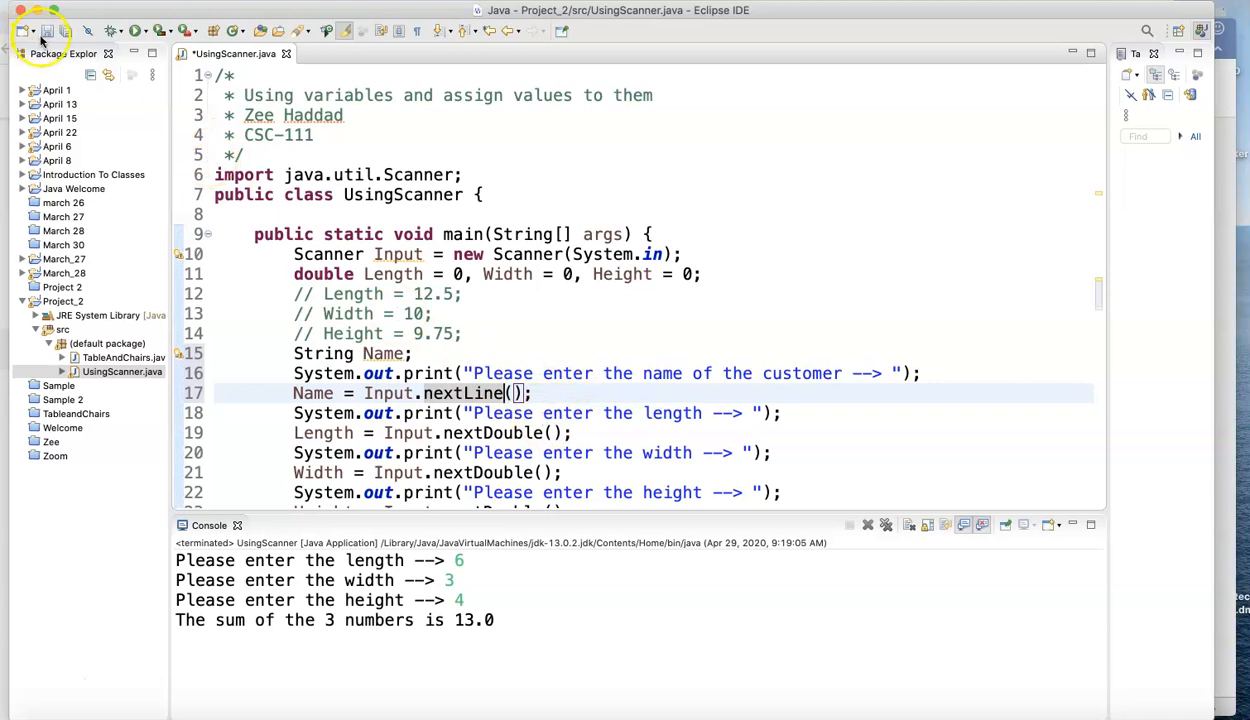
Step: Save and run the program, entering a customer name then 56, 78 and 12 to get the sum 146.0
{"action": "left_click", "coordinate": [47, 31]}
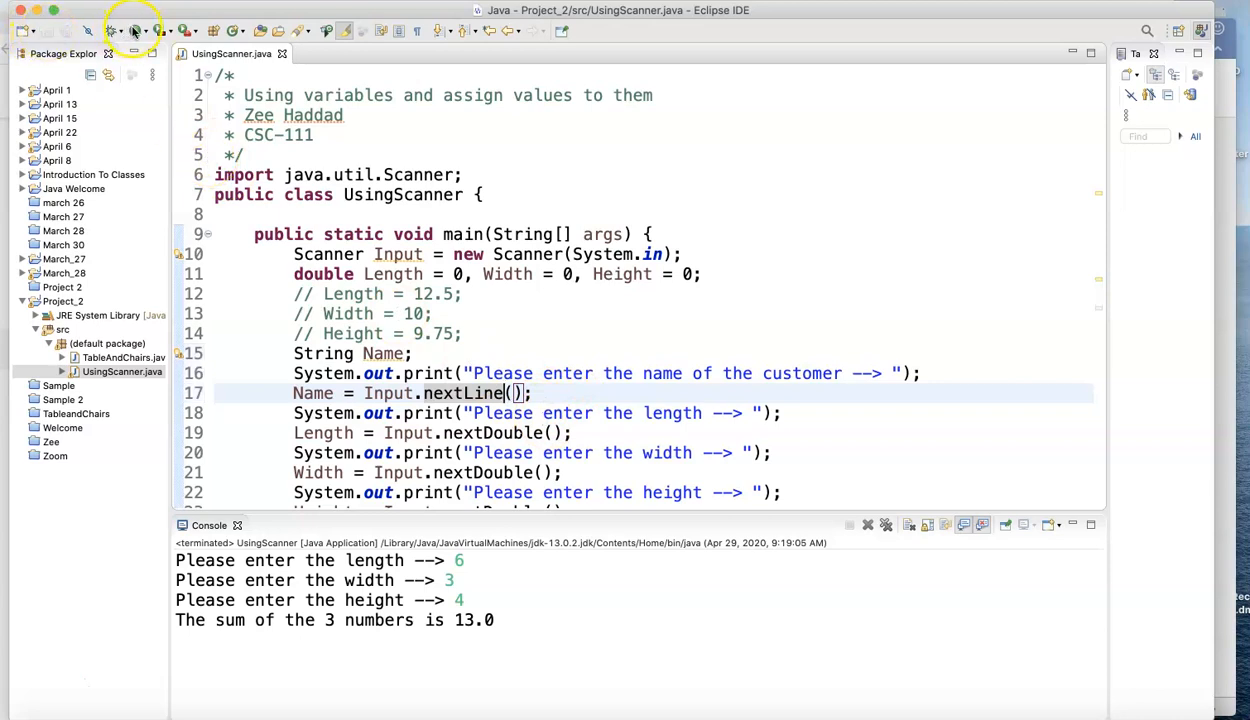
{"action": "left_click", "coordinate": [134, 30]}
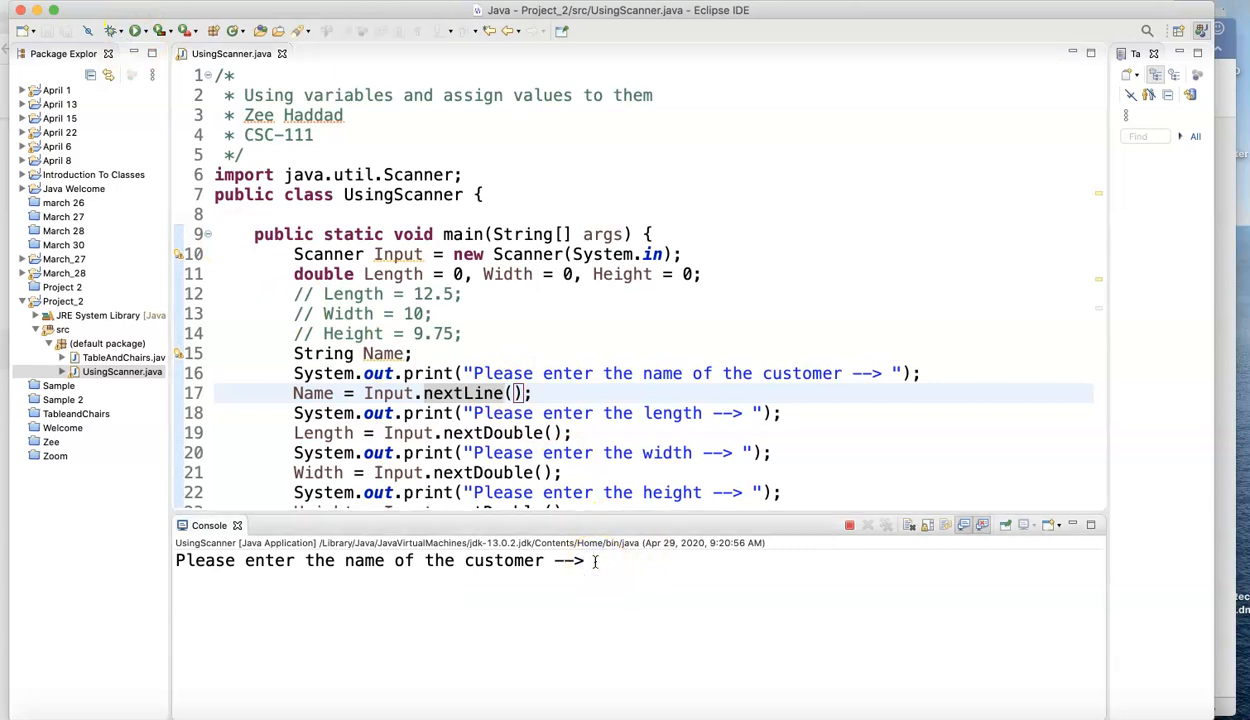
{"action": "type", "text": "Z"}
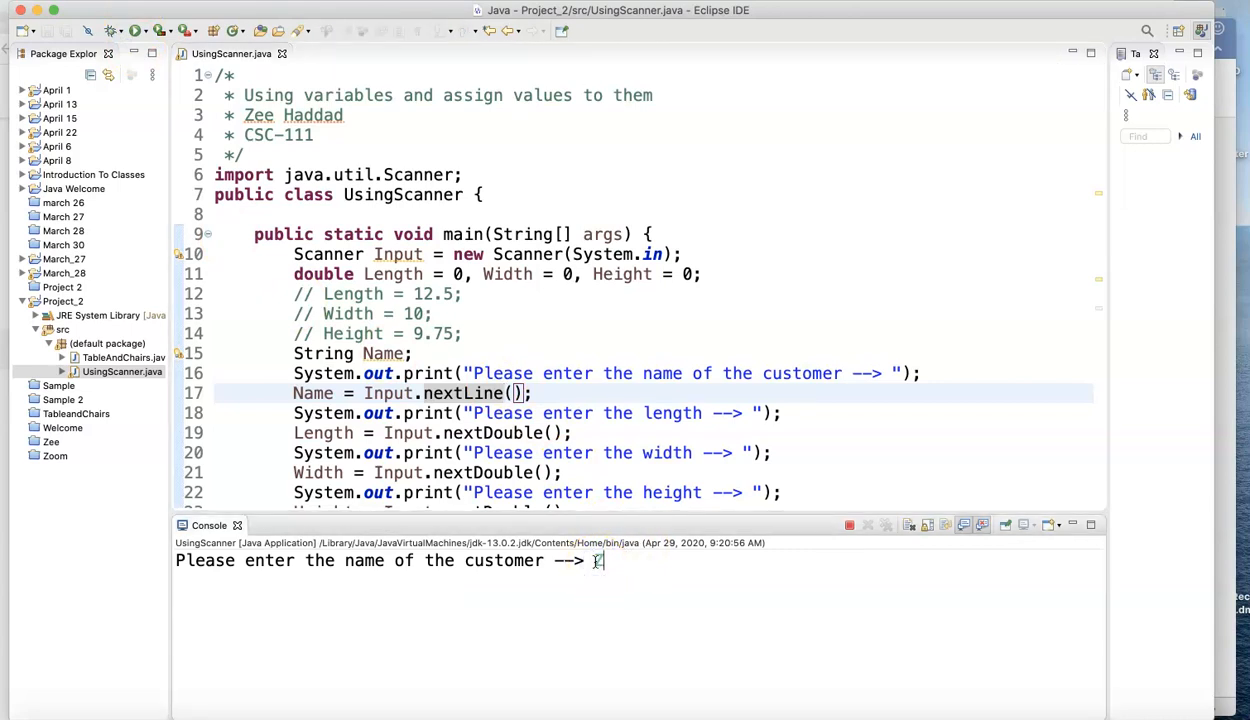
{"action": "type", "text": "Zee Ha"}
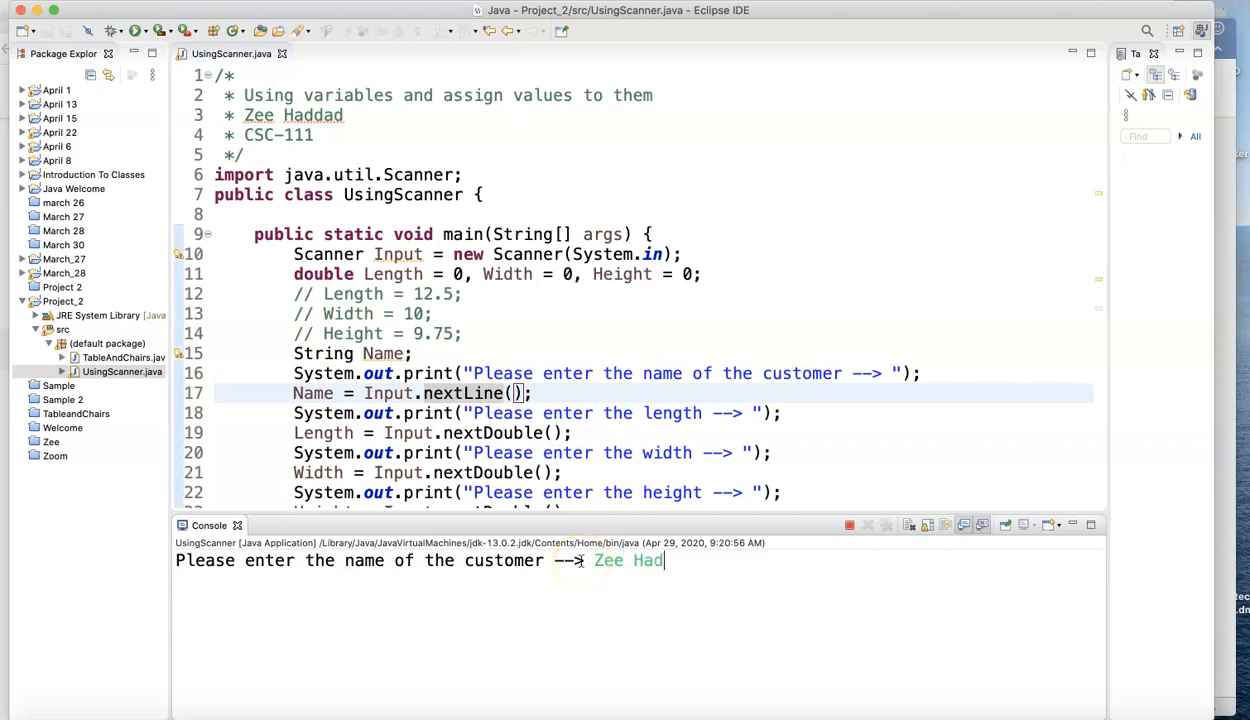
{"action": "type", "text": "dad"}
{"action": "type", "text": "56"}
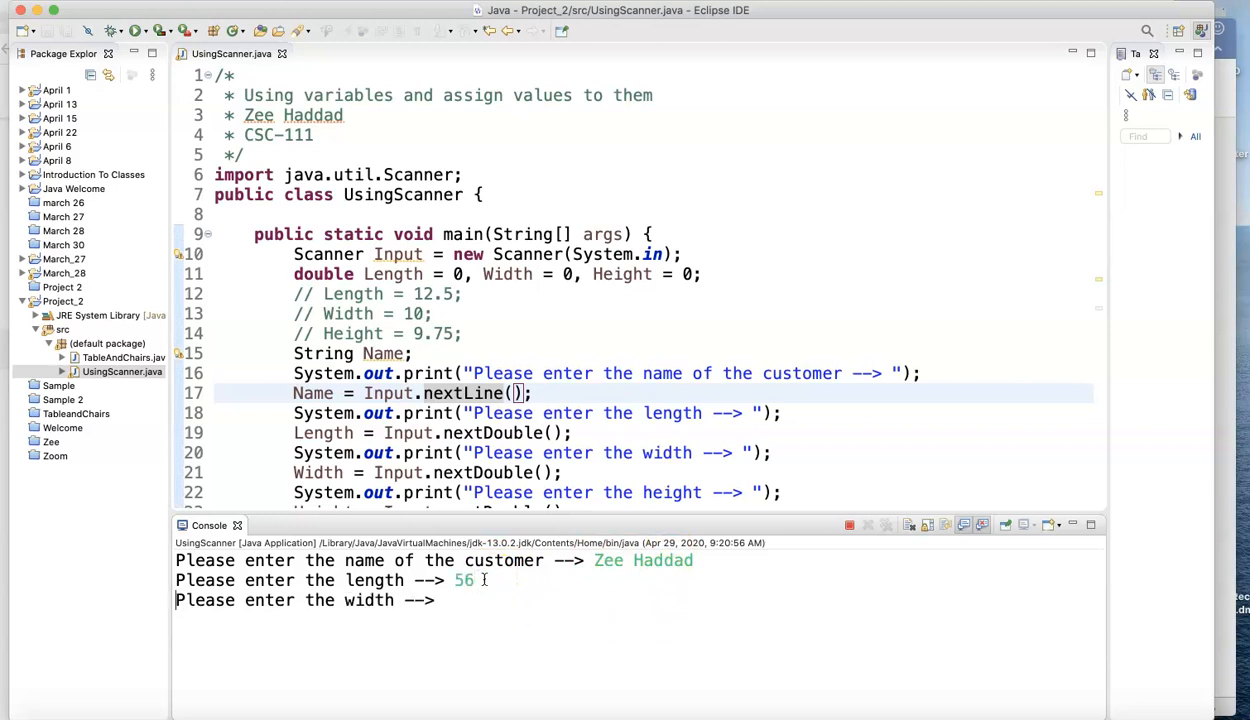
{"action": "type", "text": "78"}
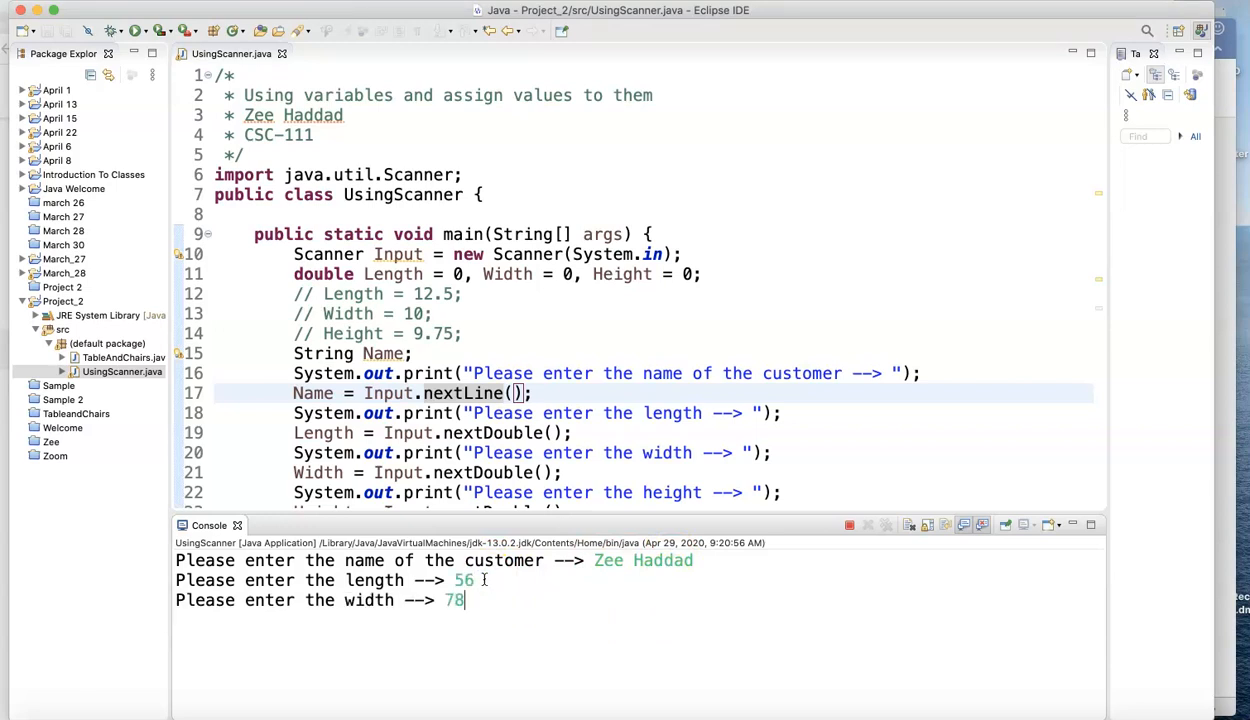
{"action": "key", "text": "enter"}
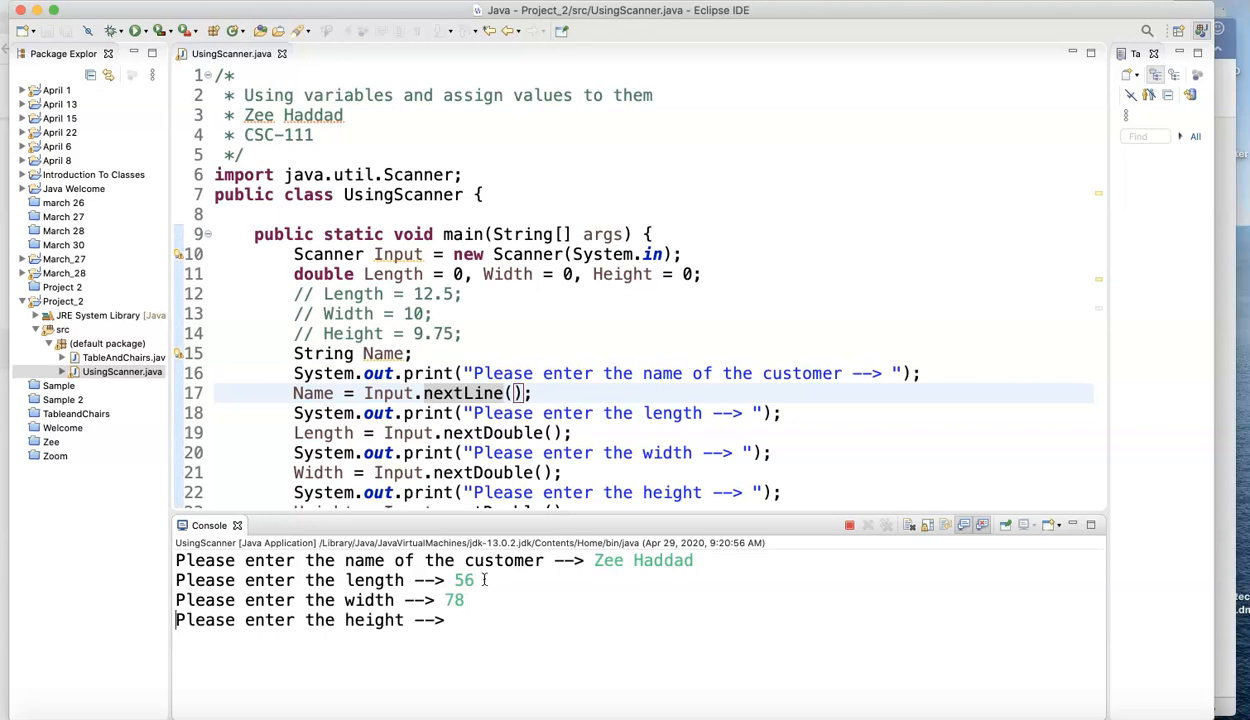
{"action": "type", "text": "12"}
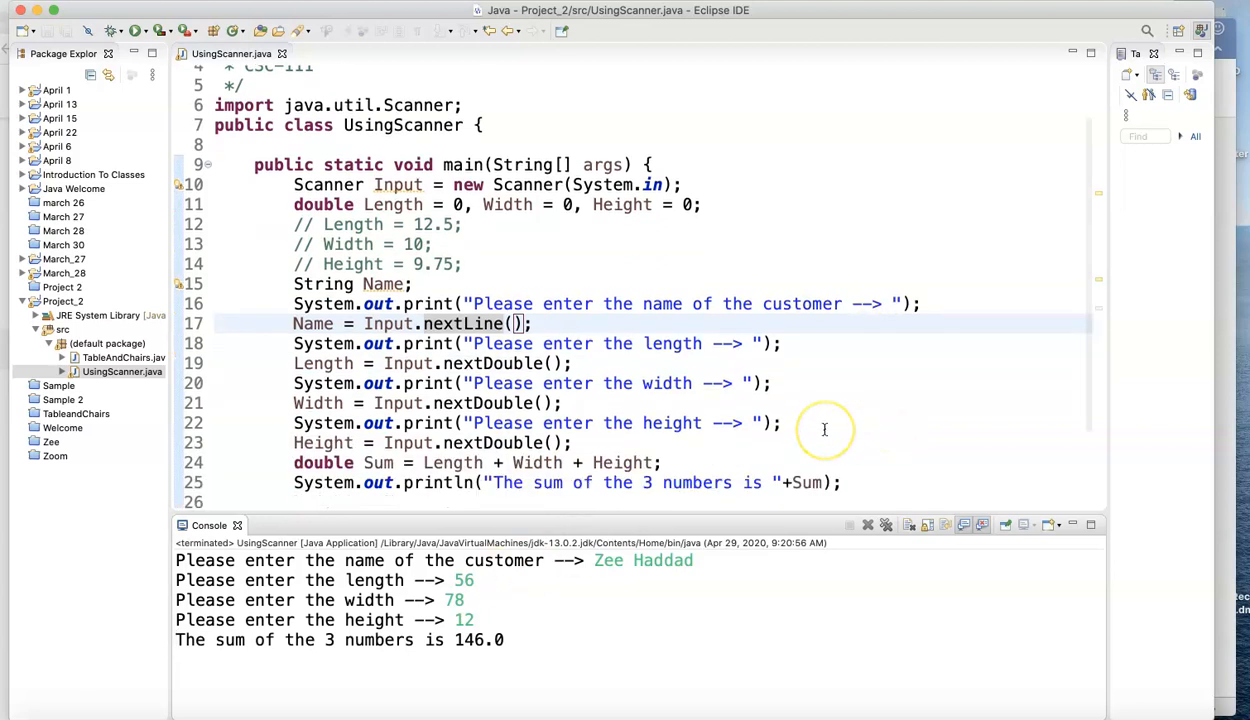
Step: Complete line 26 as System.out.println("Thank you " + Name); to thank the customer by name
{"action": "scroll", "scroll_direction": "down", "scroll_amount": 3}
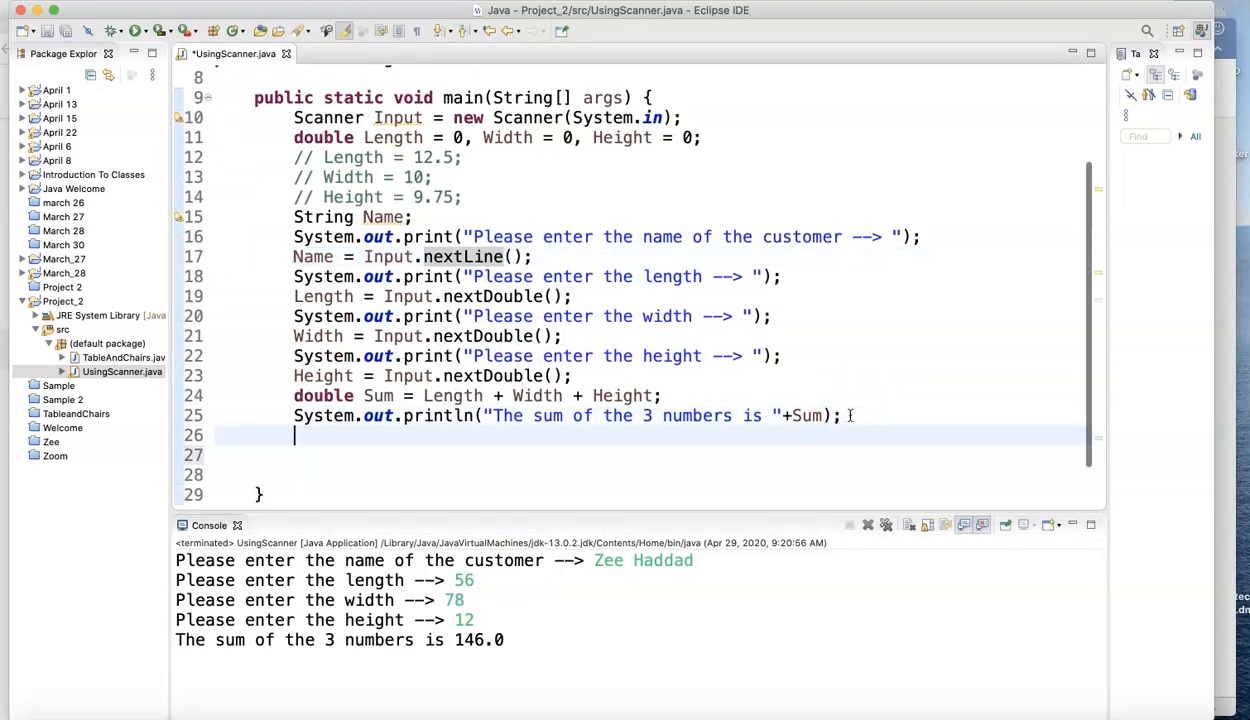
{"action": "type", "text": "sys"}
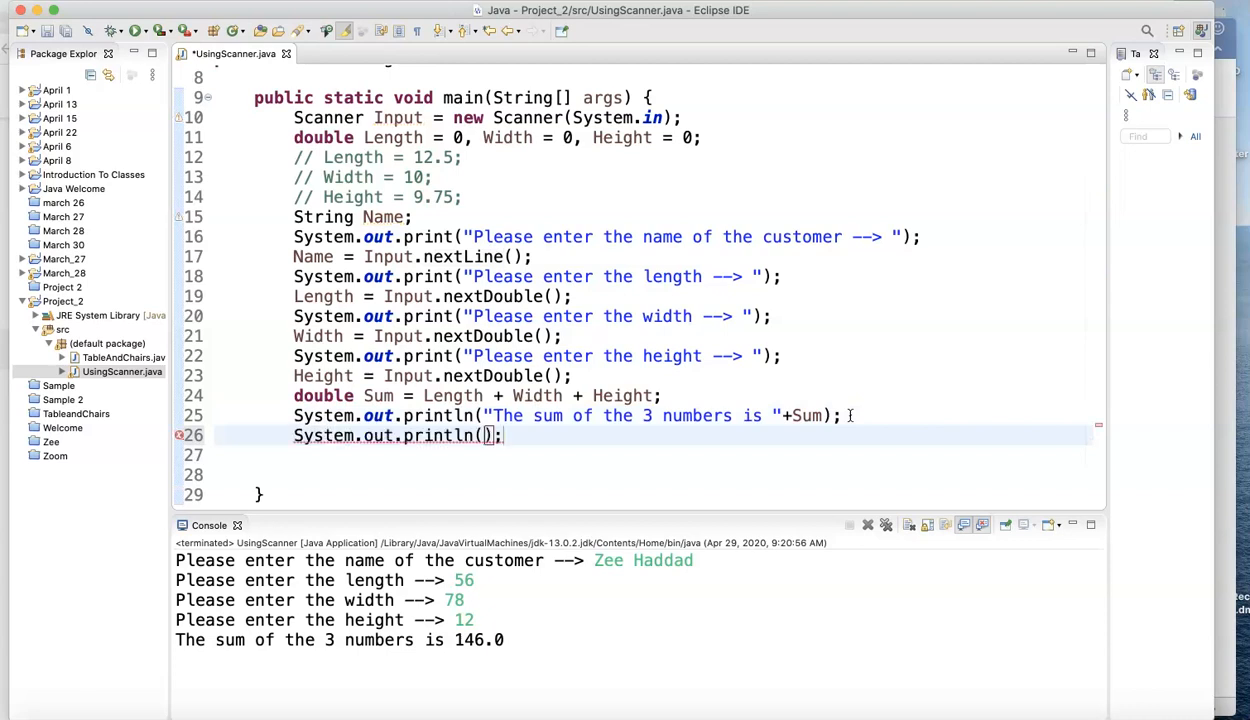
{"action": "type", "text": "T\""}
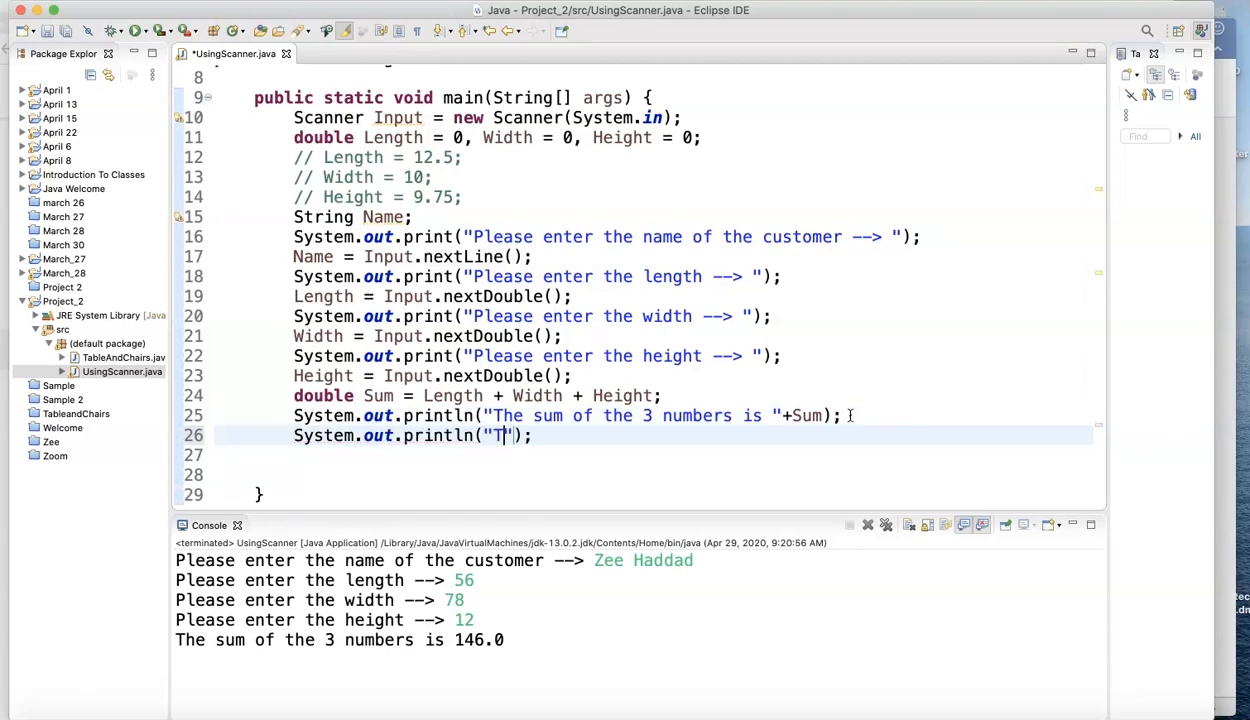
{"action": "type", "text": "hank you"}
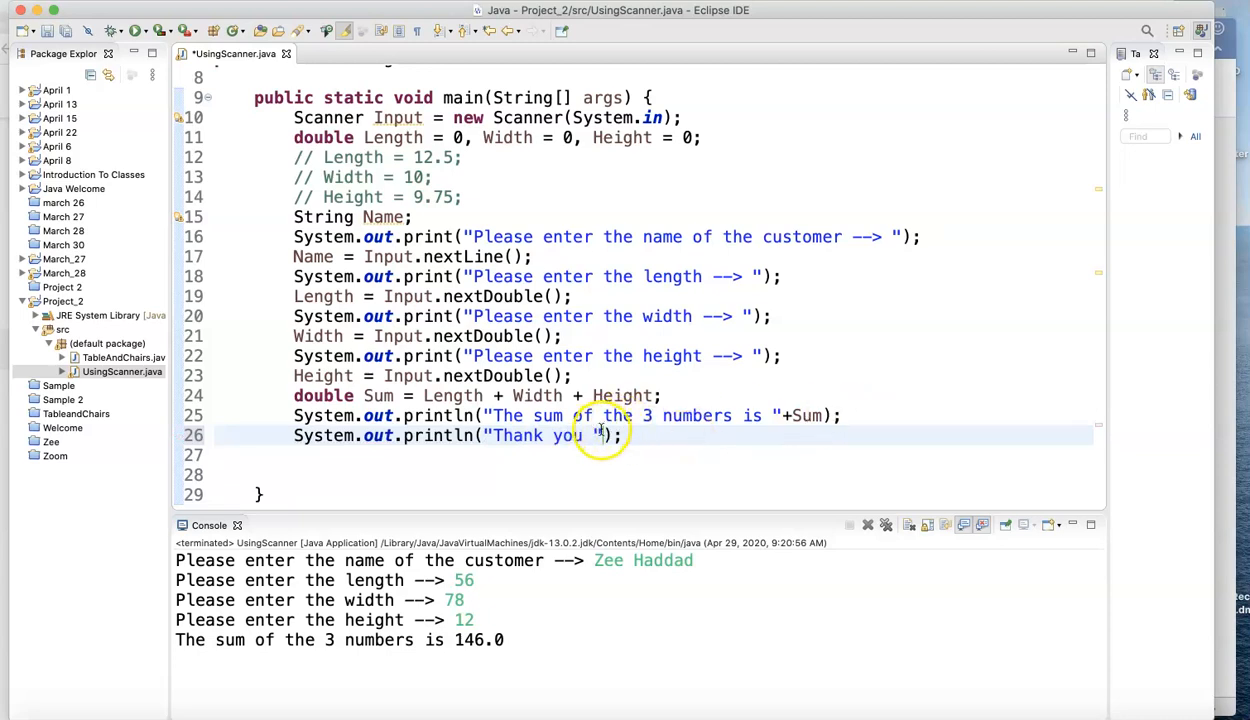
{"action": "type", "text": "+ Nam"}
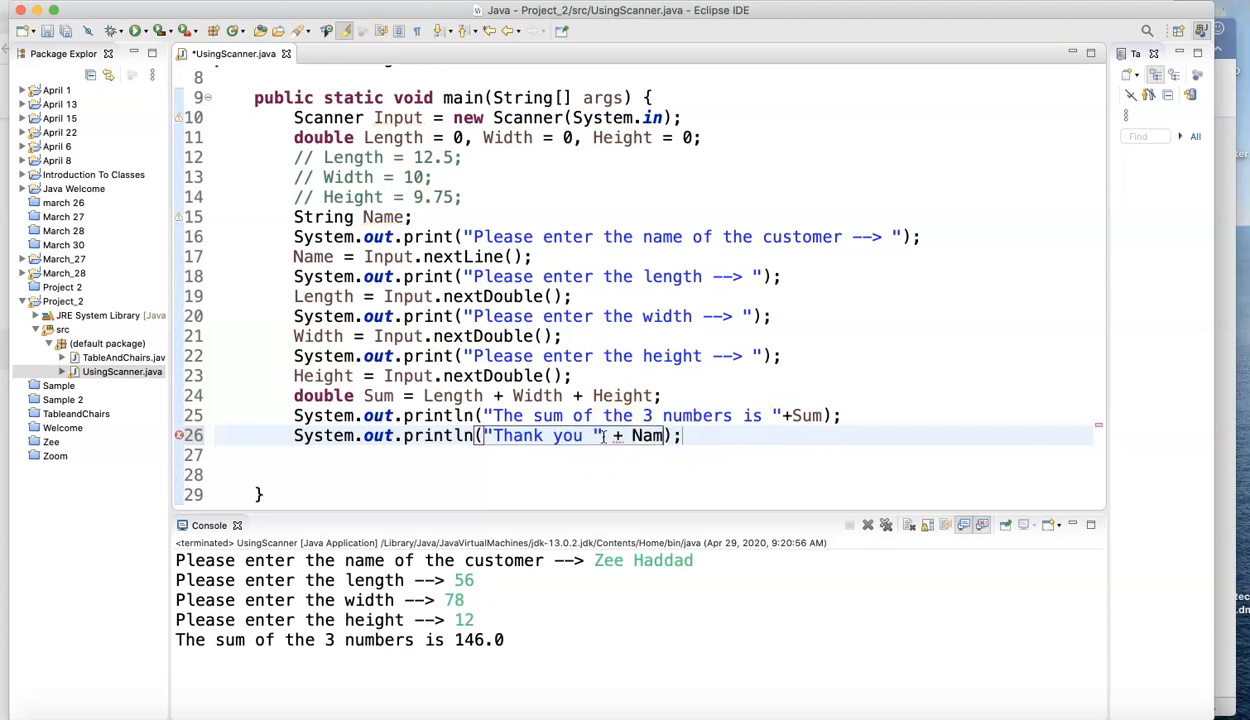
{"action": "type", "text": "e"}
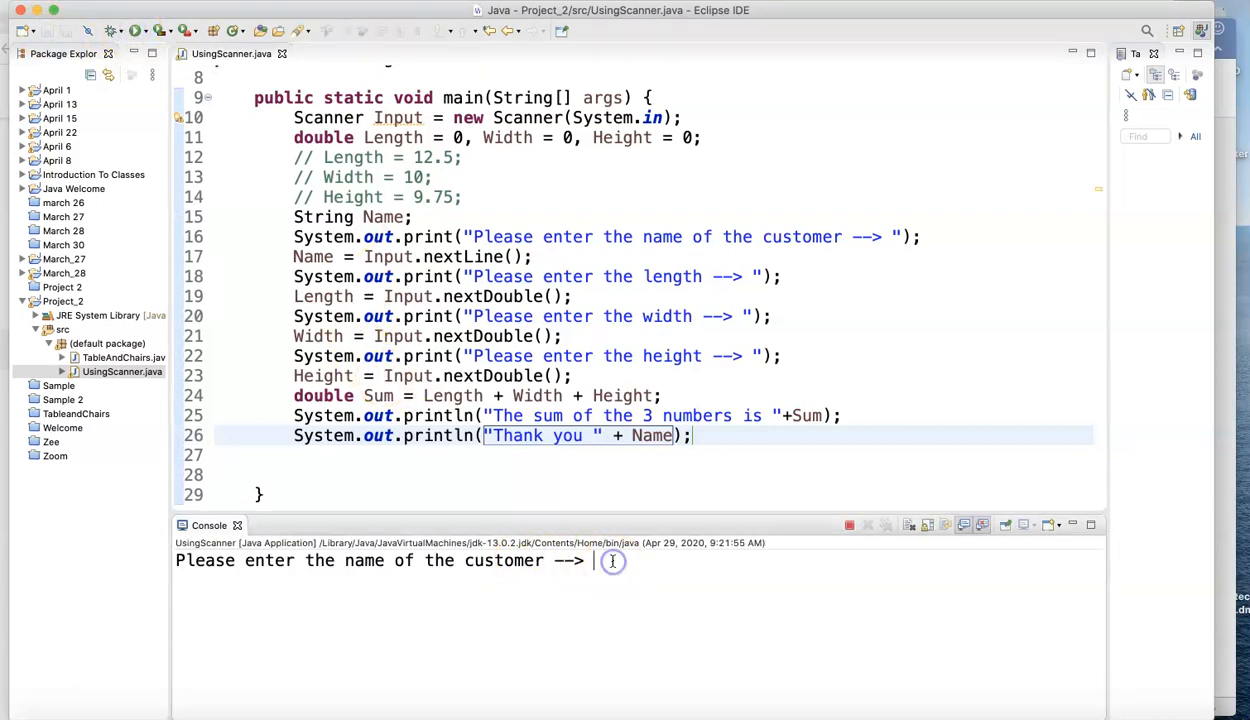
{"action": "type", "text": "Zee aha"}
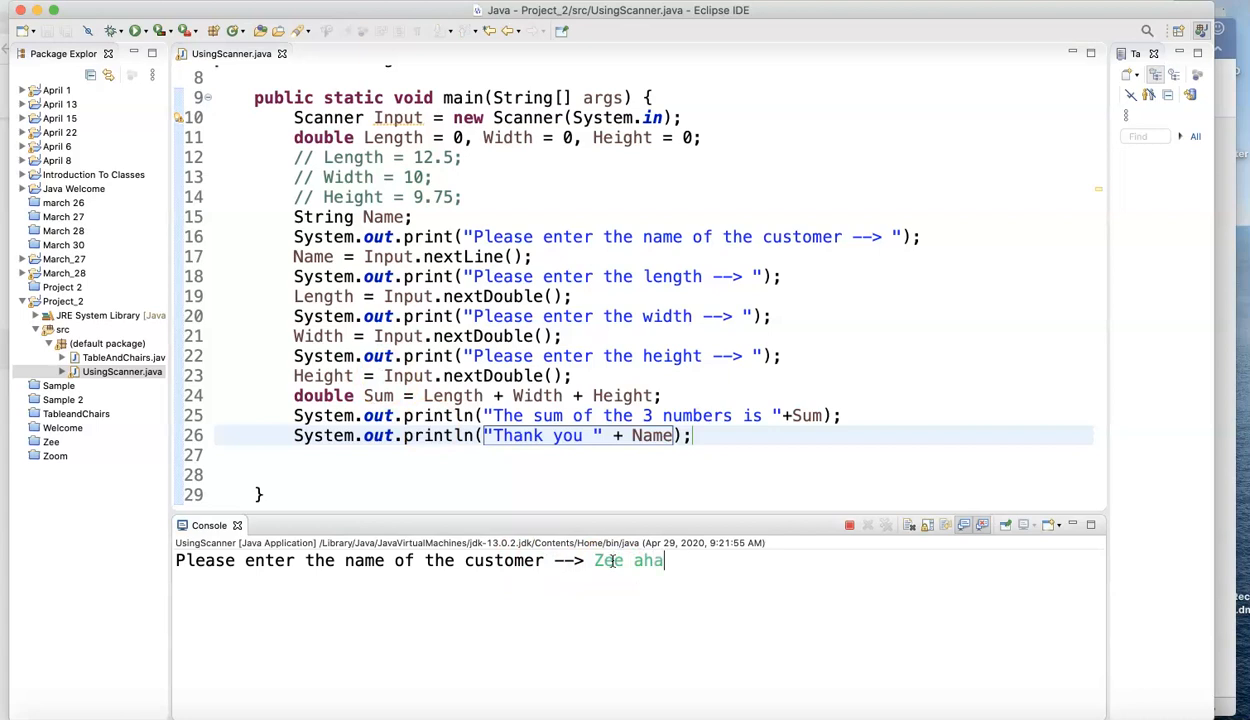
{"action": "key", "text": "BackSpace"}
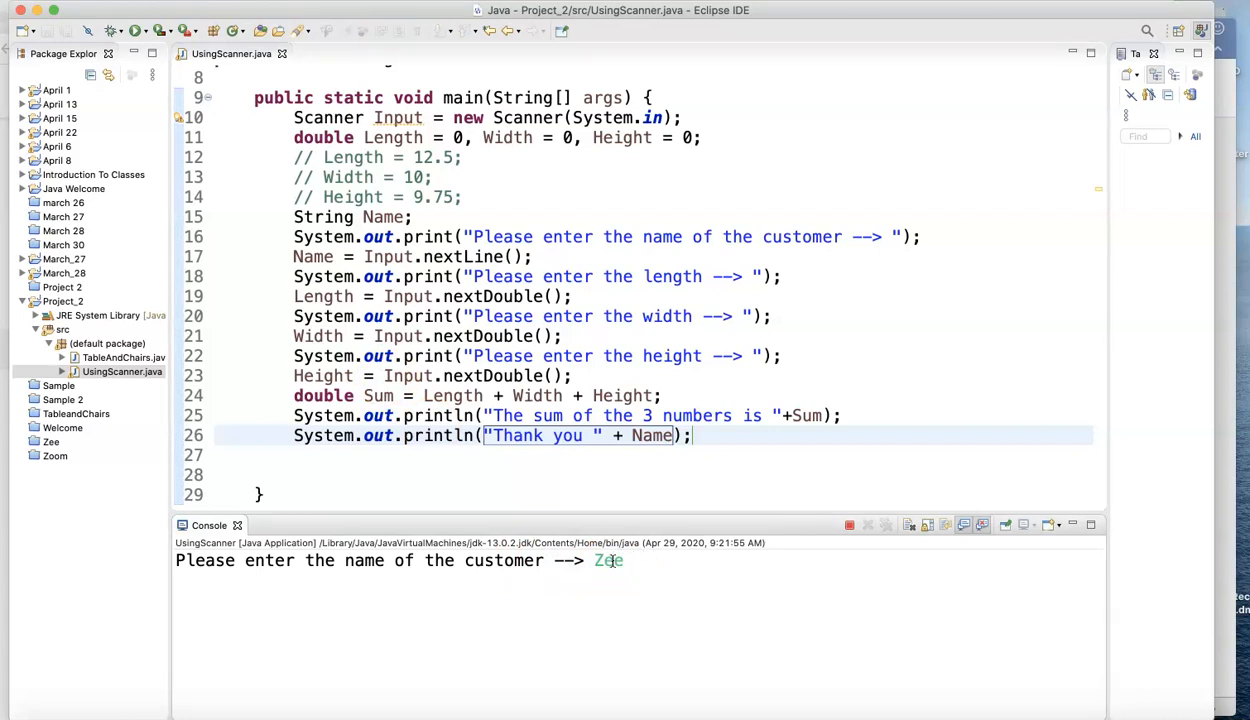
{"action": "type", "text": "Haddad"}
{"action": "type", "text": "87"}
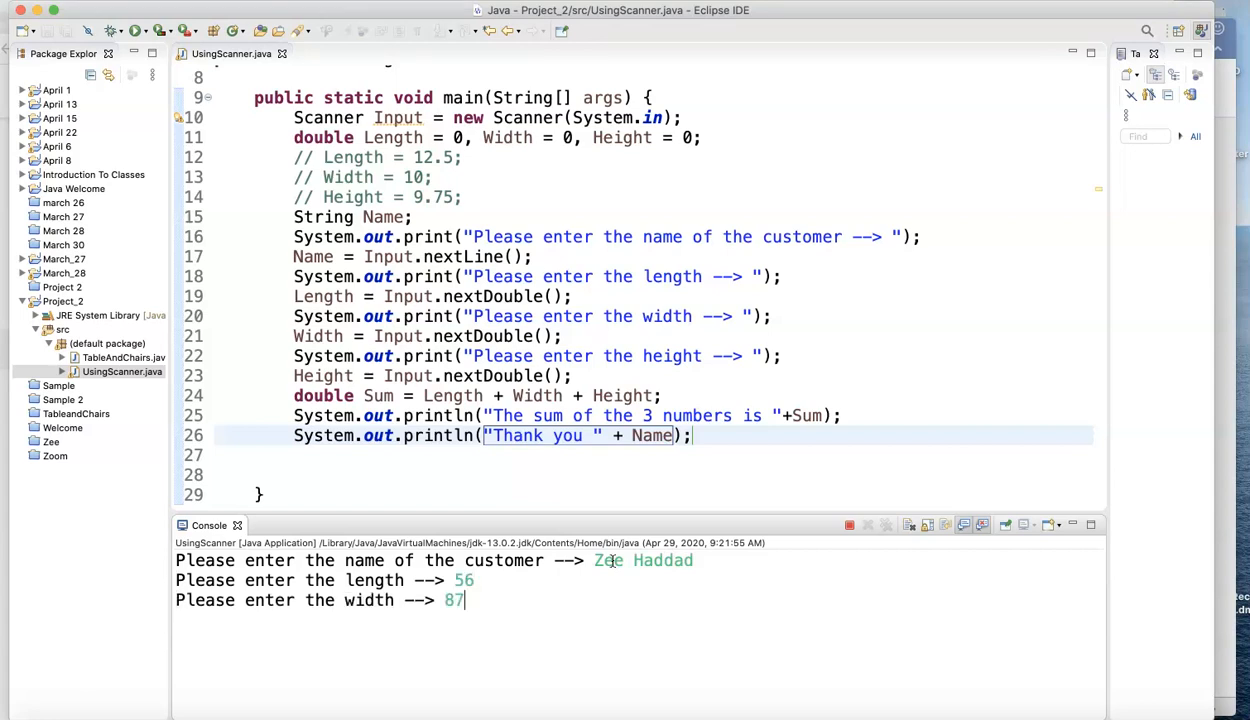
{"action": "type", "text": "44"}
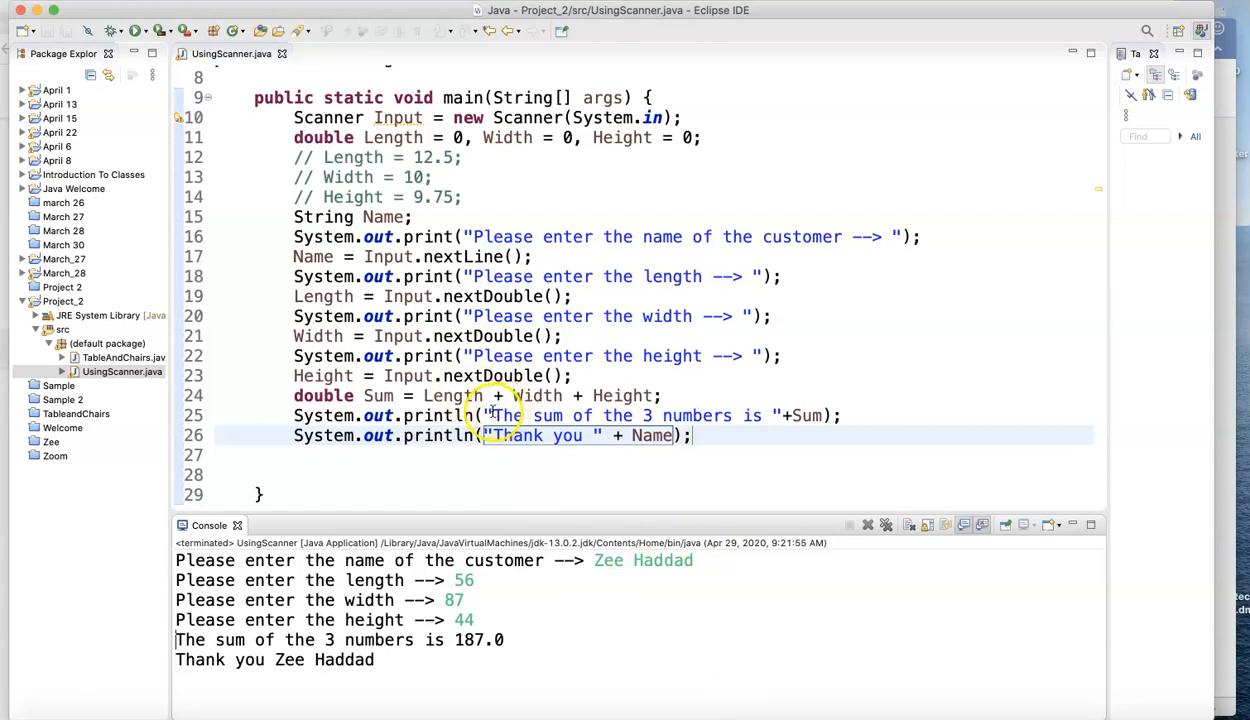
Step: Prefix the sum message with \n\n, cut the name prompt and read lines, and add a '// Get the name' comment after the Sum line for them
{"action": "left_click", "coordinate": [496, 415]}
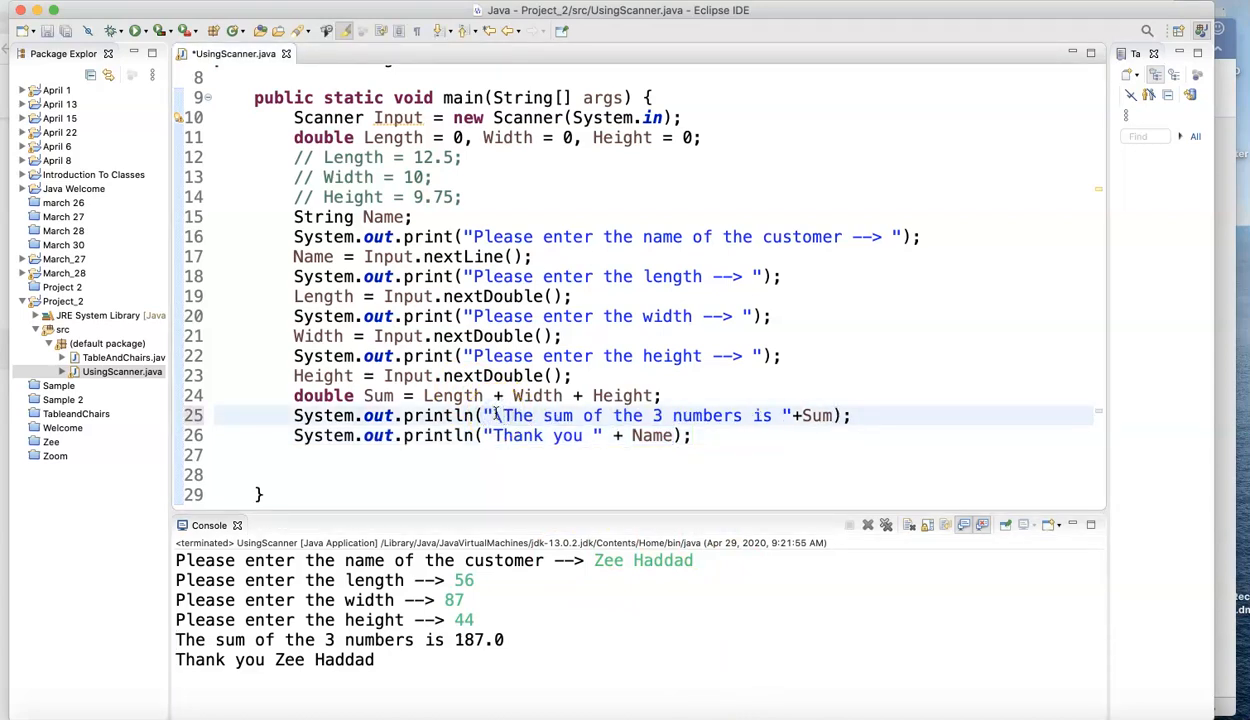
{"action": "type", "text": "\\n\\n"}
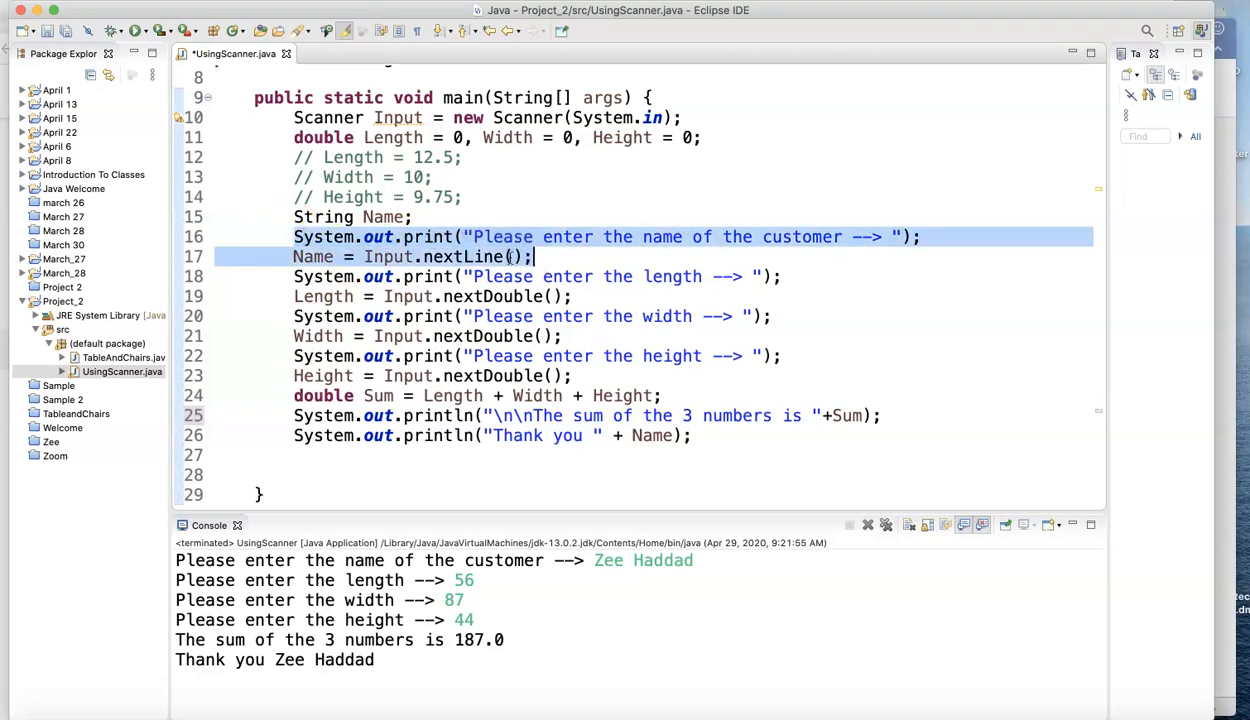
{"action": "right_click", "coordinate": [515, 257]}
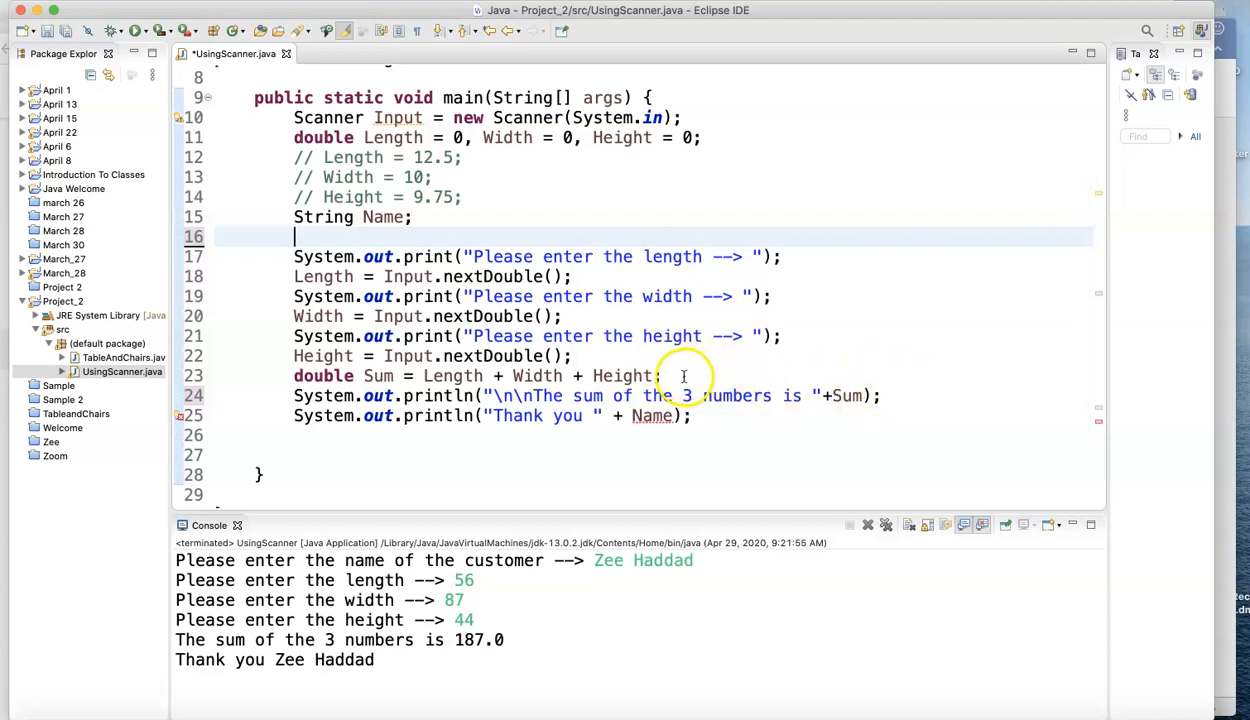
{"action": "key", "text": "Return"}
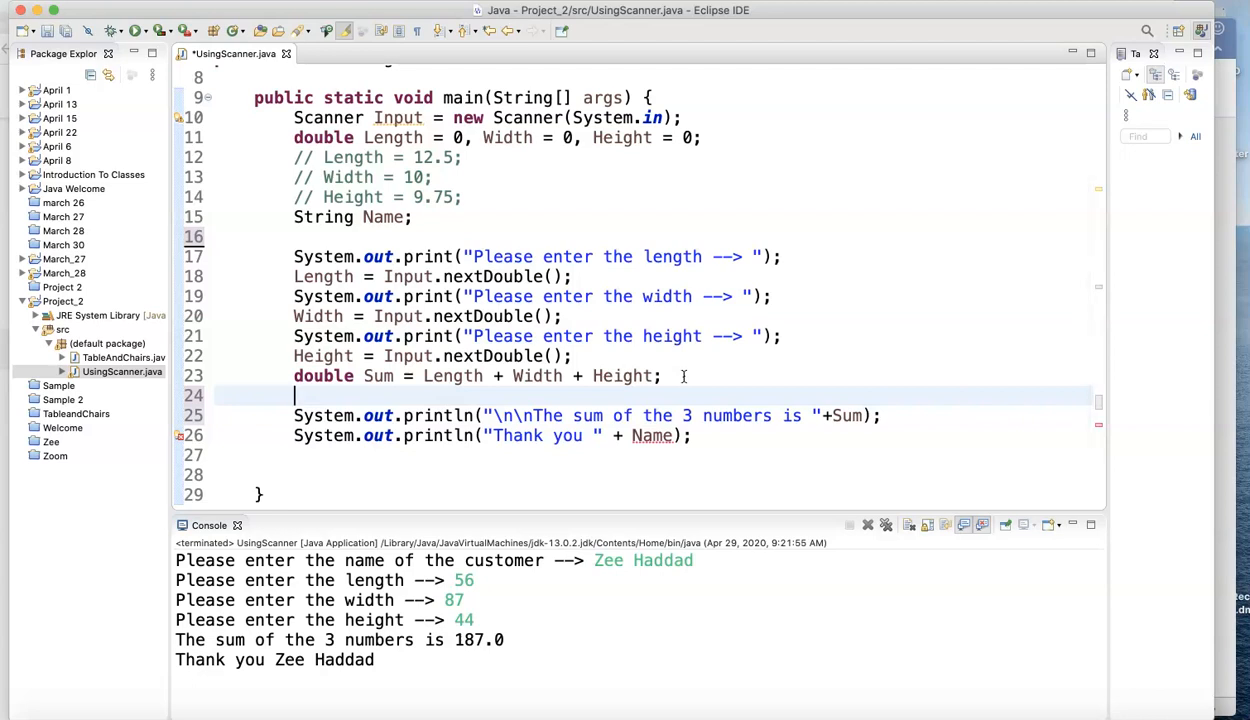
{"action": "type", "text": "//"}
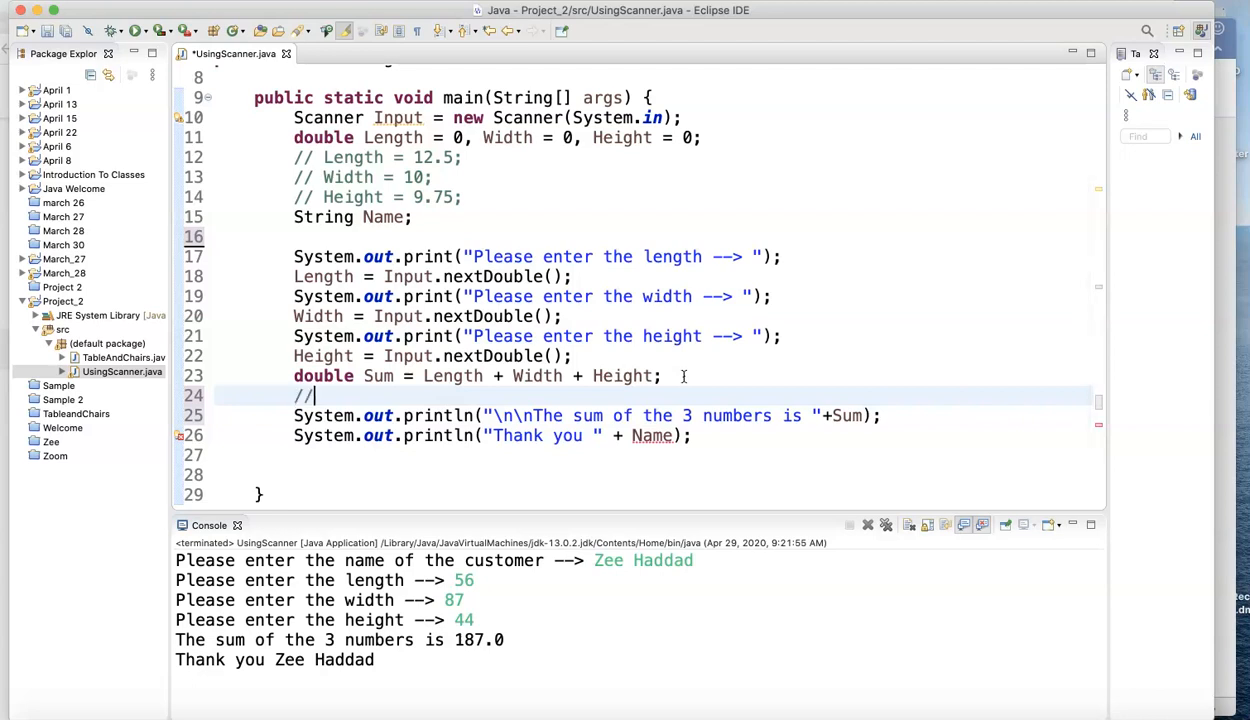
{"action": "type", "text": "\" \""}
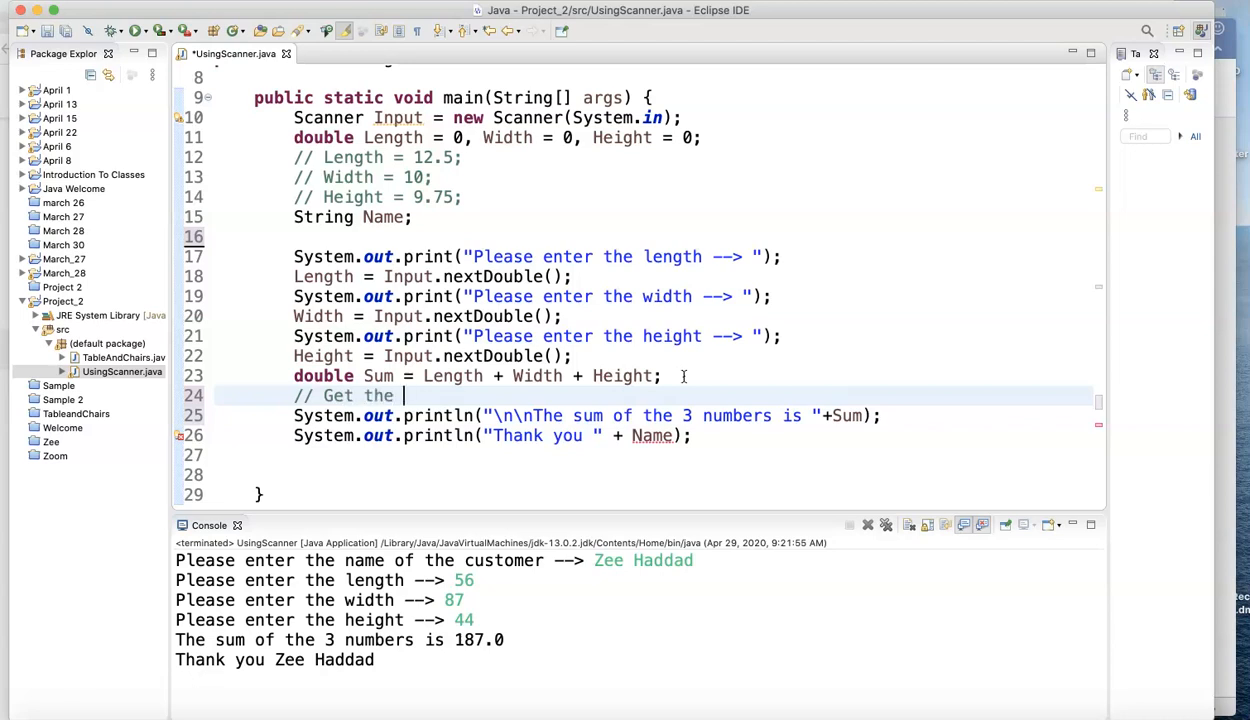
{"action": "type", "text": "name"}
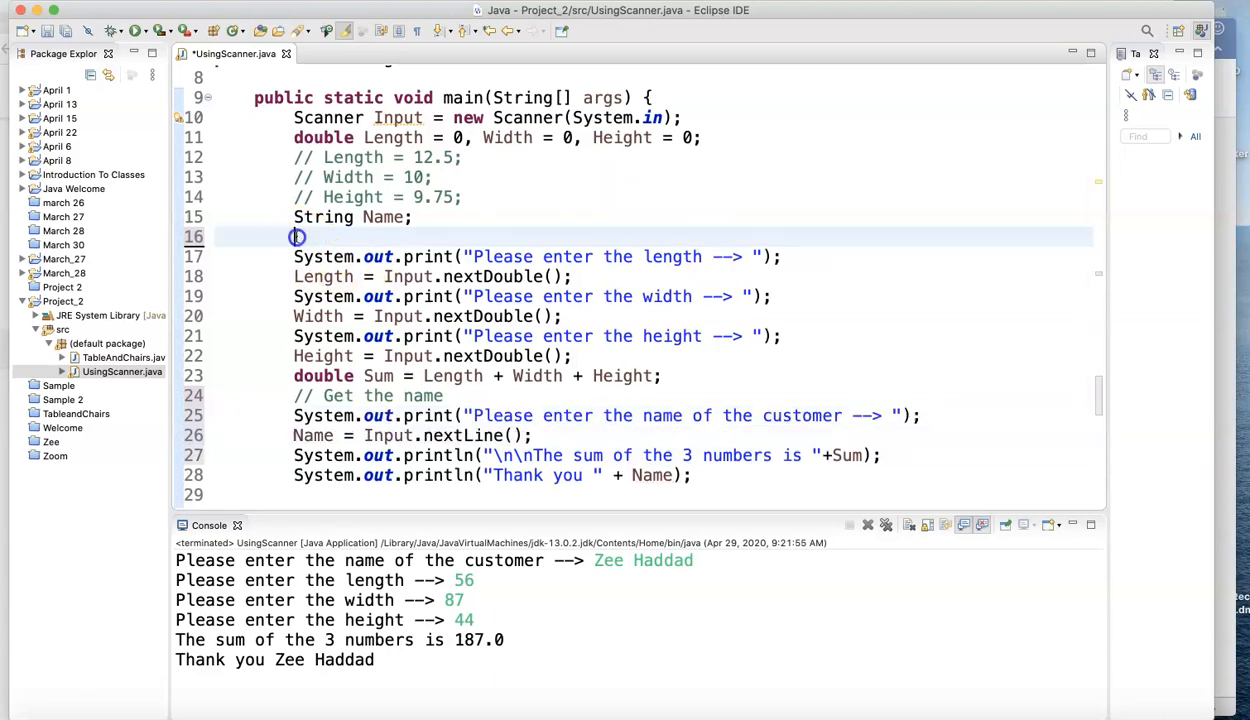
Step: Add the comments '// Get the 3 sides' and '// print the sum of the sides' above the input and sum-output sections
{"action": "type", "text": "//"}
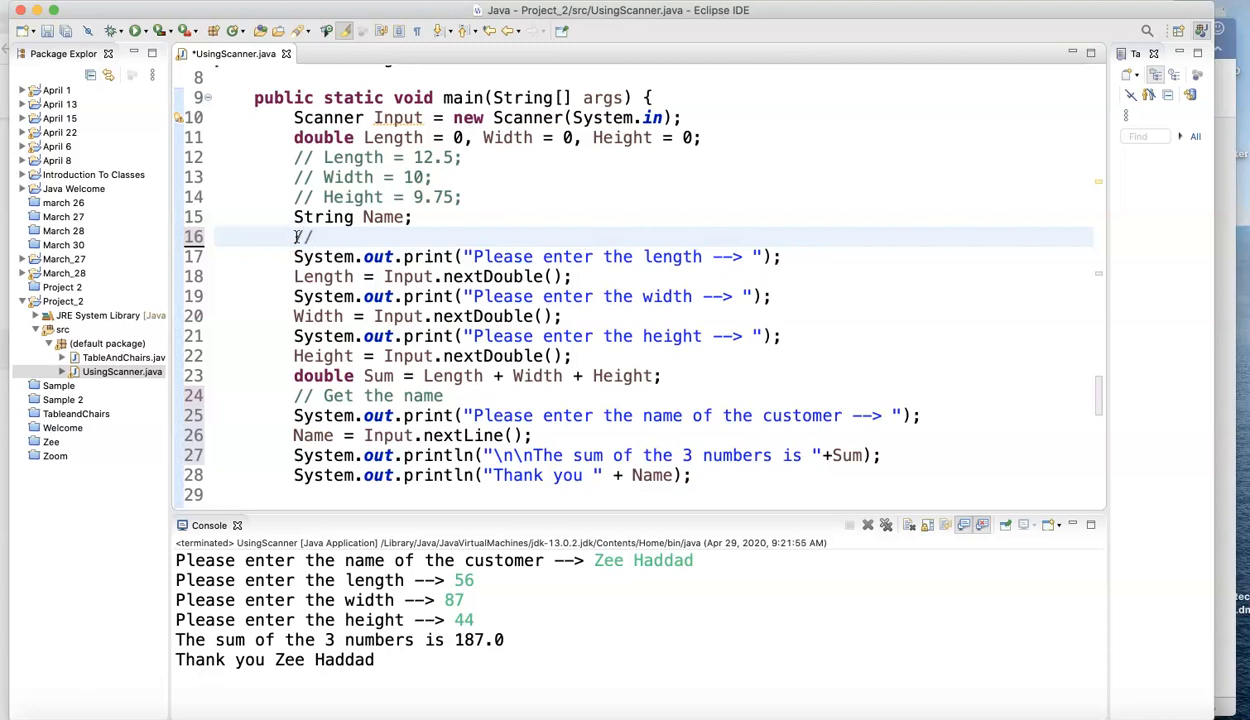
{"action": "type", "text": "Get the"}
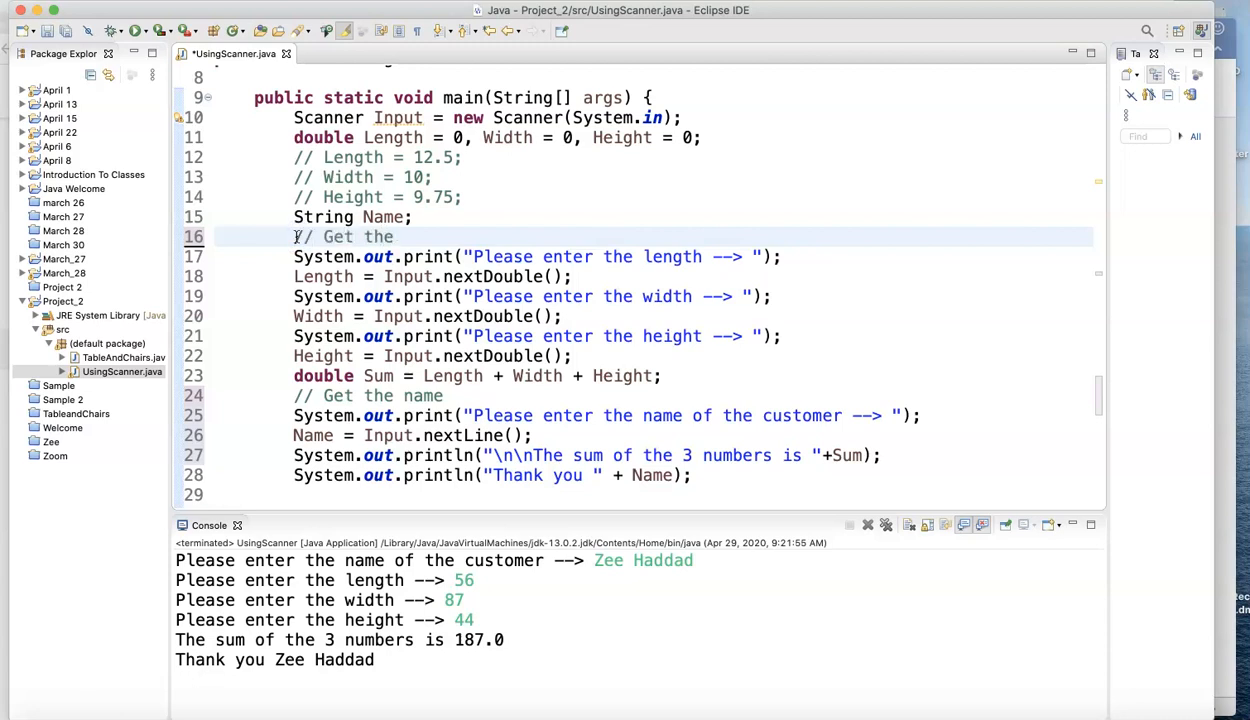
{"action": "type", "text": "3"}
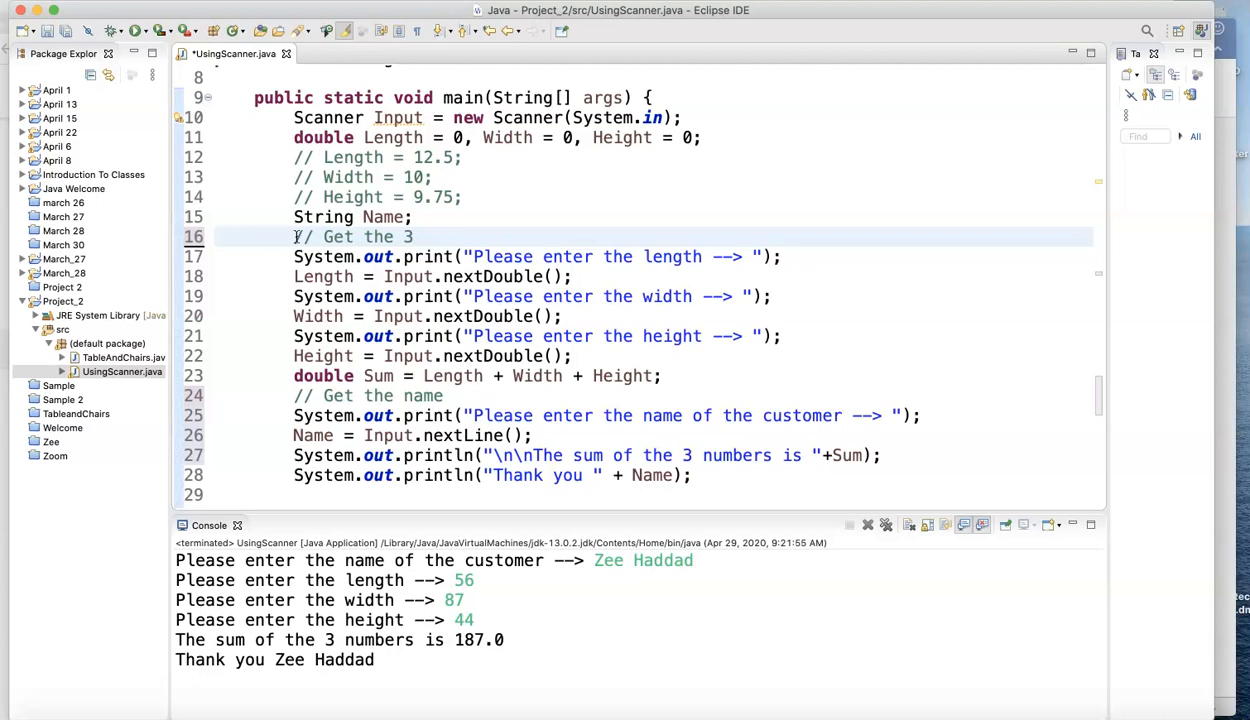
{"action": "type", "text": "sides"}
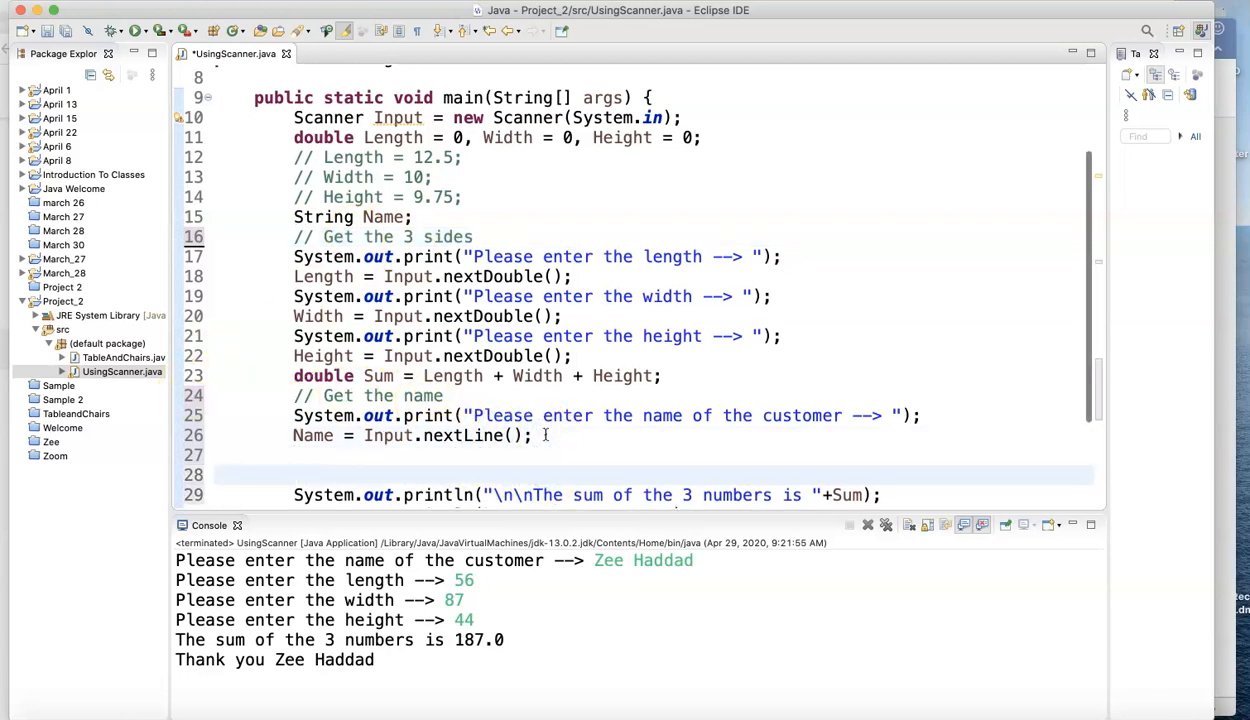
{"action": "type", "text": "//"}
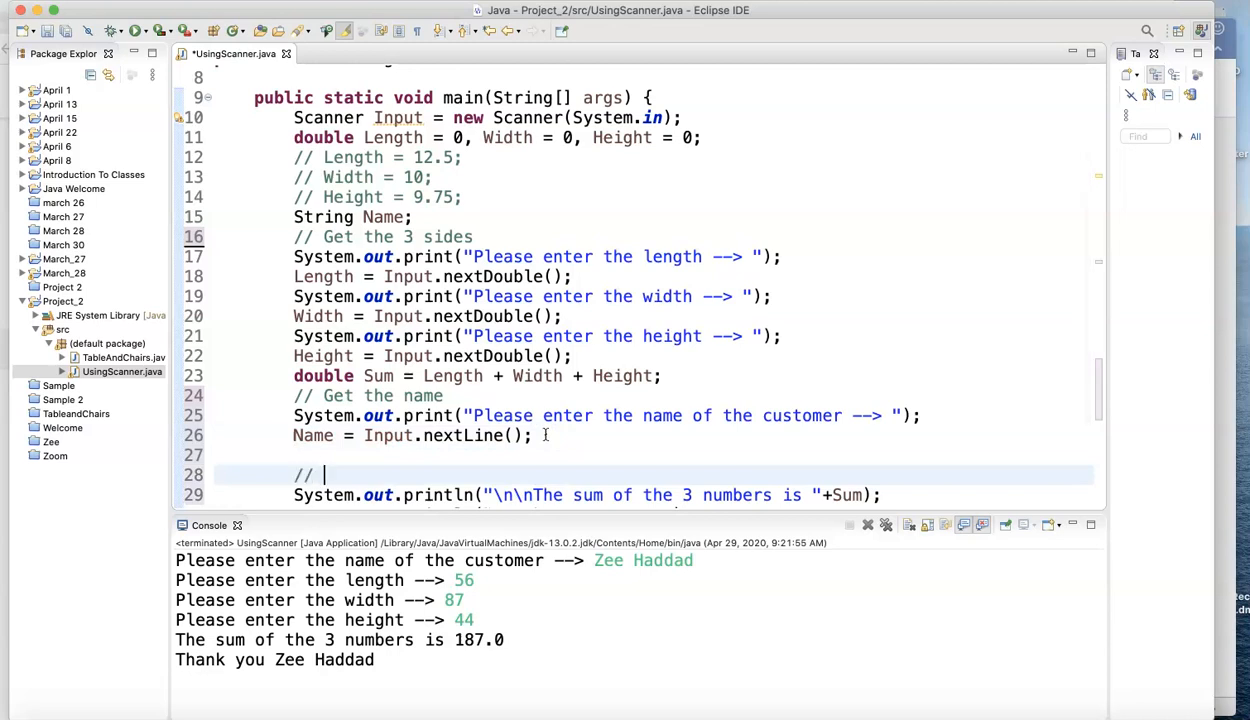
{"action": "type", "text": "print the"}
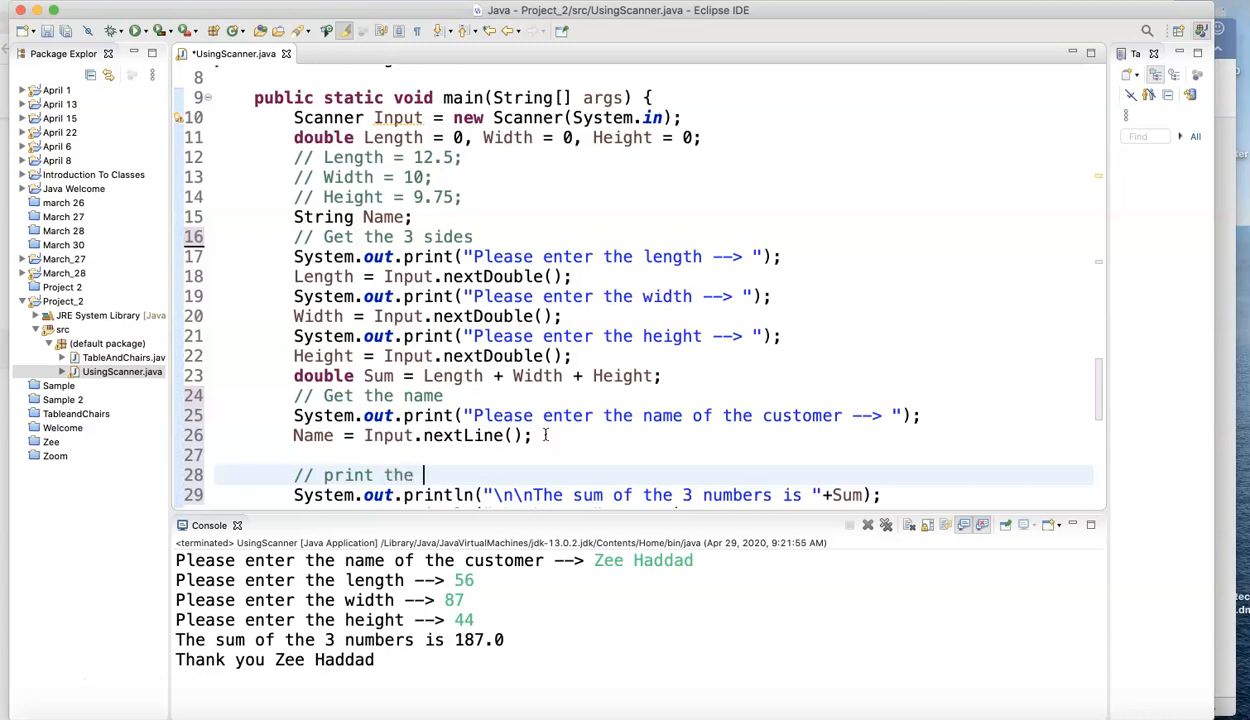
{"action": "type", "text": "sum of the si"}
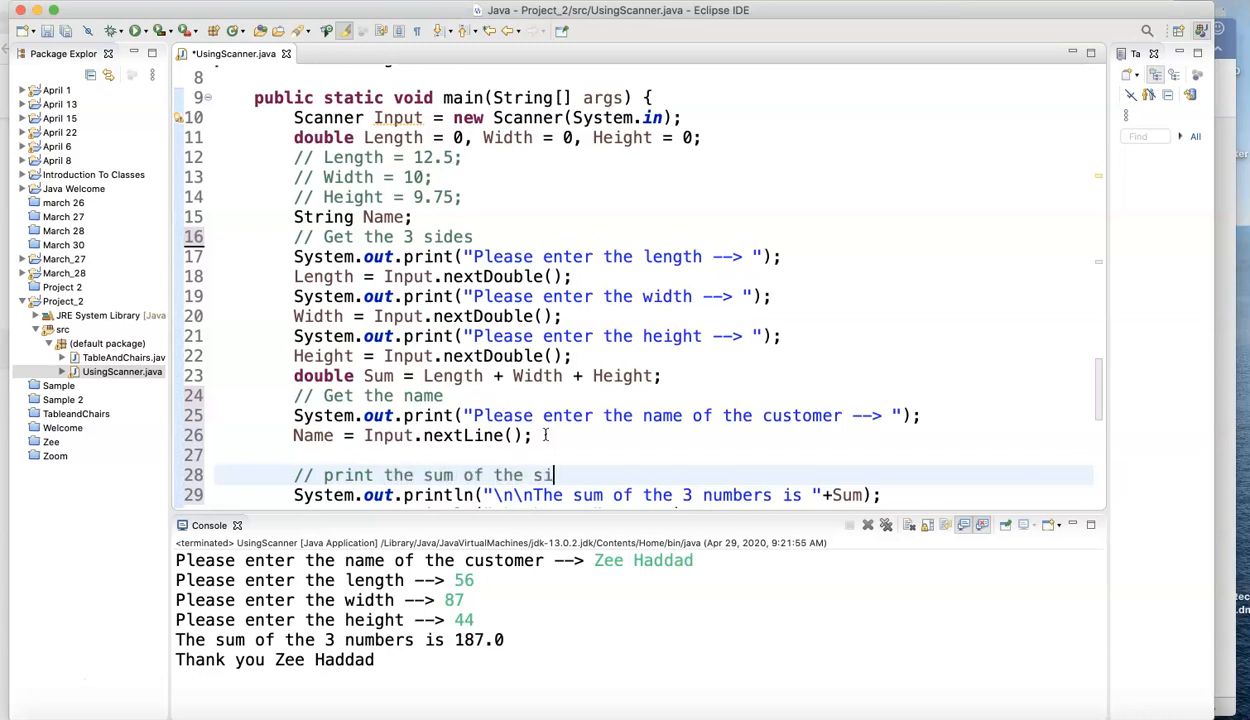
{"action": "type", "text": "des"}
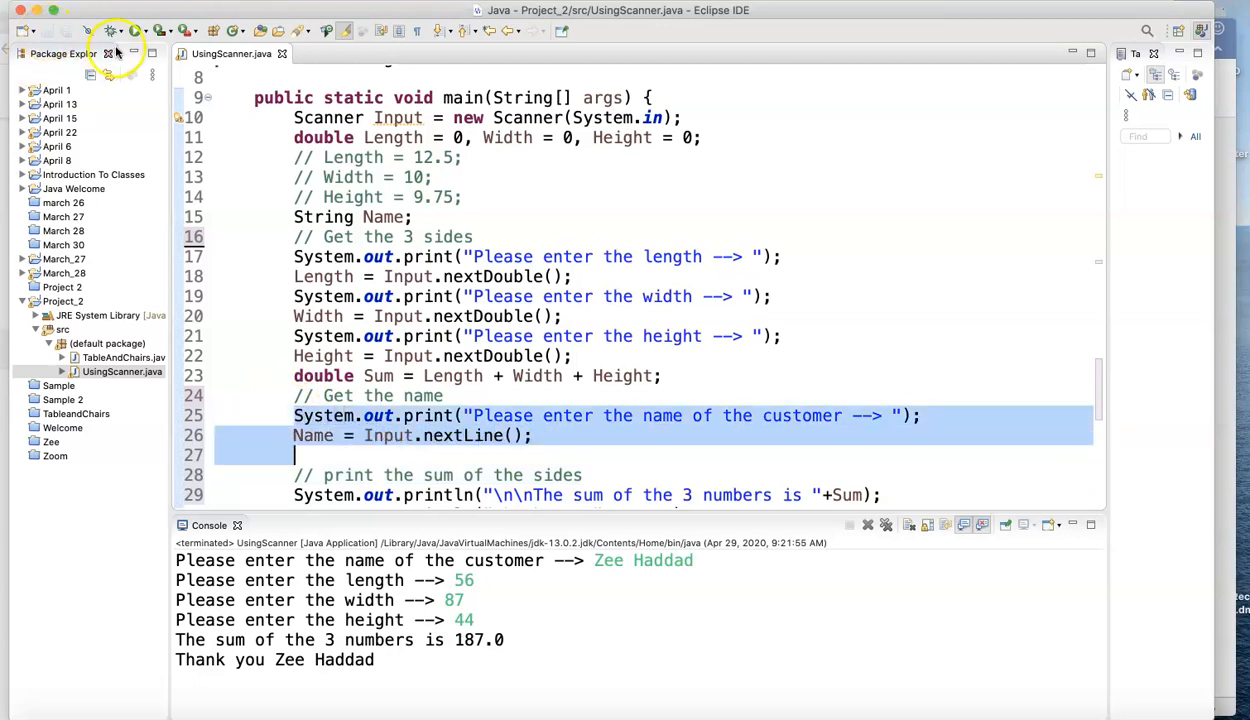
Step: Run the reordered program entering 66, 55 and 12.5, which prints sum 133.5 and 'Thank you' with no name
{"action": "left_click", "coordinate": [135, 30]}
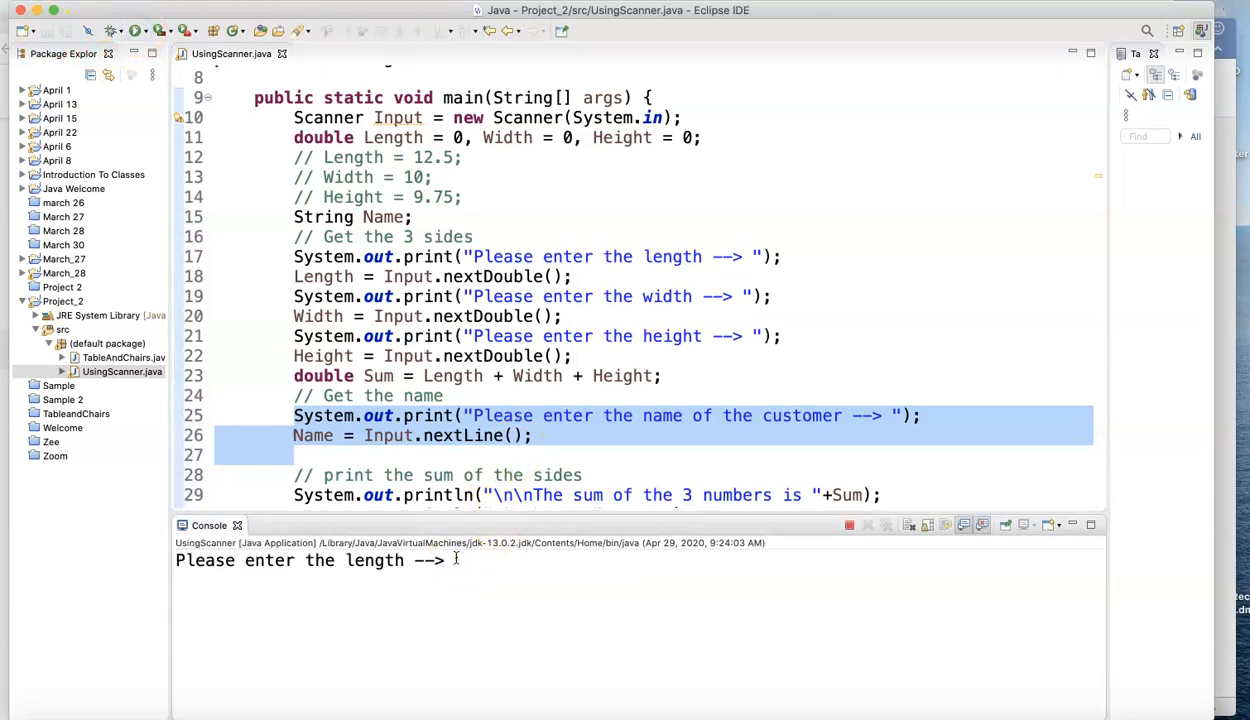
{"action": "type", "text": "66"}
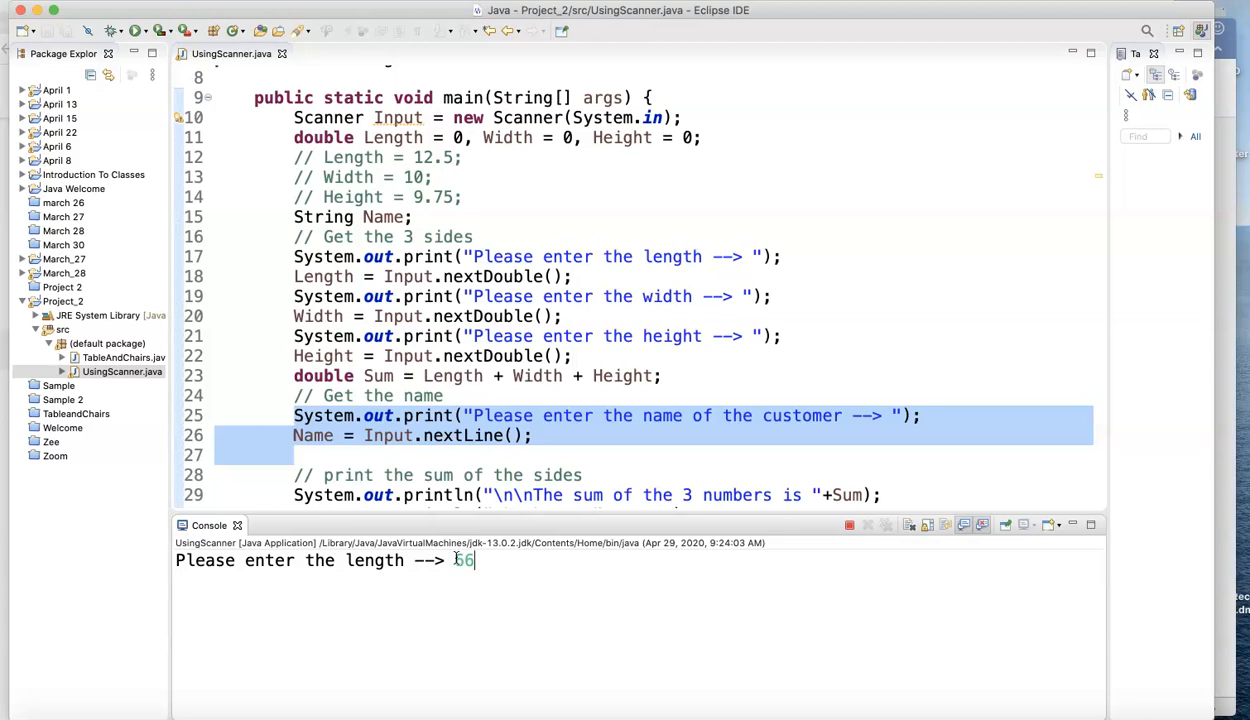
{"action": "key", "text": "enter"}
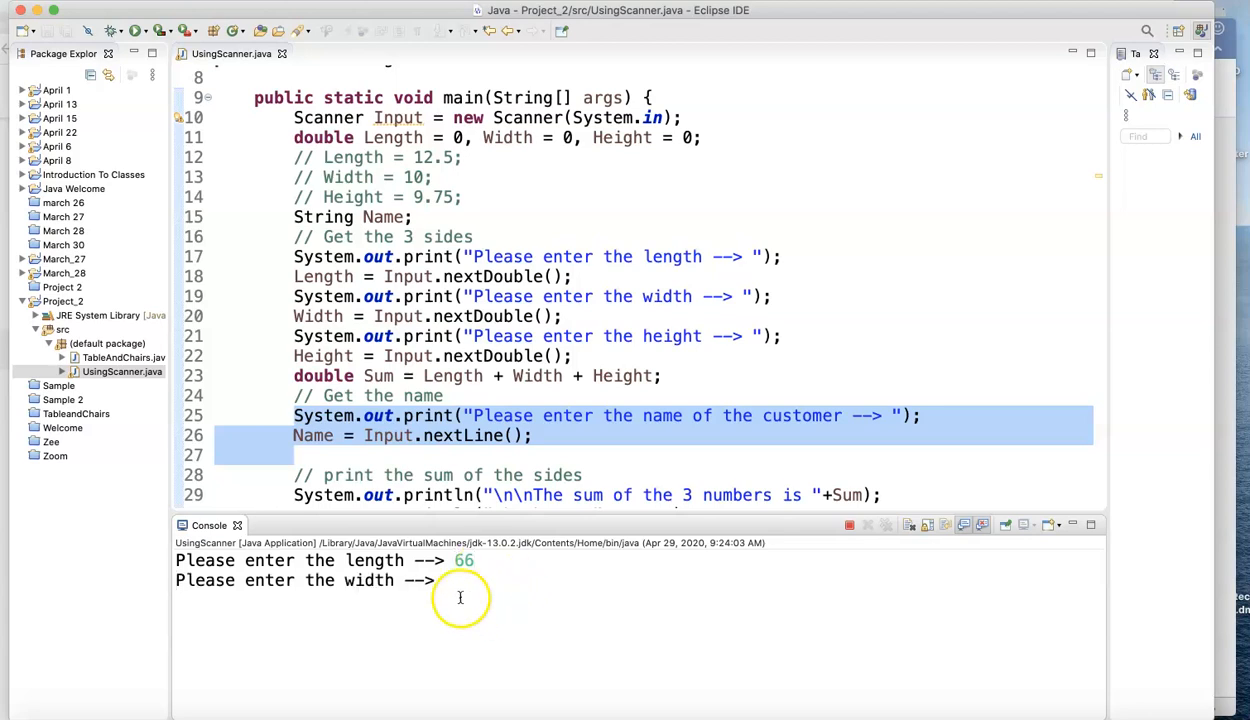
{"action": "type", "text": "55"}
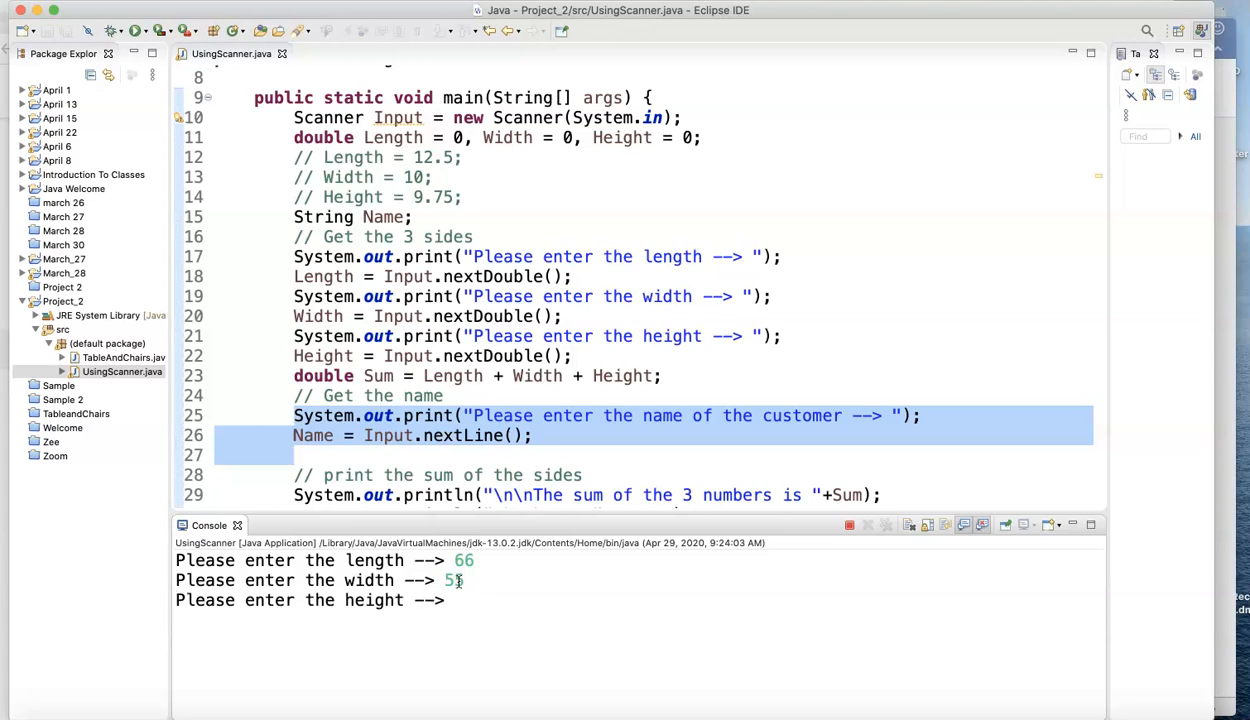
{"action": "type", "text": "12."}
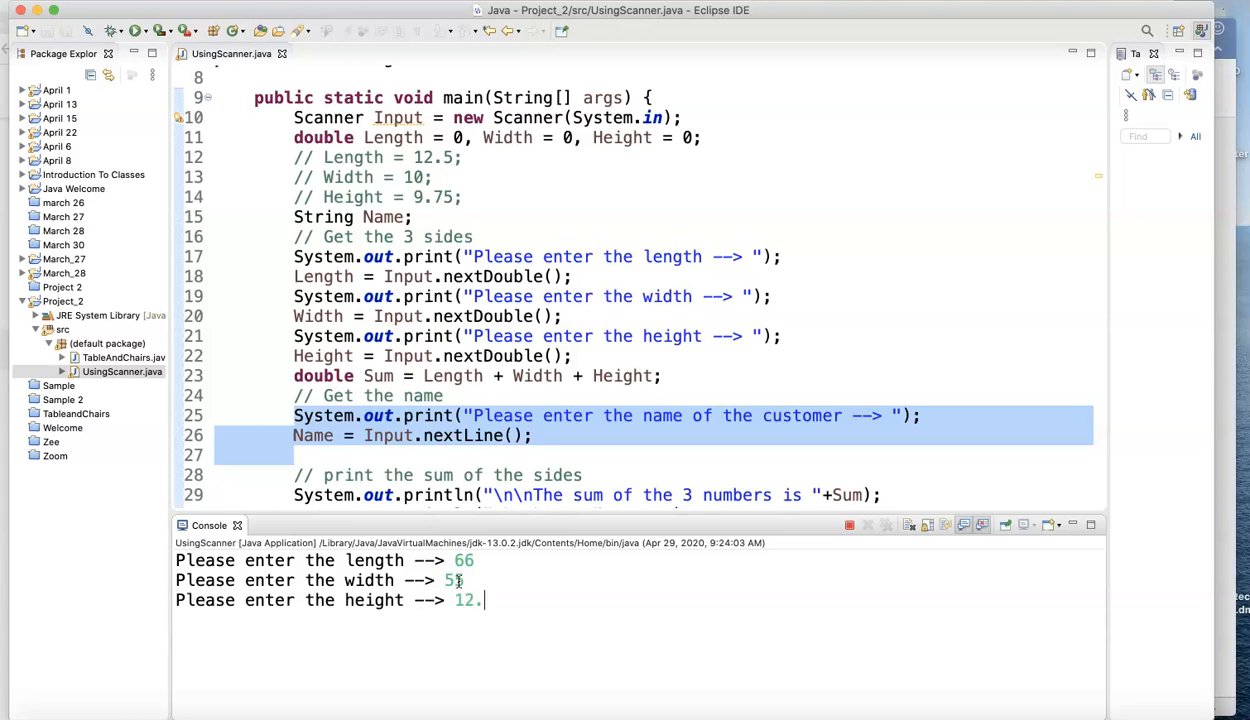
{"action": "type", "text": "5"}
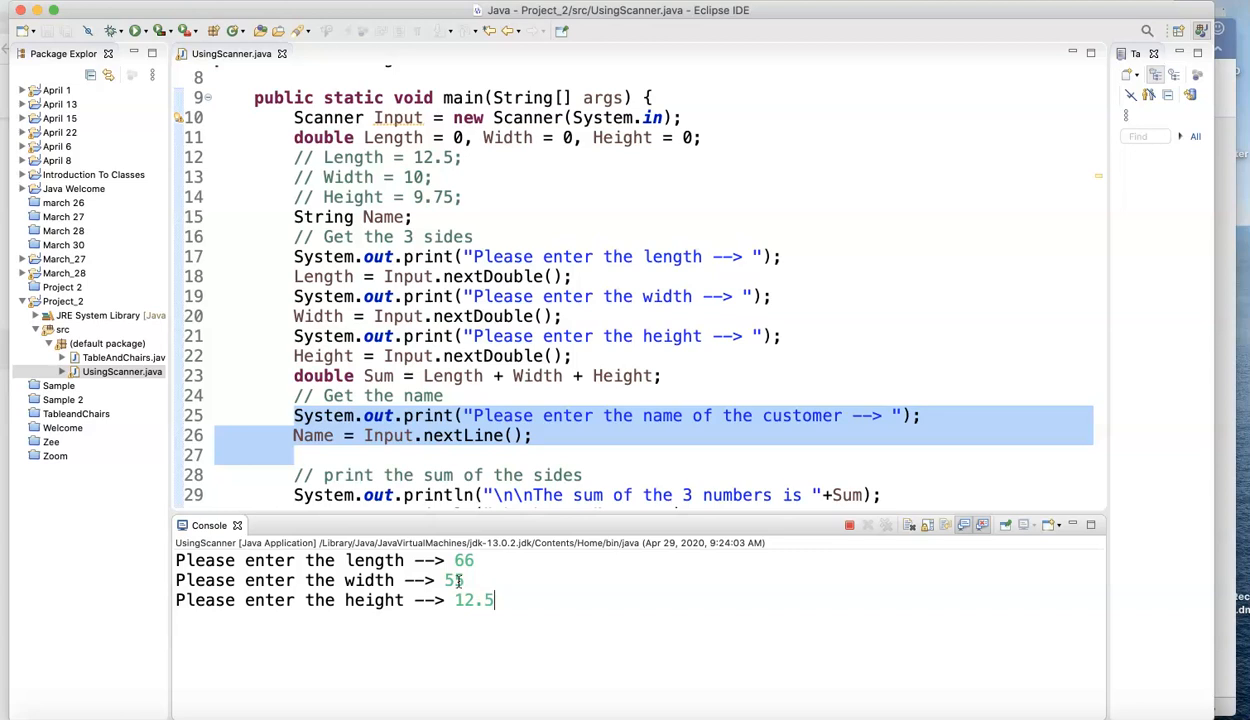
{"action": "key", "text": "enter"}
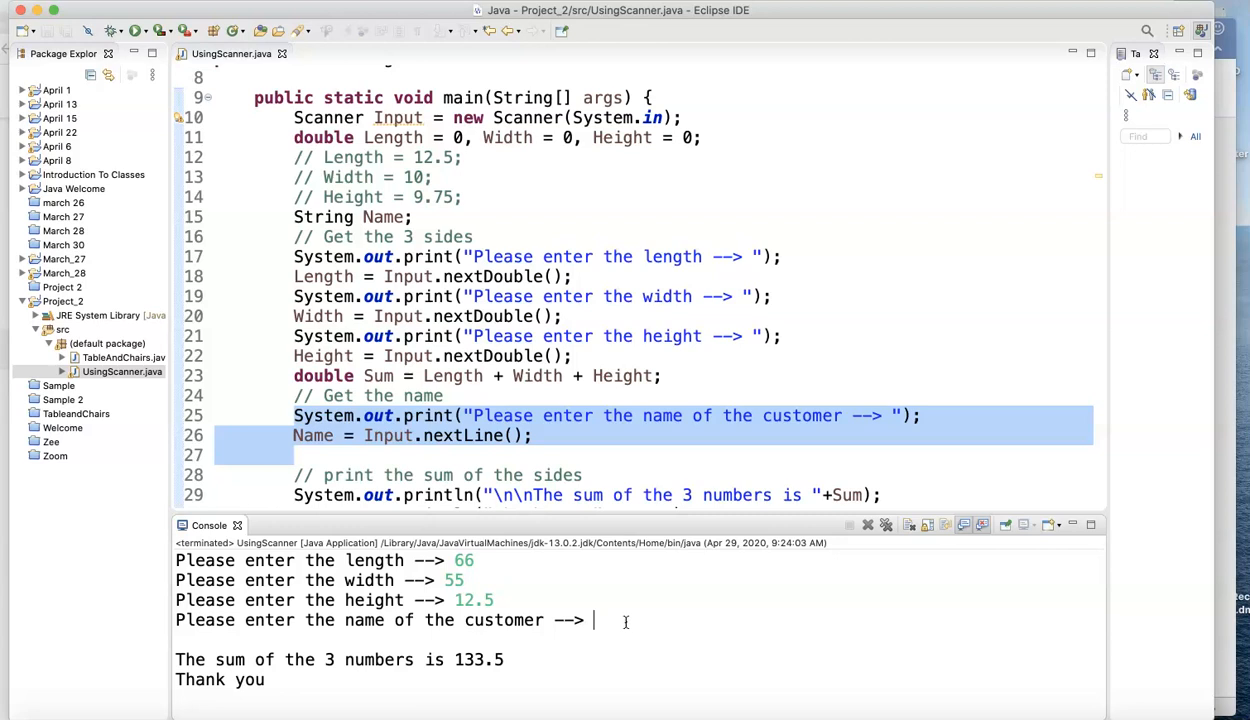
{"action": "mouse_move", "coordinate": [549, 640]}
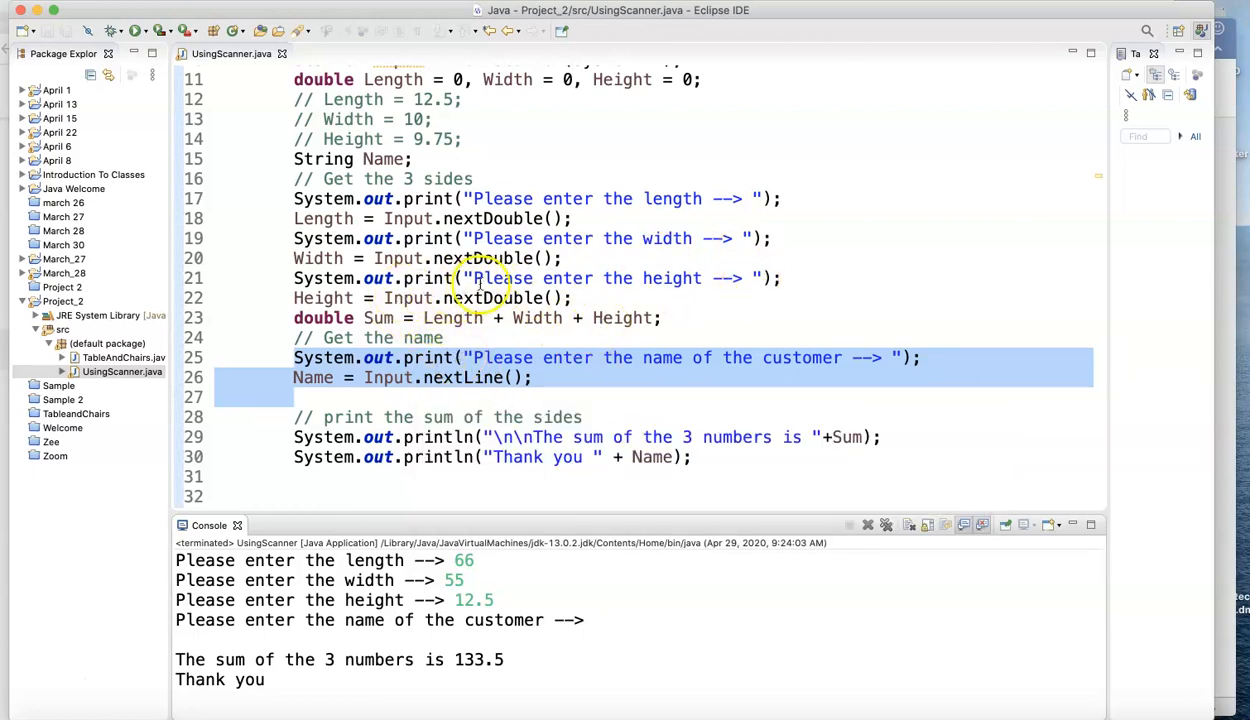
{"action": "mouse_move", "coordinate": [418, 530]}
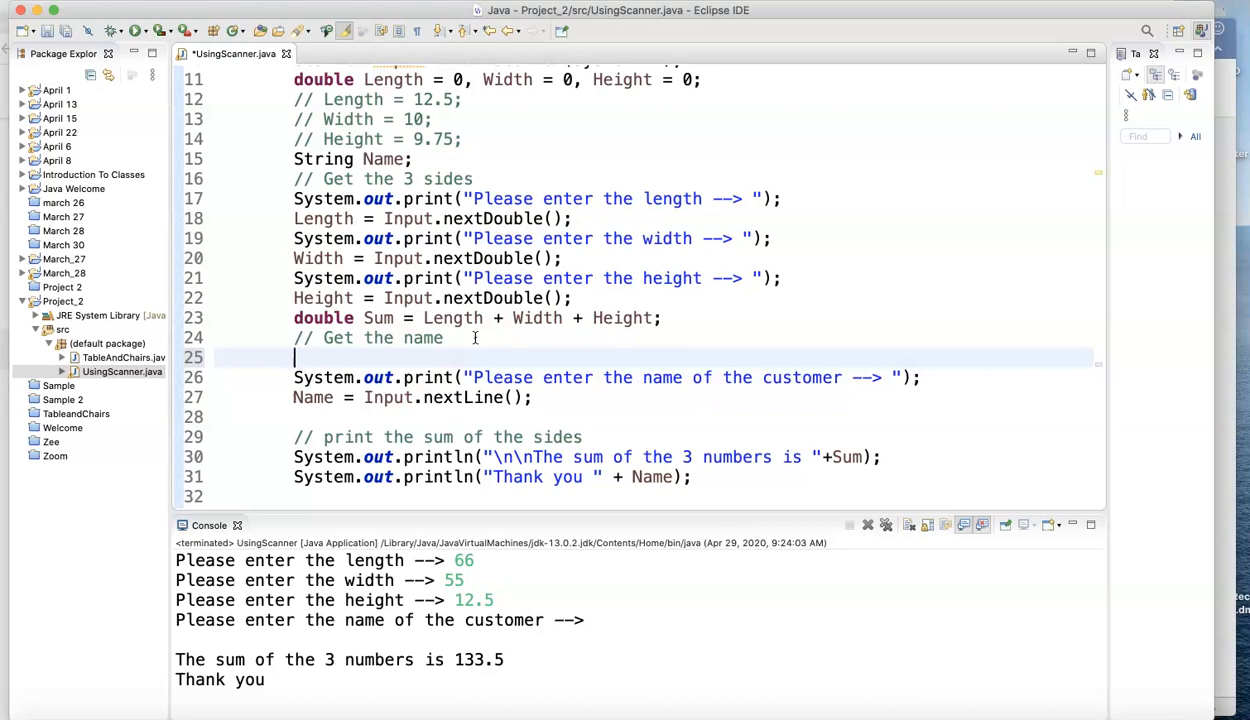
Step: Write Input.hasNextLine(); under the '// Get the name' comment via content assist and save
{"action": "type", "text": "In"}
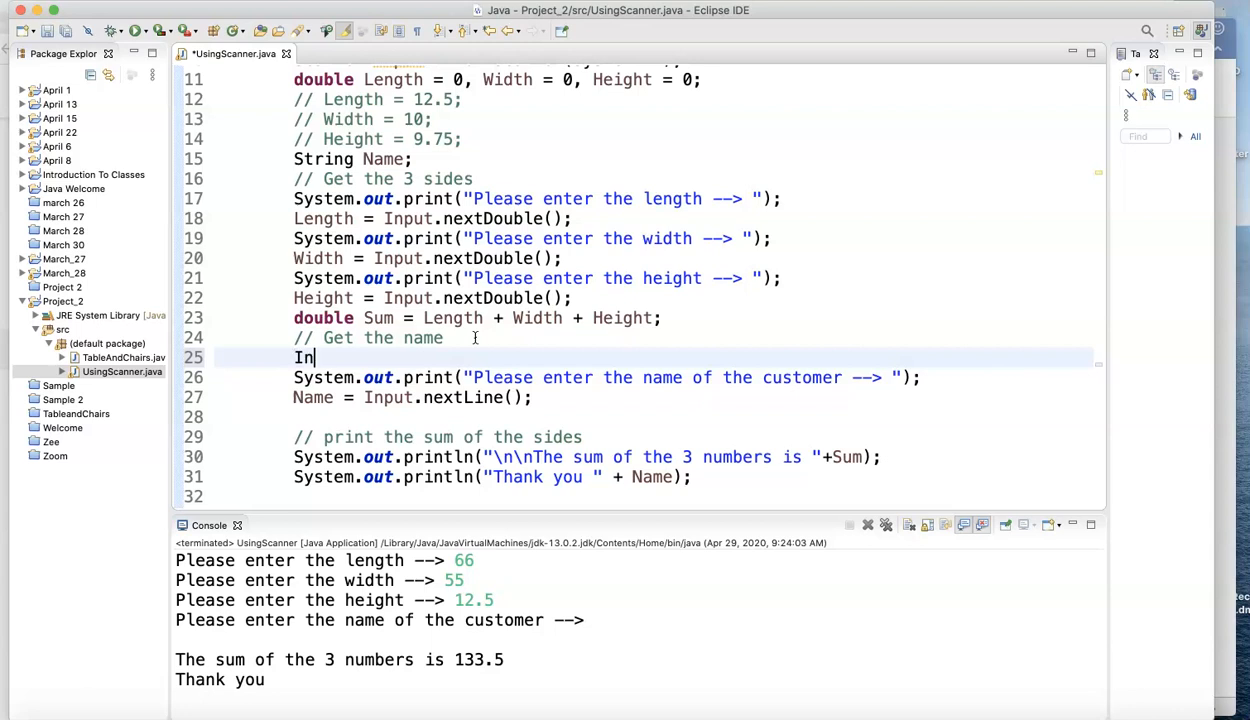
{"action": "type", "text": "put"}
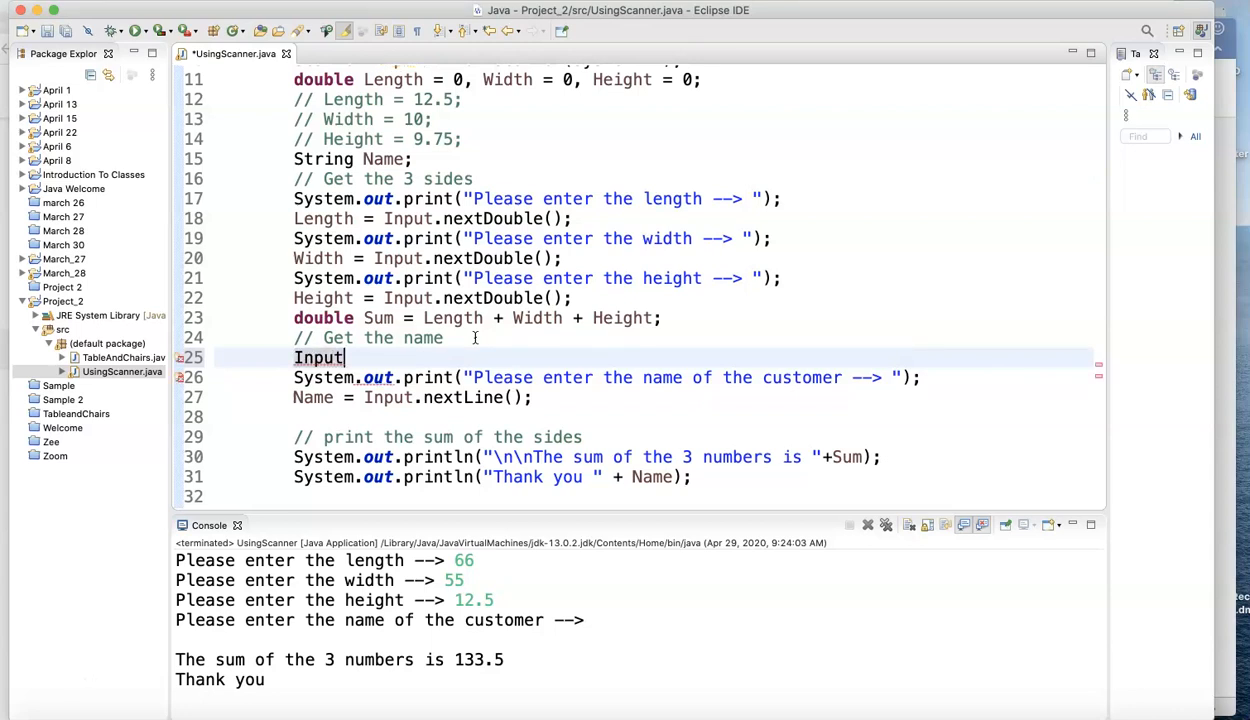
{"action": "type", "text": "."}
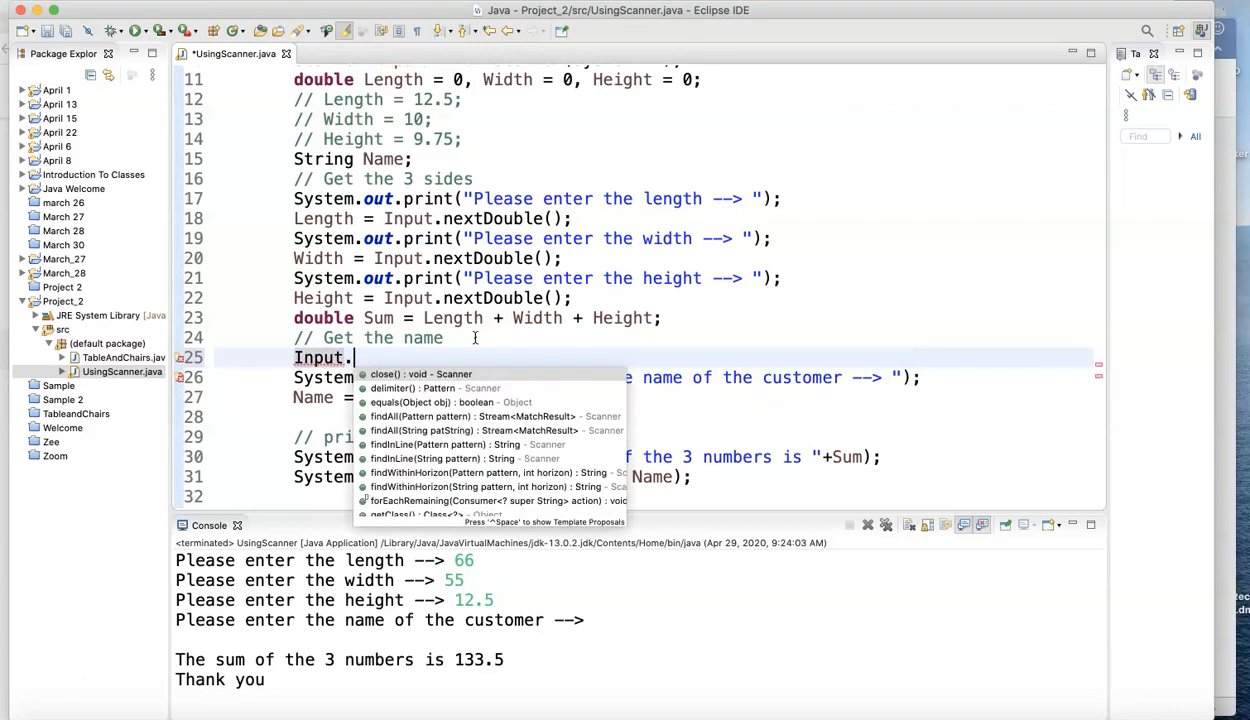
{"action": "type", "text": "n"}
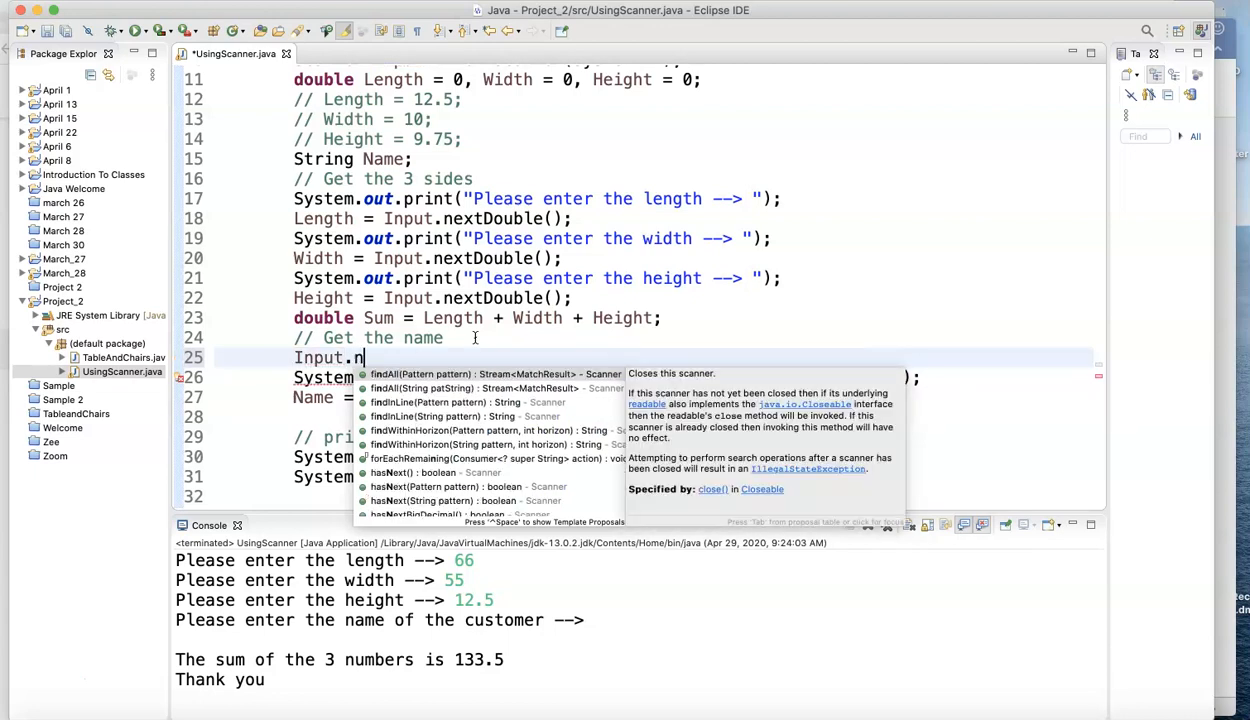
{"action": "type", "text": "ext"}
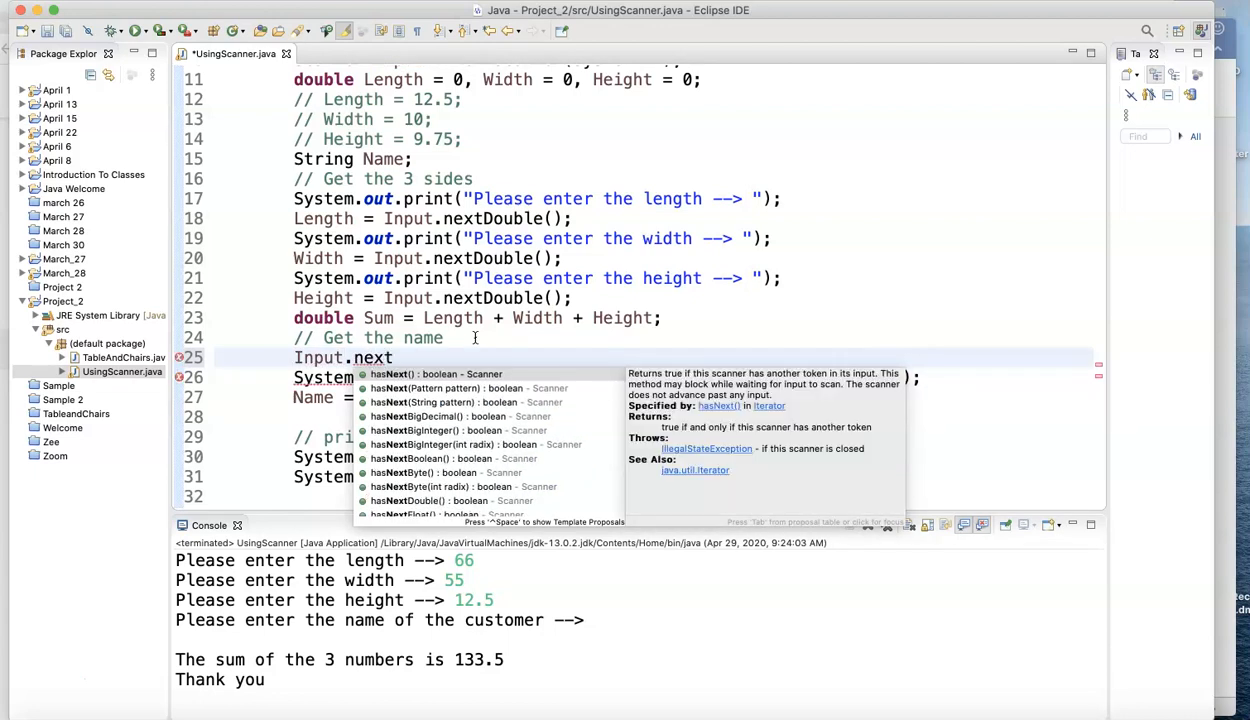
{"action": "type", "text": "Line();"}
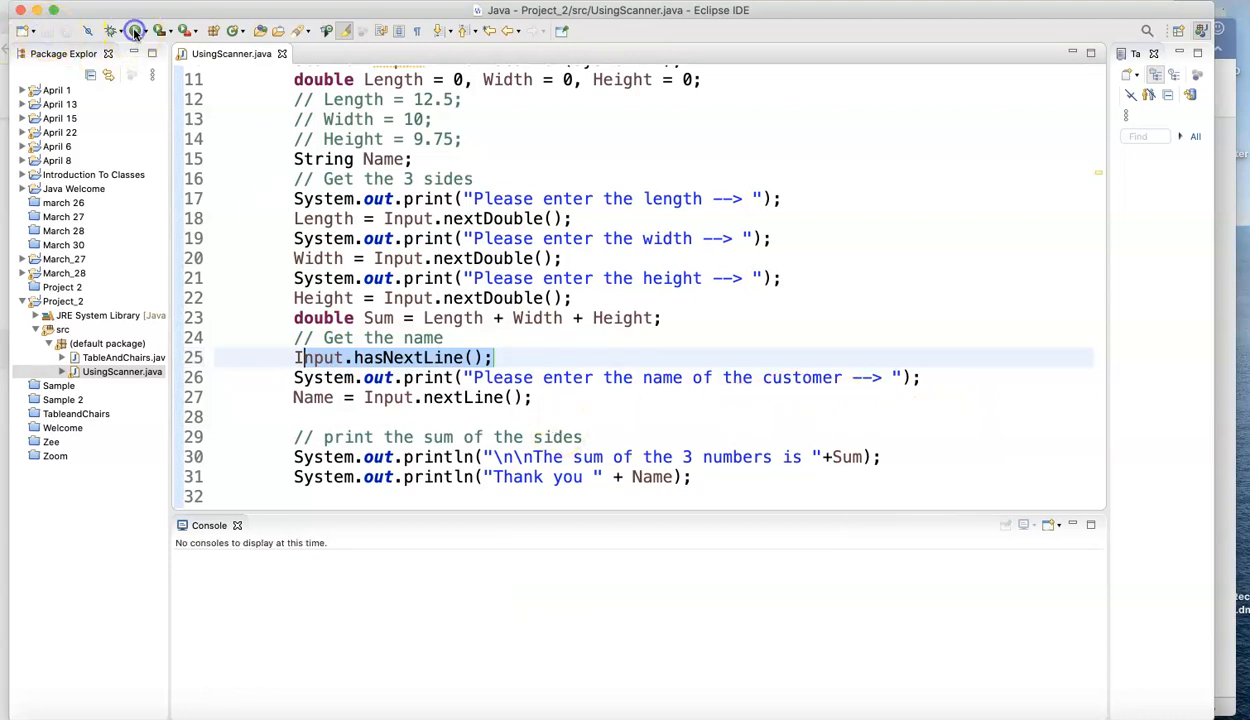
Step: Run the program and enter 44, 56 and 13 in the Console
{"action": "left_click", "coordinate": [135, 30]}
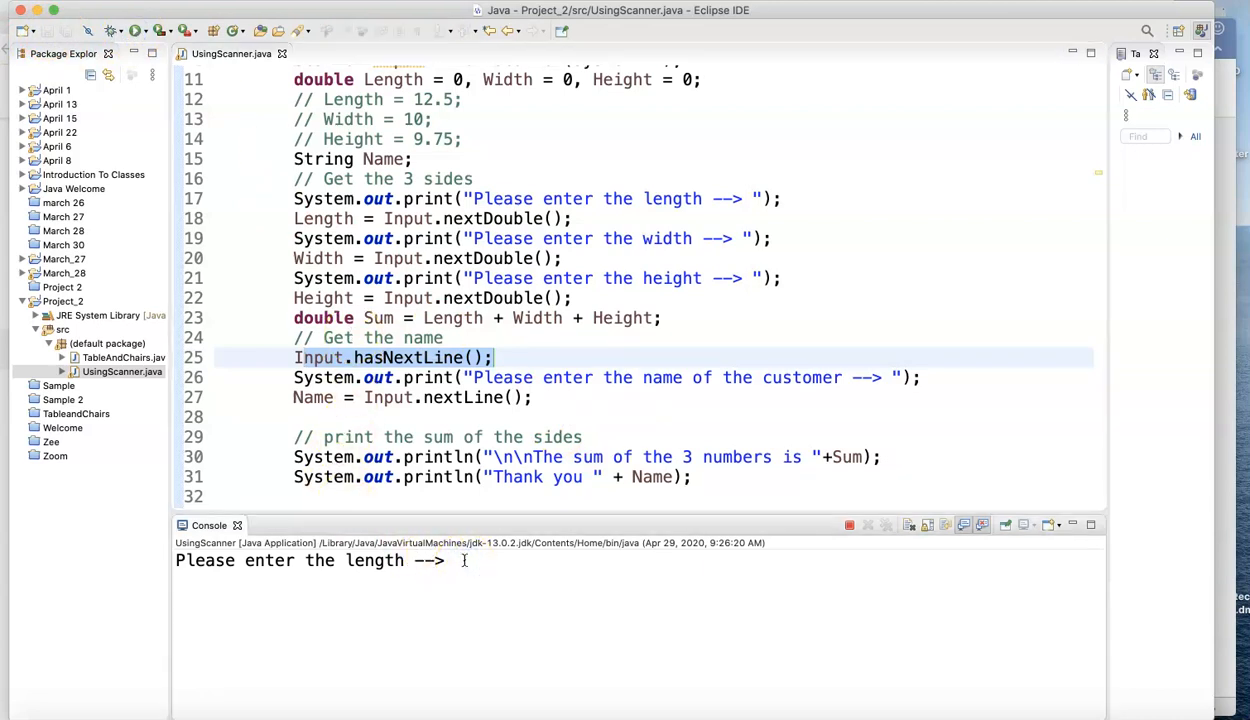
{"action": "type", "text": "44"}
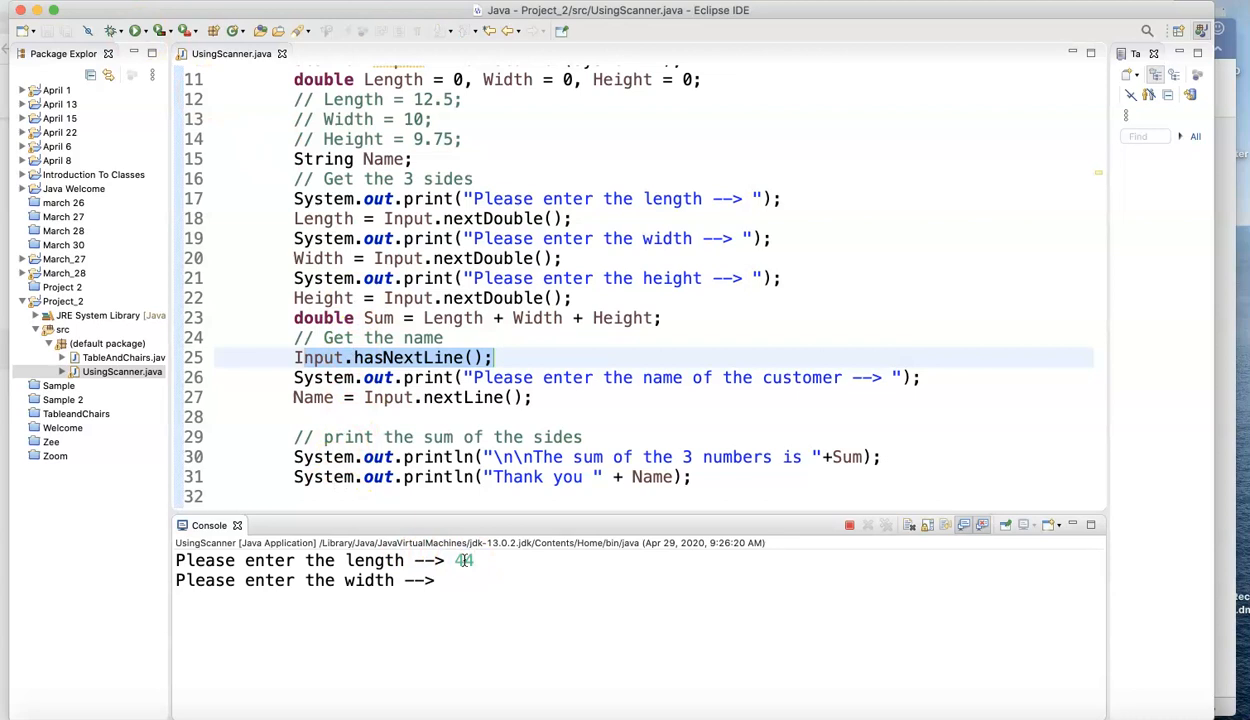
{"action": "type", "text": "56"}
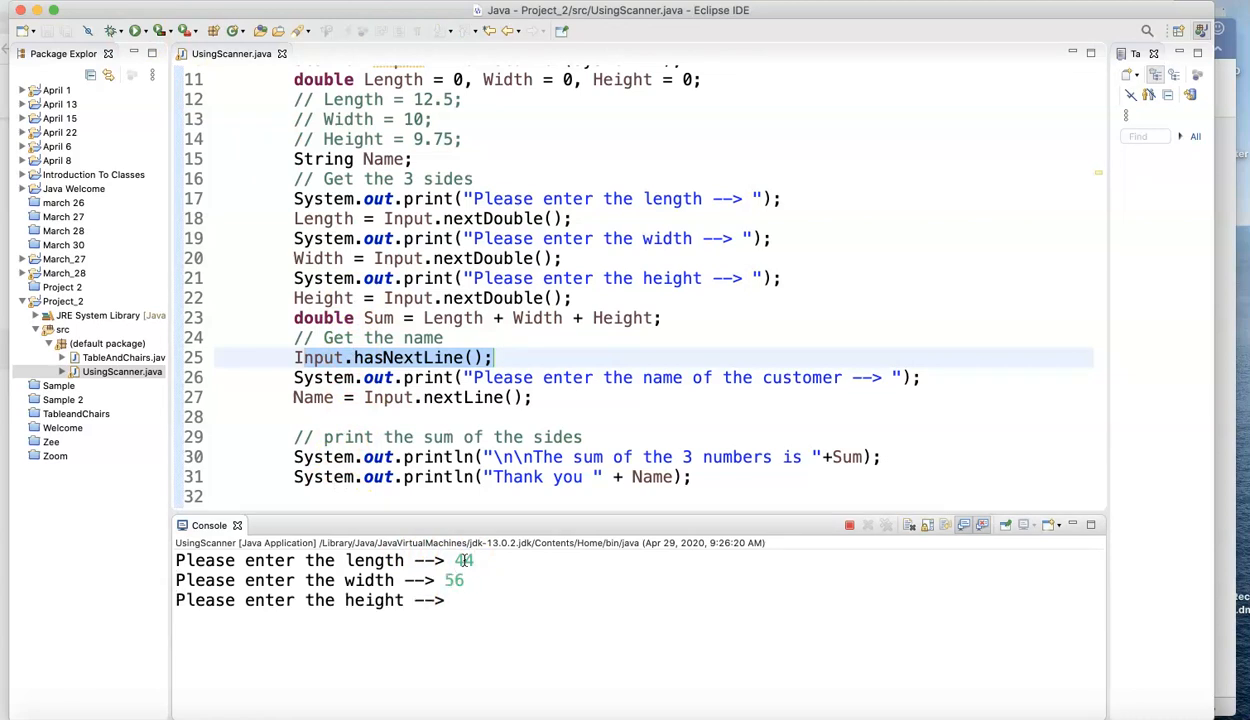
{"action": "type", "text": "13"}
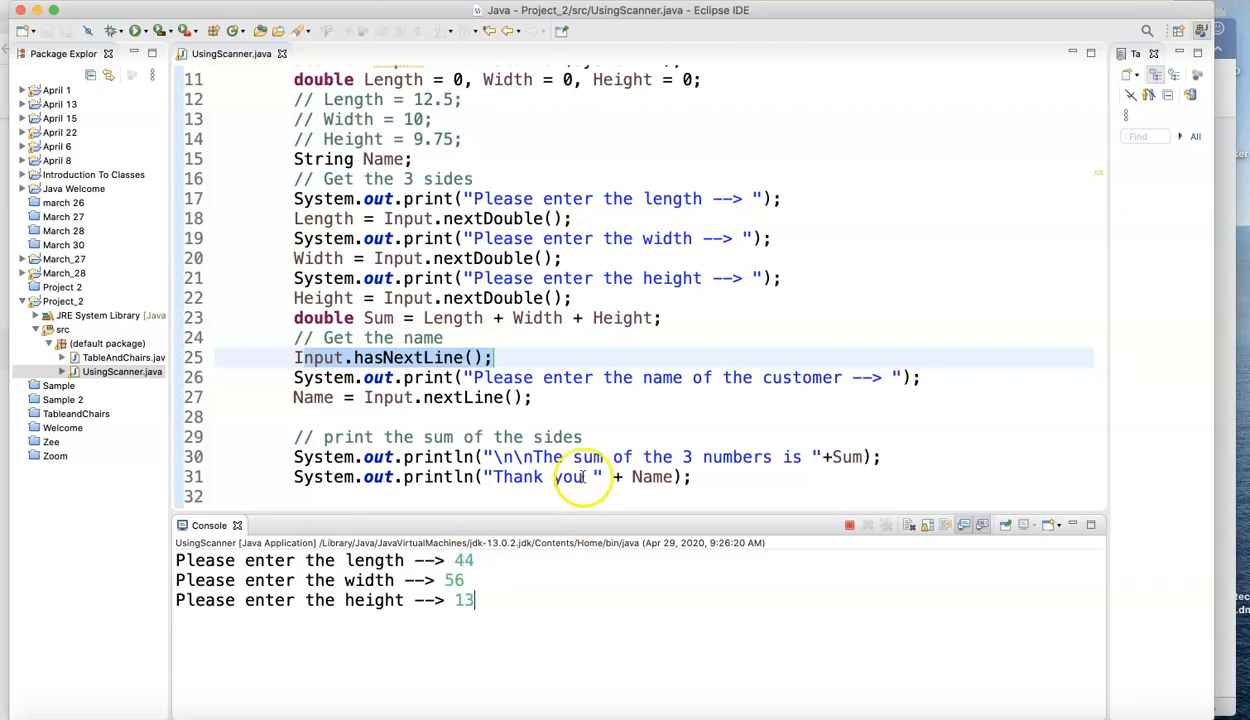
{"action": "mouse_move", "coordinate": [412, 357]}
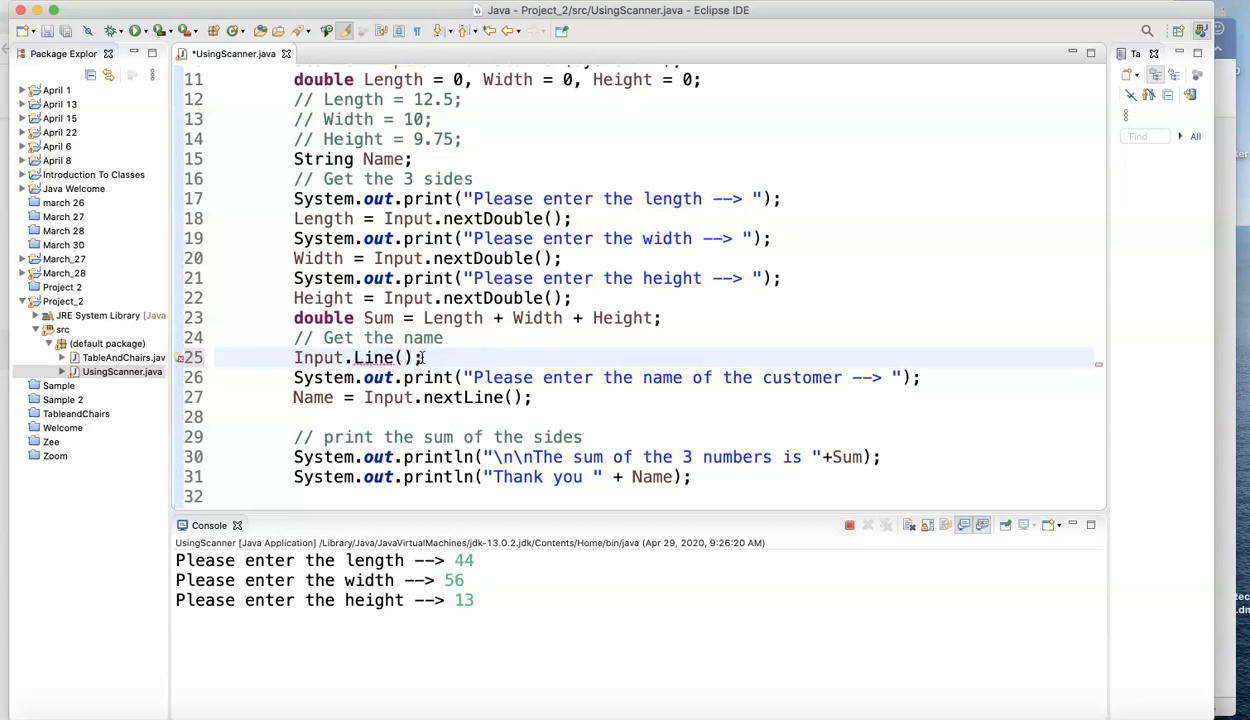
Step: Correct line 25 to Input.nextLine(); and save the file
{"action": "left_click", "coordinate": [356, 358]}
{"action": "type", "text": "next"}
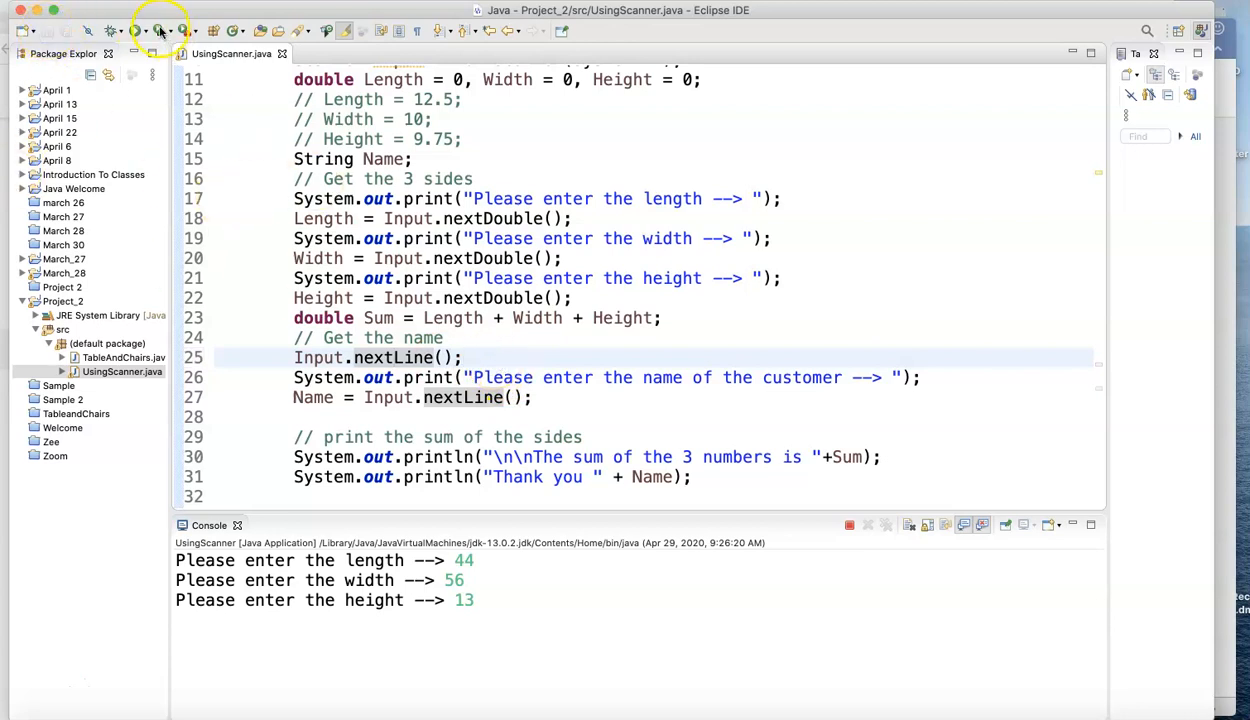
{"action": "left_click", "coordinate": [135, 30]}
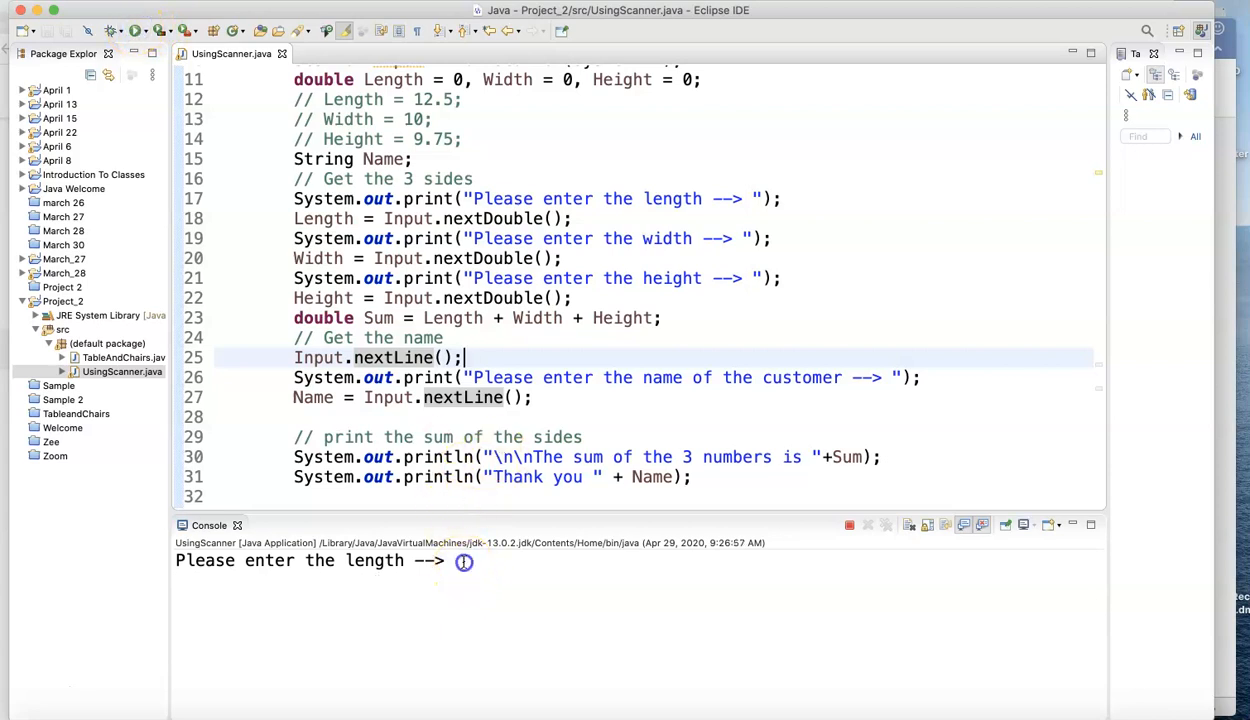
{"action": "type", "text": "4"}
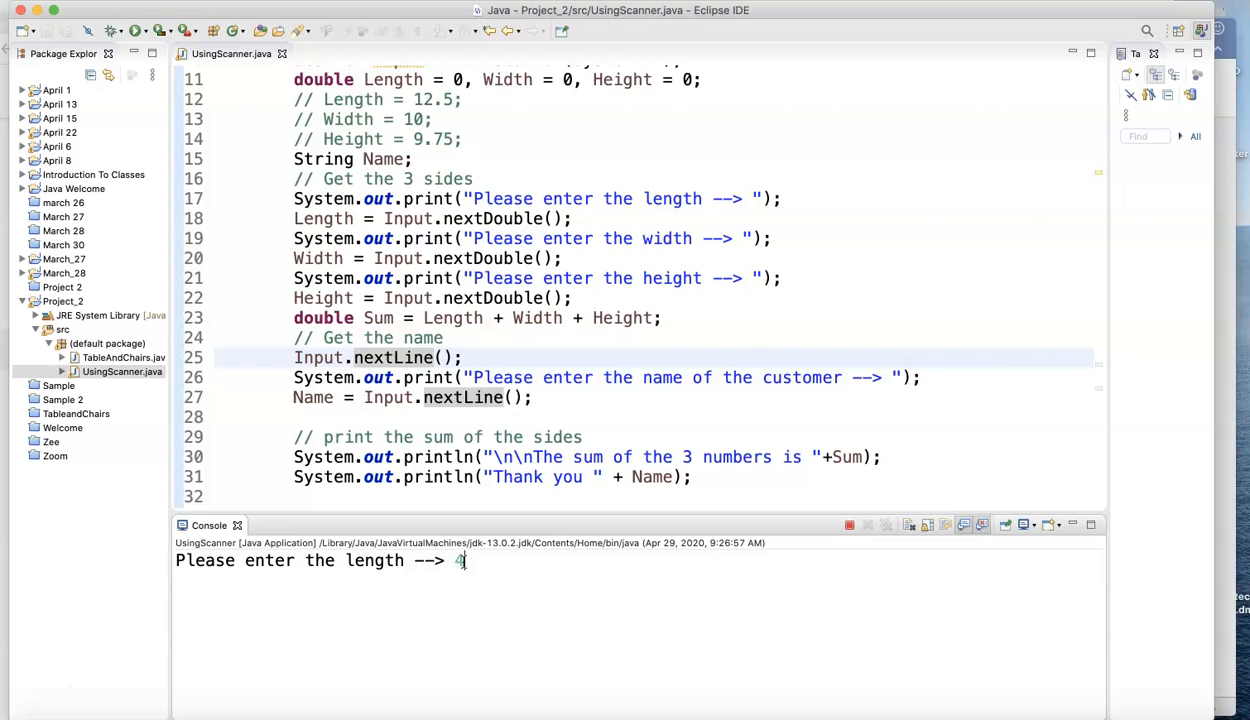
{"action": "type", "text": "5.6"}
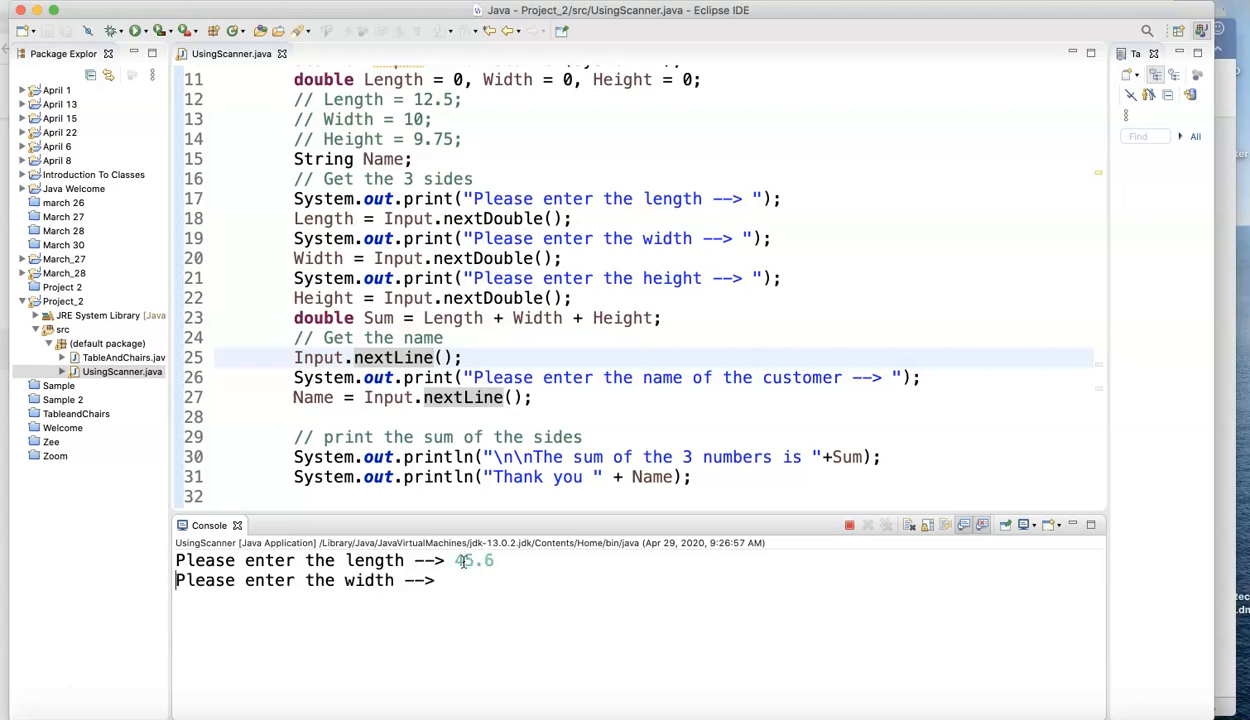
{"action": "type", "text": "12.9"}
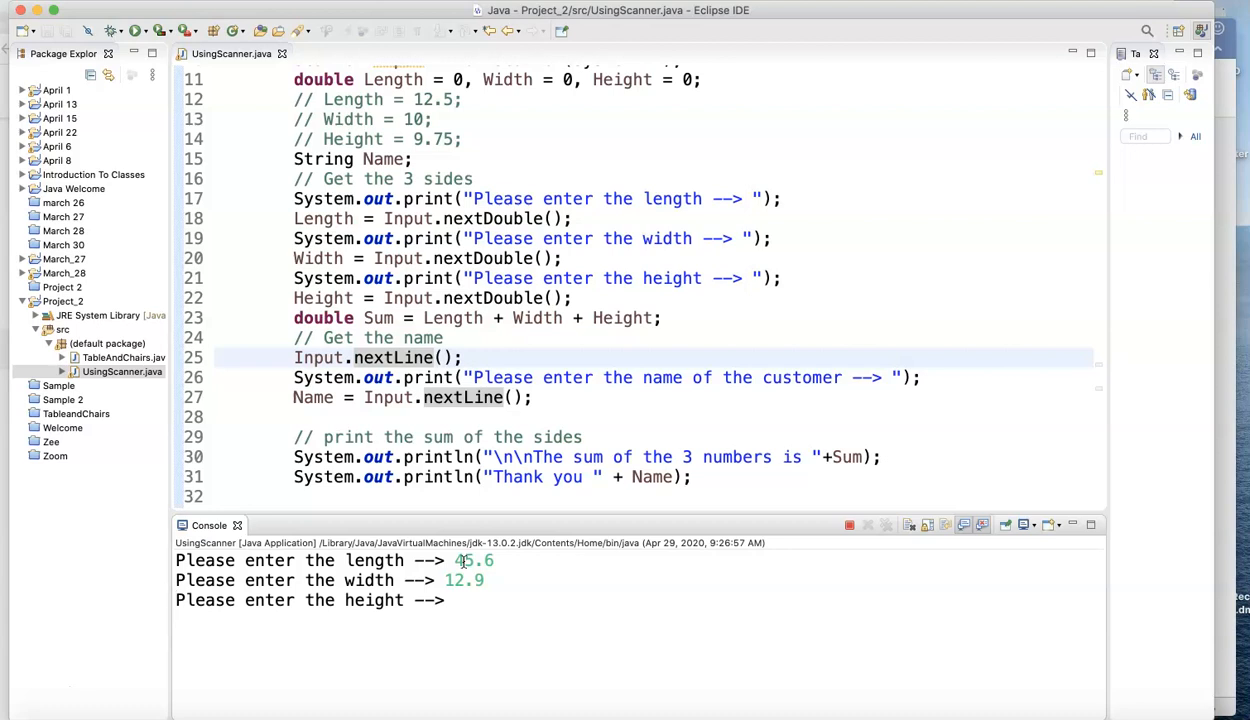
{"action": "type", "text": "8.4"}
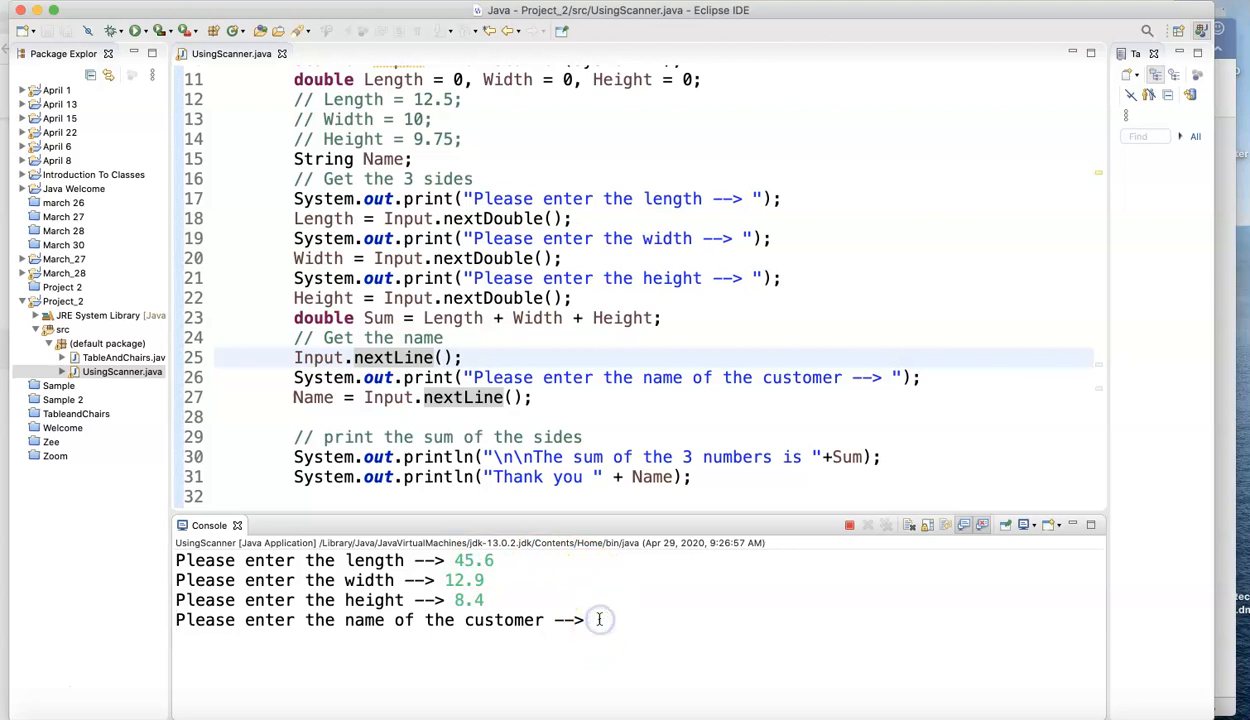
{"action": "type", "text": "Zee Ha"}
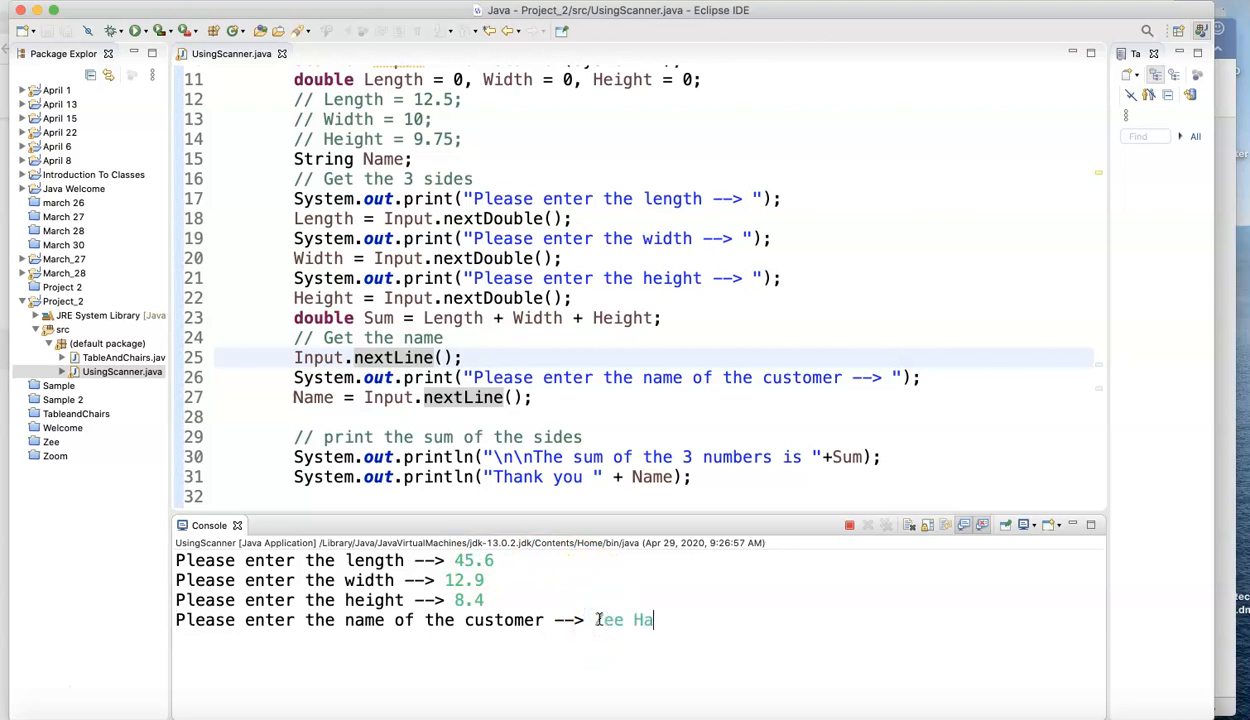
{"action": "type", "text": "ddad"}
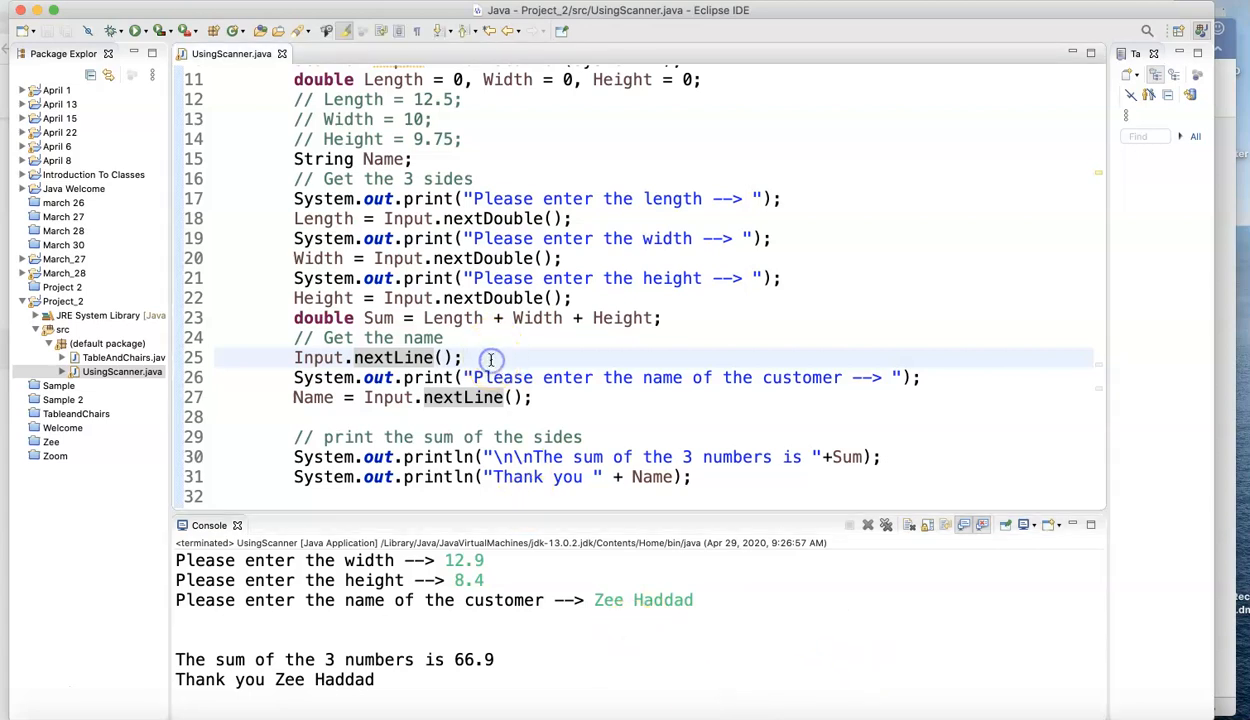
Step: Append the comment '// reads the enter key after the number' to the extra Input.nextLine() line
{"action": "type", "text": "//"}
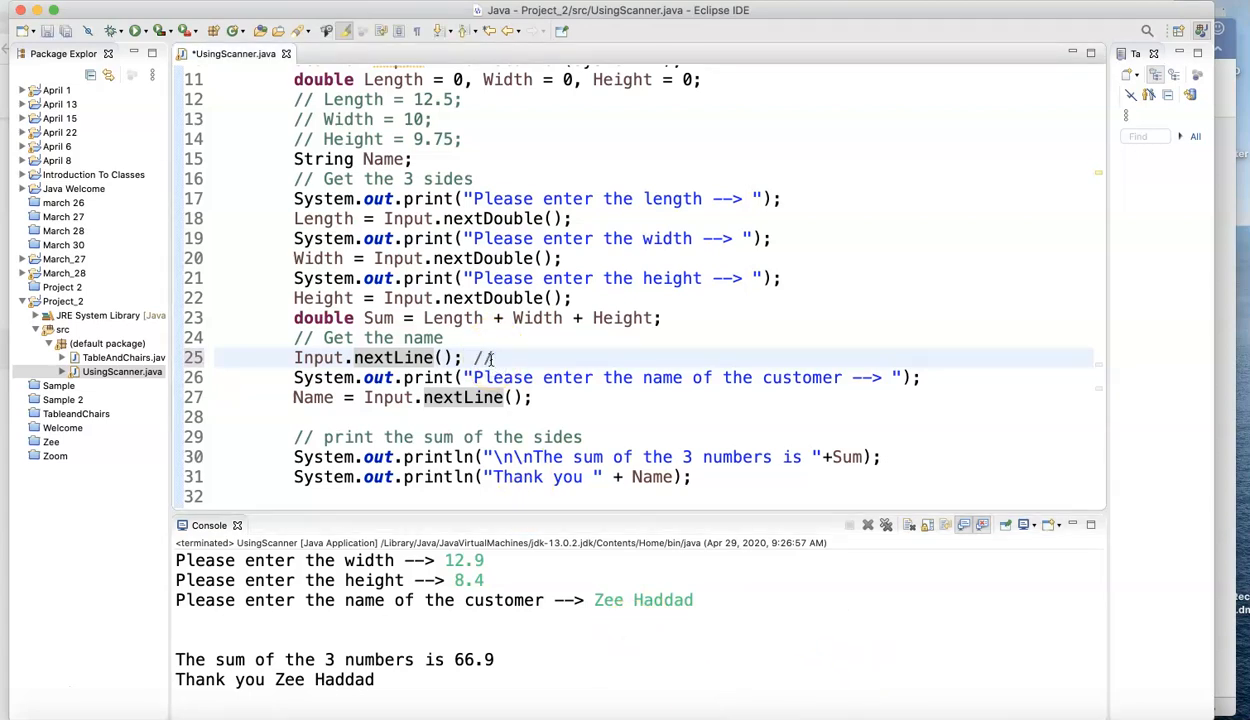
{"action": "type", "text": "reads the enter key after the n"}
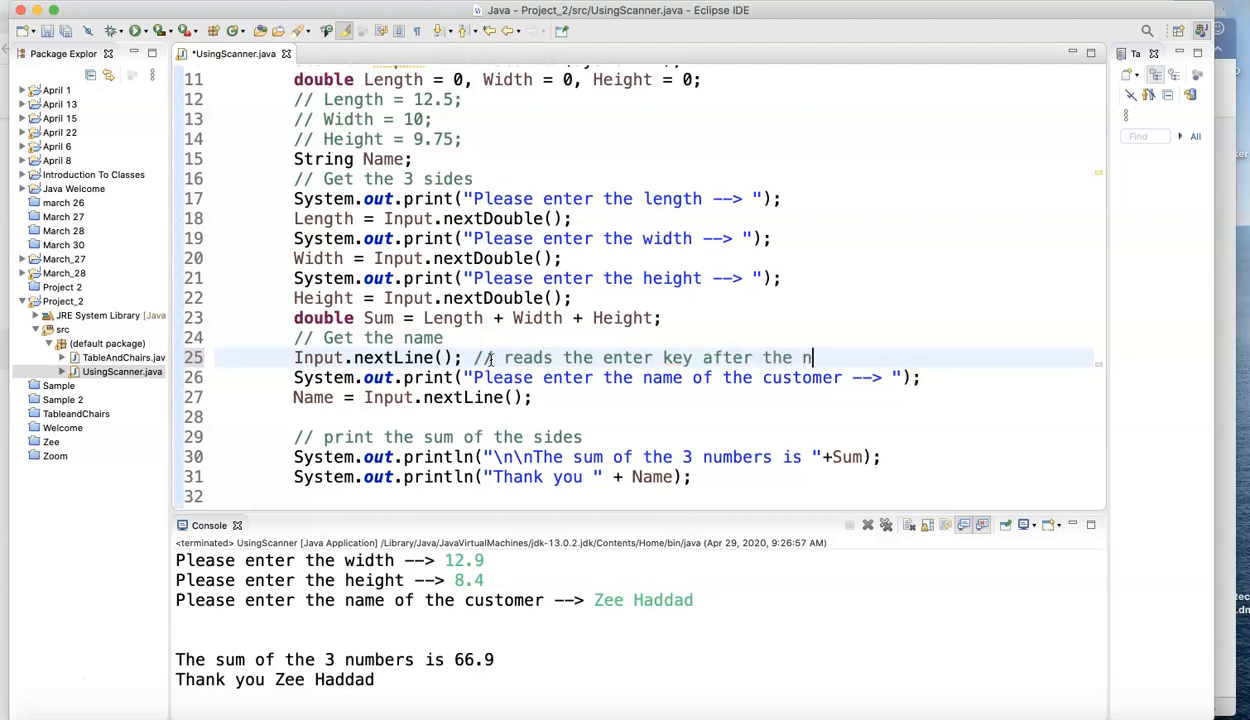
{"action": "type", "text": "umber"}
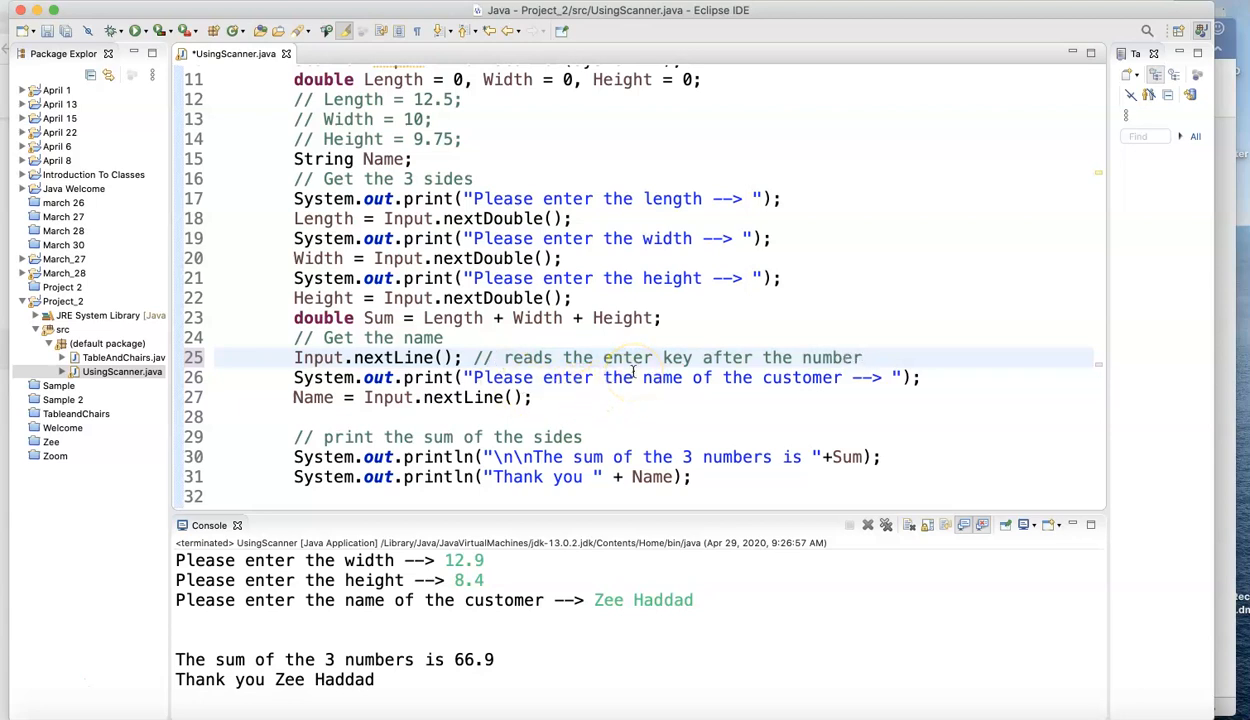
{"action": "left_click", "coordinate": [862, 357]}
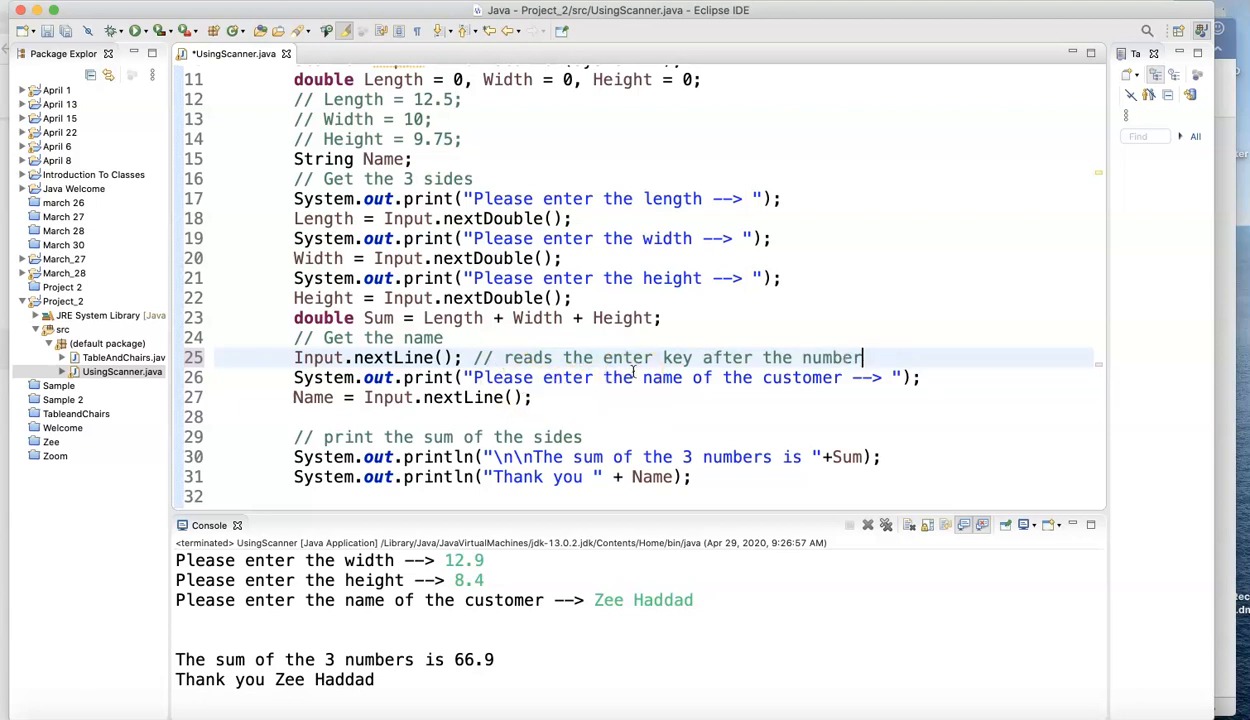